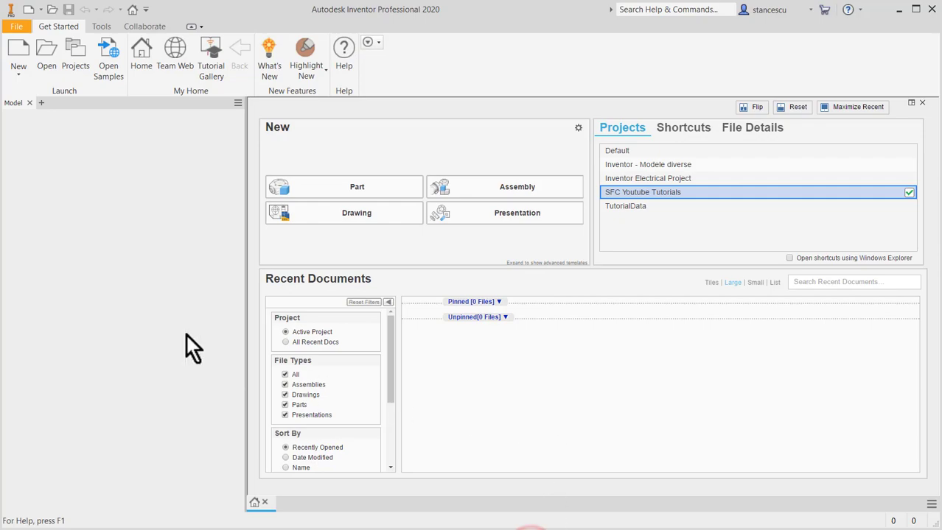
pyautogui.moveTo(74, 193)
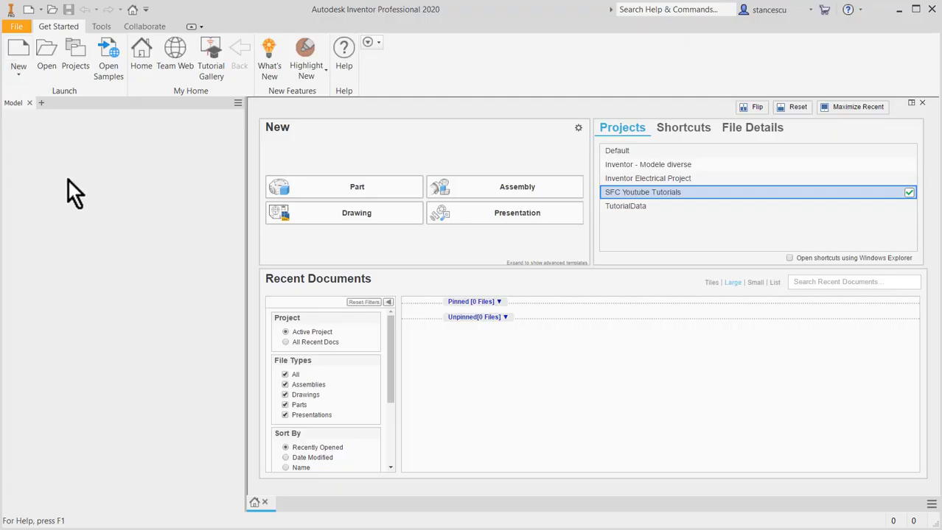
pyautogui.moveTo(19, 59)
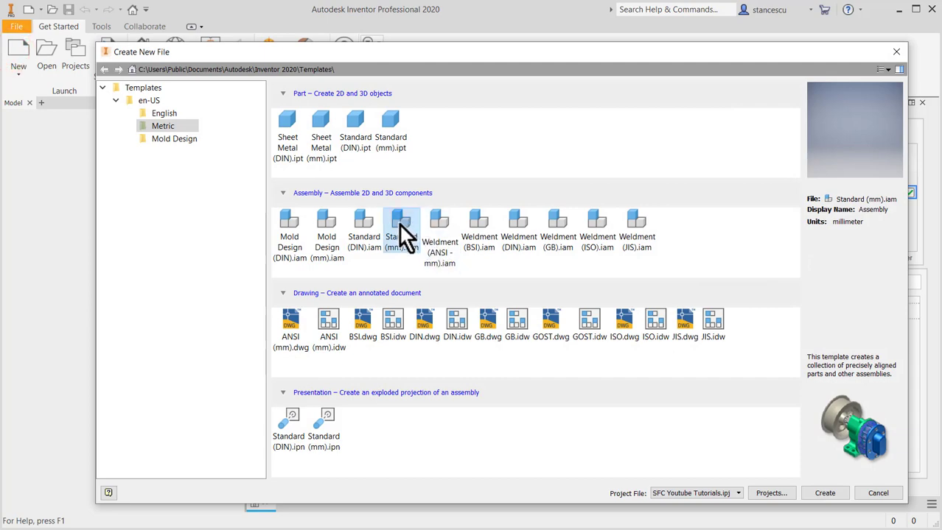
# Create a new millimetre assembly and place Support.ipt grounded at the origin as Support:1
pyautogui.click(825, 493)
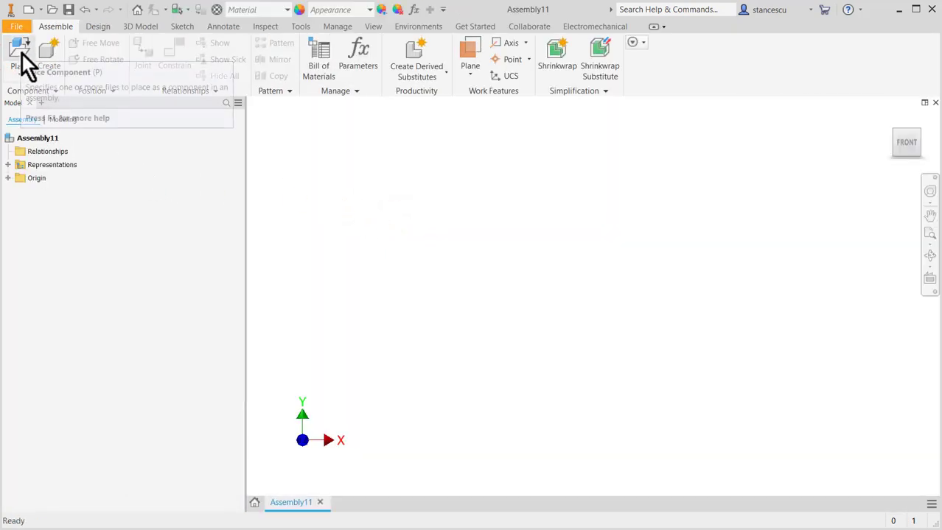
pyautogui.click(20, 51)
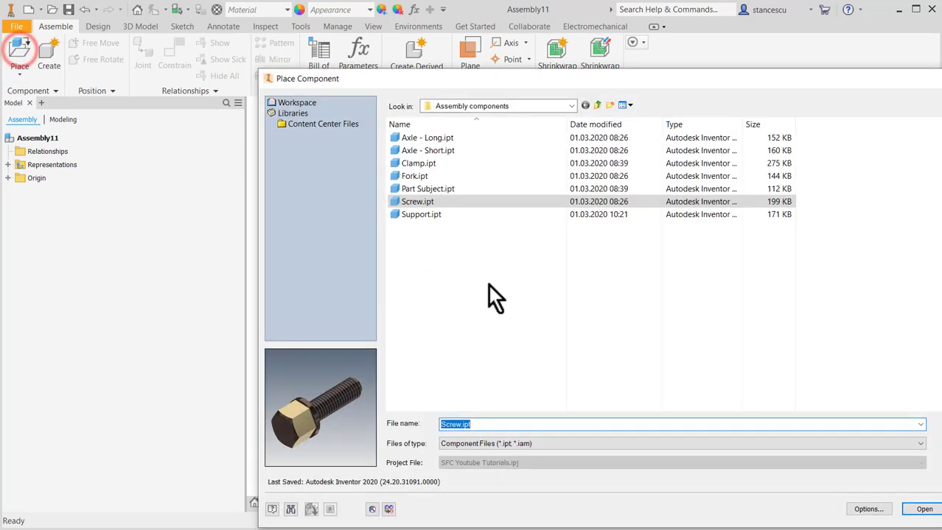
pyautogui.click(421, 214)
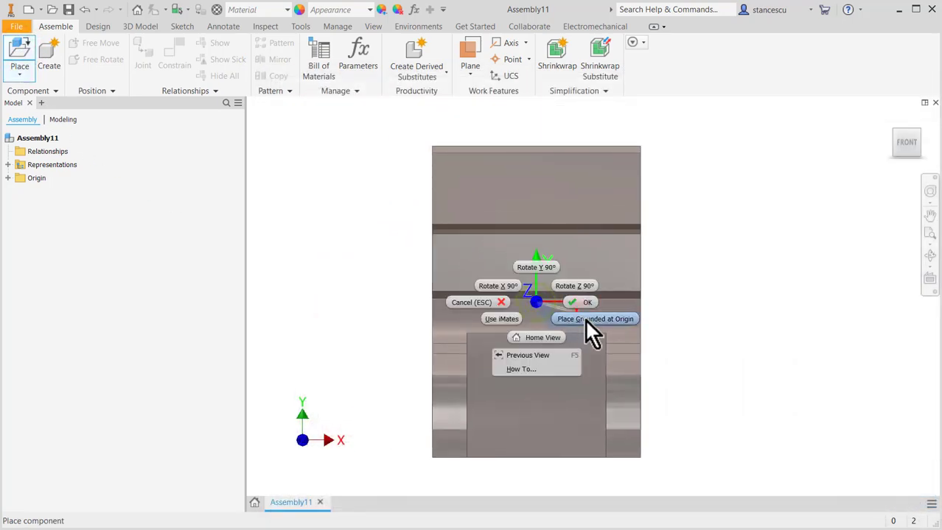
pyautogui.click(594, 318)
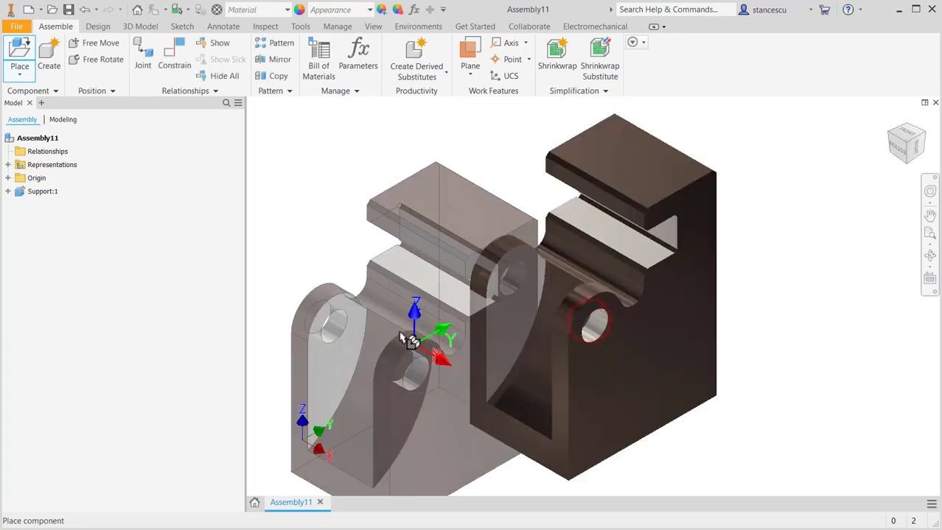
pyautogui.press('Escape')
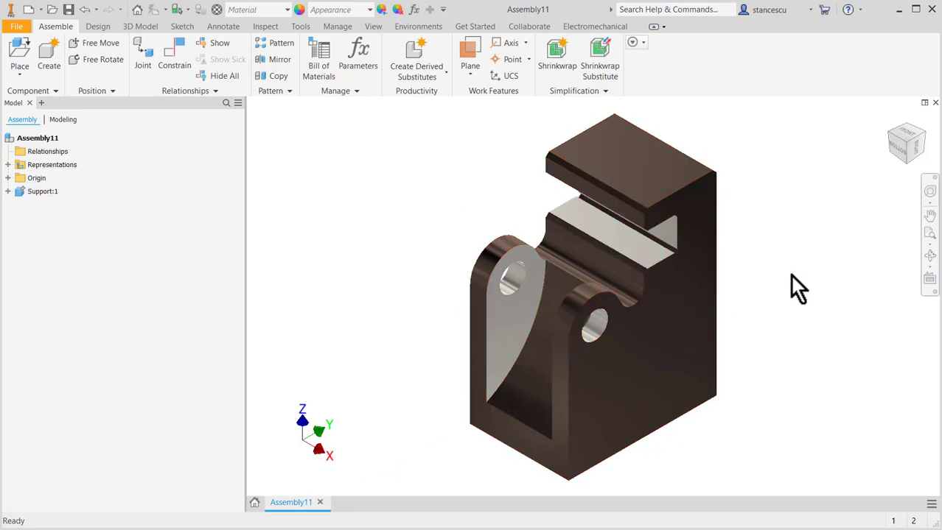
pyautogui.moveTo(329, 204)
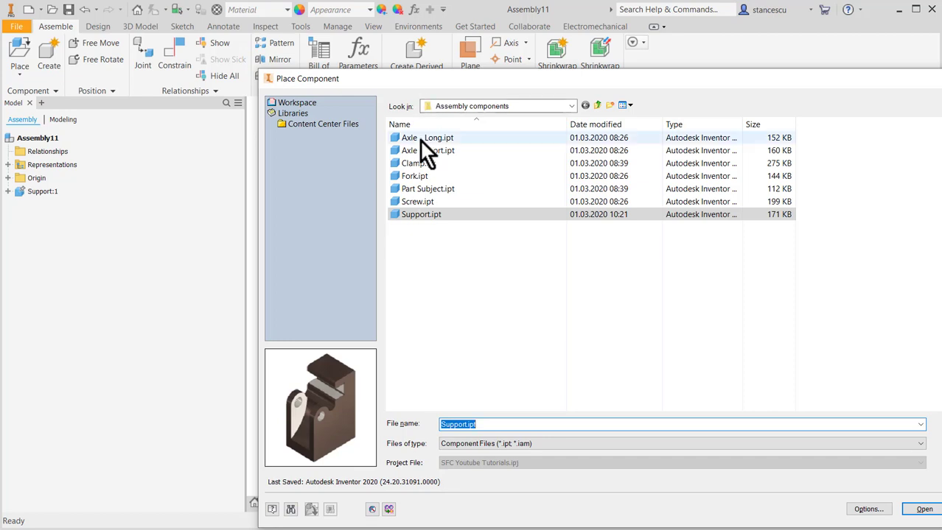
# Insert one each of Axle - Long, Axle - Short, Clamp, Fork, Part Subject and Screw
pyautogui.click(923, 509)
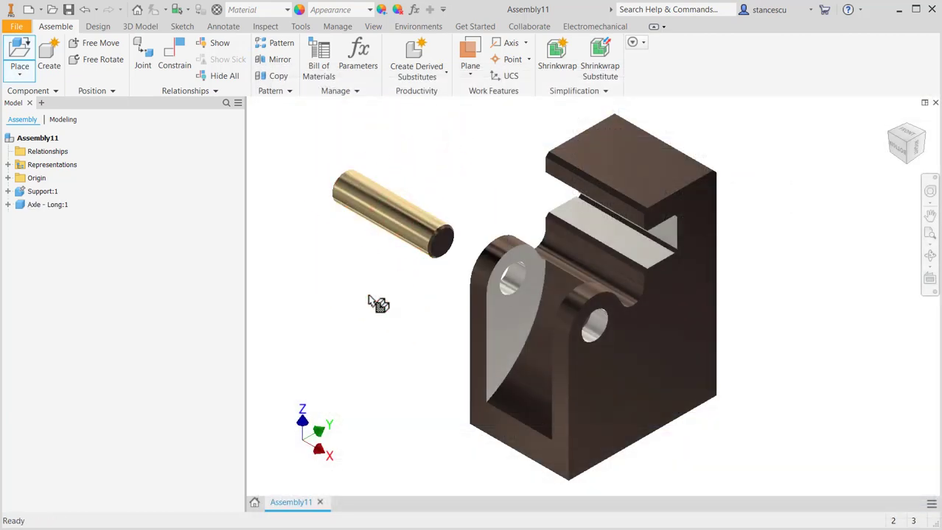
pyautogui.click(19, 55)
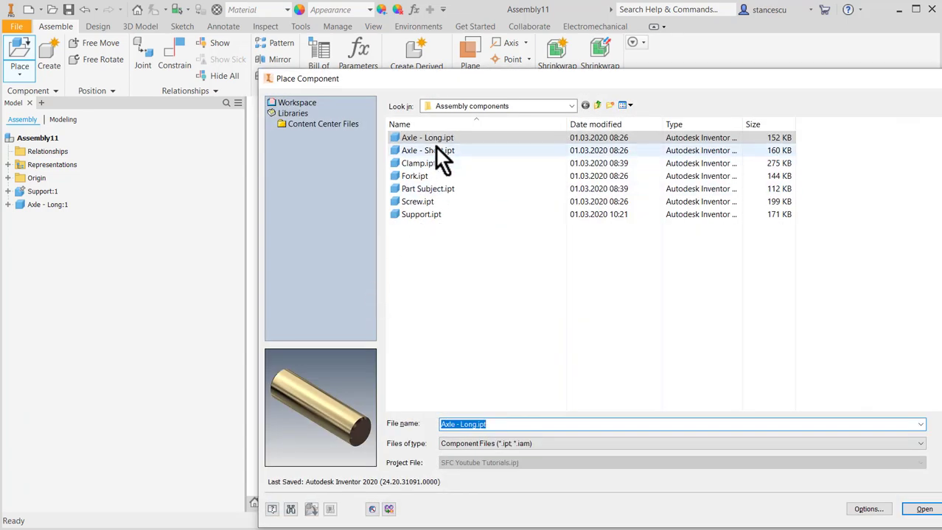
pyautogui.click(923, 509)
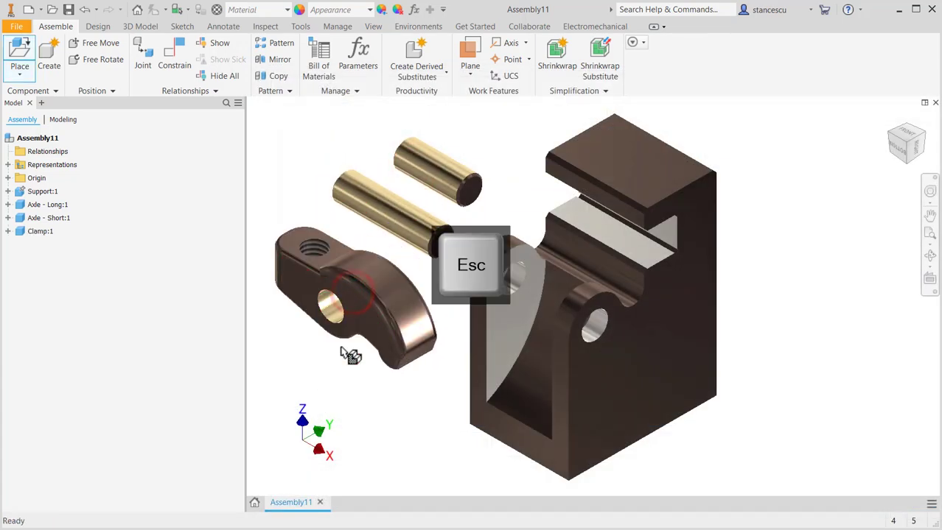
pyautogui.click(19, 55)
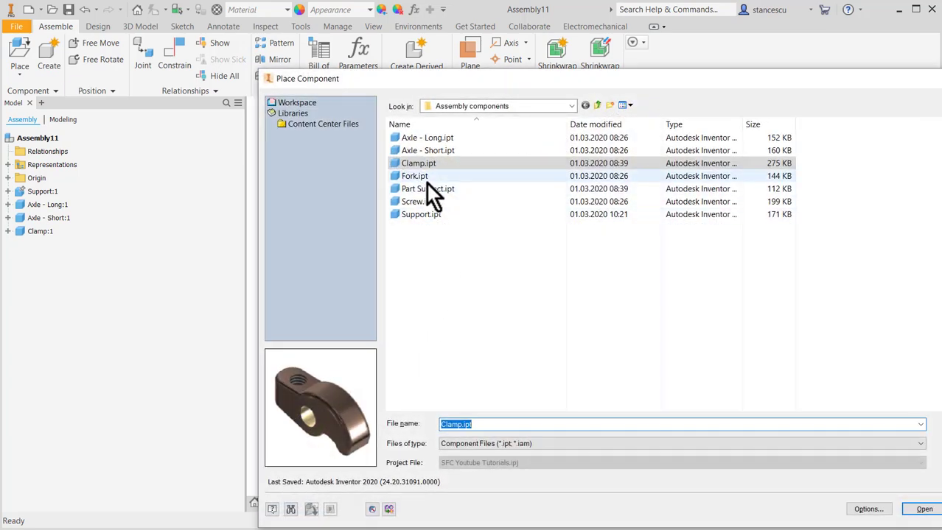
pyautogui.click(924, 509)
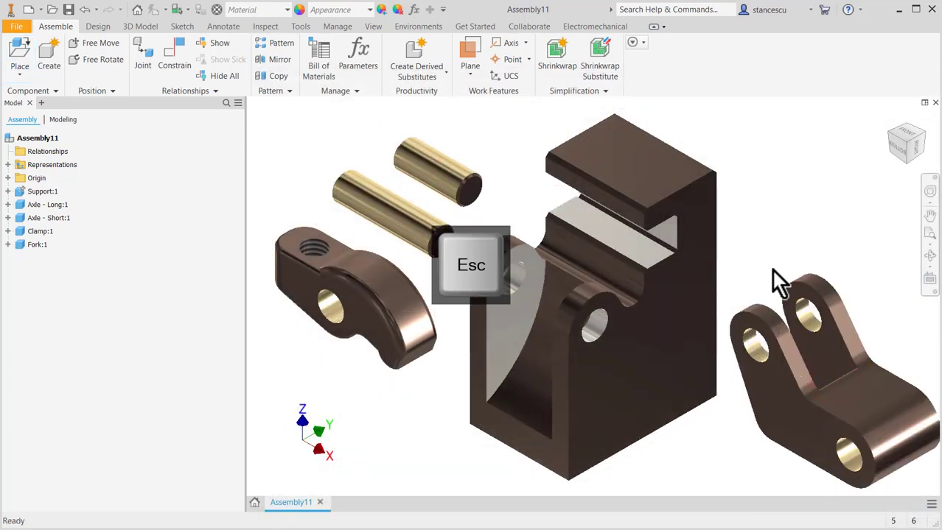
pyautogui.click(19, 55)
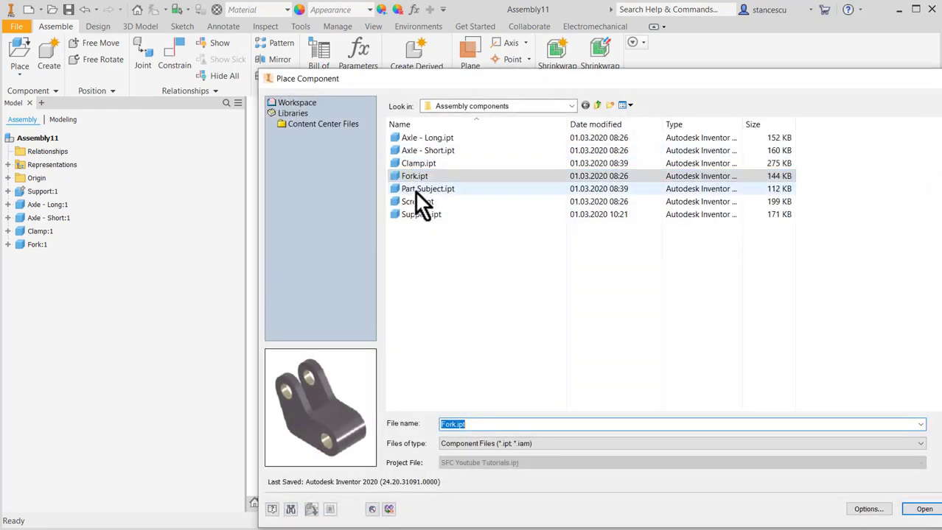
pyautogui.click(924, 509)
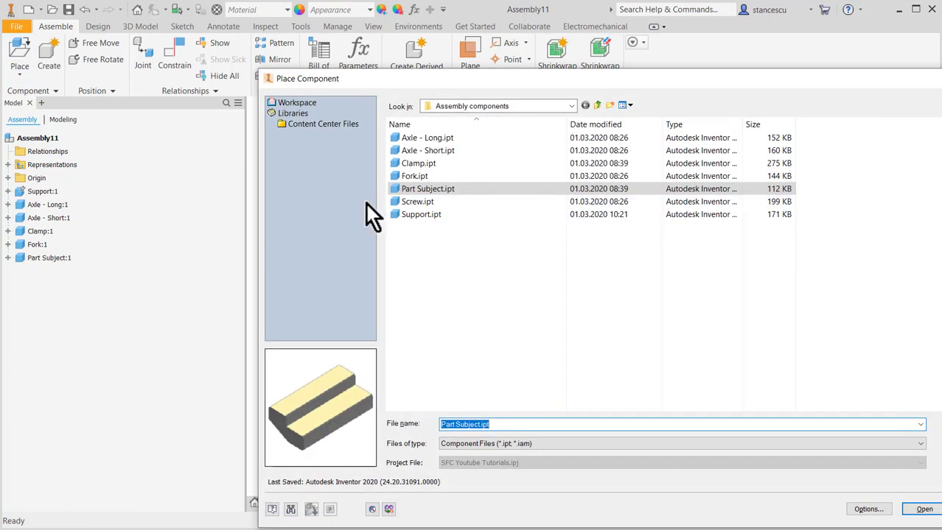
pyautogui.click(924, 509)
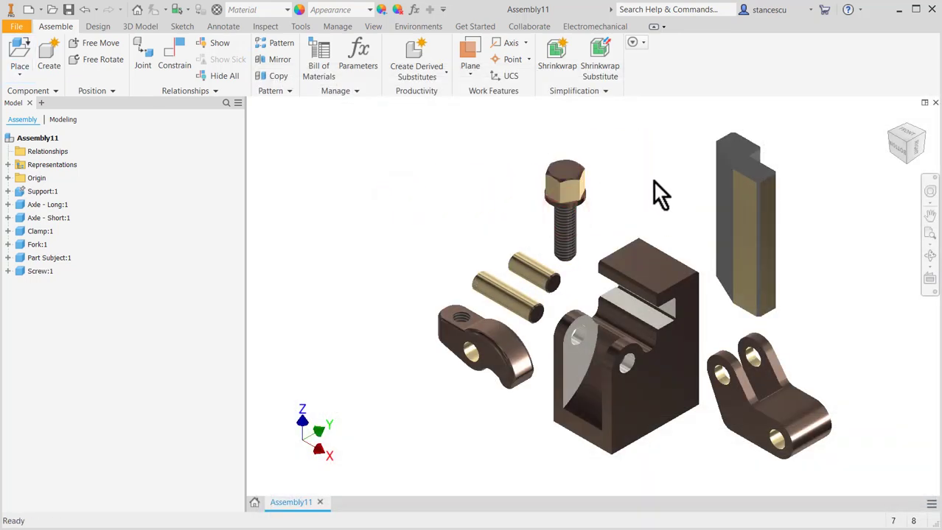
pyautogui.click(486, 347)
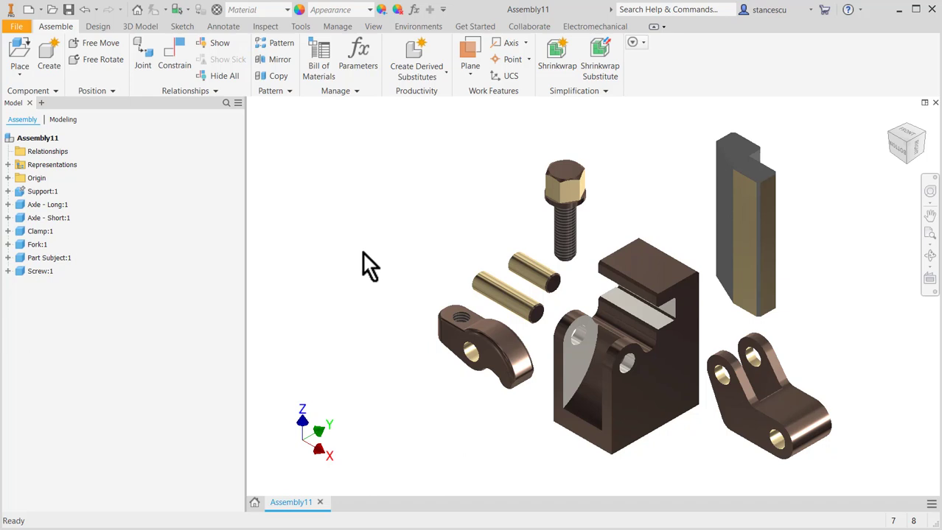
pyautogui.click(744, 221)
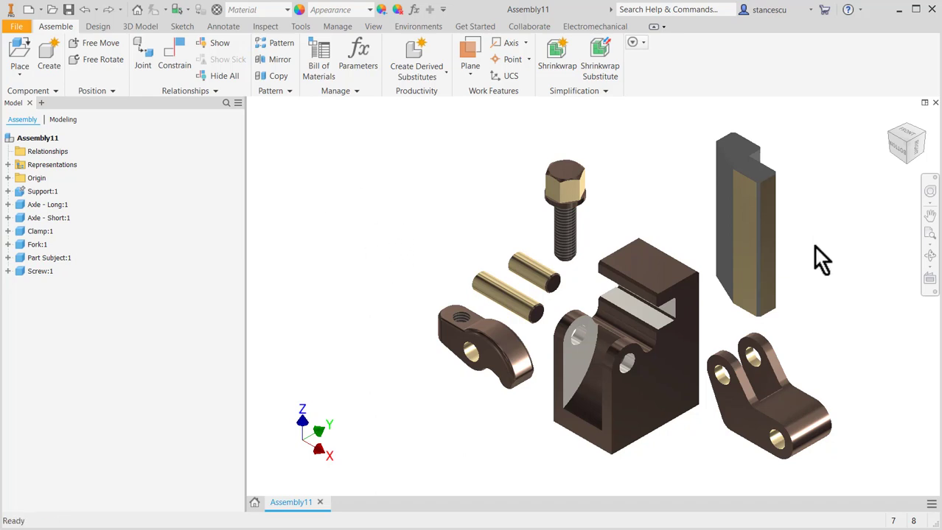
pyautogui.moveTo(411, 249)
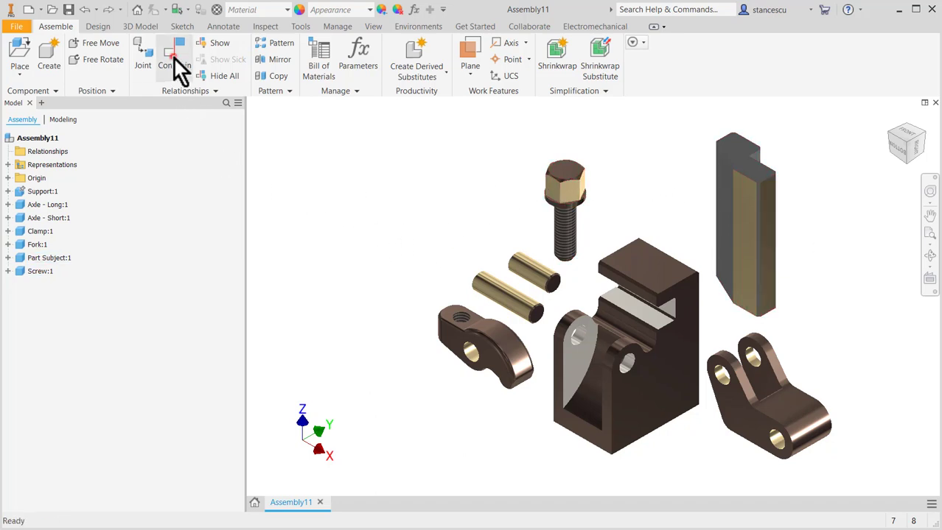
# Insert the fork into the support's hinge hole with an Insert constraint
pyautogui.click(173, 58)
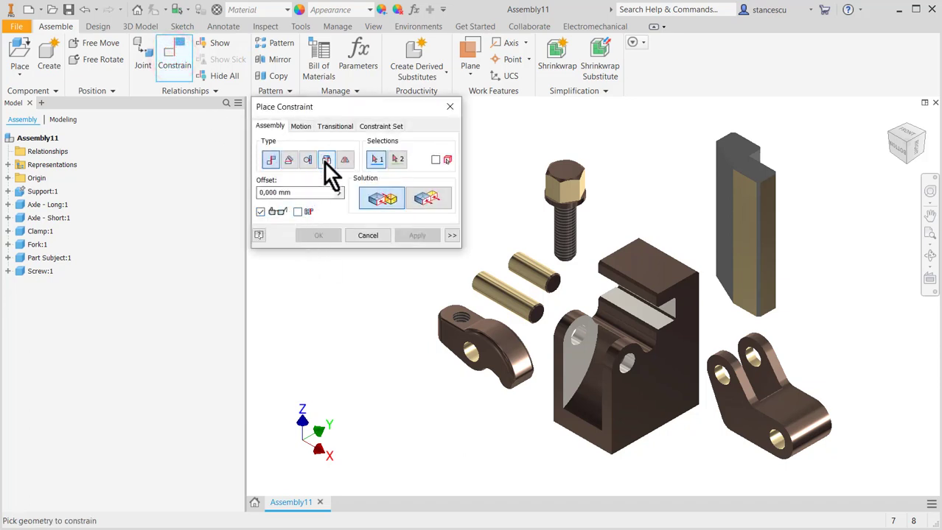
pyautogui.click(327, 160)
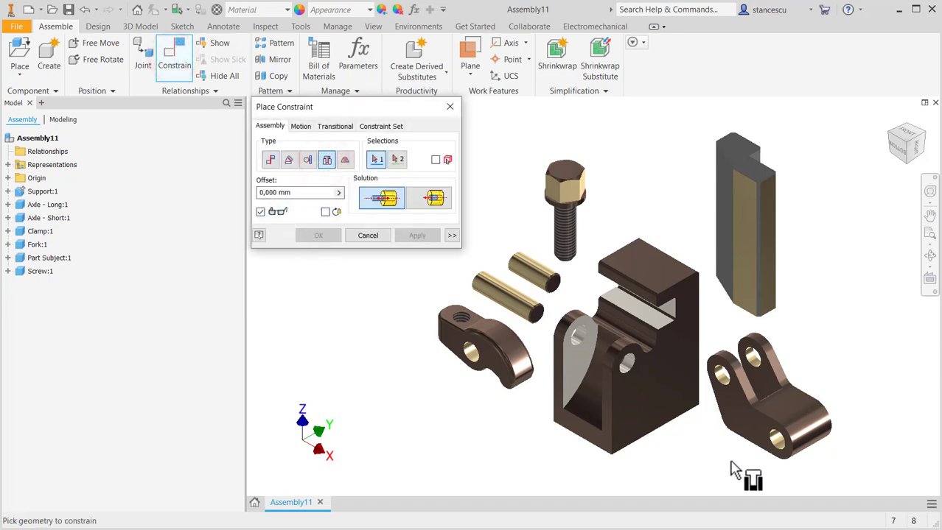
pyautogui.click(779, 449)
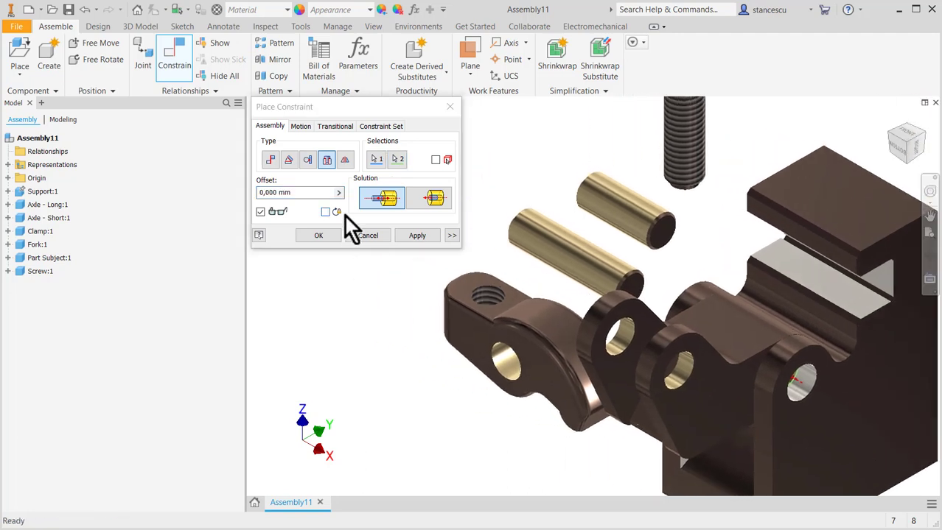
pyautogui.click(417, 235)
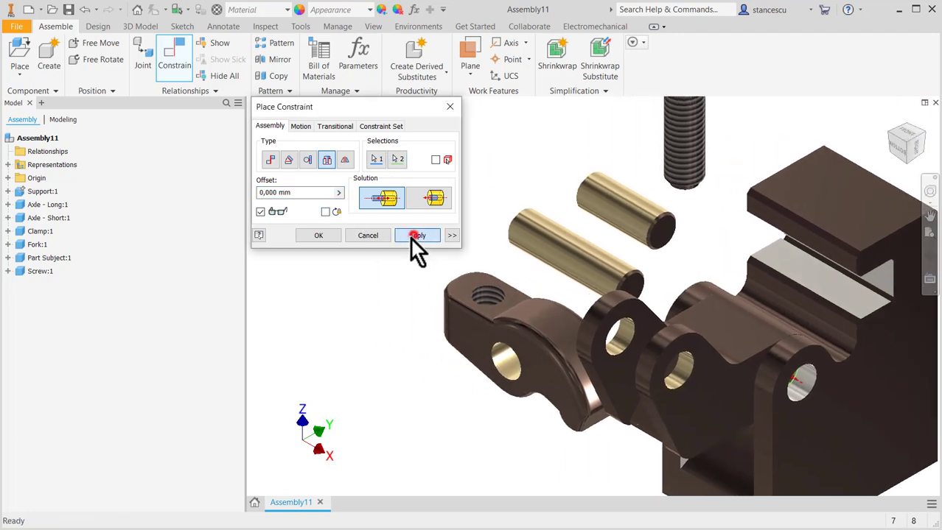
pyautogui.click(417, 235)
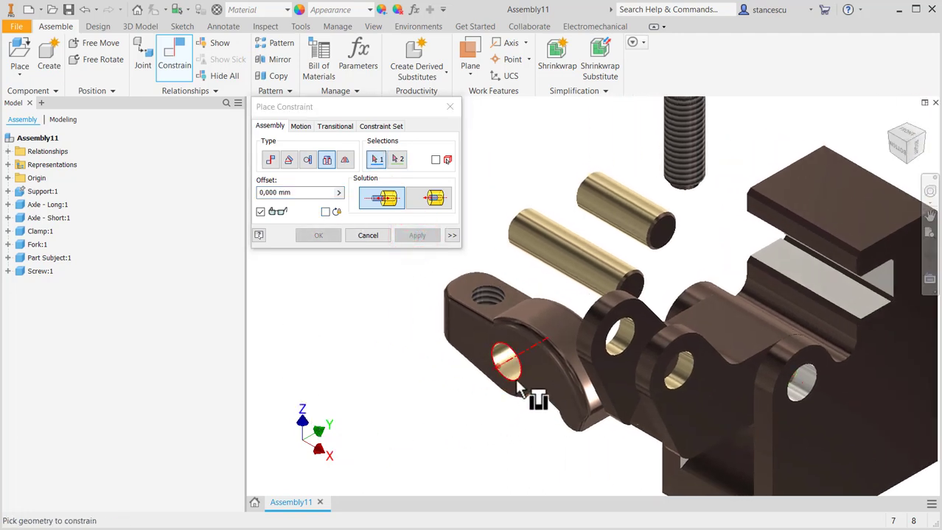
# Insert the clamp's hole onto the fork with flipped direction, then insert the short axle
pyautogui.click(659, 361)
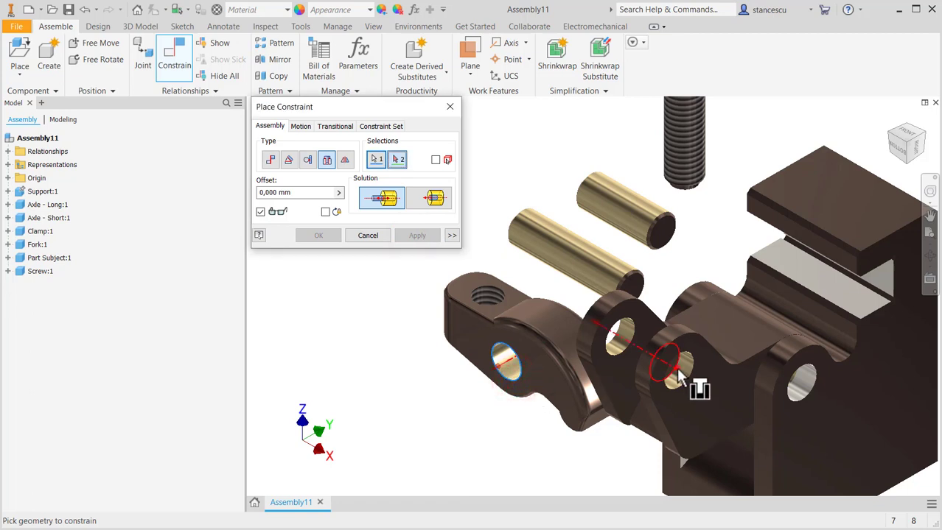
pyautogui.click(417, 235)
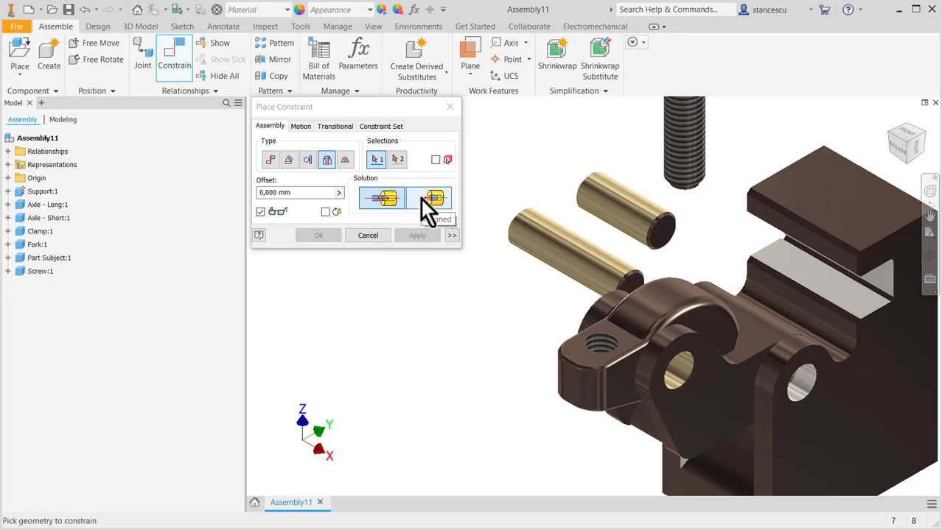
pyautogui.click(429, 197)
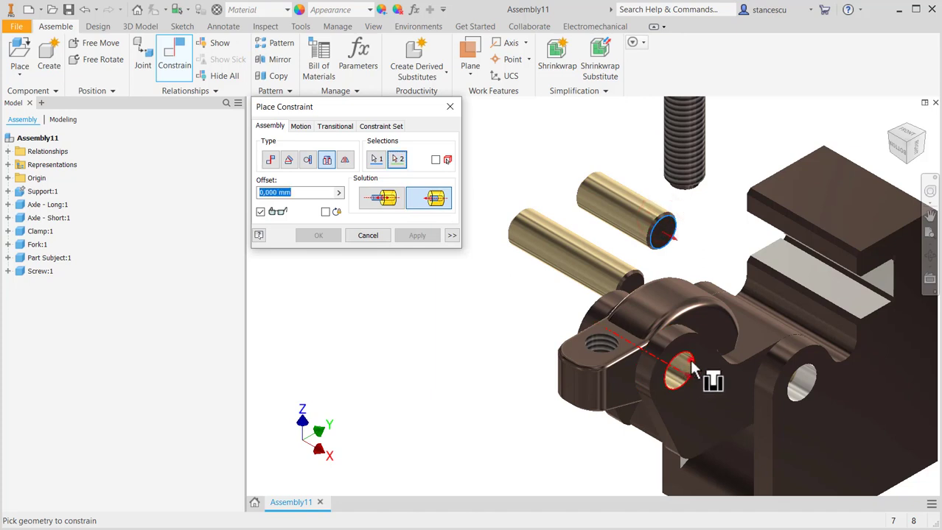
pyautogui.click(677, 372)
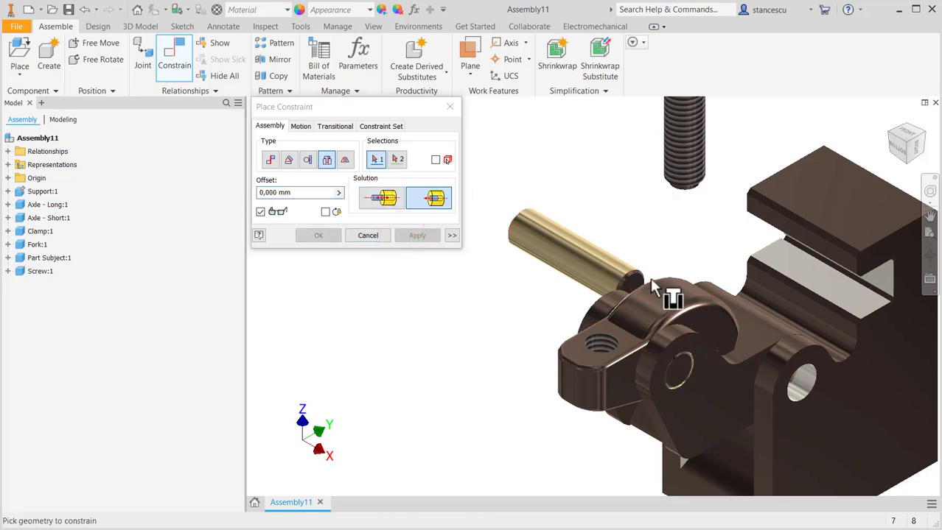
# Insert the long axle into the support's side hole
pyautogui.click(795, 383)
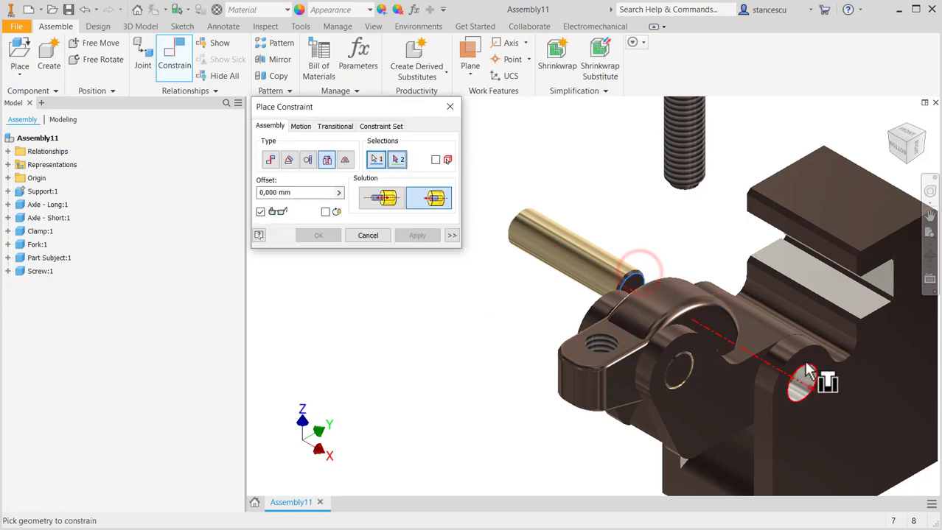
pyautogui.click(417, 235)
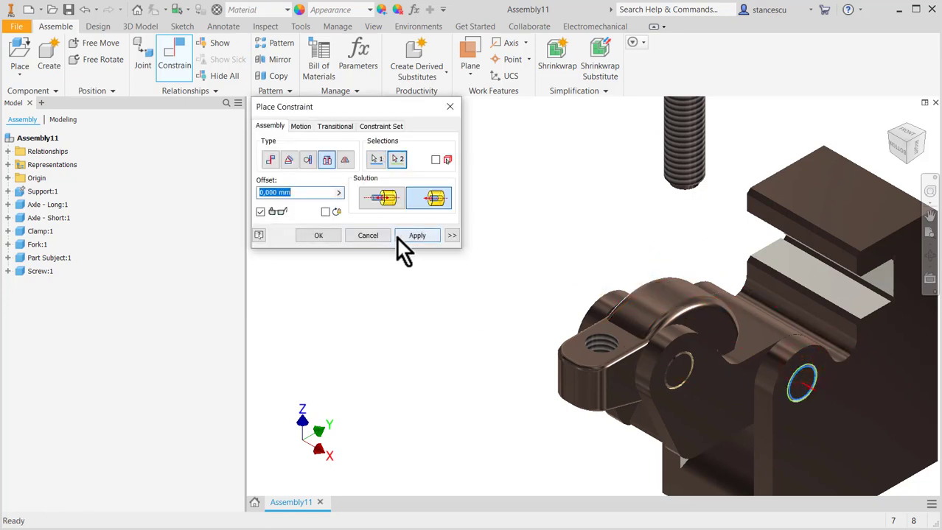
pyautogui.click(417, 235)
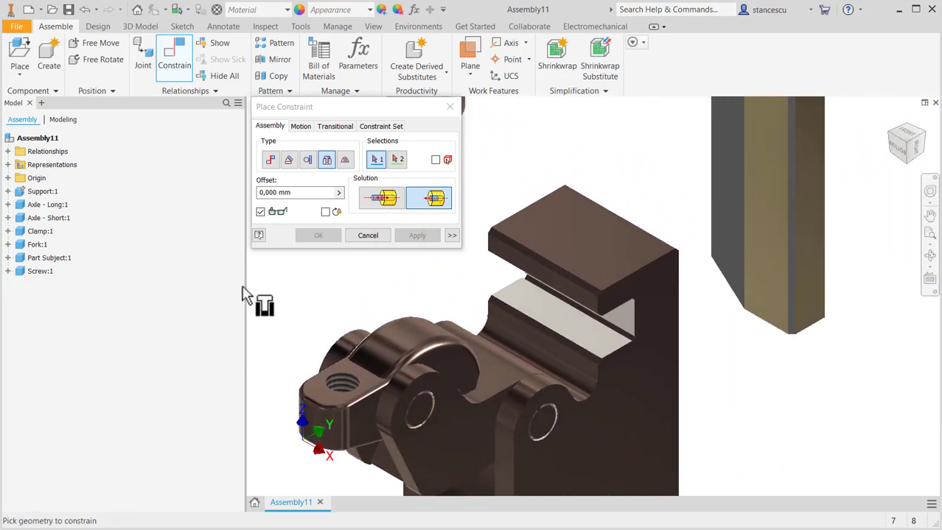
# Mate the Part Subject's face flush against the support's jaw slot face
pyautogui.click(271, 159)
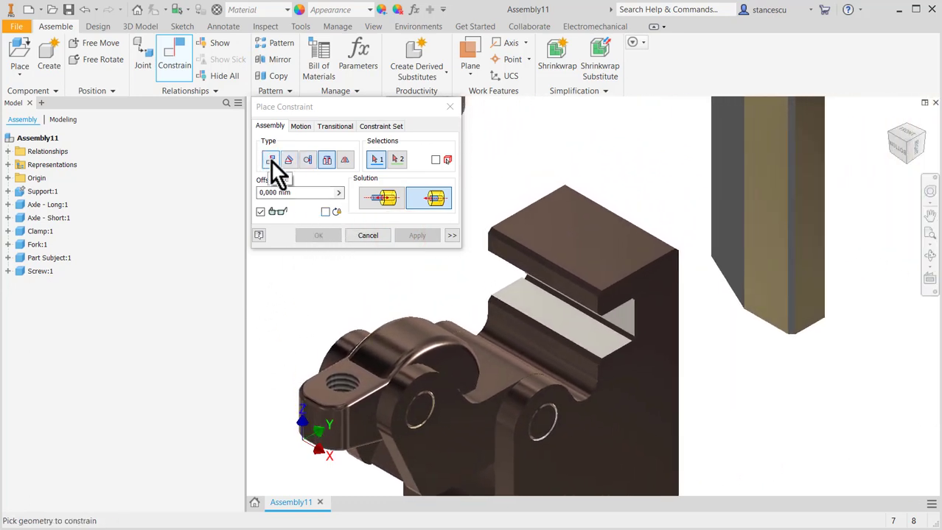
pyautogui.click(762, 283)
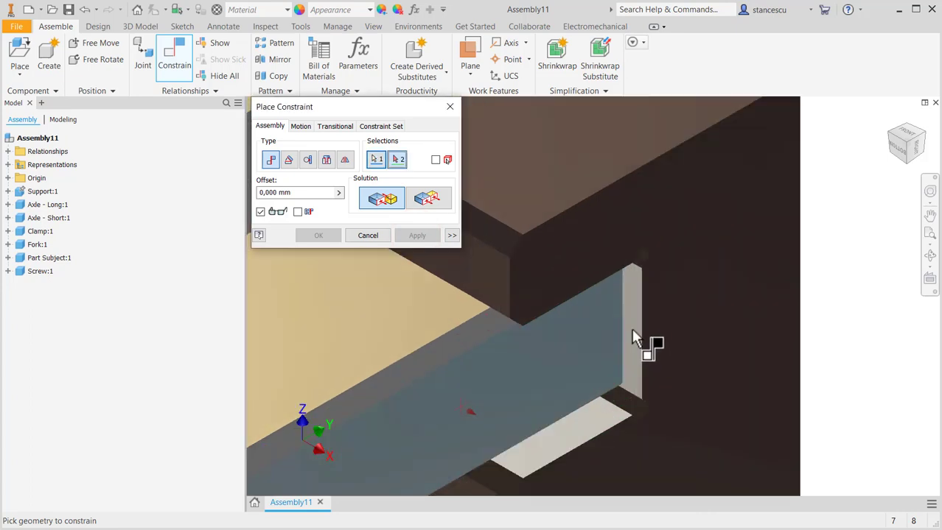
pyautogui.click(610, 376)
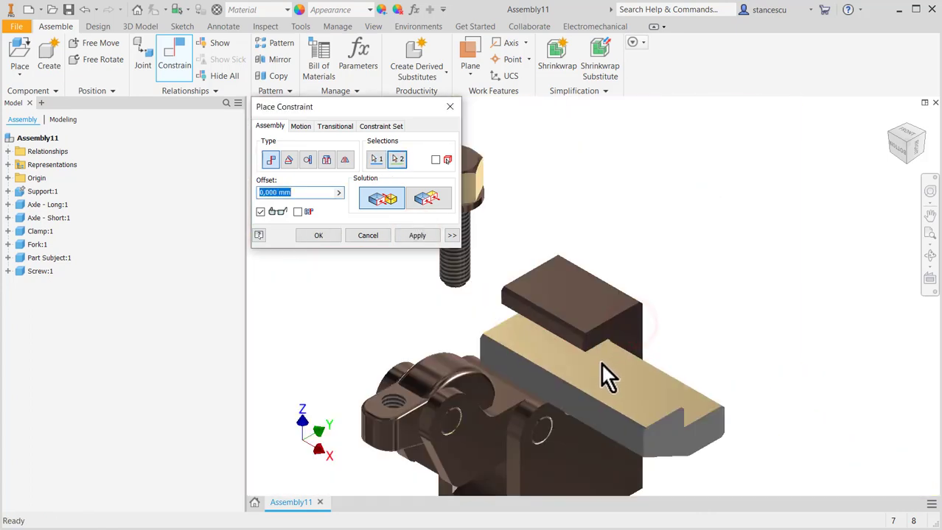
pyautogui.click(417, 235)
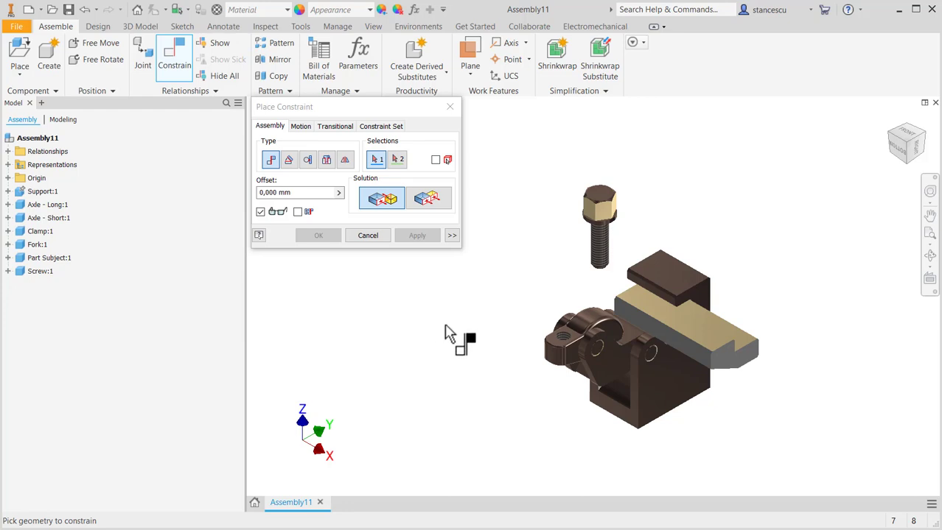
pyautogui.moveTo(151, 240)
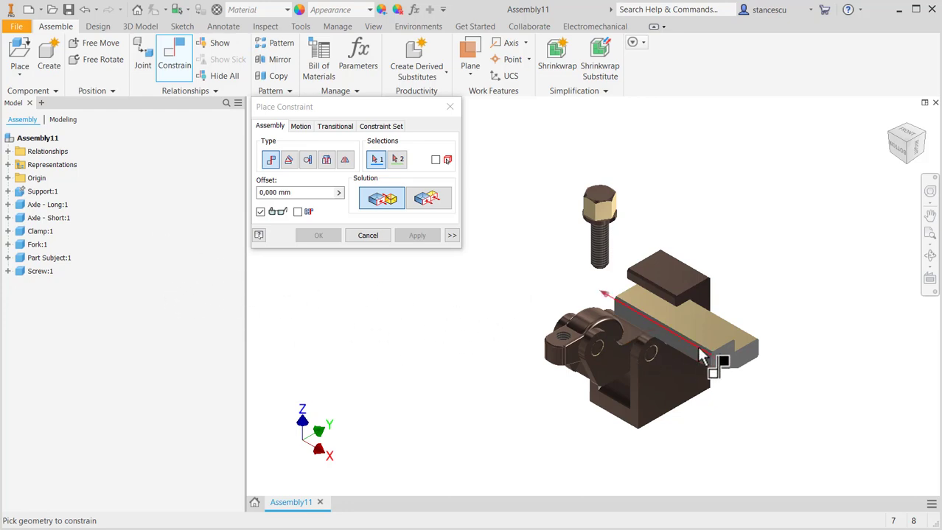
pyautogui.click(367, 235)
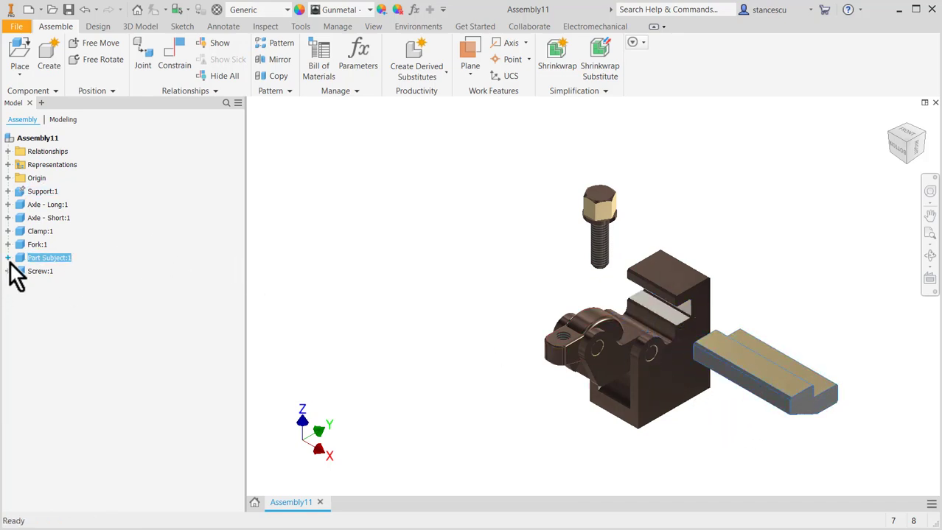
# Mate Part Subject's origin Center Point to the Support's YZ Plane, centring it in the slot
pyautogui.click(8, 258)
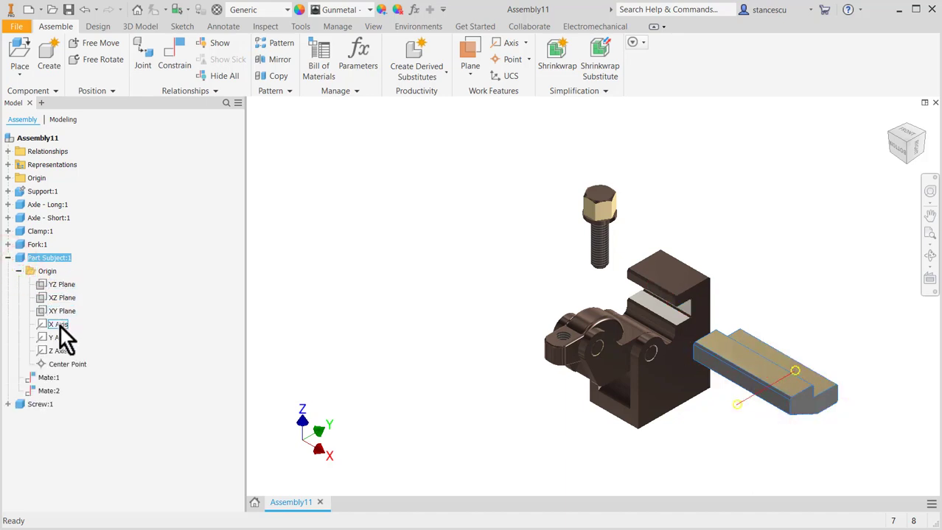
pyautogui.click(62, 311)
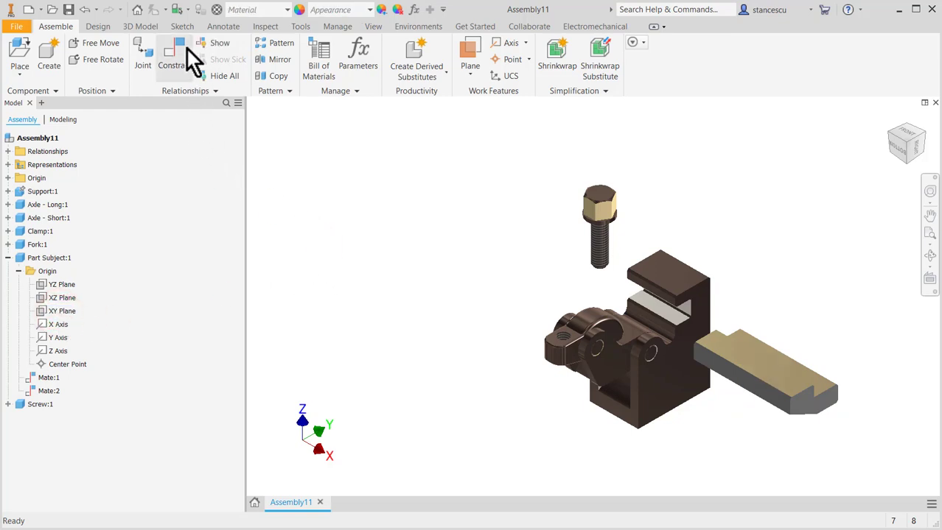
pyautogui.click(174, 56)
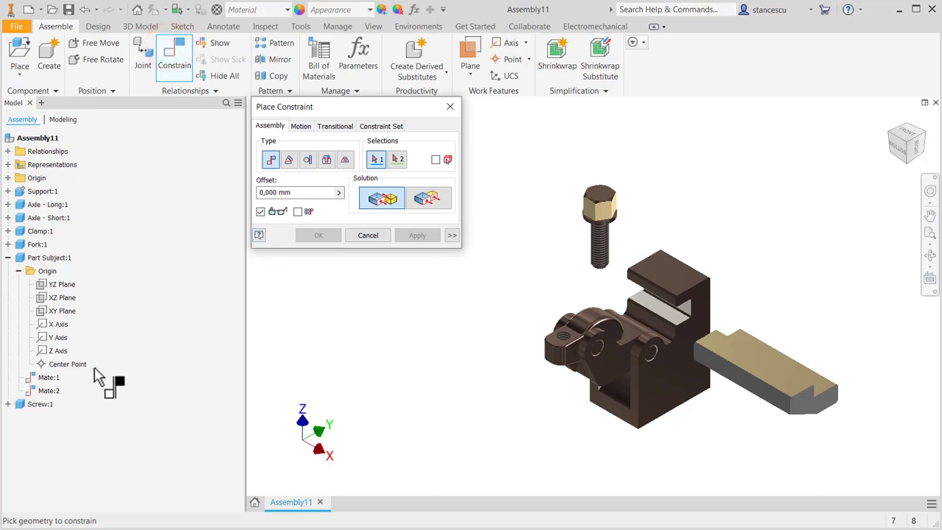
pyautogui.click(67, 363)
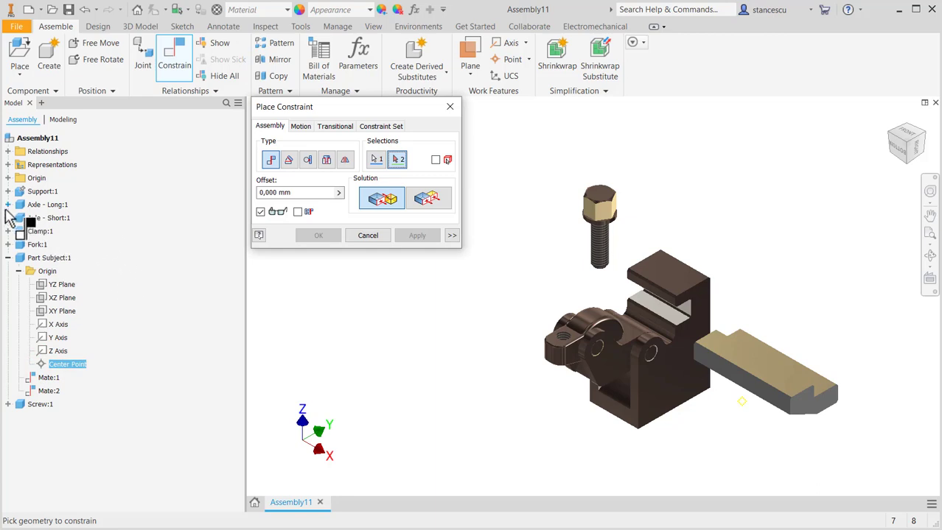
pyautogui.click(8, 191)
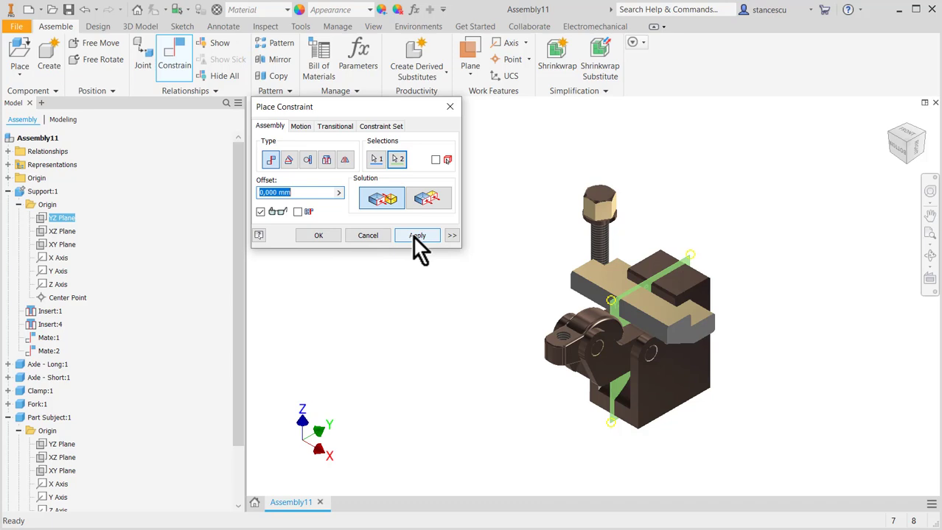
pyautogui.click(417, 235)
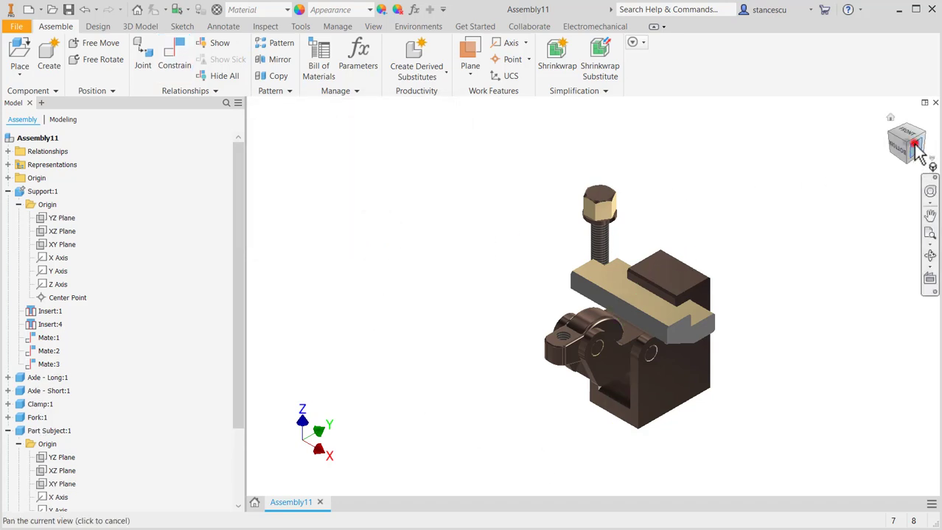
# View the vise from the Right and begin a tangent constraint between clamp tip and subject
pyautogui.click(906, 142)
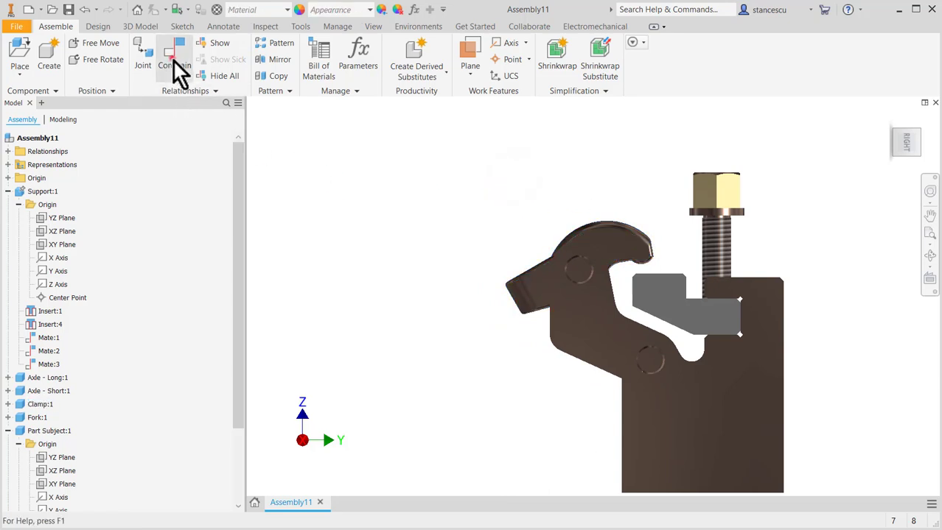
pyautogui.click(175, 55)
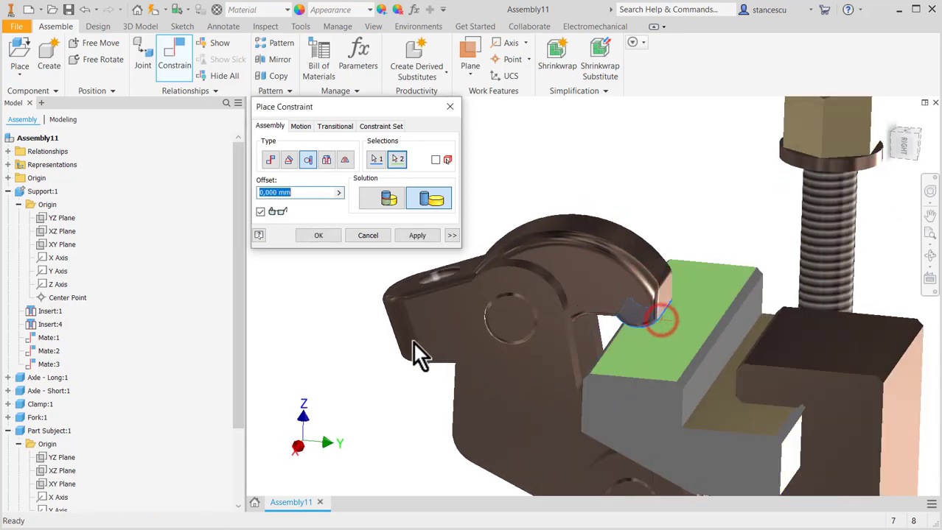
# Apply clamp-subject tangency, mate the screw axis to the clamp hole, and make the screw tip tangent
pyautogui.click(417, 235)
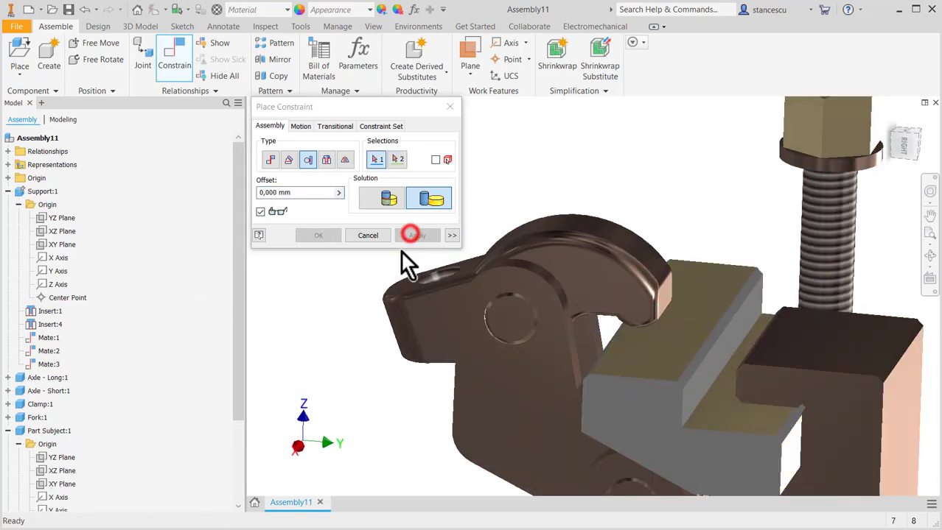
pyautogui.click(270, 160)
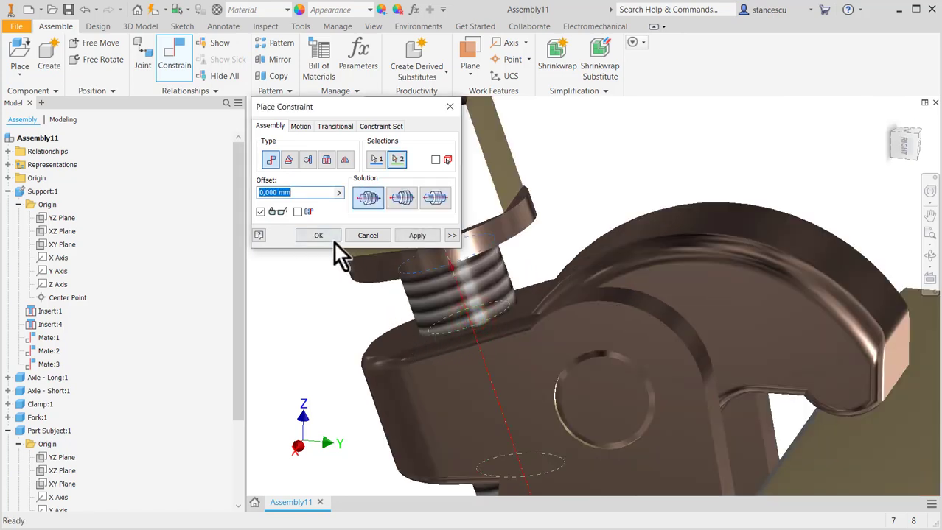
pyautogui.click(417, 235)
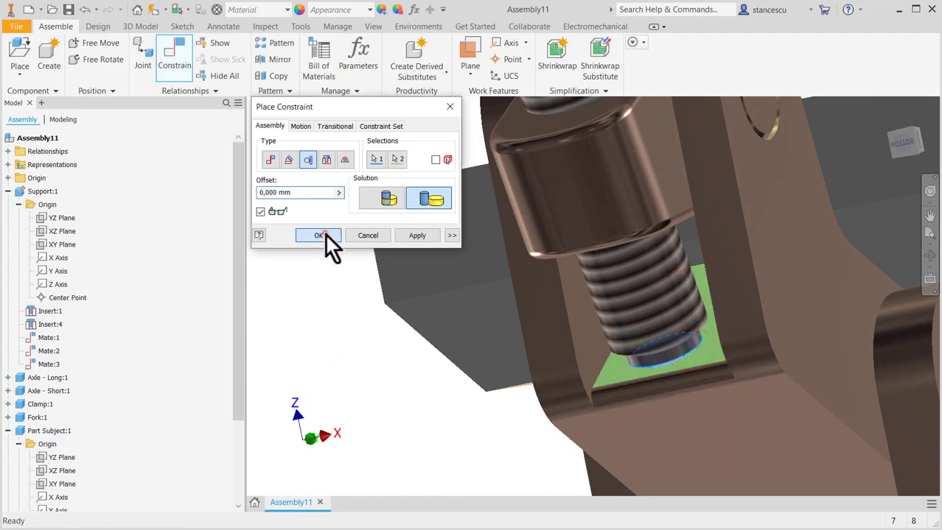
pyautogui.click(318, 235)
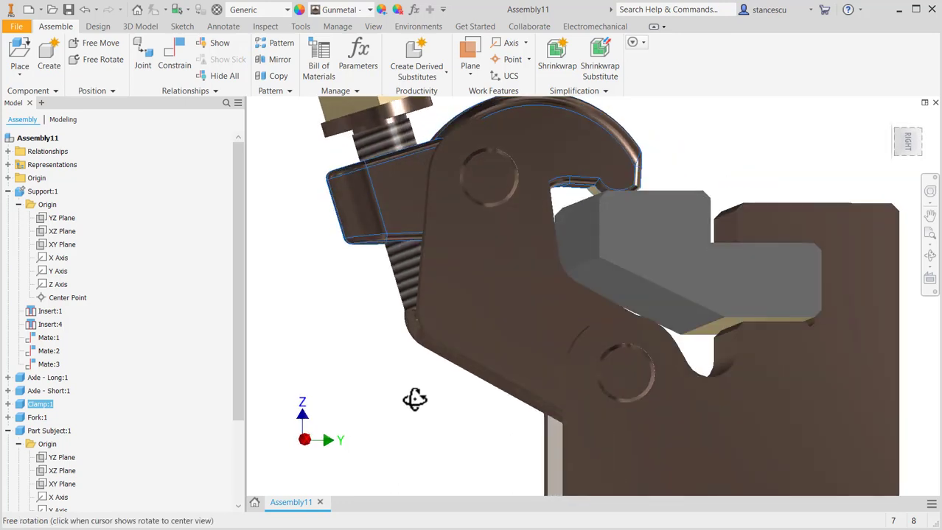
pyautogui.moveTo(415, 400); pyautogui.dragTo(406, 401)
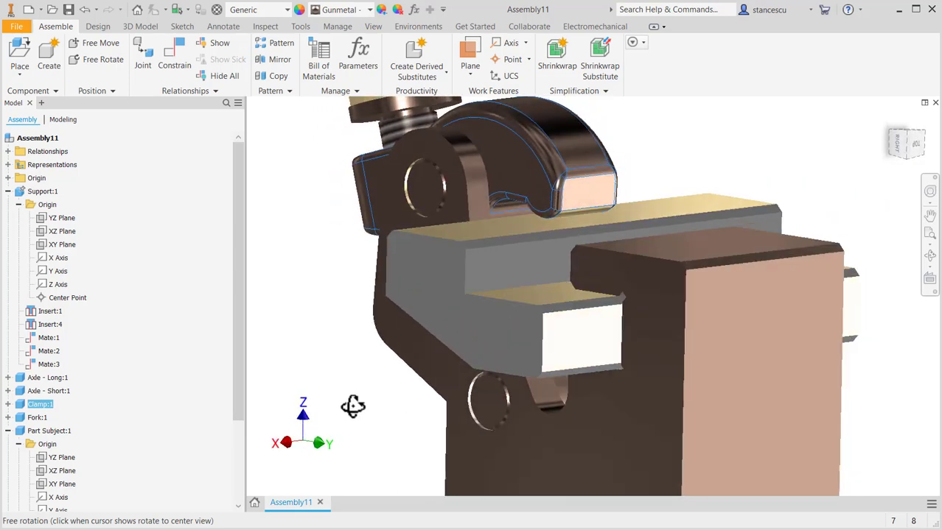
pyautogui.moveTo(353, 406); pyautogui.dragTo(347, 300)
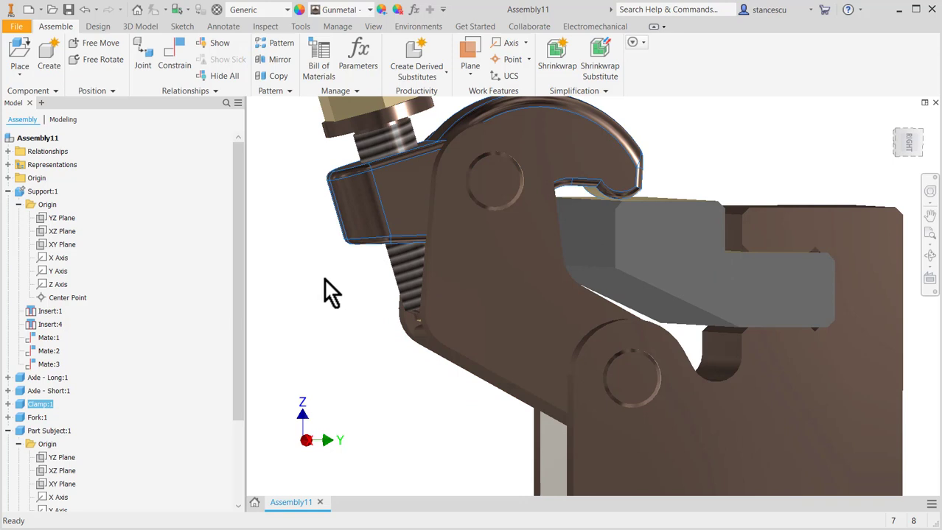
pyautogui.moveTo(331, 291); pyautogui.dragTo(321, 214)
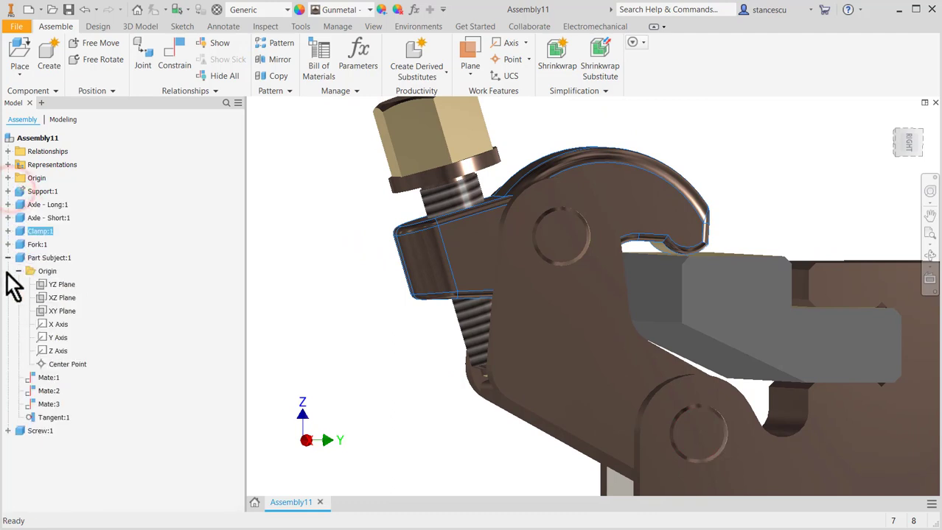
pyautogui.click(19, 272)
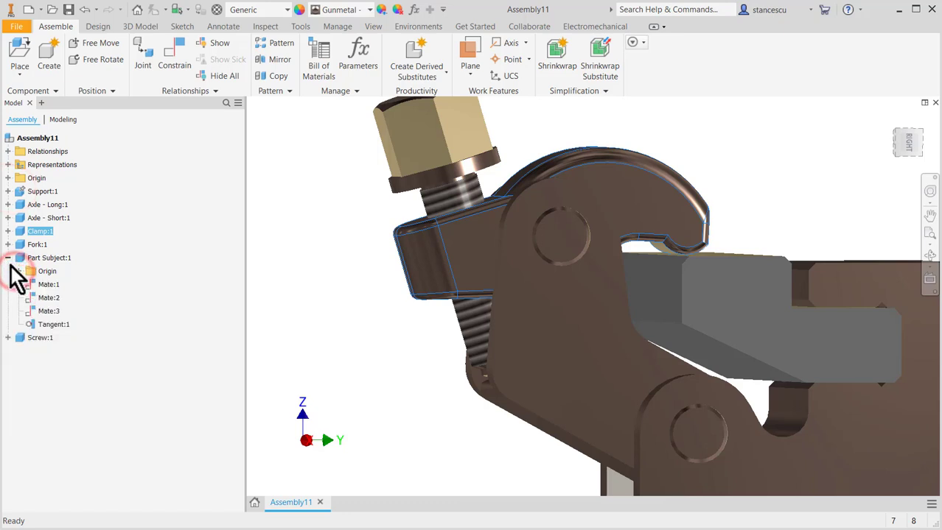
pyautogui.click(7, 258)
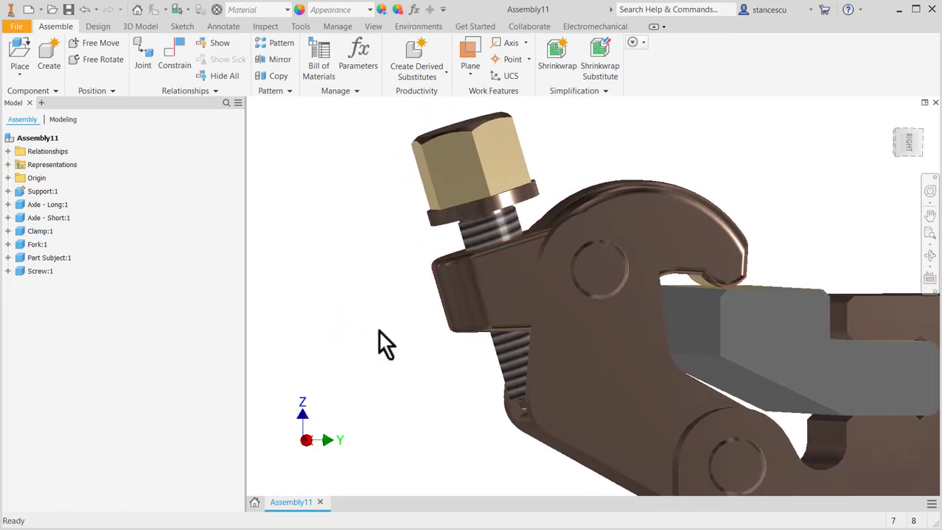
pyautogui.moveTo(365, 378)
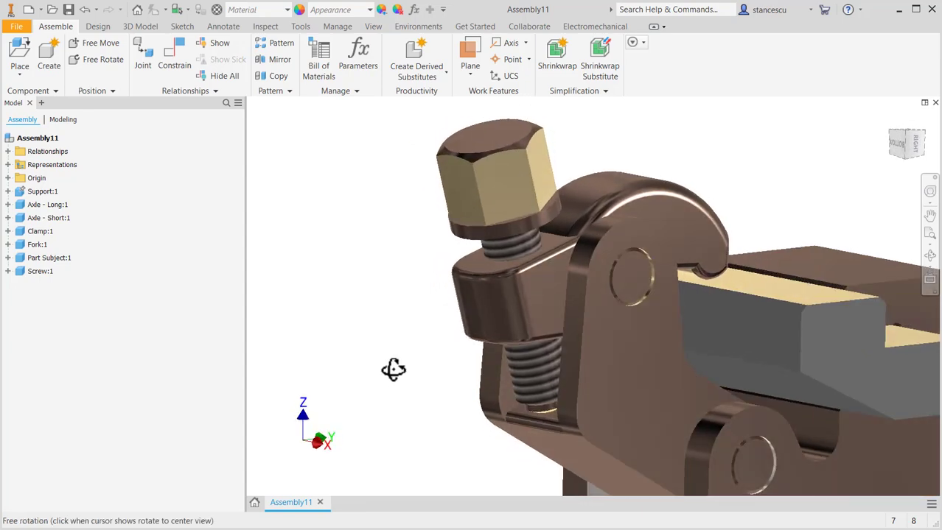
pyautogui.moveTo(393, 370); pyautogui.dragTo(382, 383)
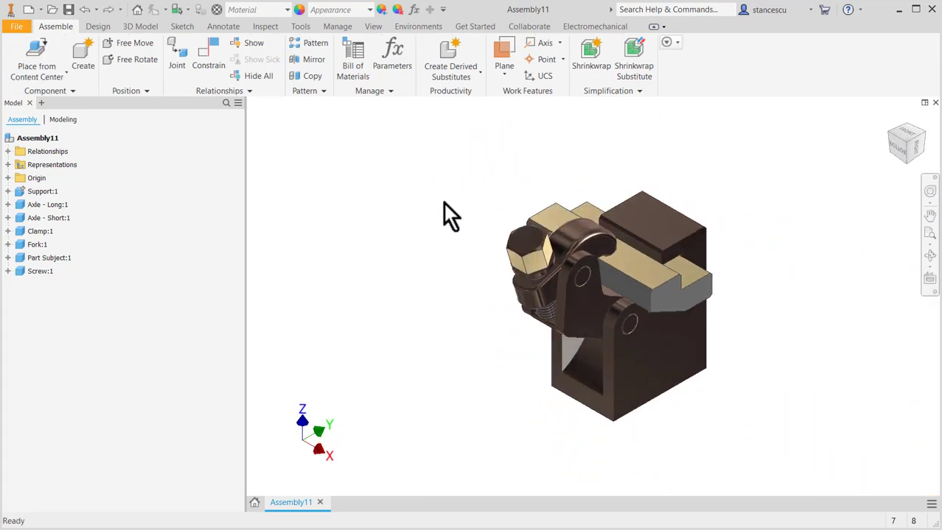
# Switch to the Stress Analysis environment and begin a new study
pyautogui.click(419, 26)
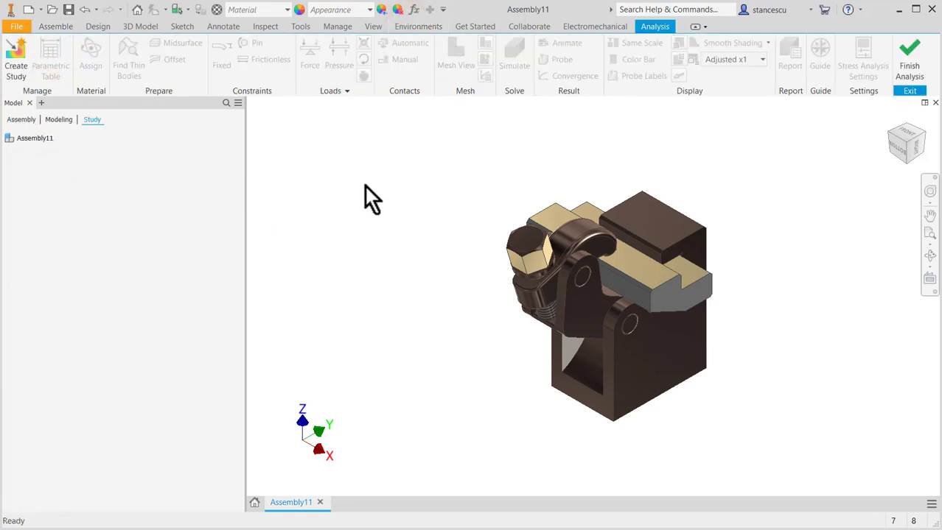
pyautogui.click(15, 55)
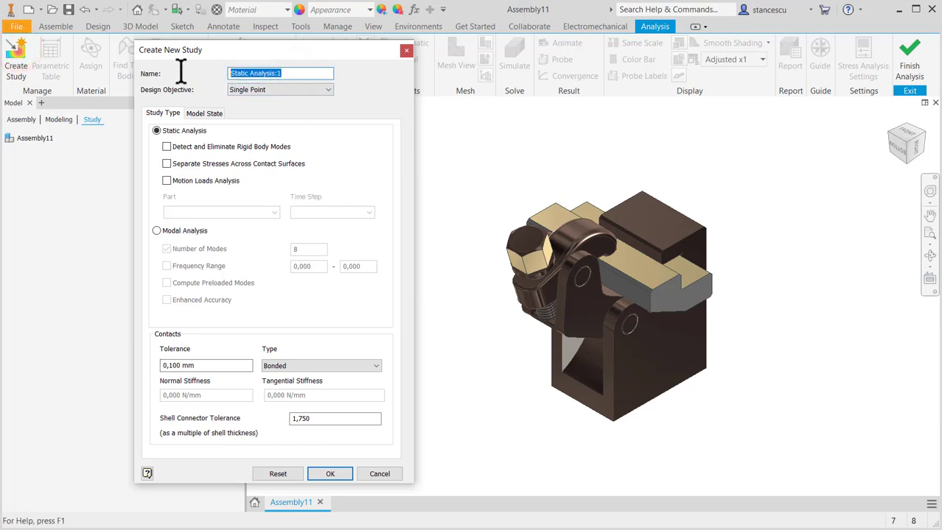
# Enter 'Force in Assembly' as the study name, keeping Static Analysis
pyautogui.write('Force in Assembly')
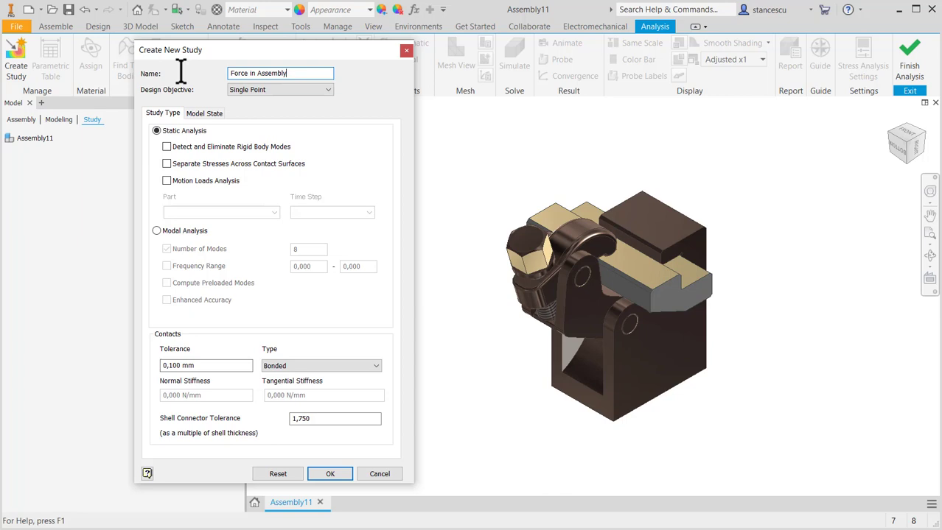
pyautogui.moveTo(375, 387)
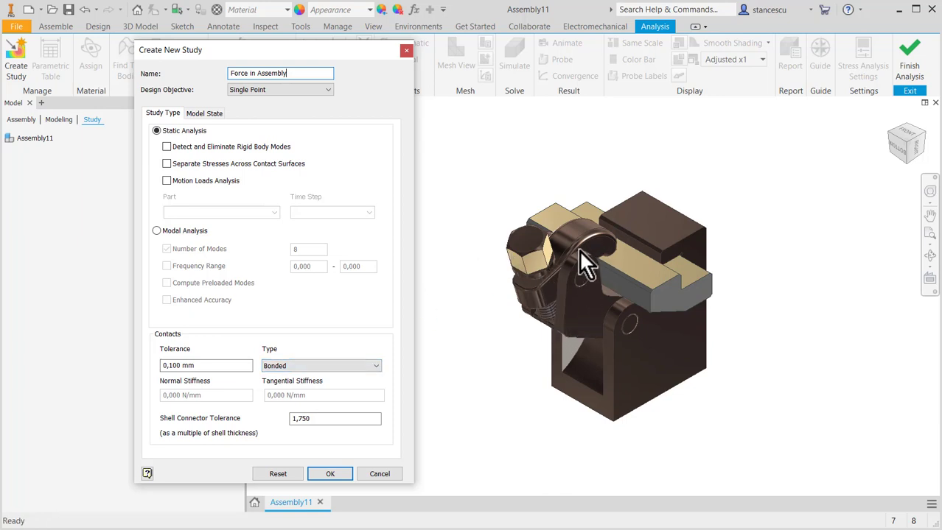
pyautogui.moveTo(634, 332)
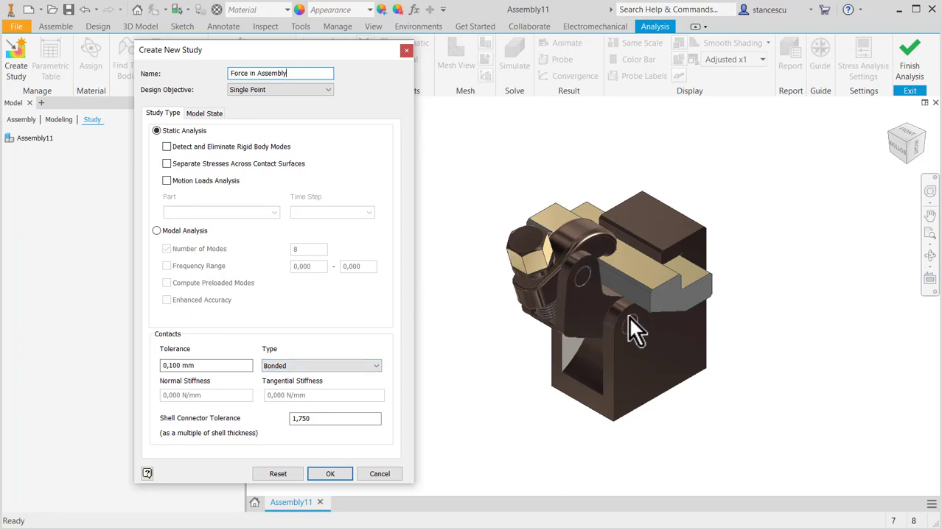
pyautogui.moveTo(478, 348)
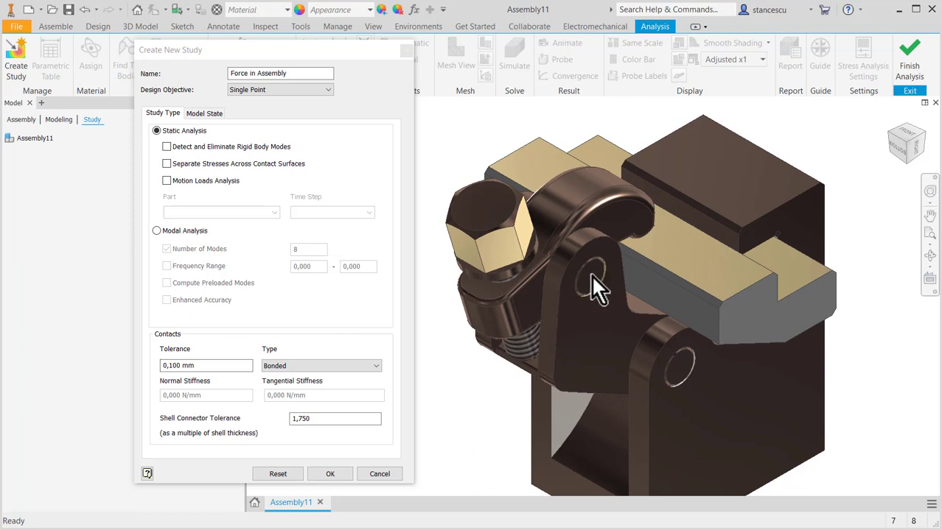
pyautogui.moveTo(612, 335)
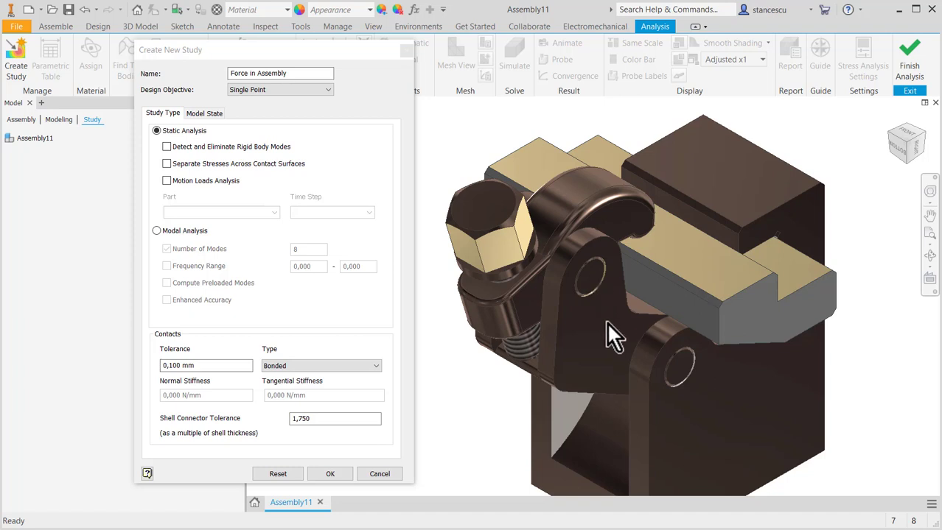
pyautogui.moveTo(612, 317)
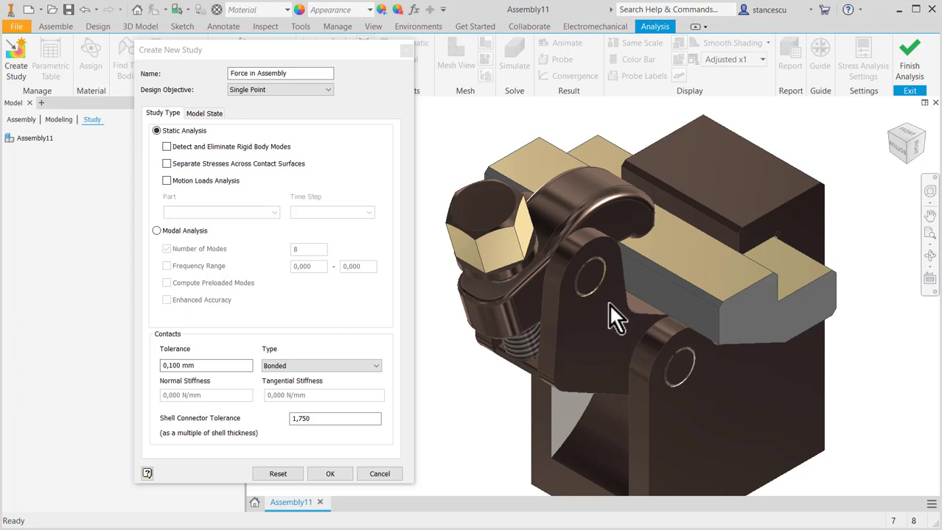
pyautogui.moveTo(567, 232)
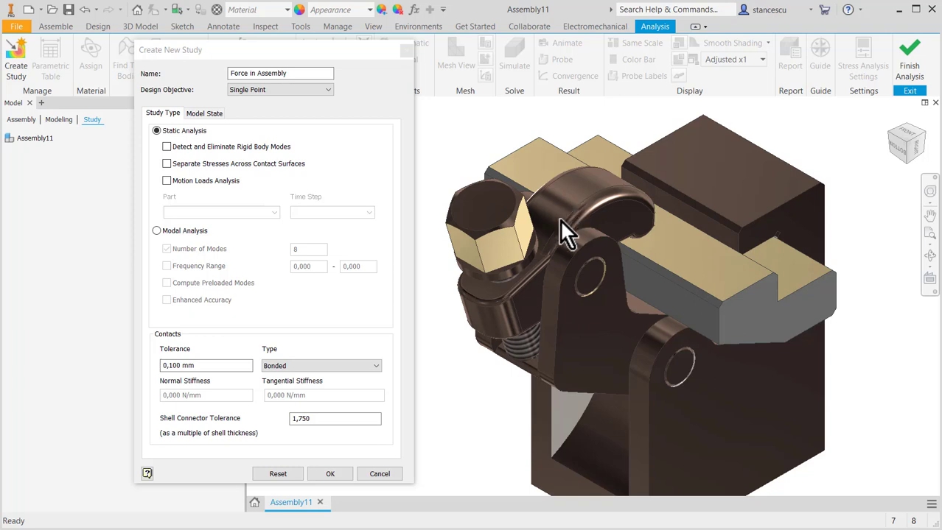
pyautogui.moveTo(605, 218)
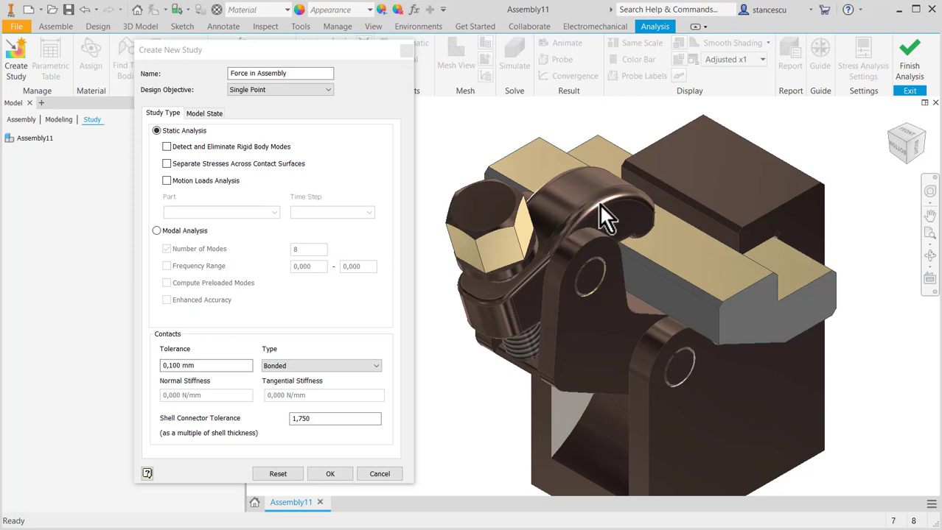
pyautogui.moveTo(567, 229)
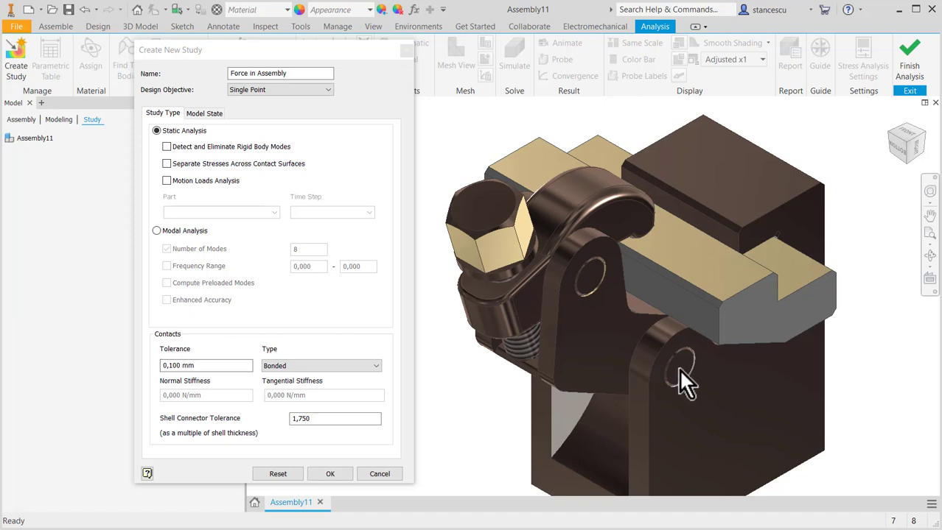
pyautogui.moveTo(700, 386)
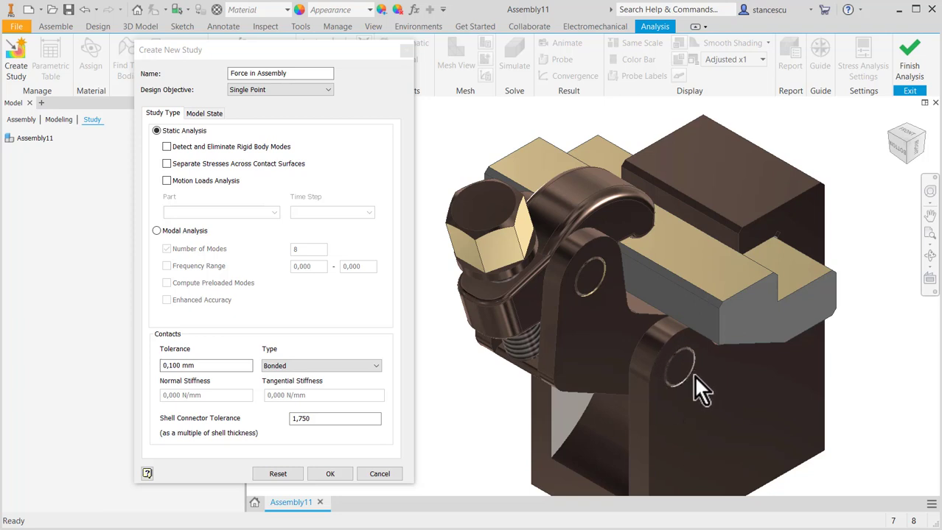
pyautogui.moveTo(604, 338)
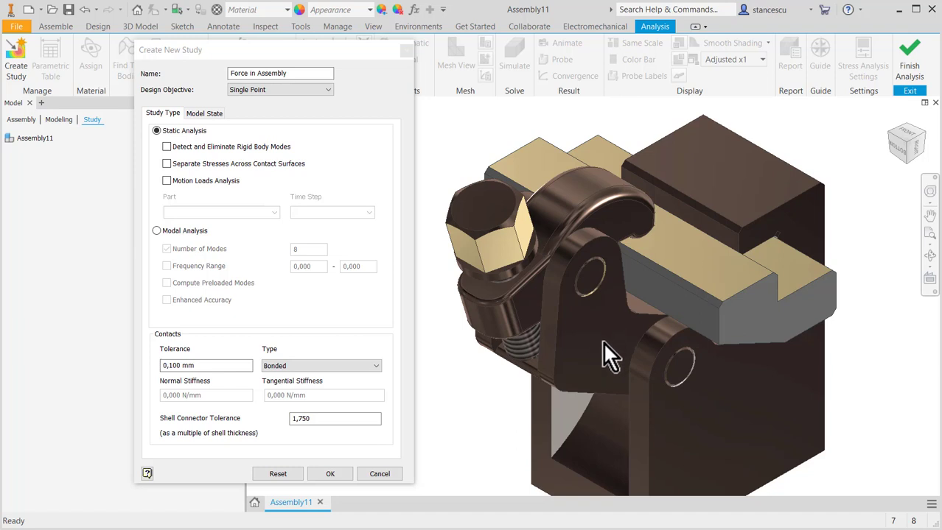
pyautogui.moveTo(577, 198)
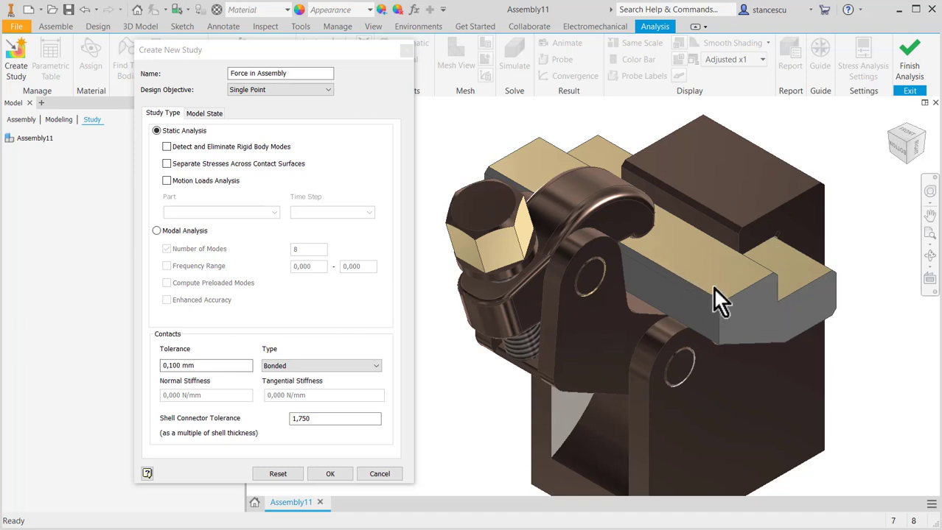
pyautogui.moveTo(687, 240)
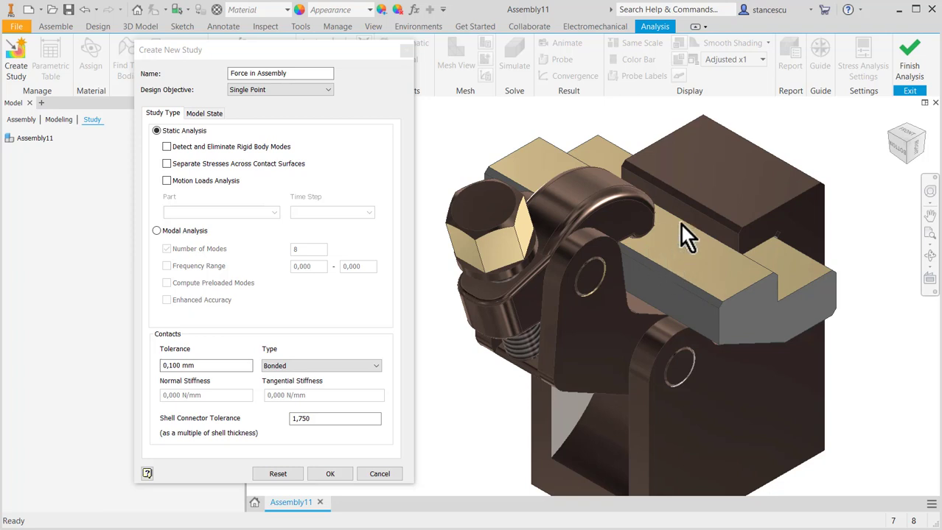
pyautogui.moveTo(595, 340)
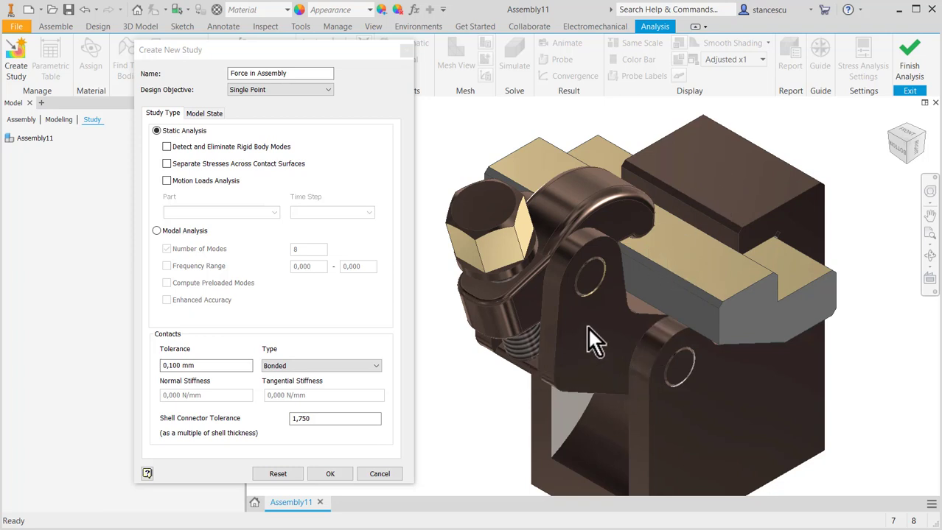
pyautogui.moveTo(593, 294)
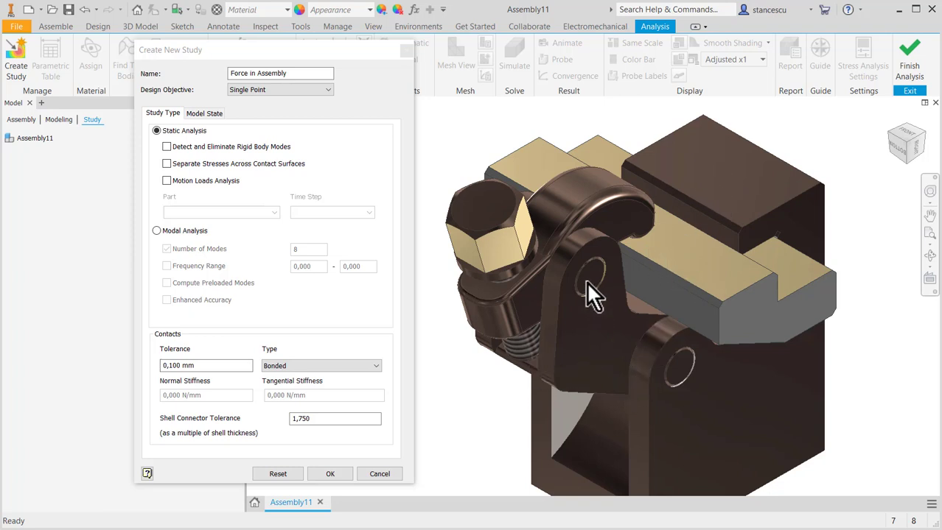
pyautogui.moveTo(597, 308)
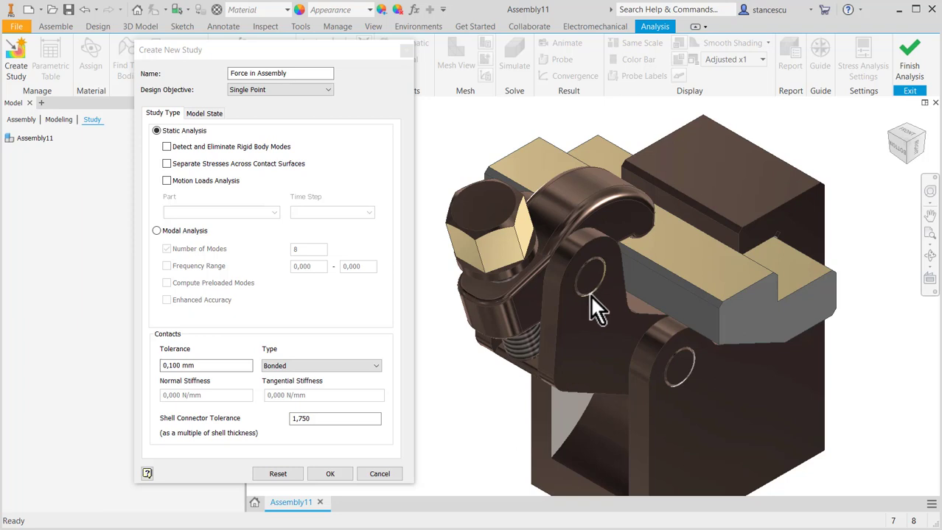
pyautogui.moveTo(600, 328)
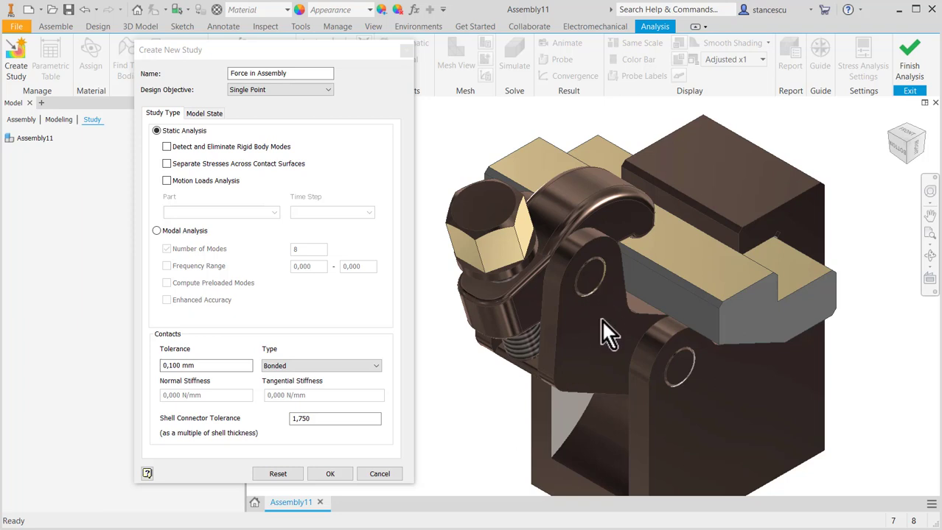
pyautogui.moveTo(604, 347)
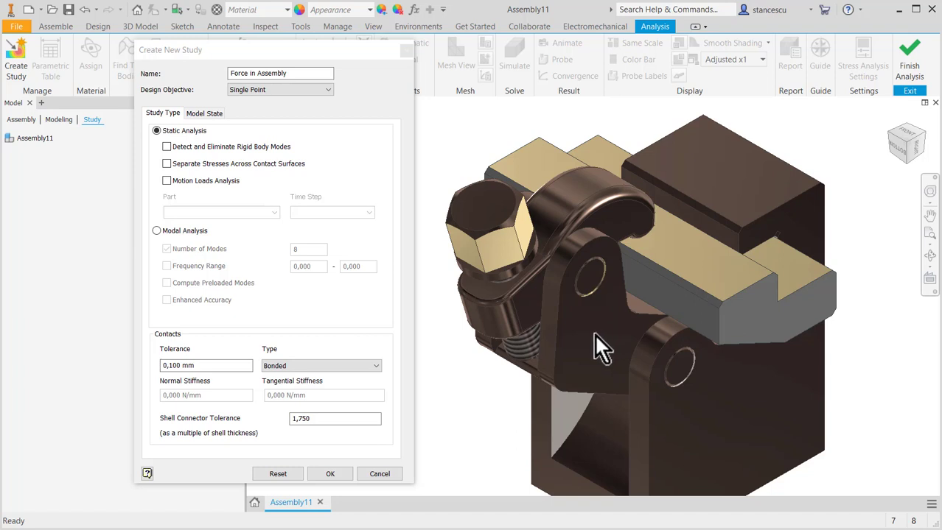
pyautogui.moveTo(600, 358)
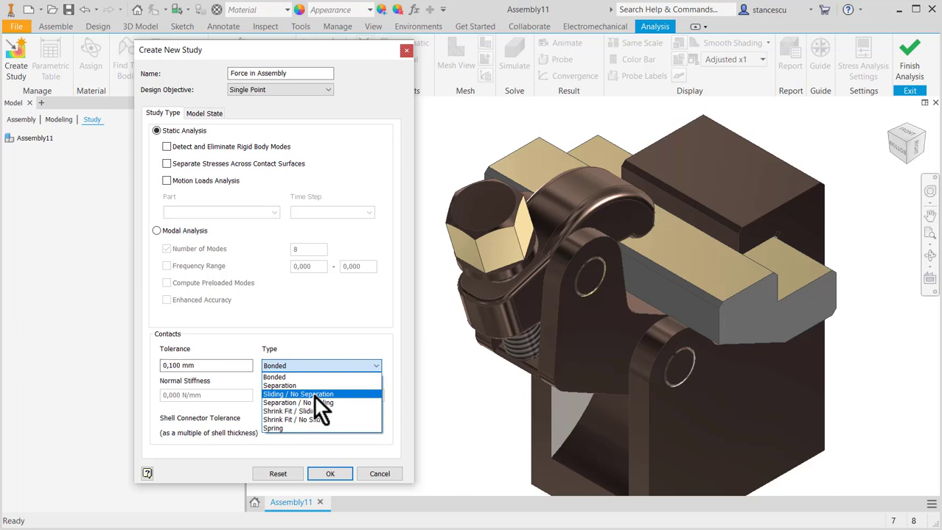
# Choose Sliding / No Separation in the Create New Study Contacts Type dropdown
pyautogui.click(297, 394)
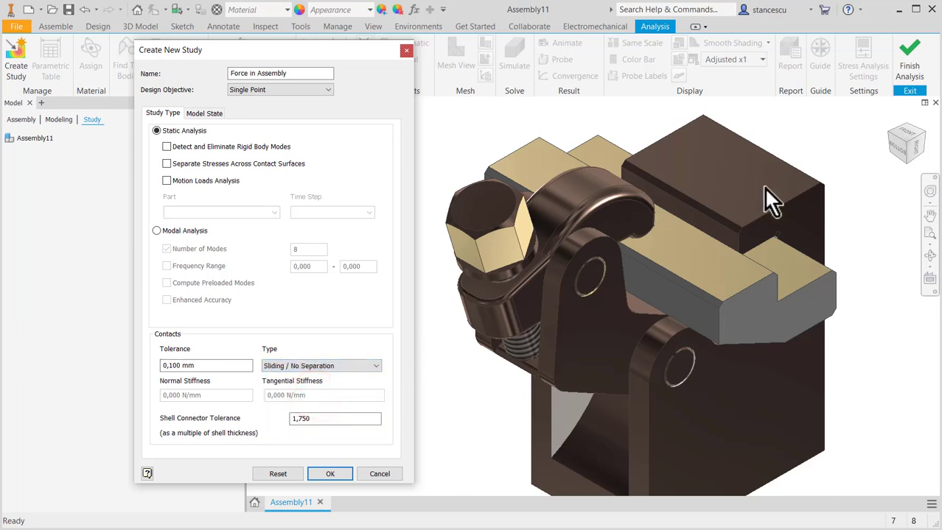
pyautogui.moveTo(494, 434)
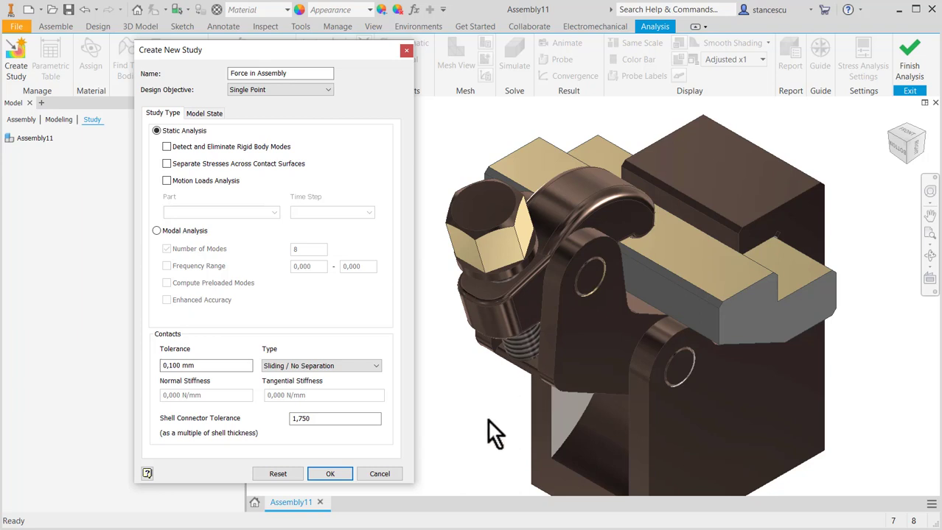
pyautogui.moveTo(501, 405)
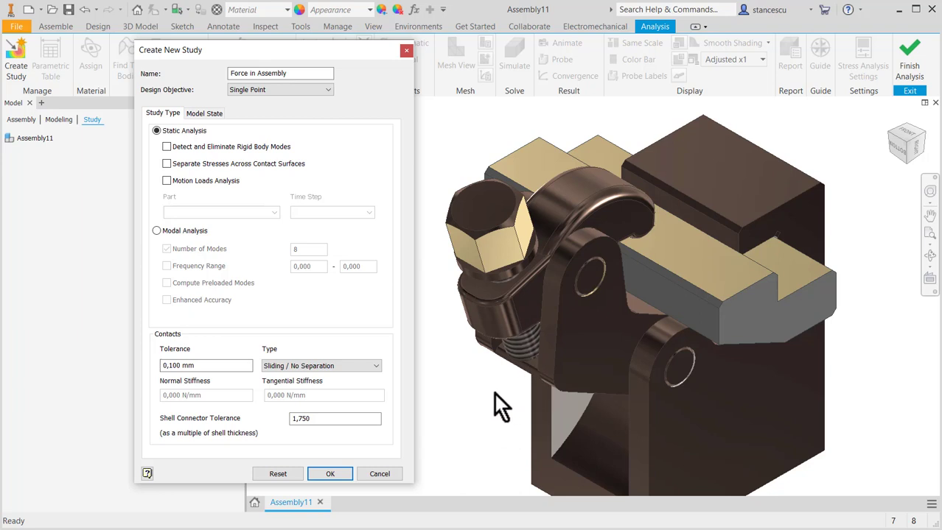
pyautogui.moveTo(436, 282)
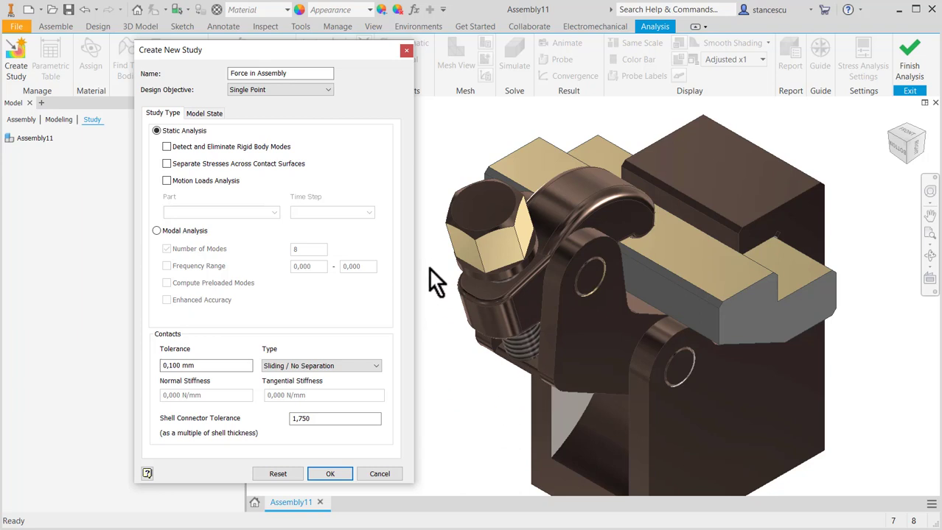
pyautogui.moveTo(445, 341)
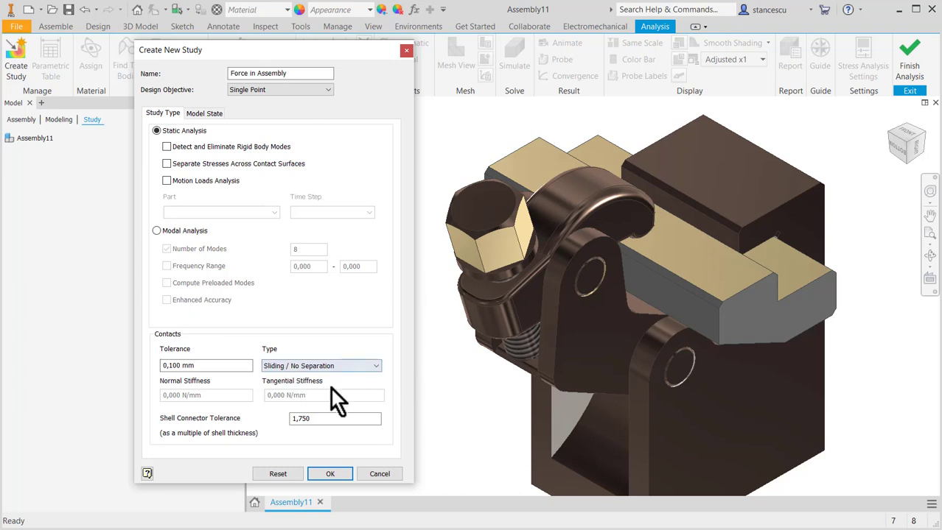
pyautogui.moveTo(470, 435)
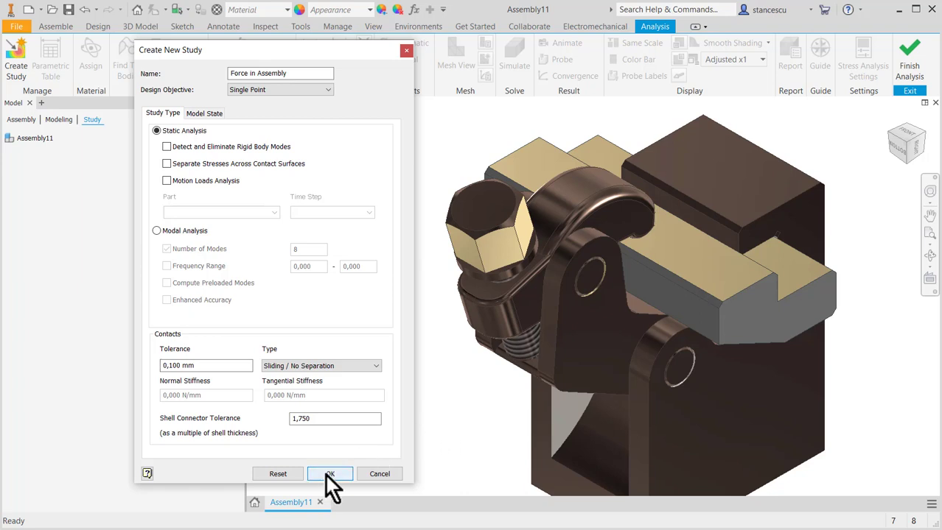
pyautogui.click(330, 474)
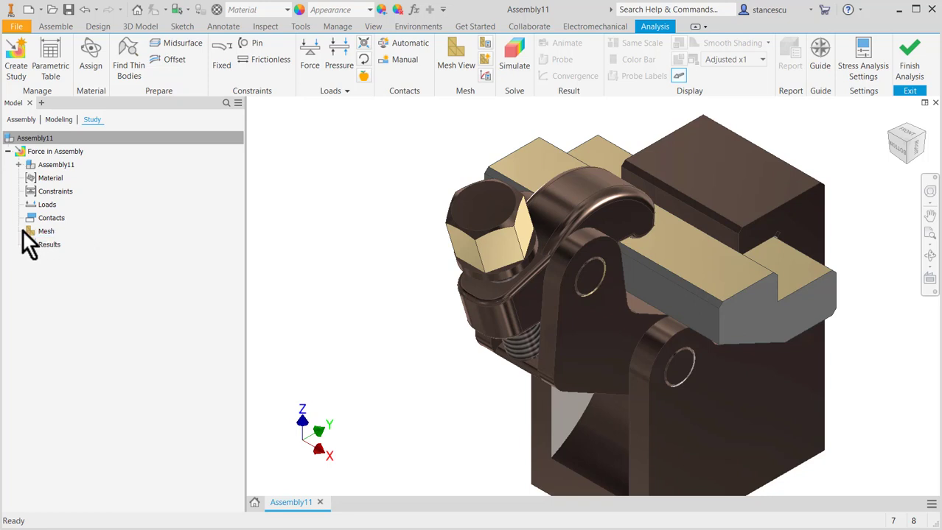
pyautogui.rightClick(50, 217)
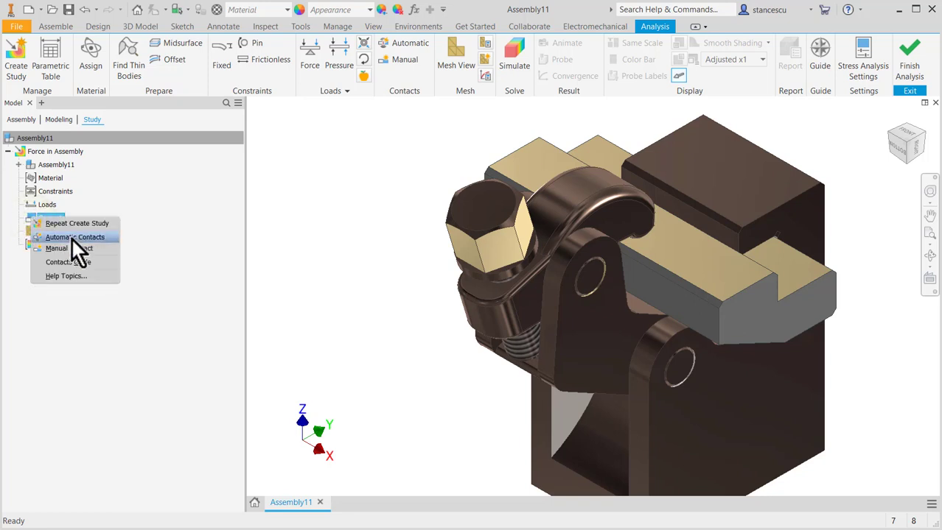
pyautogui.click(74, 236)
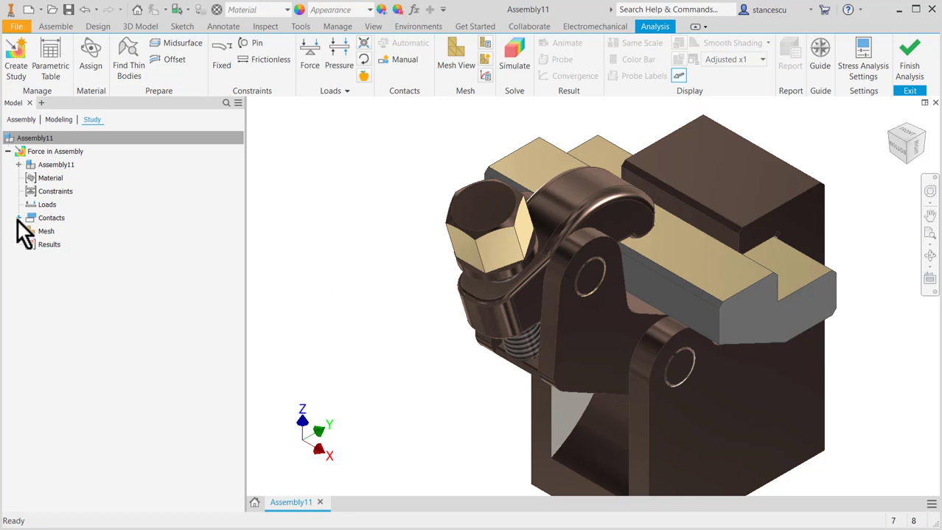
pyautogui.click(19, 218)
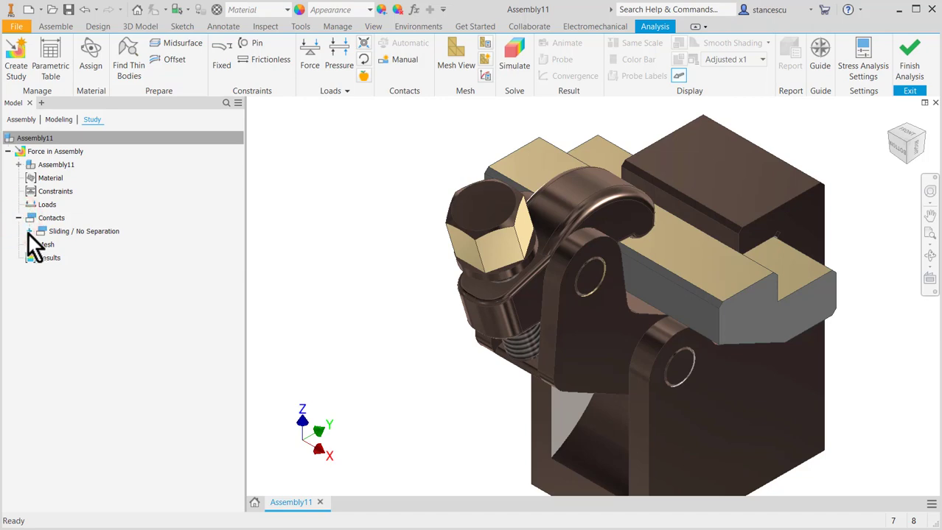
pyautogui.click(84, 231)
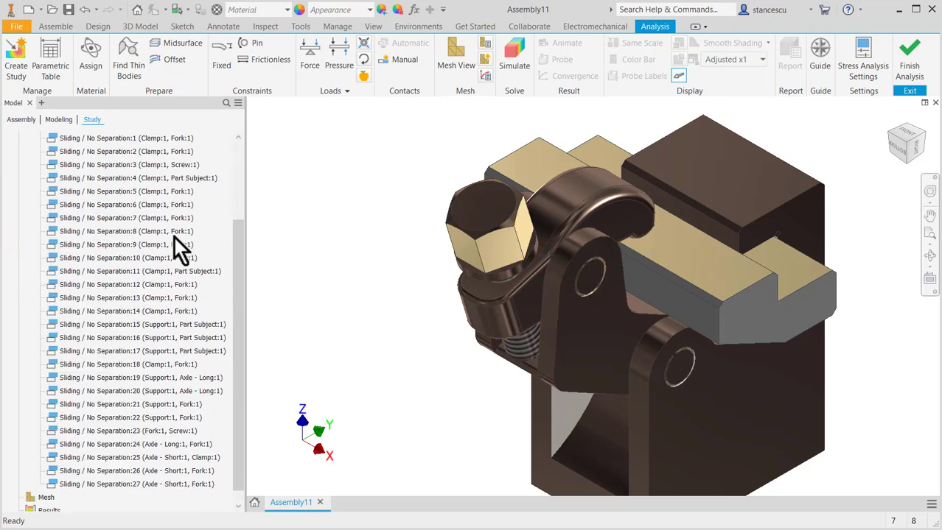
pyautogui.click(125, 218)
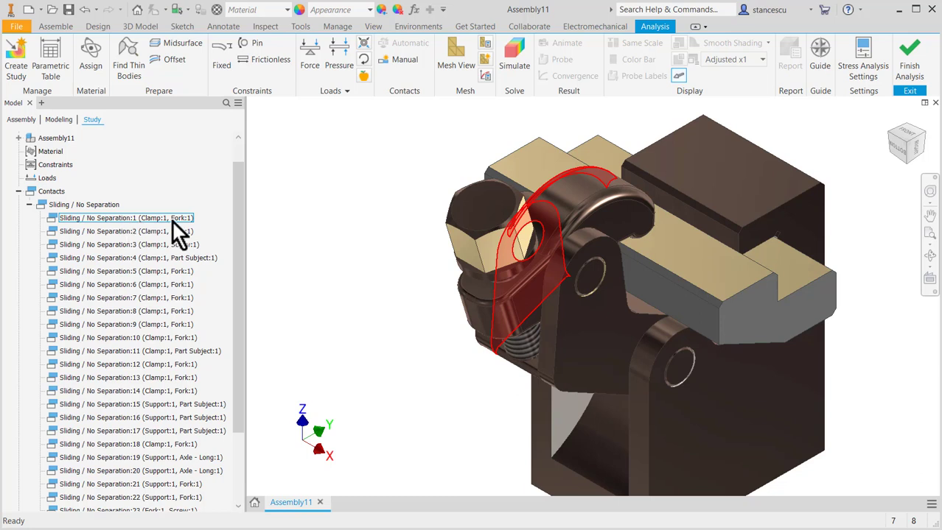
pyautogui.moveTo(197, 235)
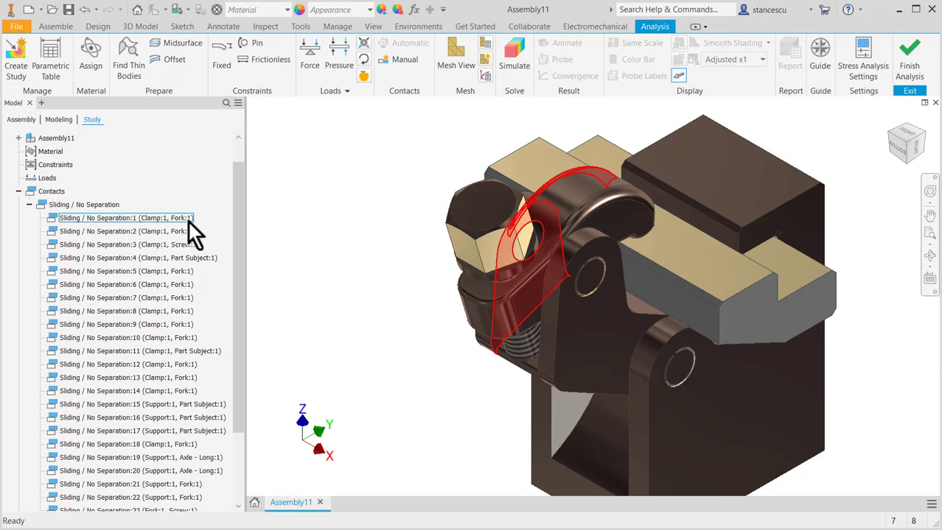
pyautogui.moveTo(184, 236)
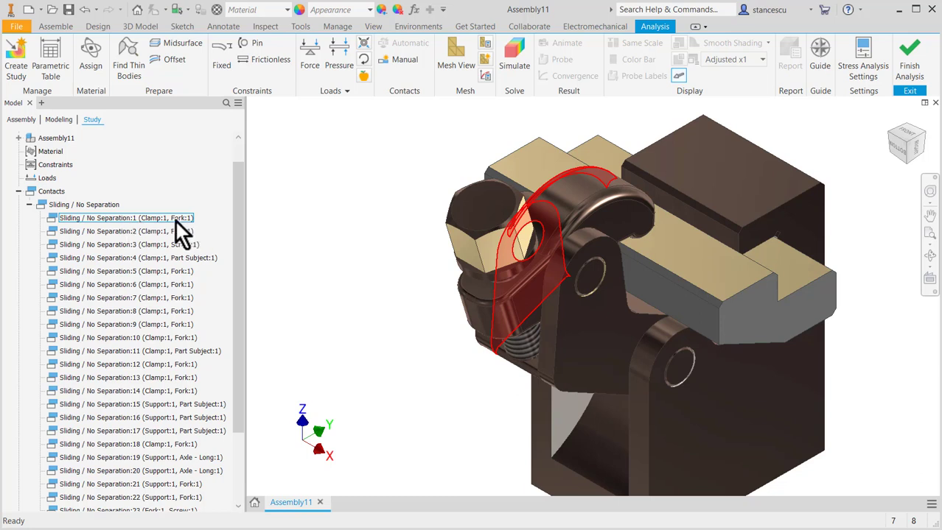
pyautogui.moveTo(71, 236)
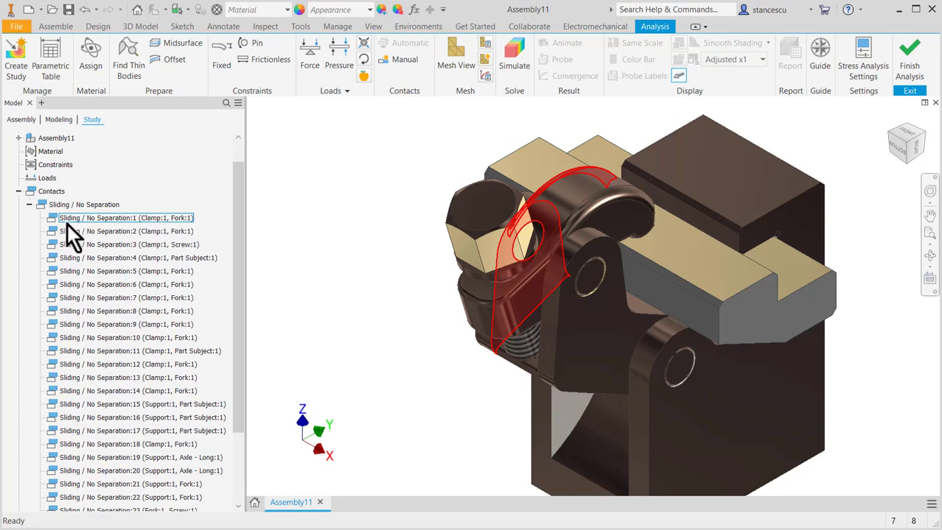
pyautogui.moveTo(103, 236)
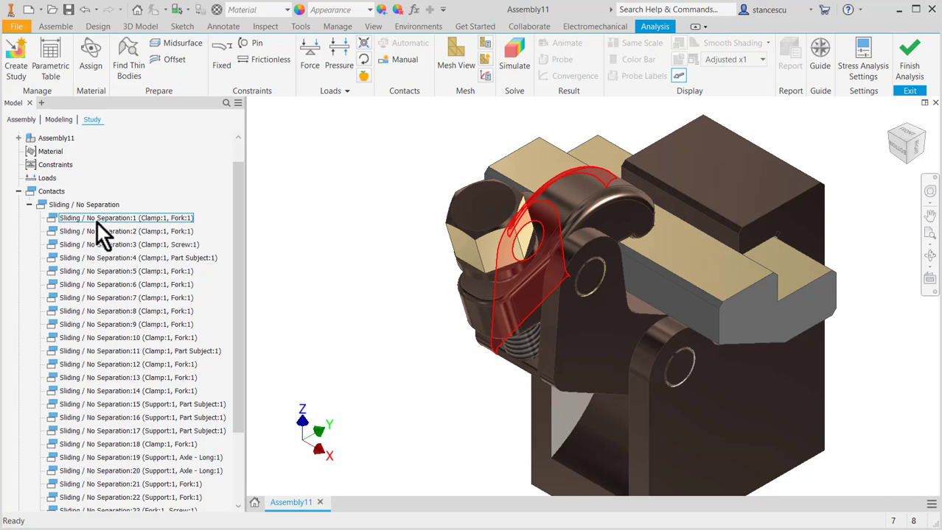
pyautogui.click(126, 244)
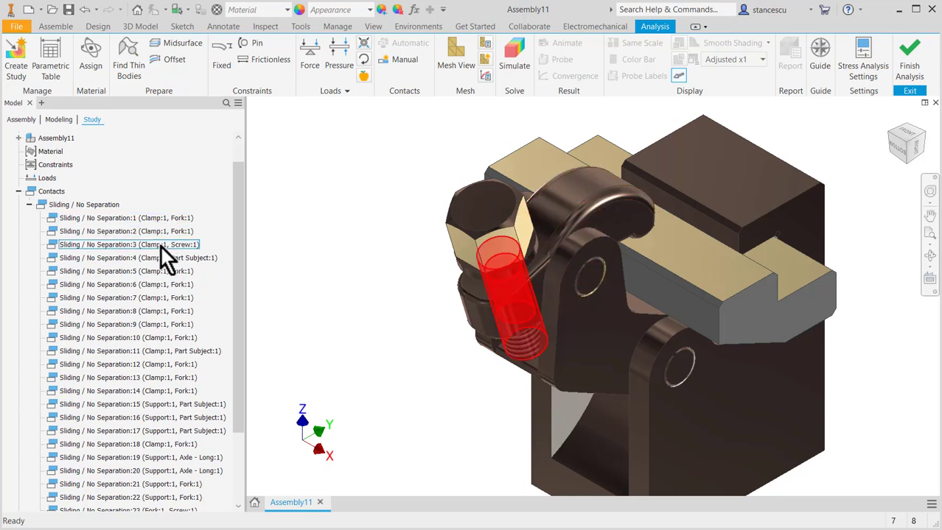
pyautogui.click(125, 297)
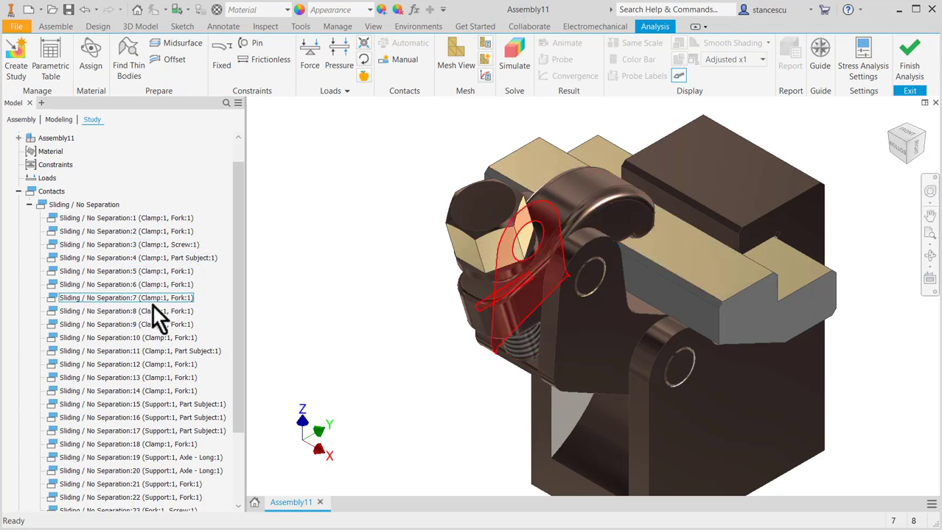
pyautogui.click(127, 377)
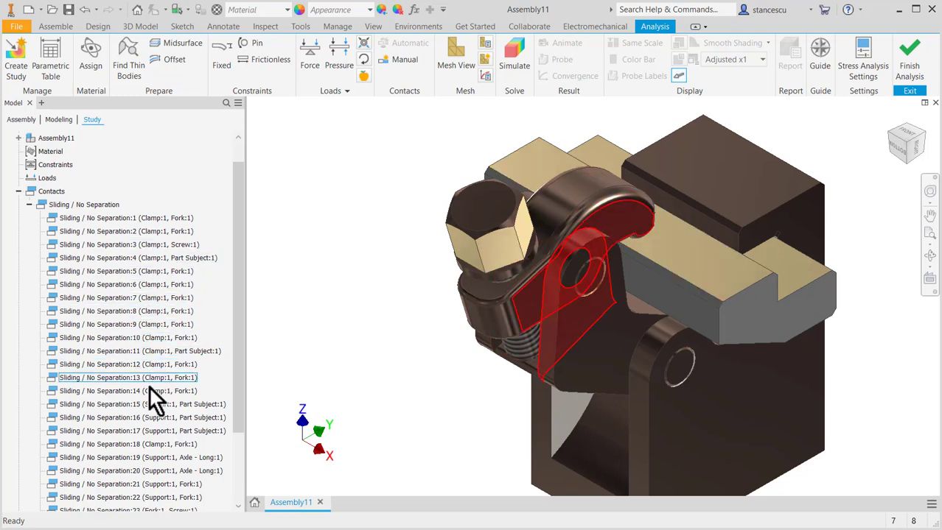
pyautogui.click(128, 458)
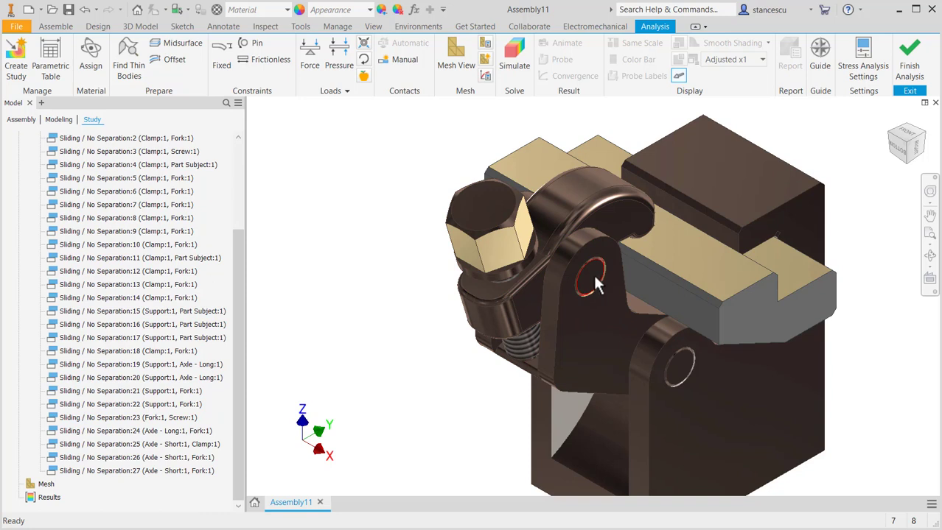
pyautogui.moveTo(595, 283)
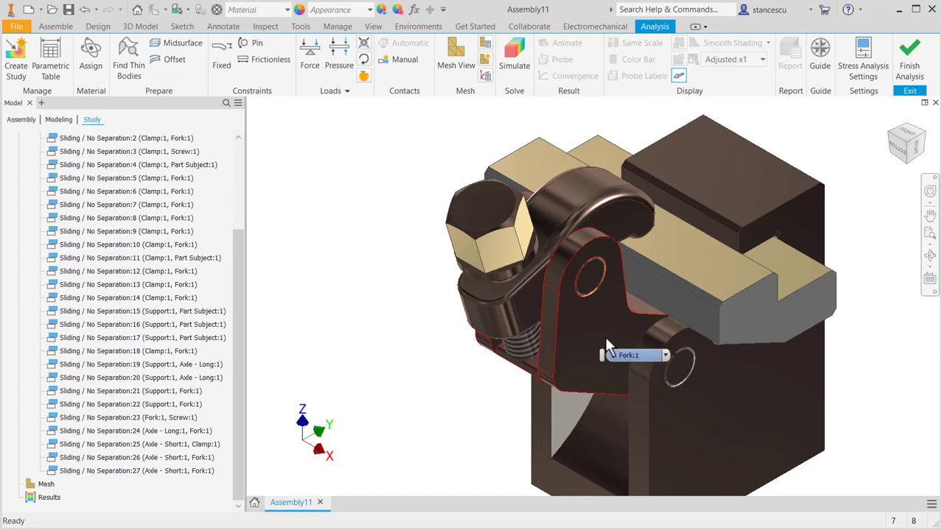
pyautogui.moveTo(593, 289)
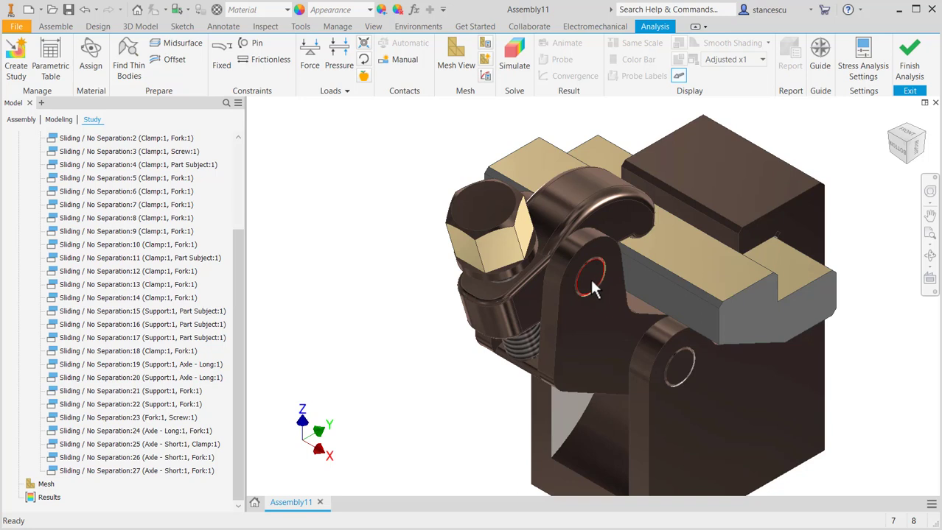
pyautogui.moveTo(588, 282)
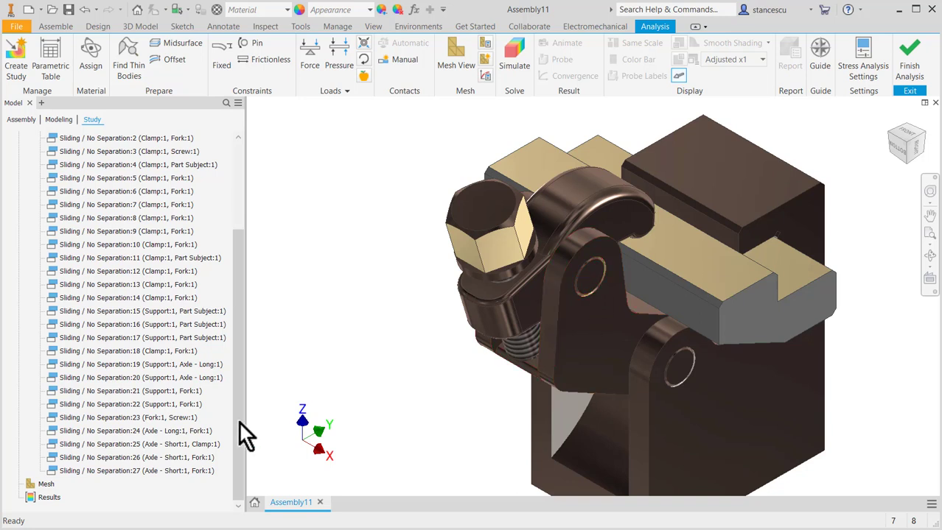
pyautogui.click(134, 431)
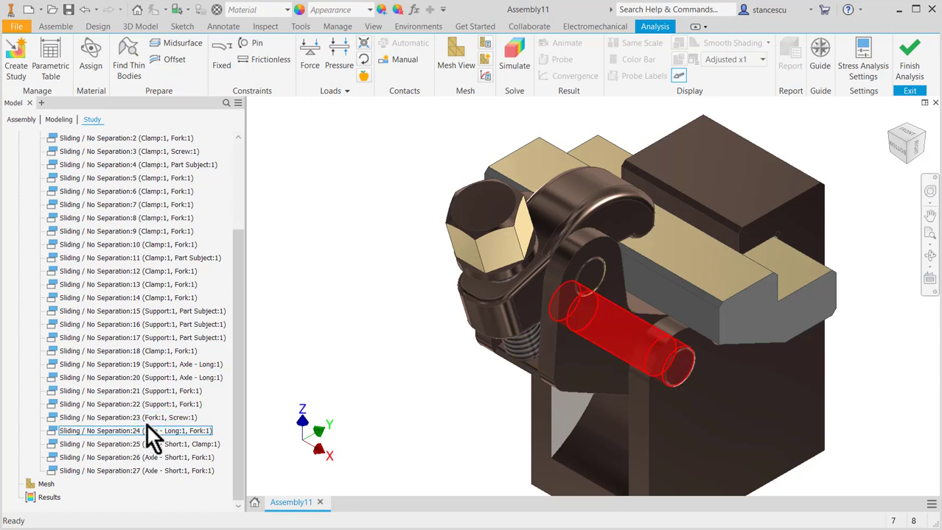
pyautogui.click(136, 458)
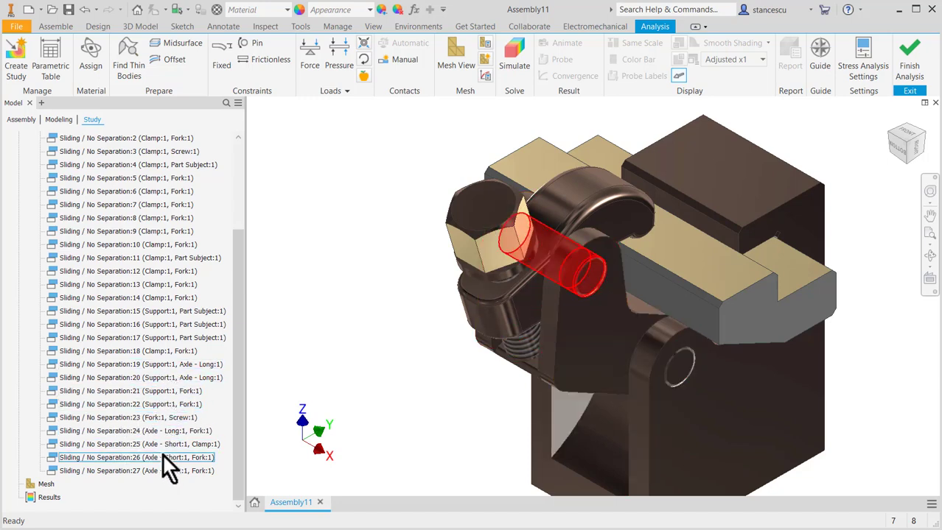
pyautogui.click(129, 390)
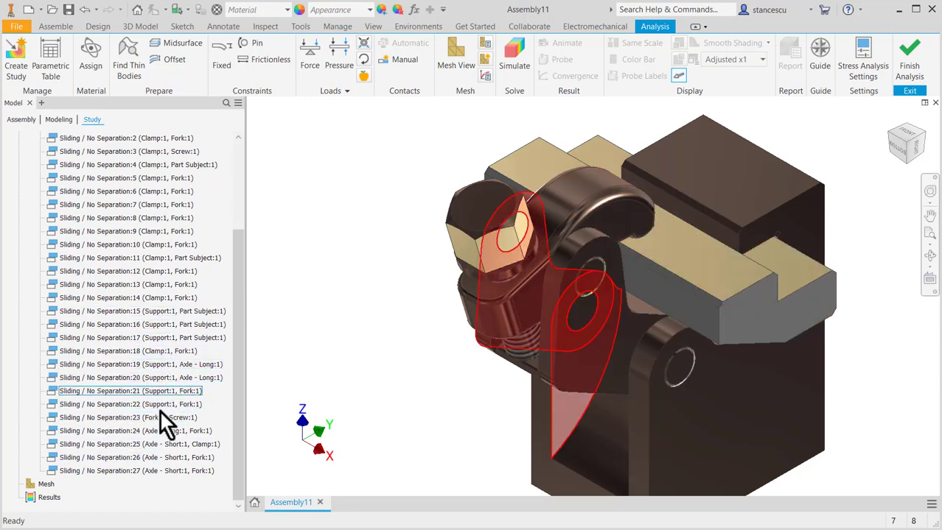
pyautogui.click(138, 444)
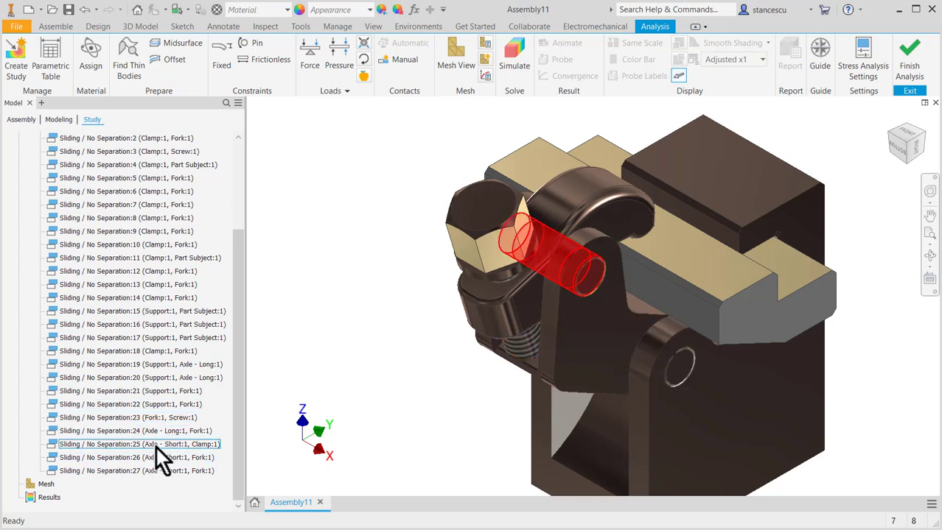
pyautogui.click(137, 458)
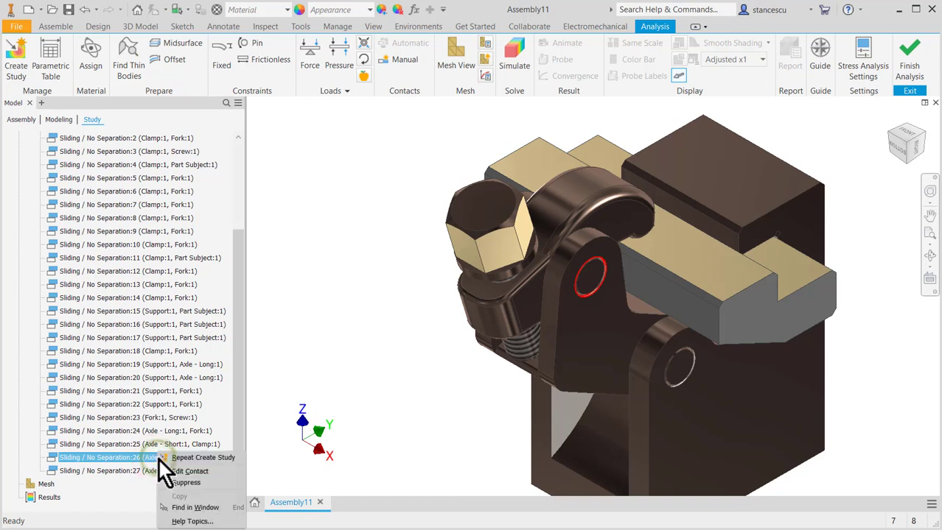
pyautogui.moveTo(190, 471)
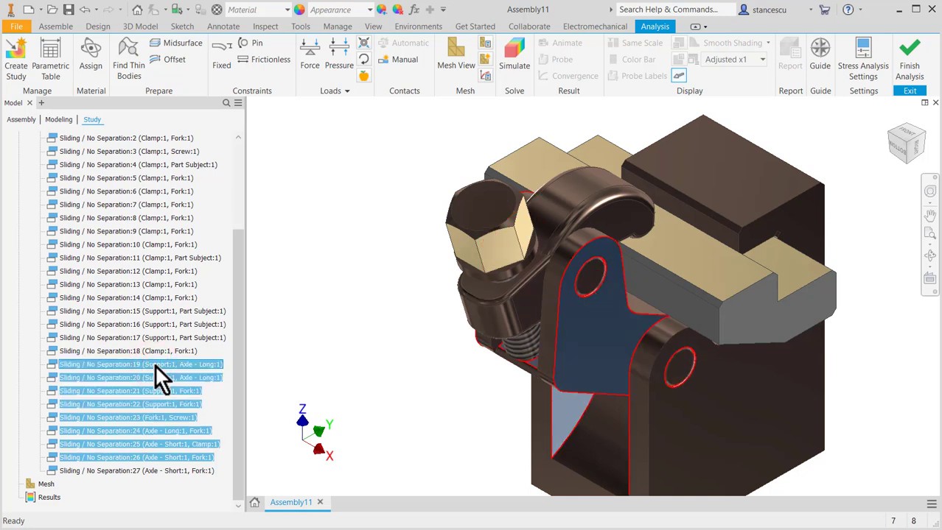
pyautogui.click(140, 364)
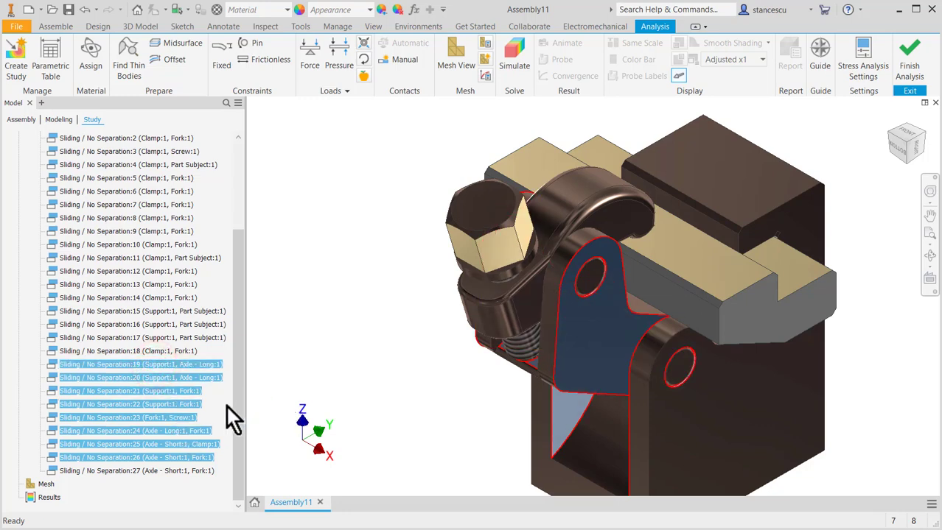
pyautogui.click(136, 444)
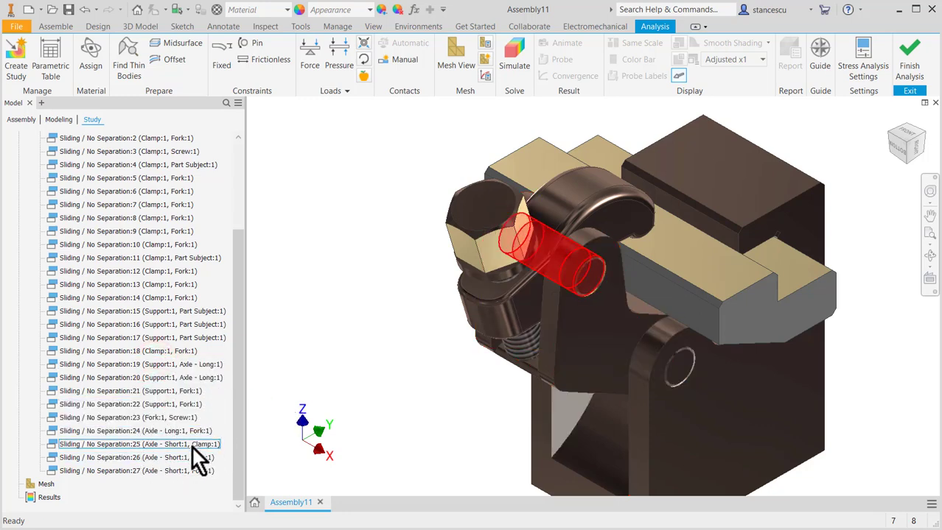
pyautogui.click(136, 444)
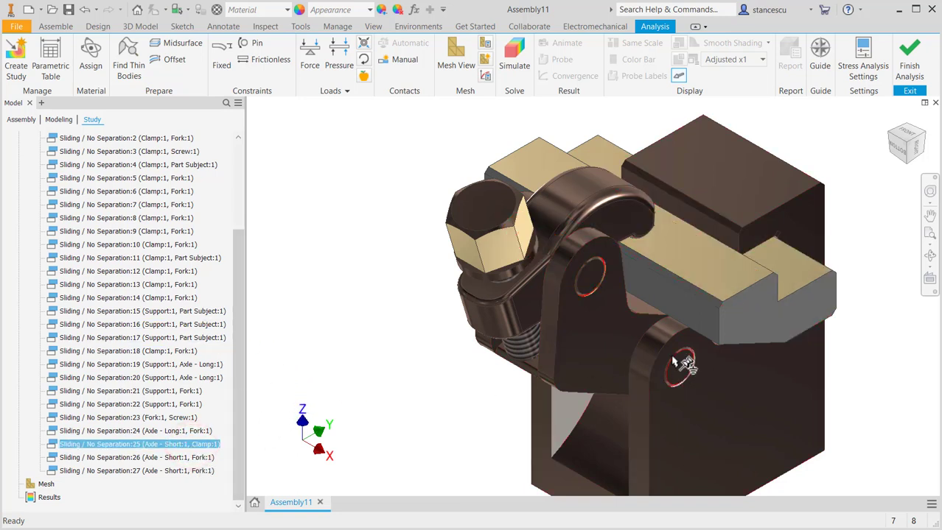
pyautogui.click(678, 361)
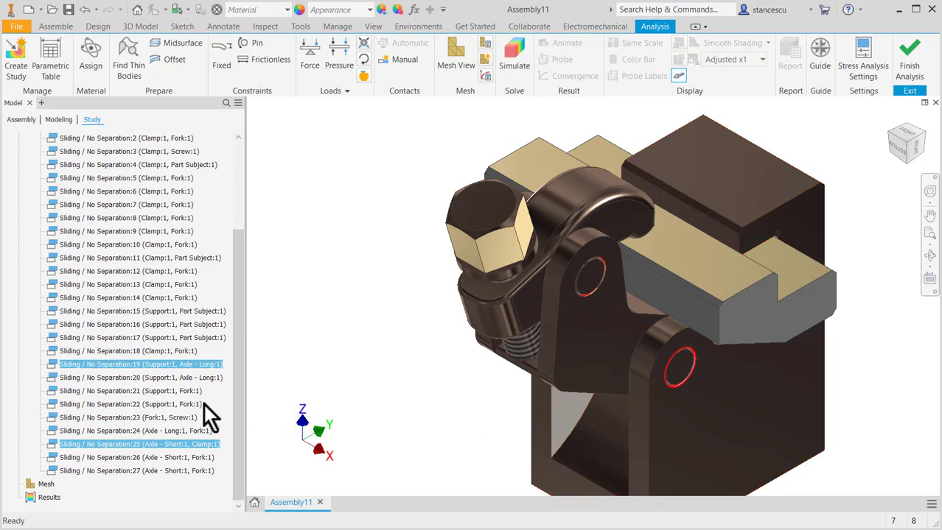
pyautogui.click(142, 310)
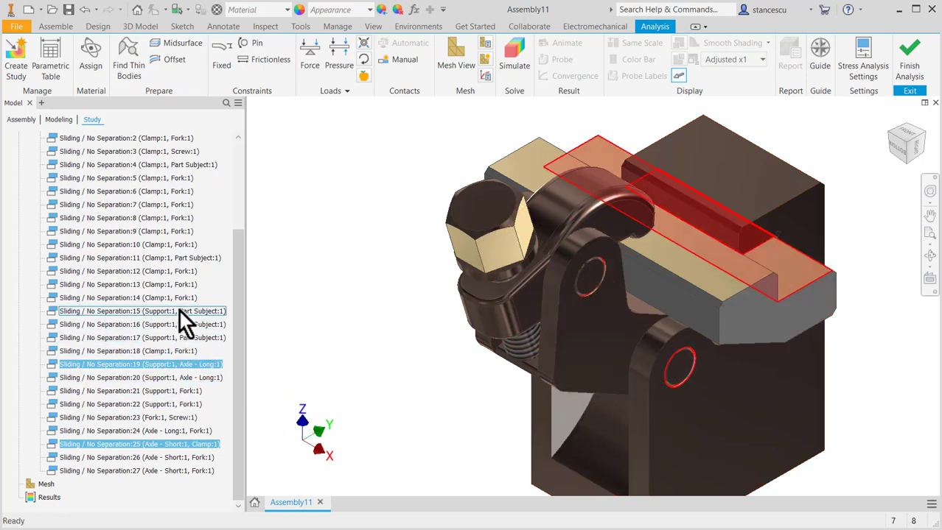
pyautogui.click(140, 325)
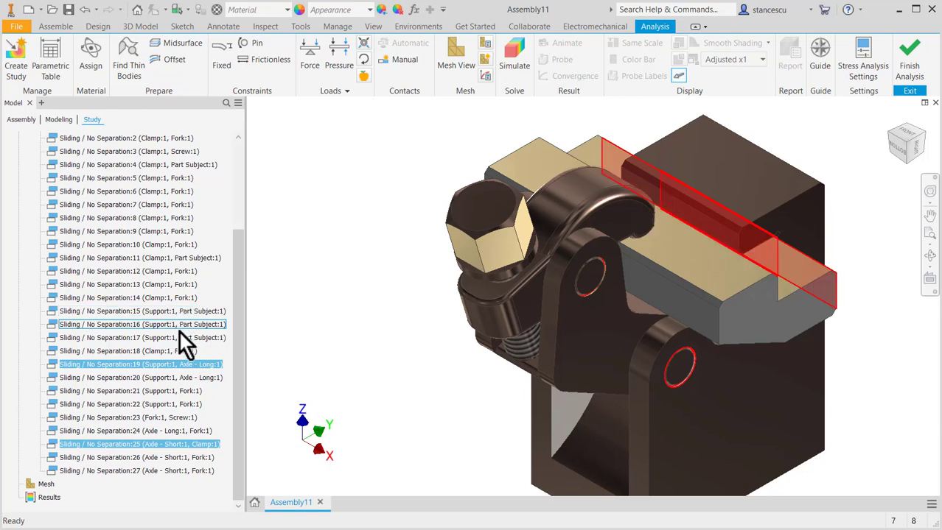
pyautogui.click(129, 338)
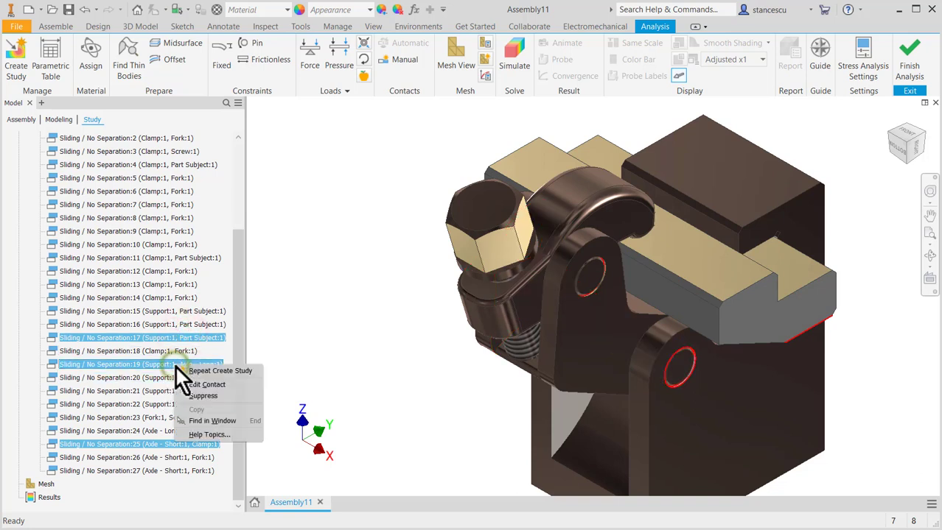
# Change the three selected axle and support contacts to the Bonded contact type
pyautogui.click(208, 384)
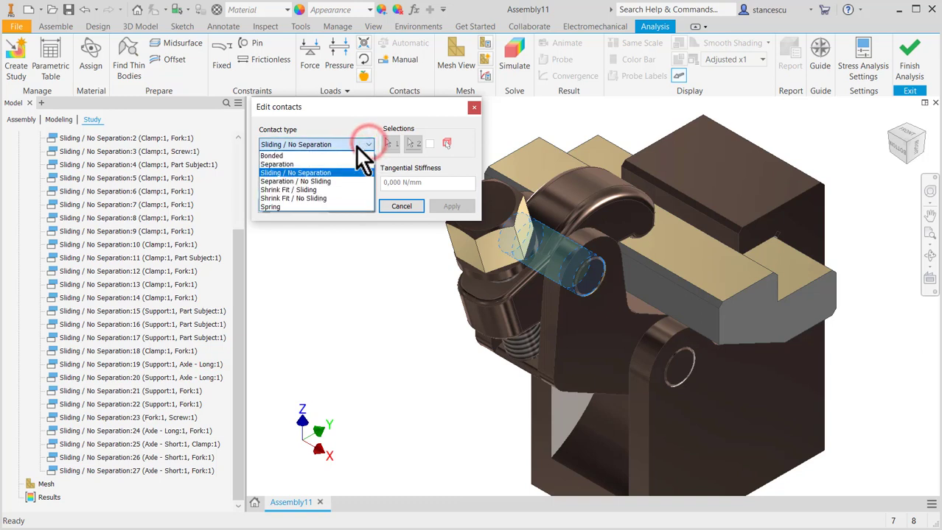
pyautogui.click(272, 156)
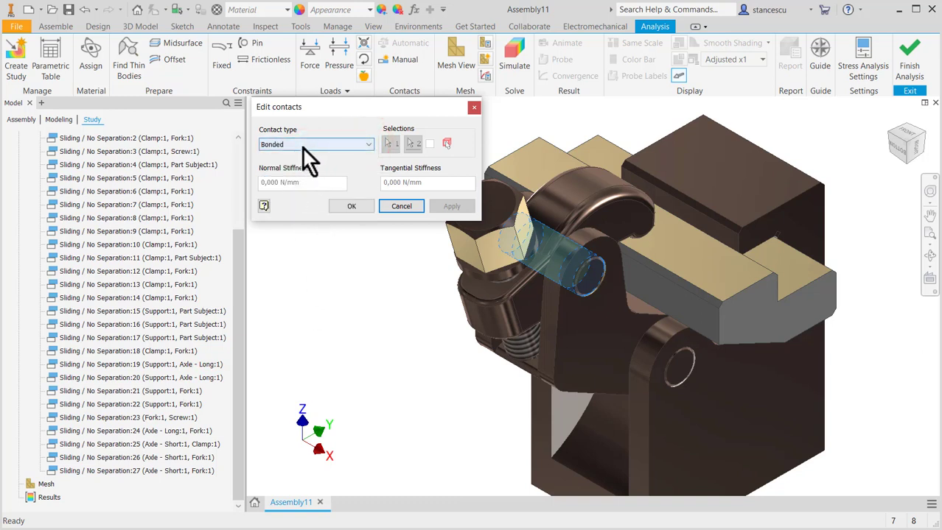
pyautogui.moveTo(302, 158)
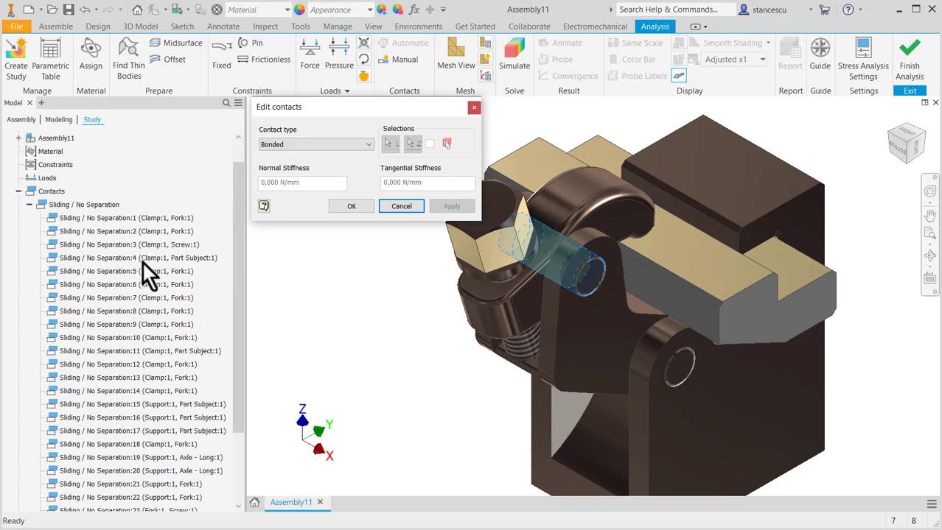
pyautogui.moveTo(170, 191)
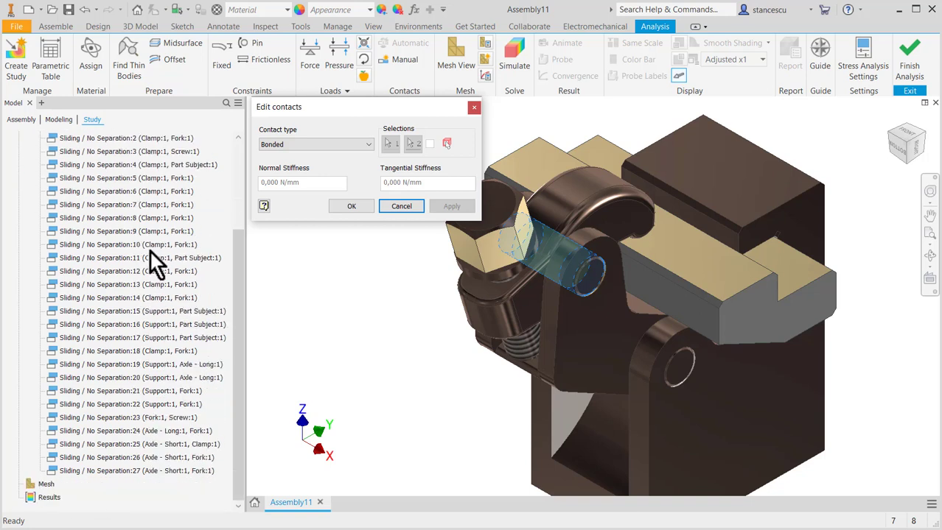
pyautogui.moveTo(123, 221)
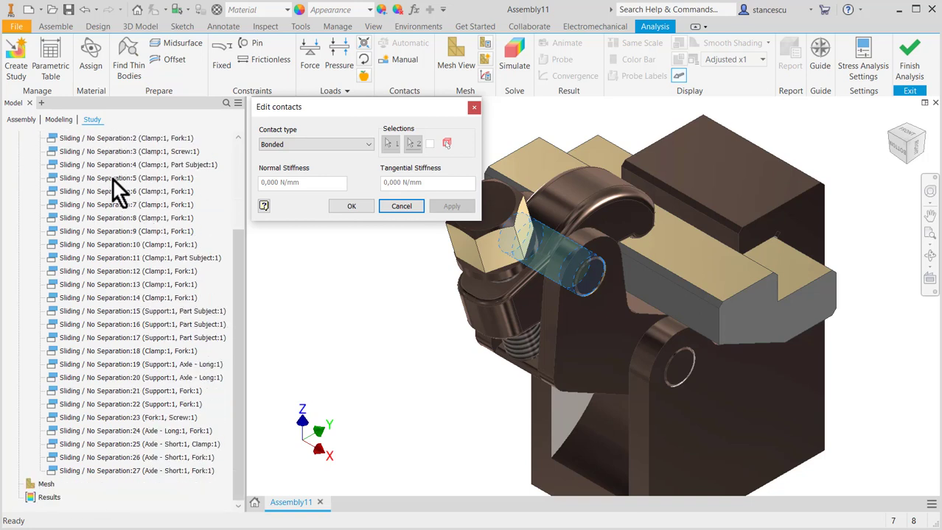
pyautogui.moveTo(339, 306)
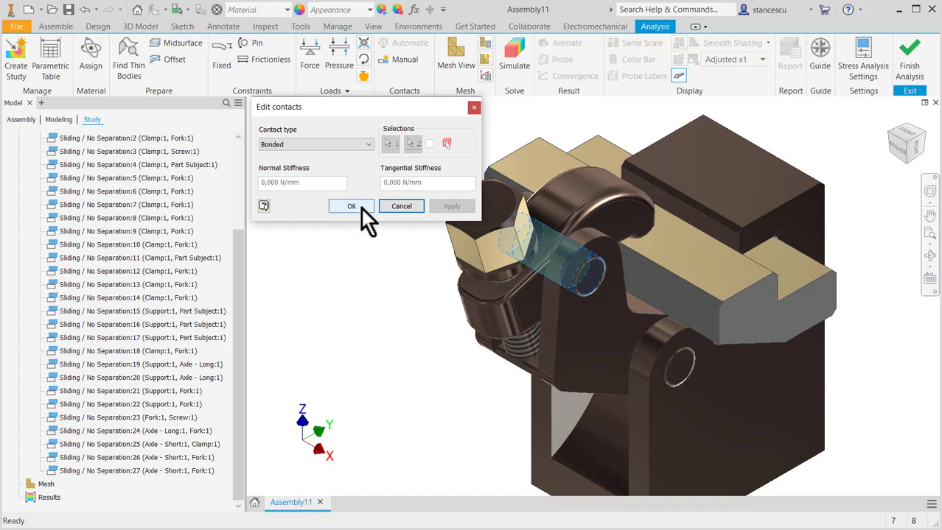
pyautogui.click(352, 206)
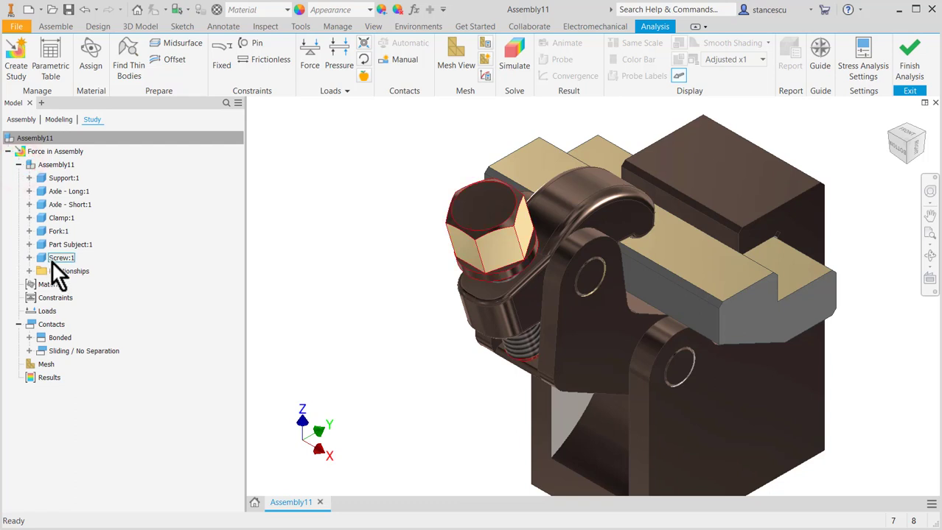
# Exclude Screw:1 from the study, check it by orbiting, and return to Home view
pyautogui.rightClick(61, 257)
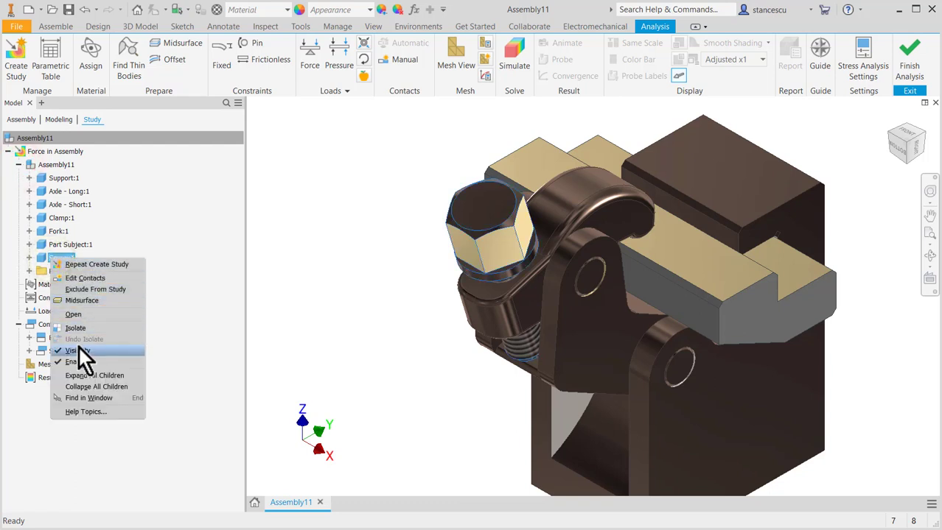
pyautogui.moveTo(84, 278)
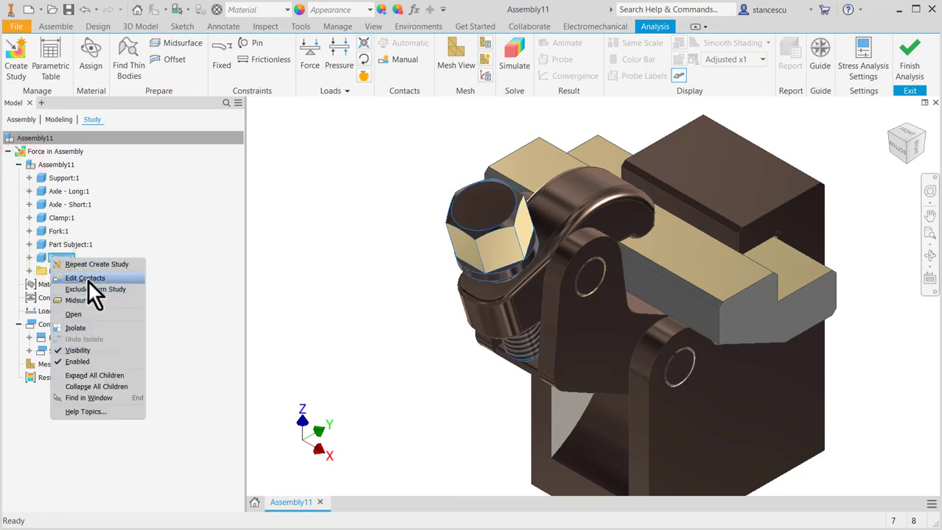
pyautogui.moveTo(96, 289)
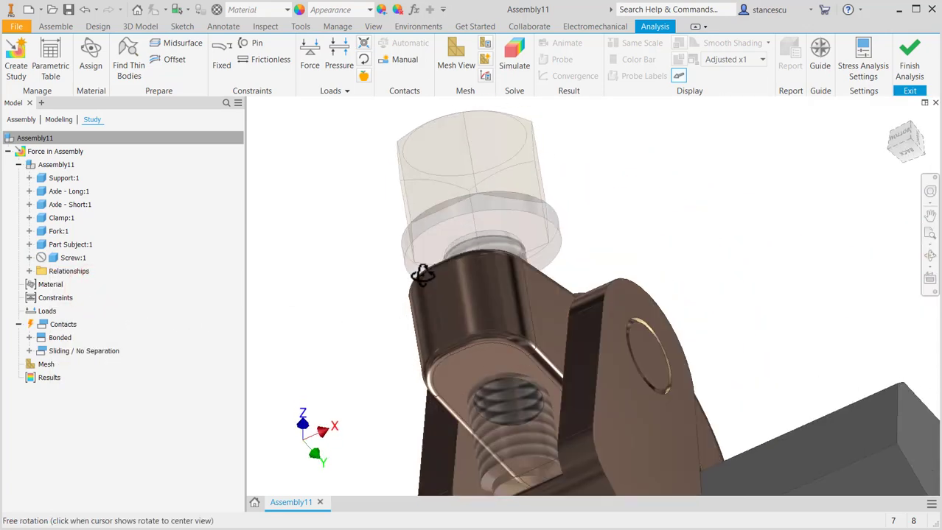
pyautogui.moveTo(424, 276); pyautogui.dragTo(394, 320)
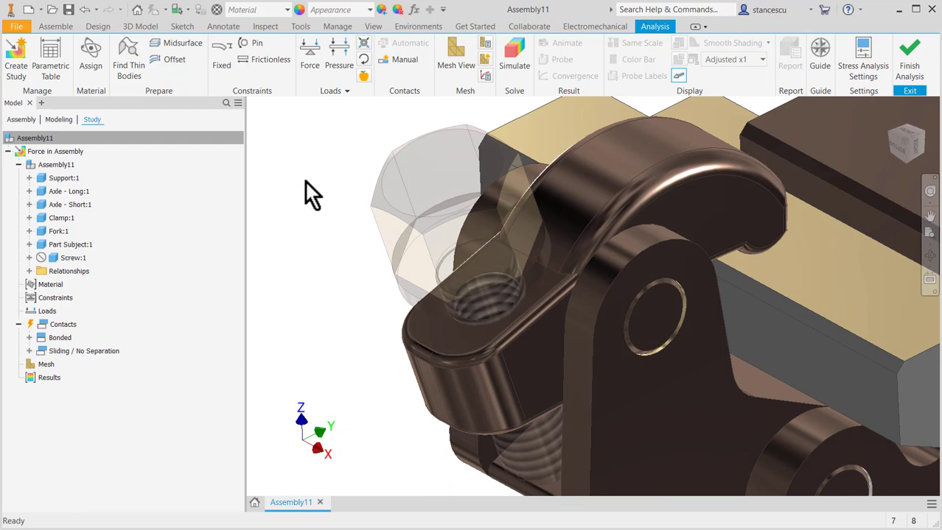
pyautogui.moveTo(339, 302)
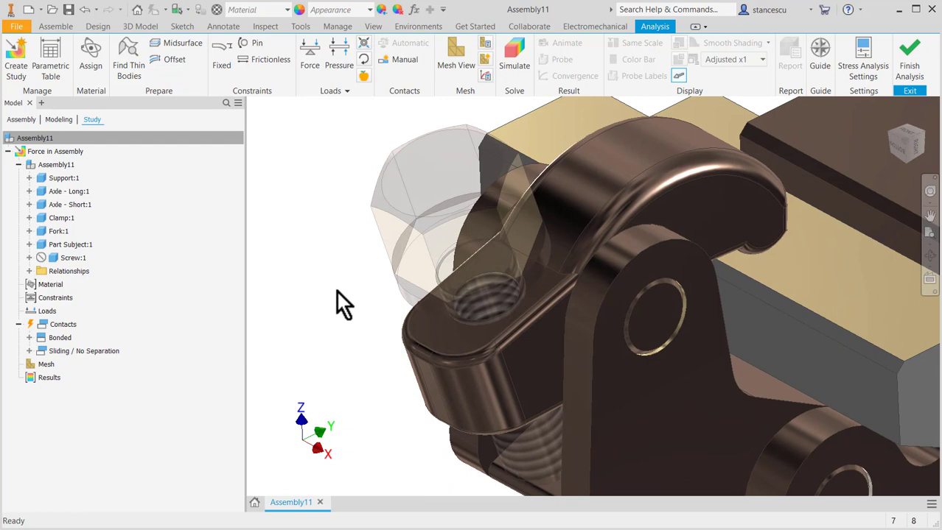
pyautogui.moveTo(342, 306)
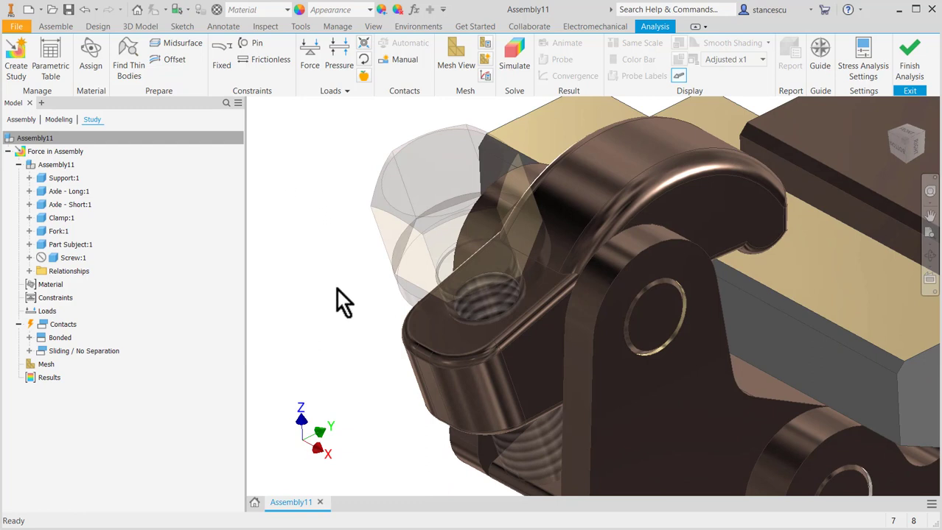
pyautogui.press('f6')
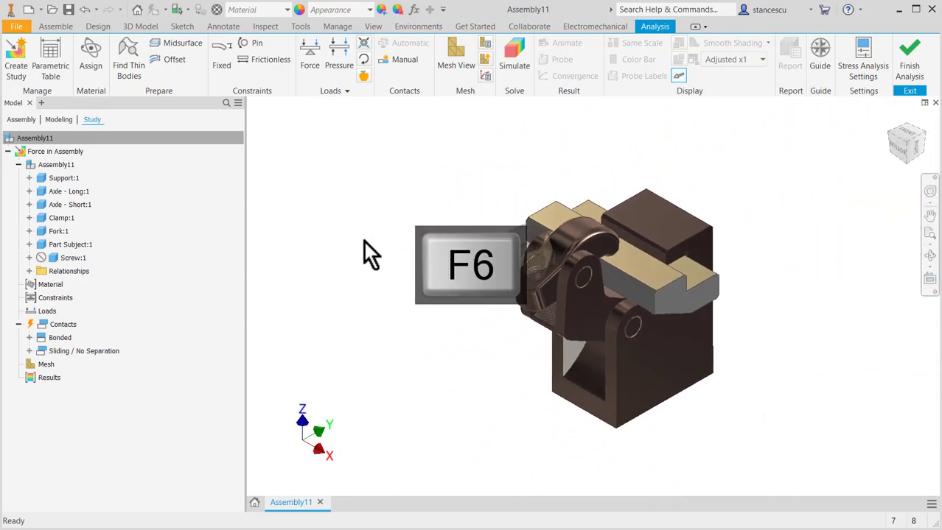
pyautogui.press('F6')
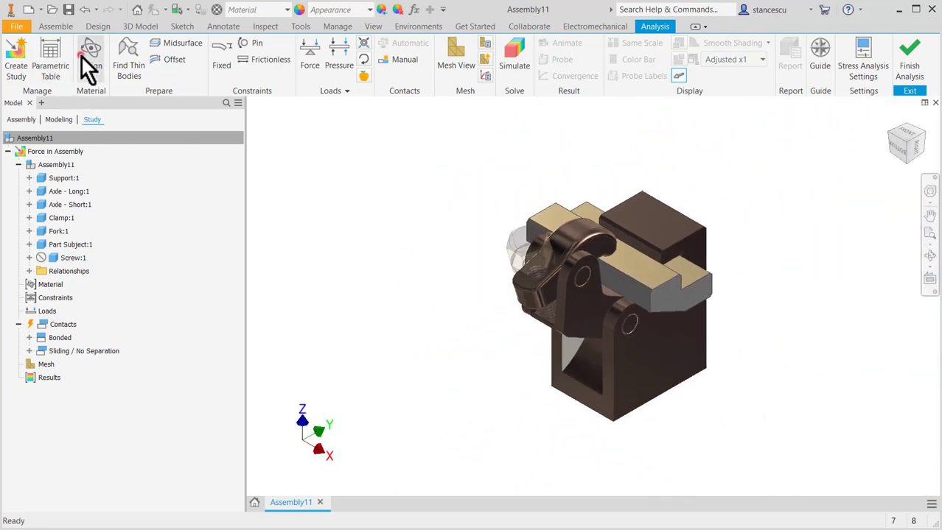
pyautogui.click(91, 55)
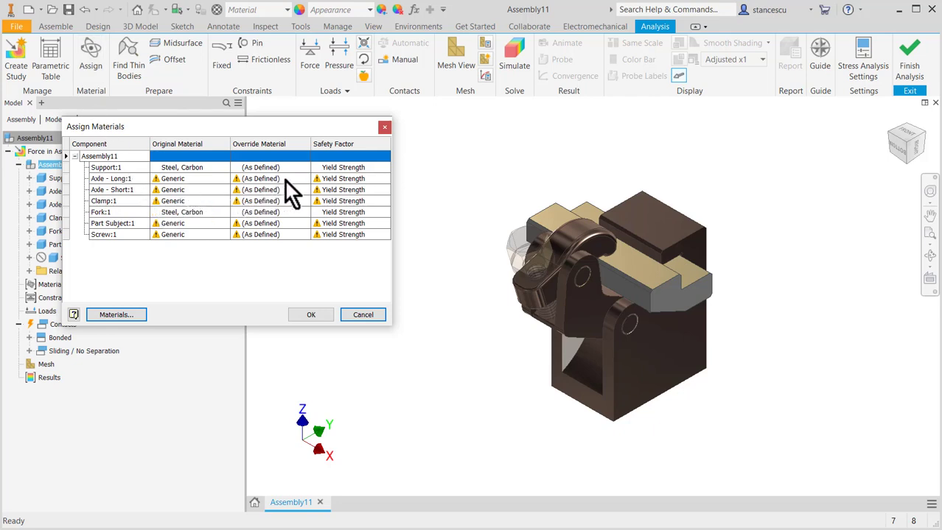
pyautogui.moveTo(571, 177)
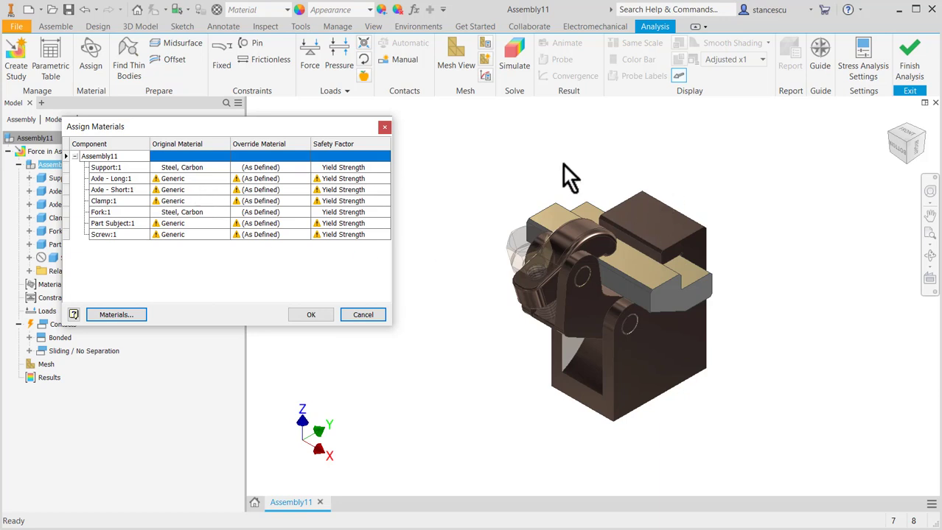
pyautogui.moveTo(641, 324)
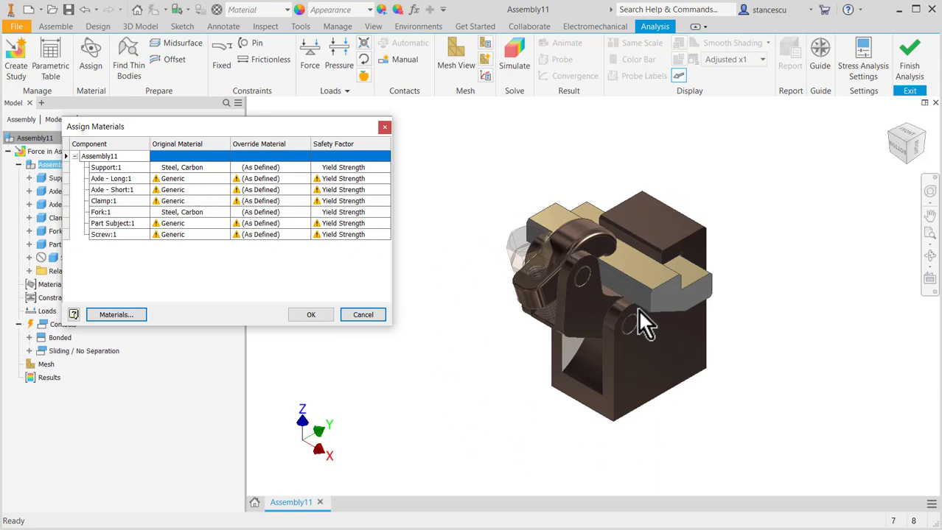
pyautogui.moveTo(600, 350)
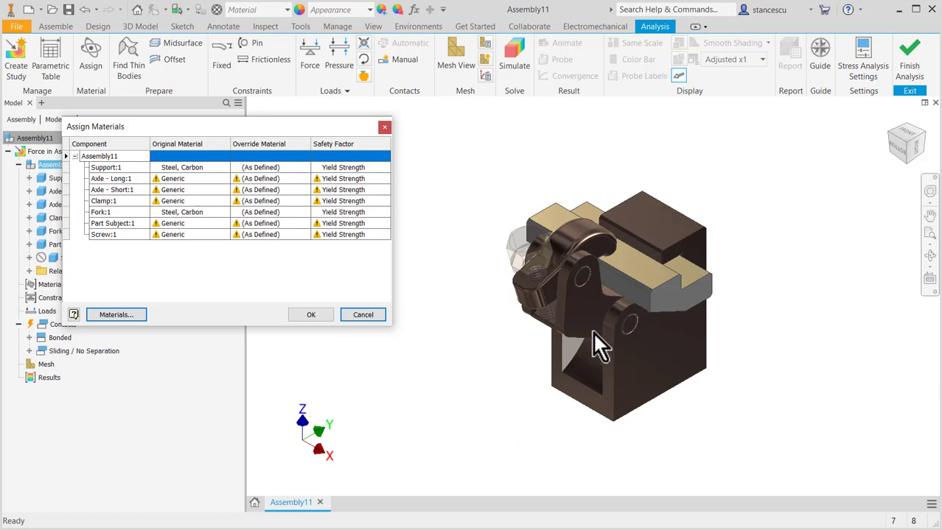
pyautogui.moveTo(700, 236)
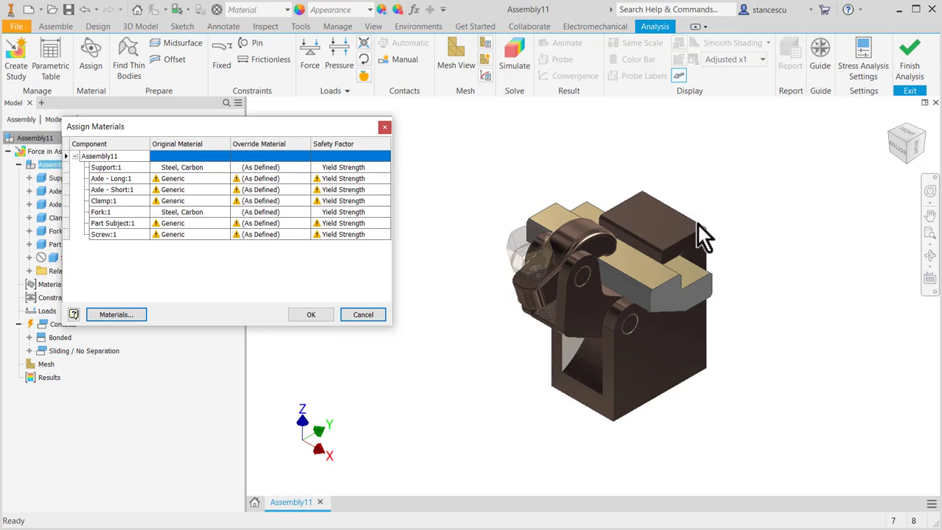
pyautogui.moveTo(490, 353)
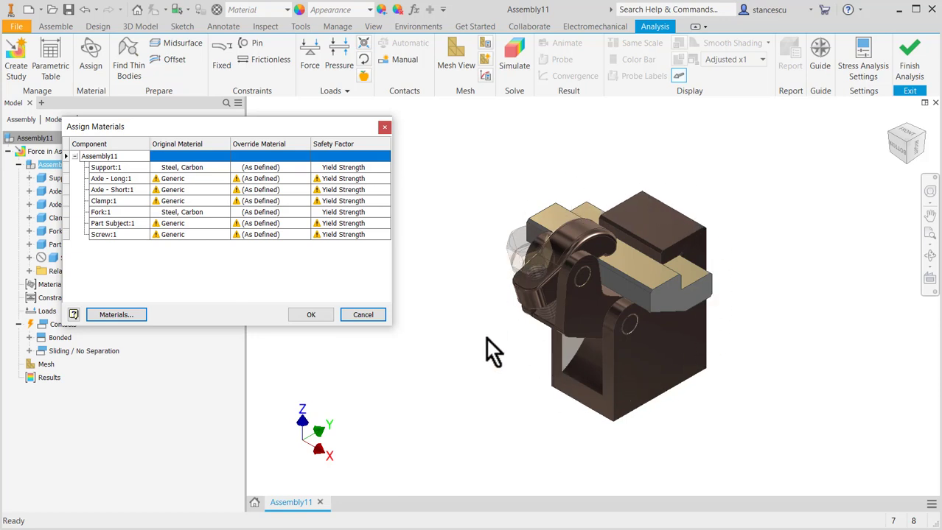
pyautogui.moveTo(623, 346)
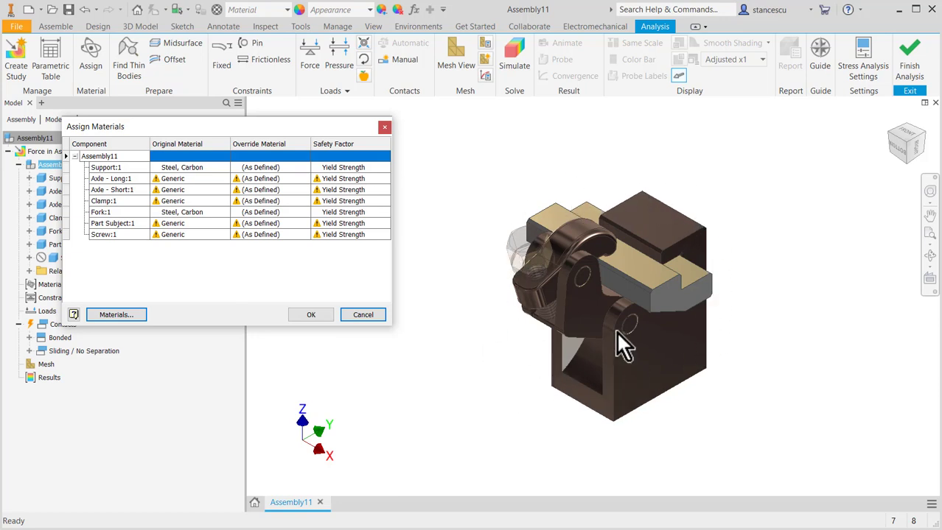
pyautogui.moveTo(459, 216)
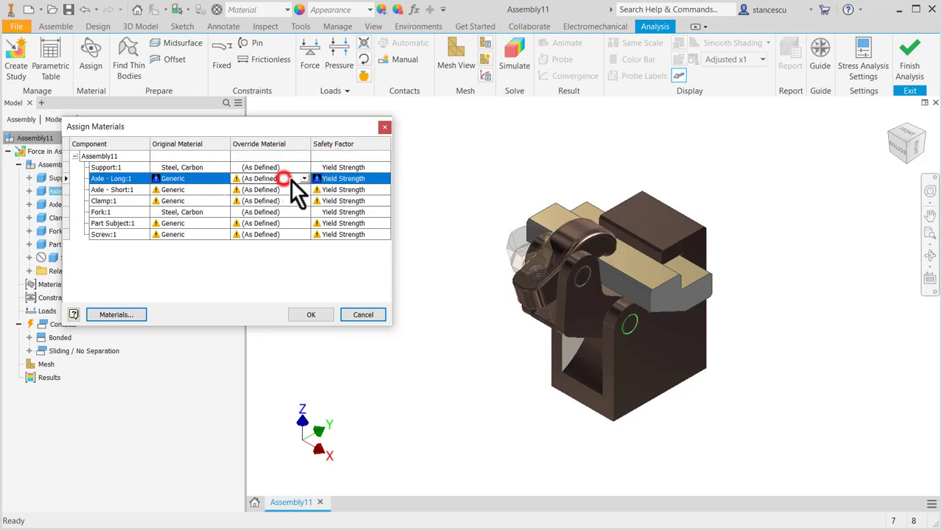
# Override Axle - Long, Axle - Short, Clamp, Part Subject and Screw with Steel, Carbon
pyautogui.click(303, 178)
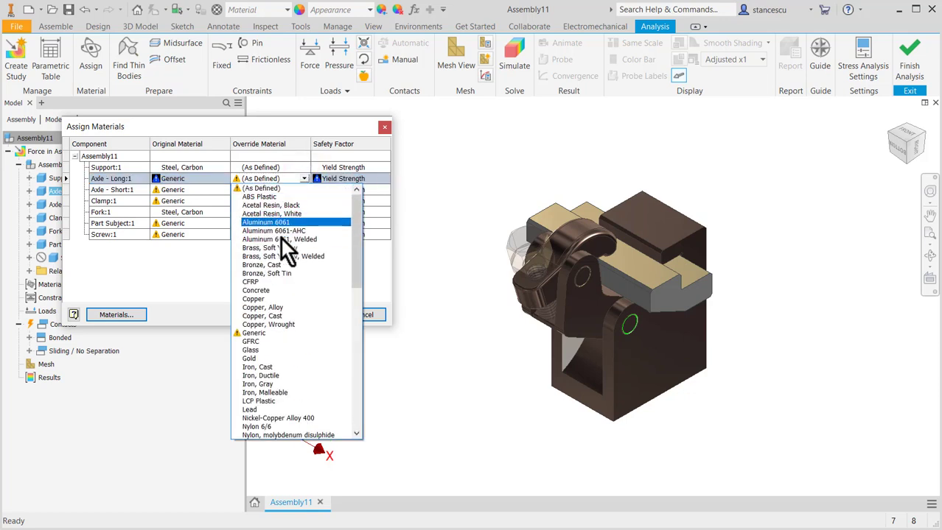
pyautogui.moveTo(295, 305)
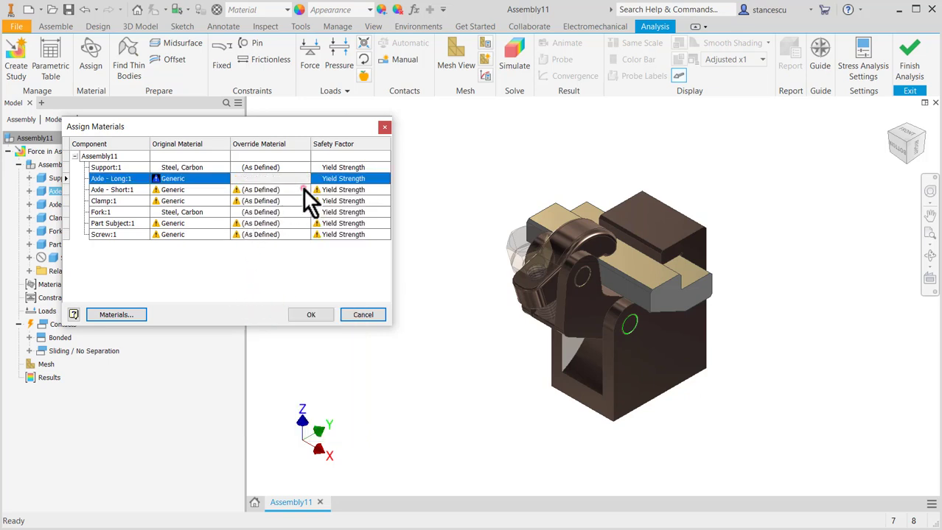
pyautogui.click(303, 190)
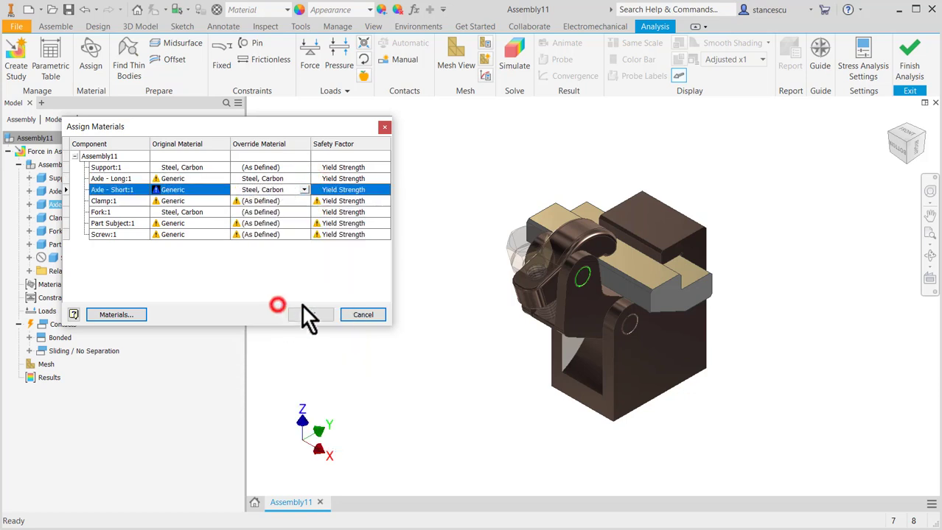
pyautogui.click(104, 200)
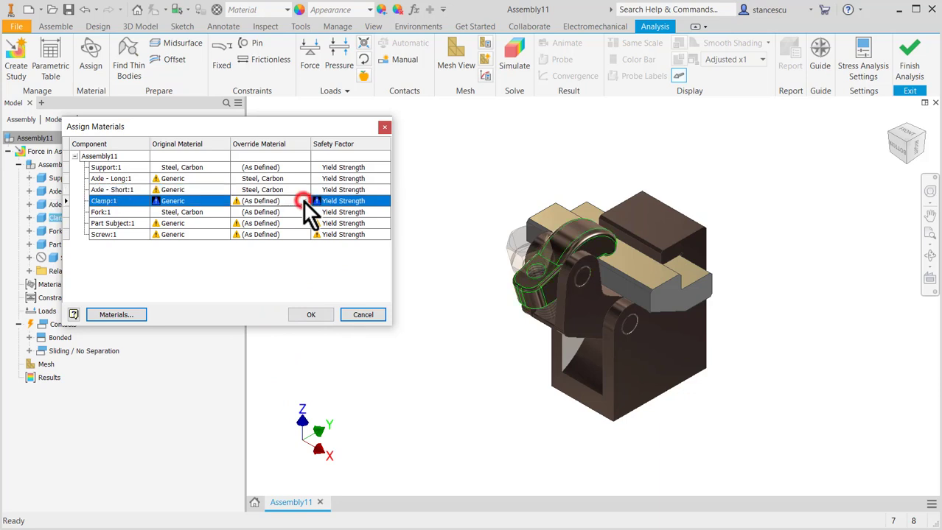
pyautogui.click(302, 200)
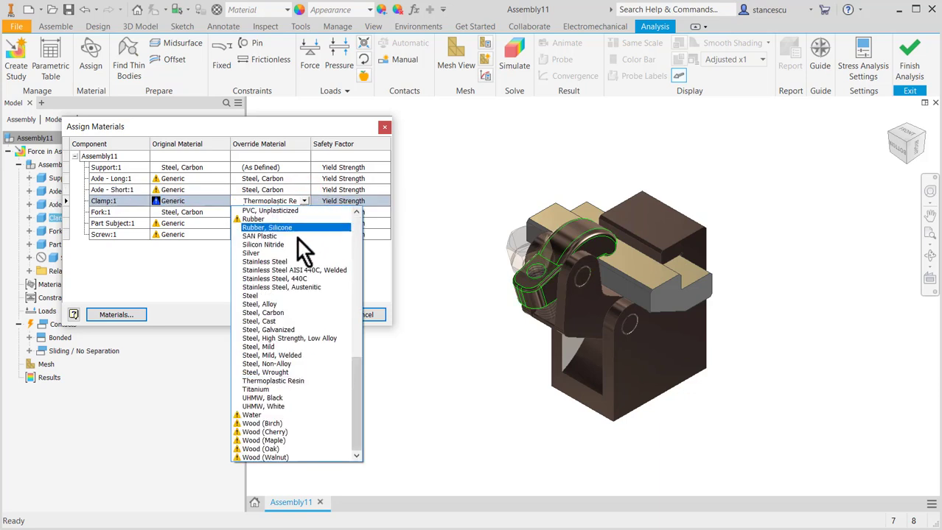
pyautogui.moveTo(297, 313)
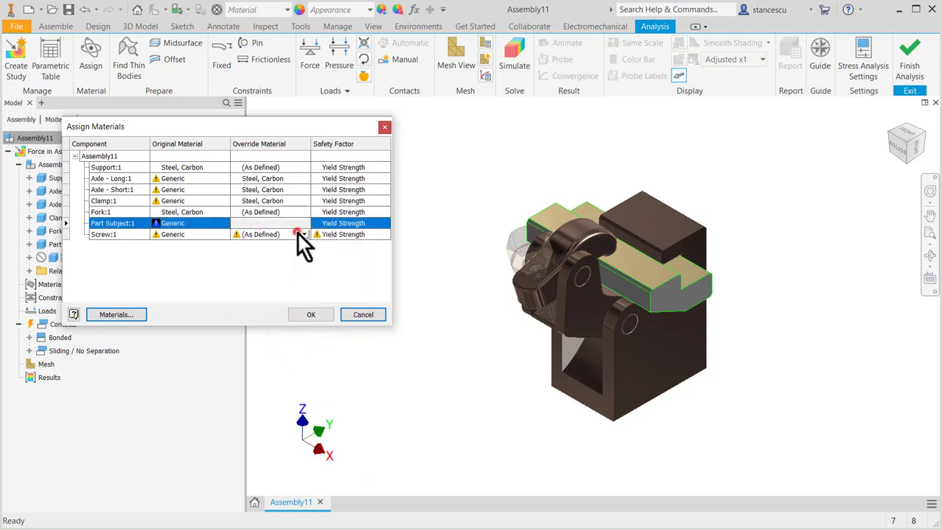
pyautogui.click(302, 234)
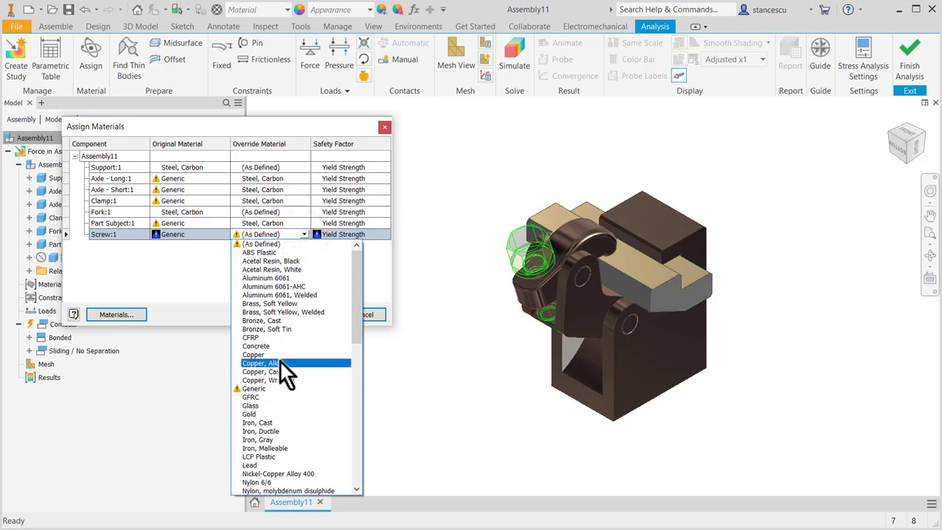
pyautogui.click(262, 363)
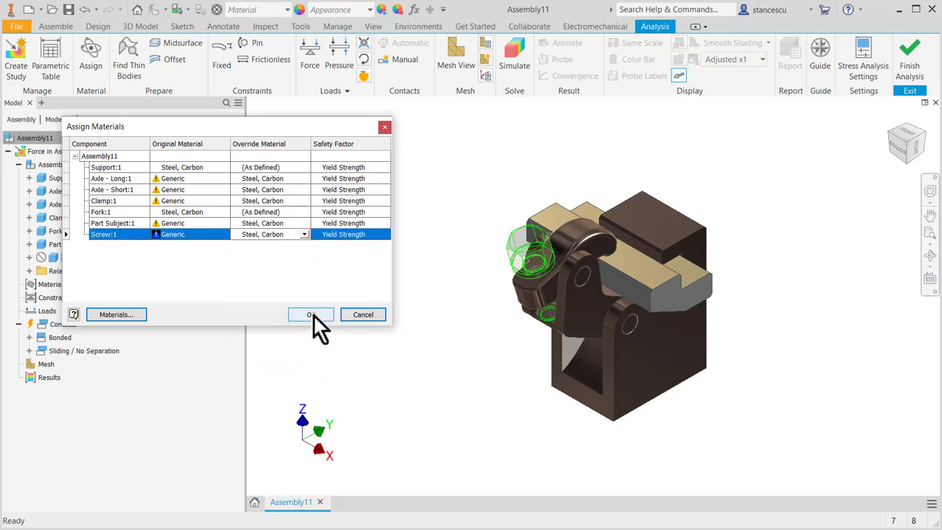
pyautogui.moveTo(280, 243)
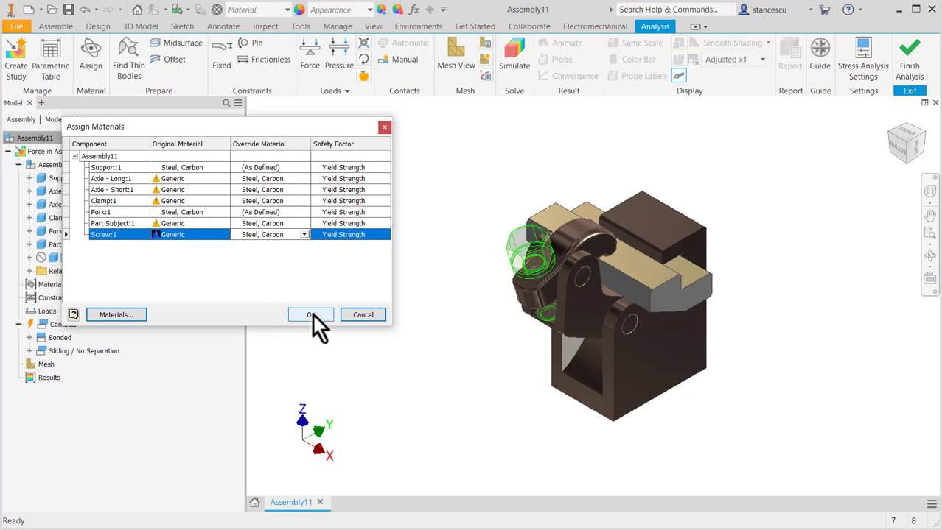
pyautogui.click(310, 315)
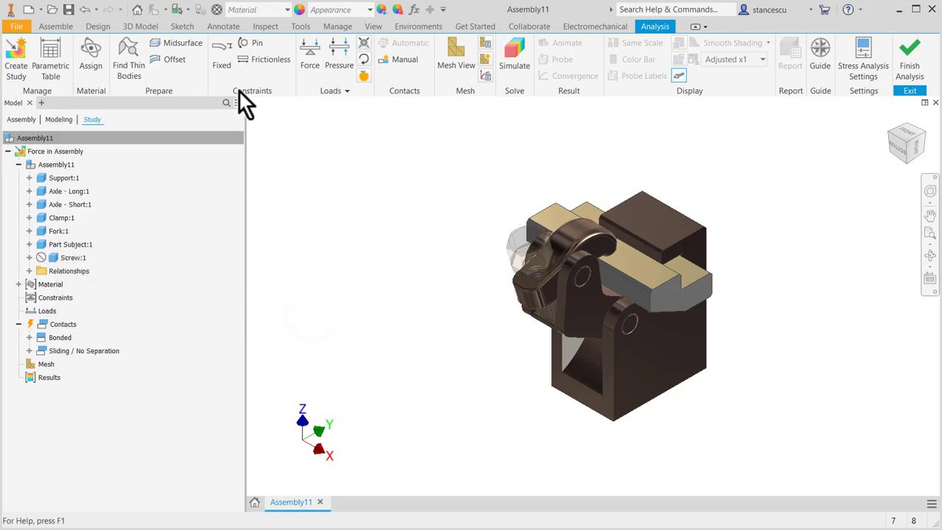
# Open the Force dialog with the location unpicked and magnitude at 0 N
pyautogui.click(221, 55)
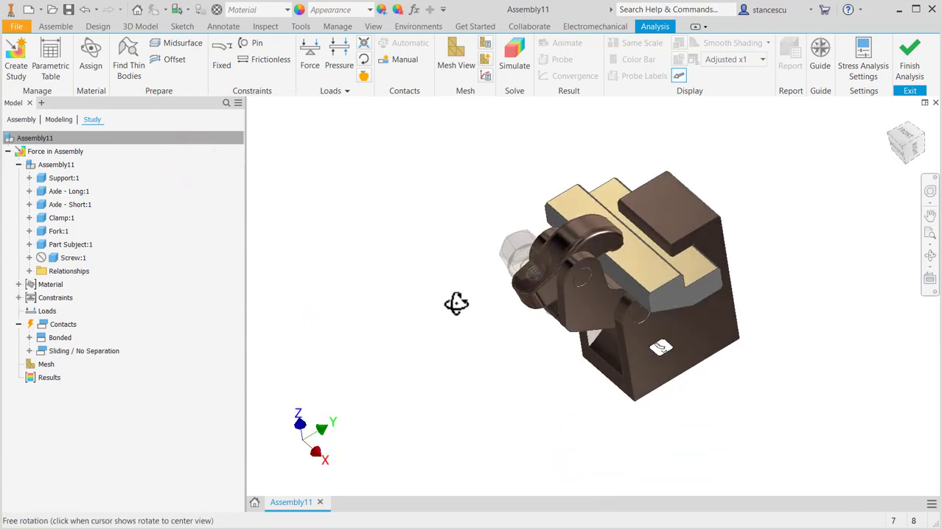
pyautogui.click(310, 65)
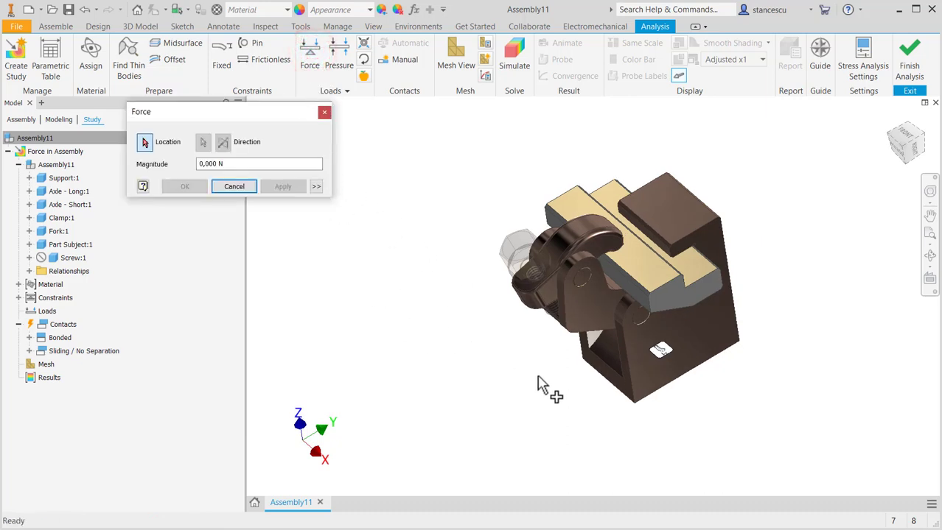
pyautogui.moveTo(516, 258)
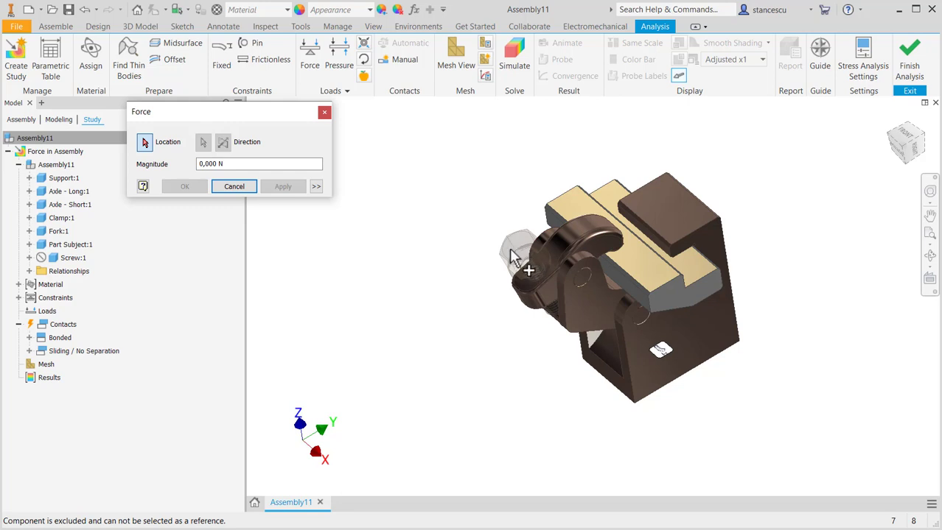
# Apply an 1800 N force to the lower slot face
pyautogui.moveTo(529, 272); pyautogui.dragTo(532, 361)
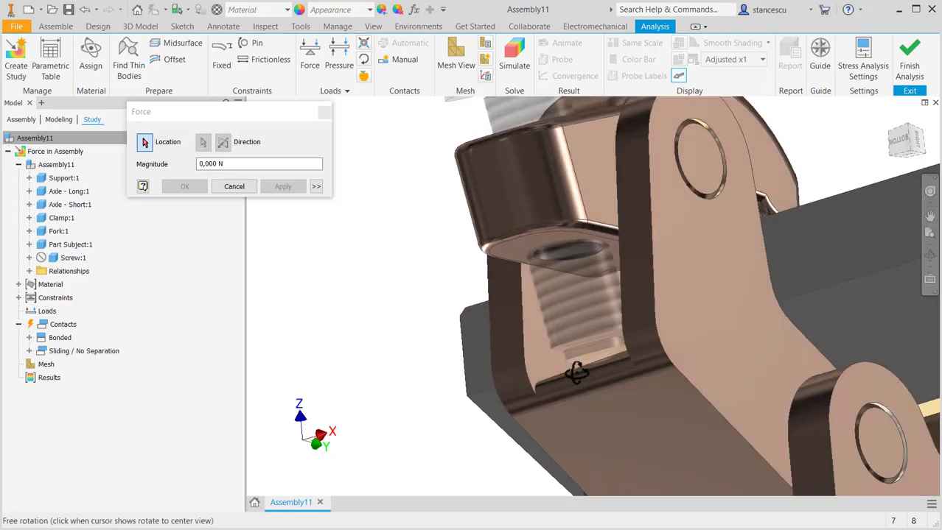
pyautogui.click(601, 354)
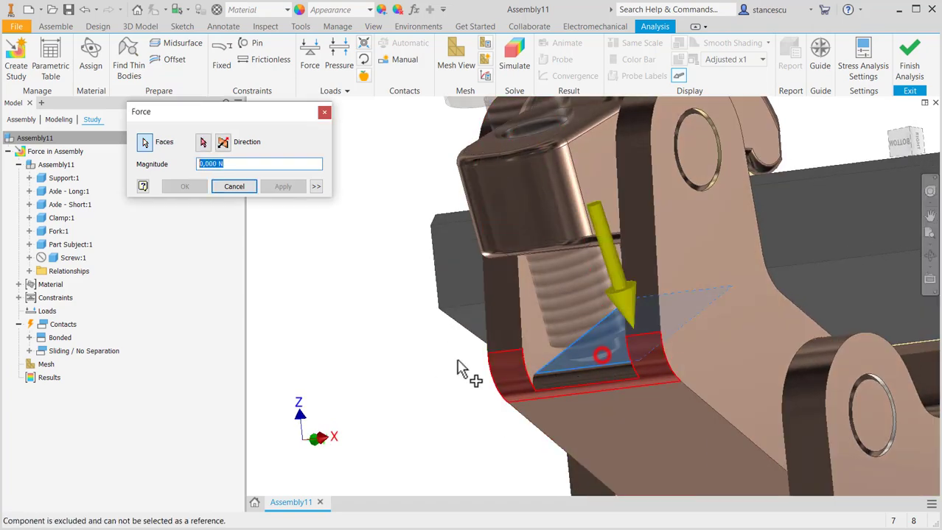
pyautogui.click(260, 163)
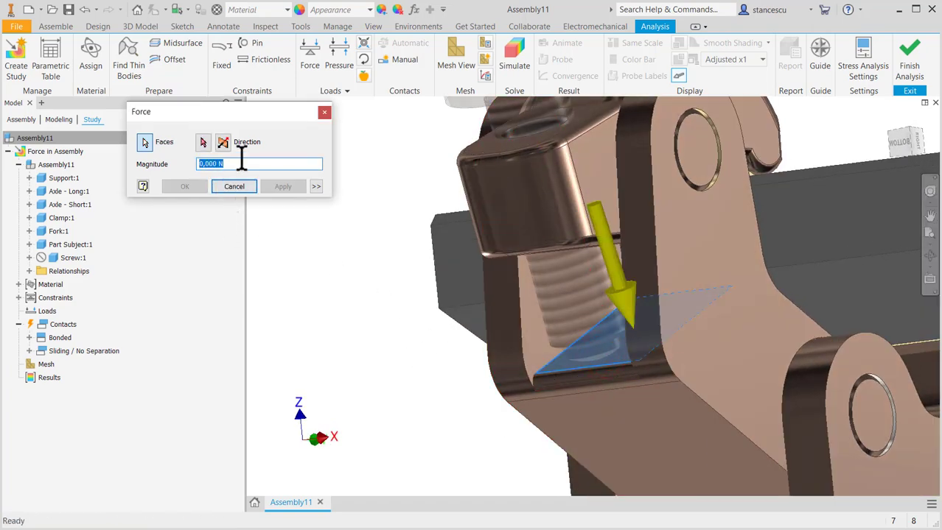
pyautogui.write('1')
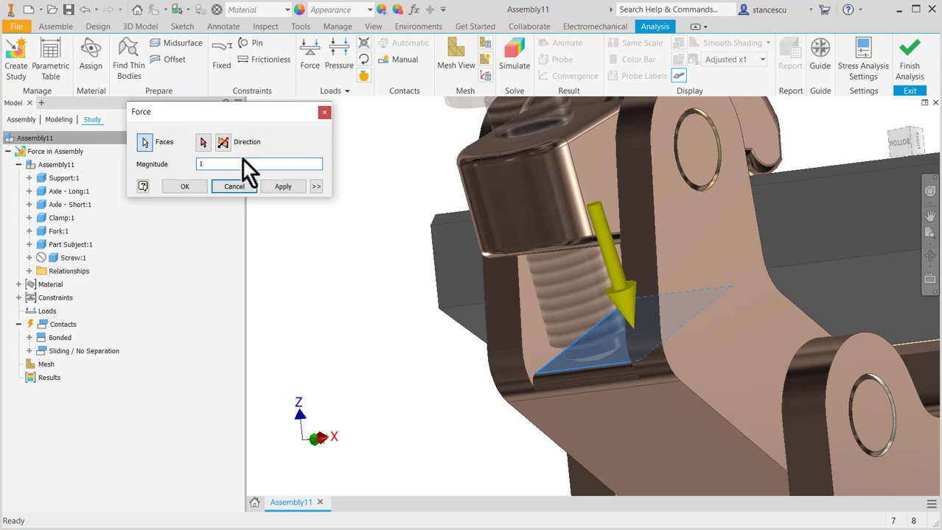
pyautogui.write('1800')
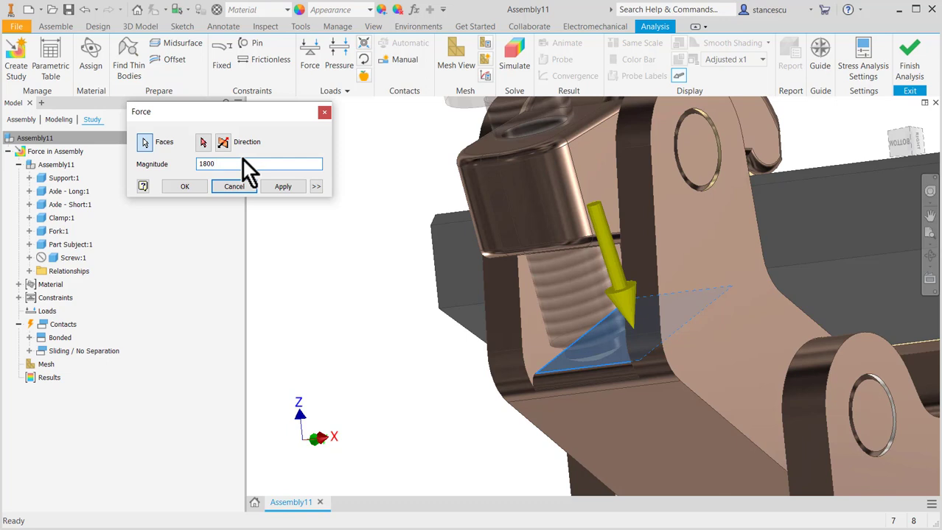
pyautogui.click(282, 186)
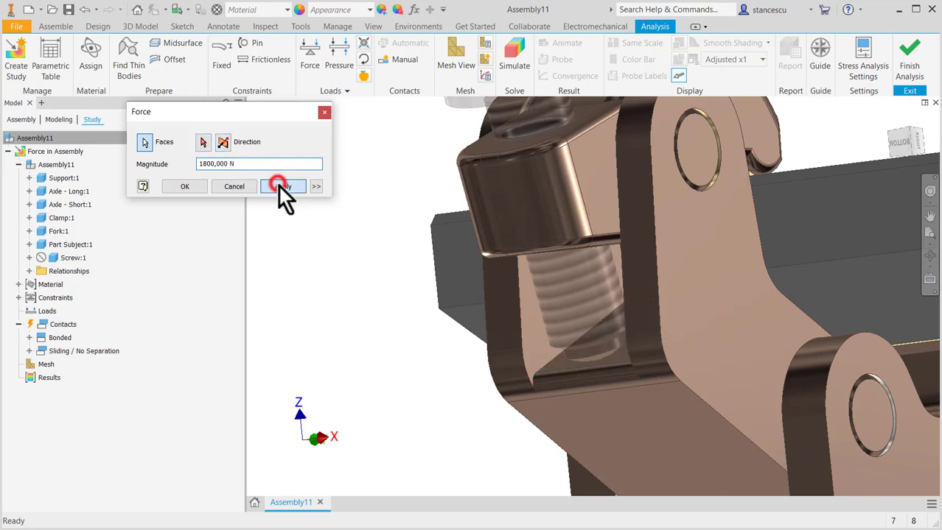
# Add the opposing 180 daN force on the upper slot face and confirm
pyautogui.click(283, 186)
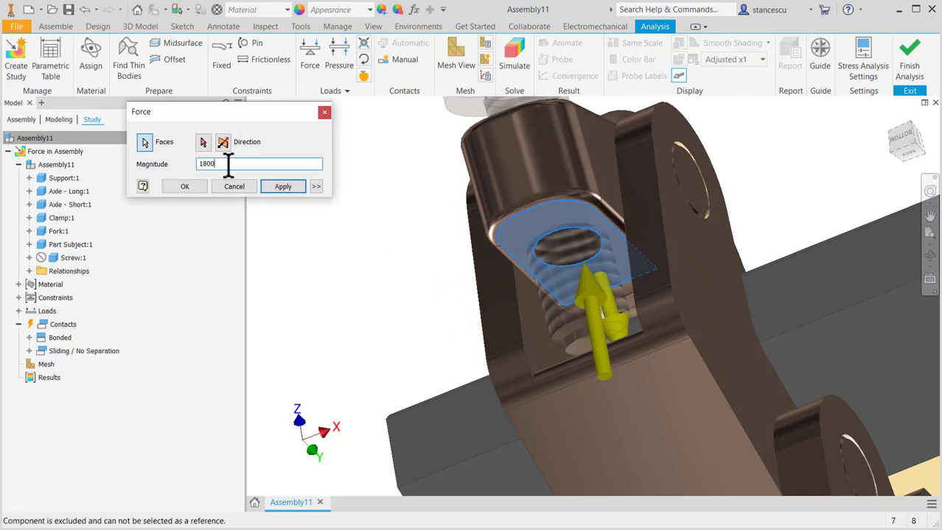
pyautogui.press('Backspace')
pyautogui.write('daN')
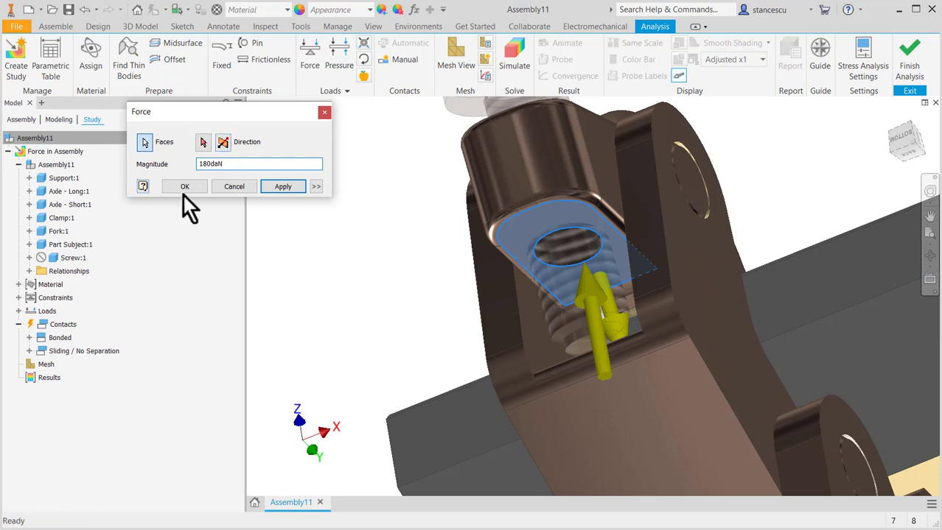
pyautogui.click(184, 186)
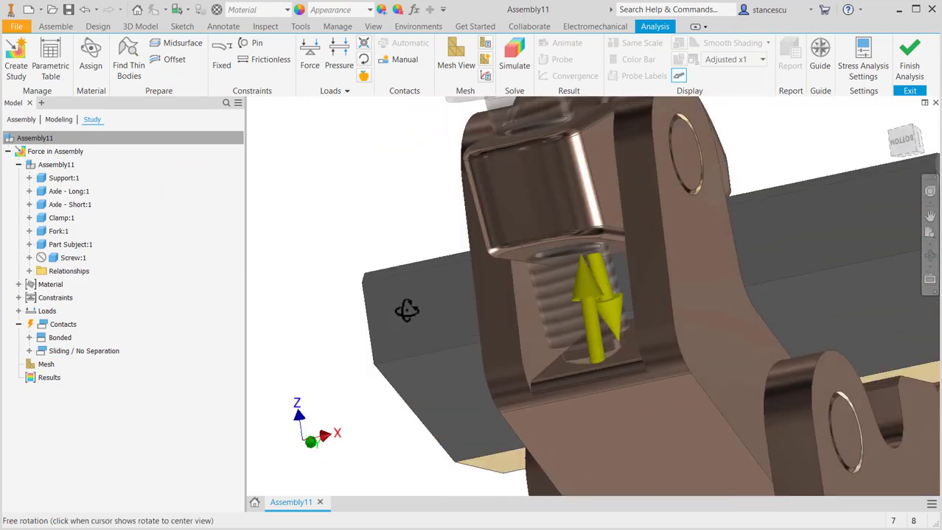
# Orbit the view to show the full vise assembly with both force loads
pyautogui.moveTo(407, 310); pyautogui.dragTo(404, 336)
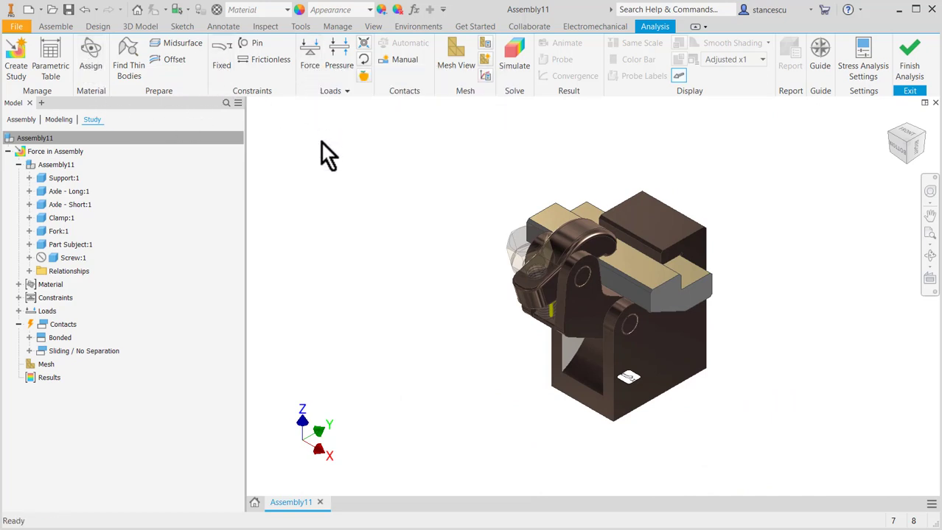
pyautogui.moveTo(420, 236)
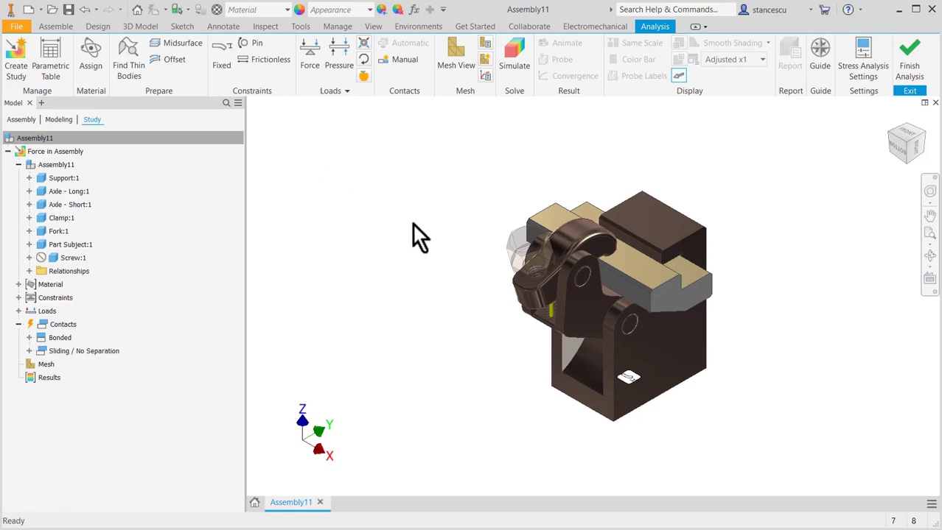
pyautogui.moveTo(487, 184)
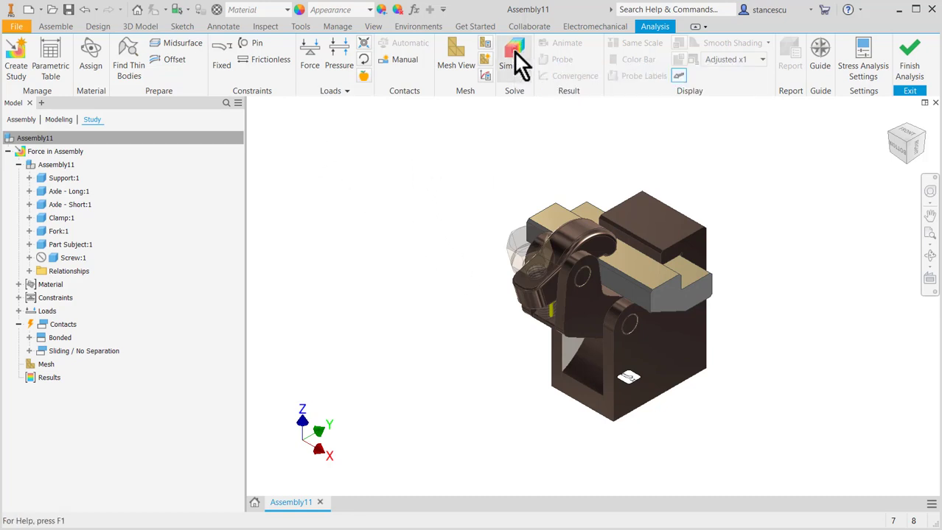
pyautogui.click(515, 55)
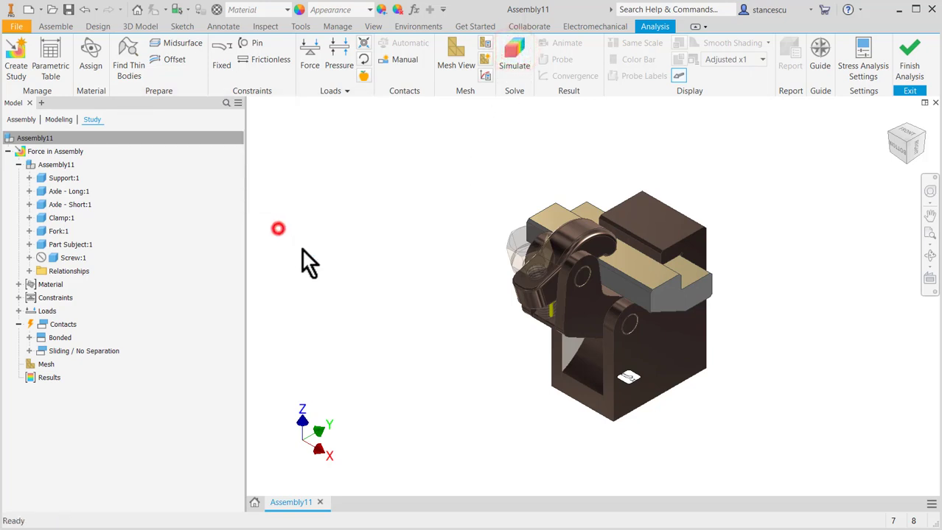
# Run the stress simulation and close the report once Von Mises results appear
pyautogui.click(515, 55)
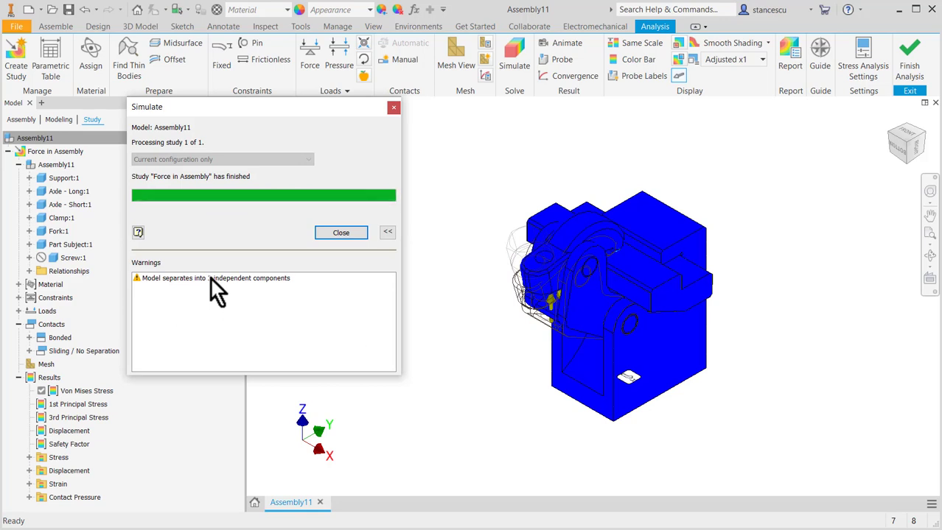
pyautogui.moveTo(445, 332)
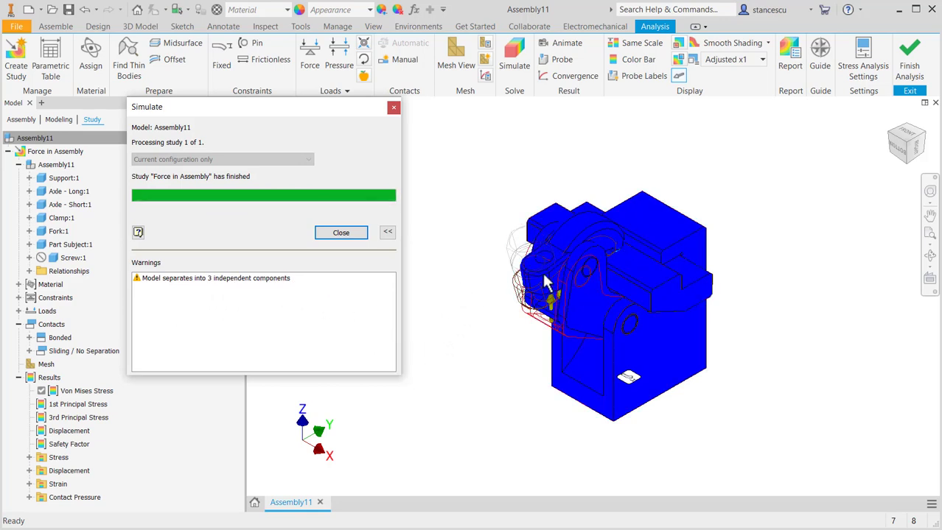
pyautogui.moveTo(447, 243)
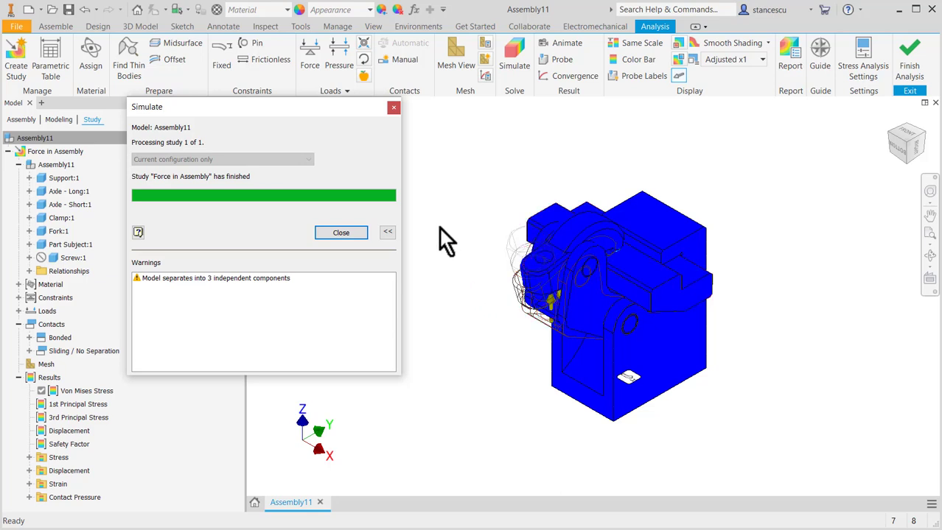
pyautogui.moveTo(433, 236)
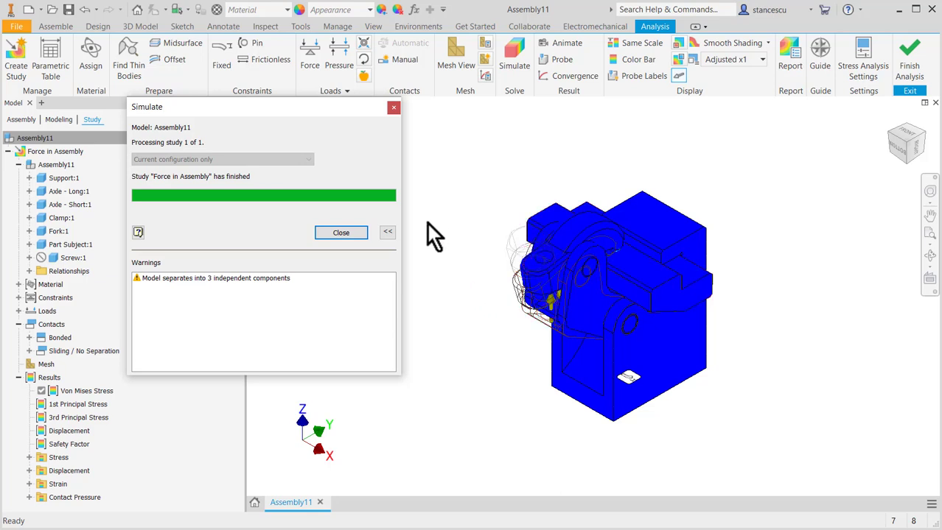
pyautogui.moveTo(439, 221)
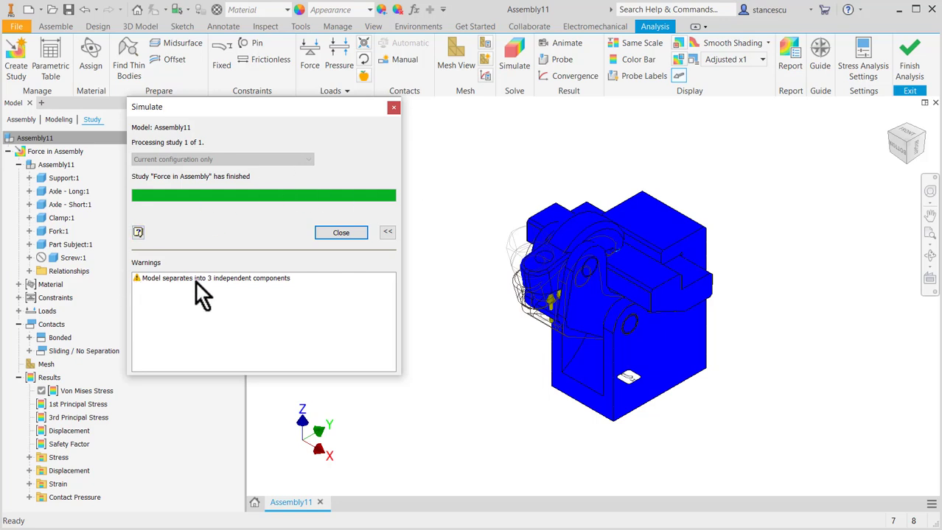
pyautogui.moveTo(240, 294)
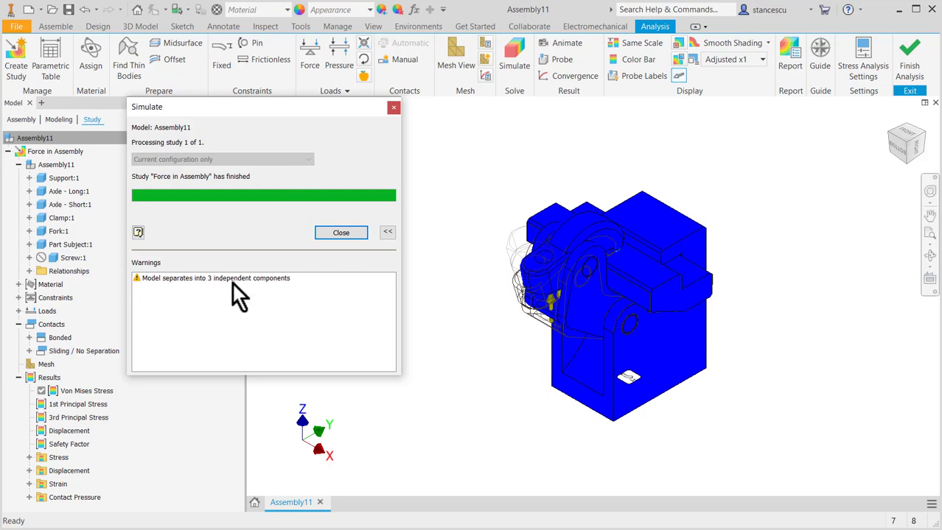
pyautogui.moveTo(485, 199)
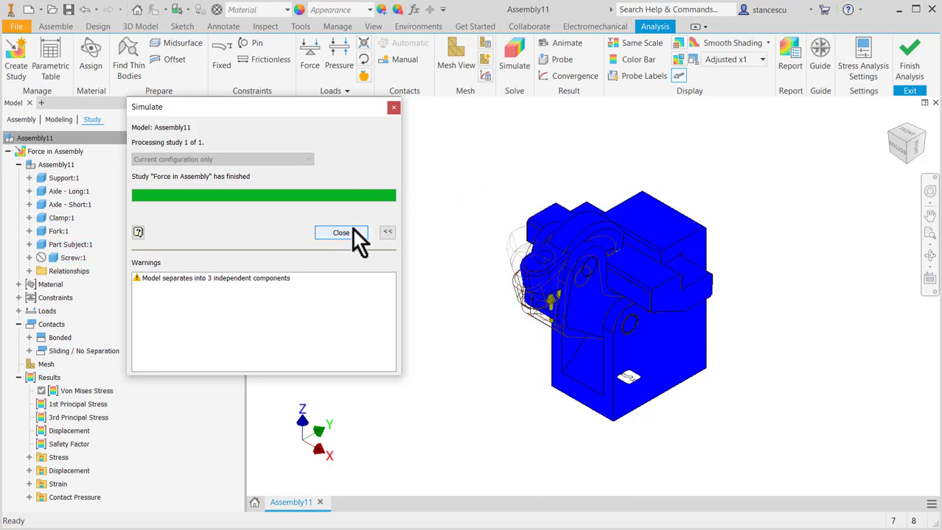
pyautogui.click(340, 233)
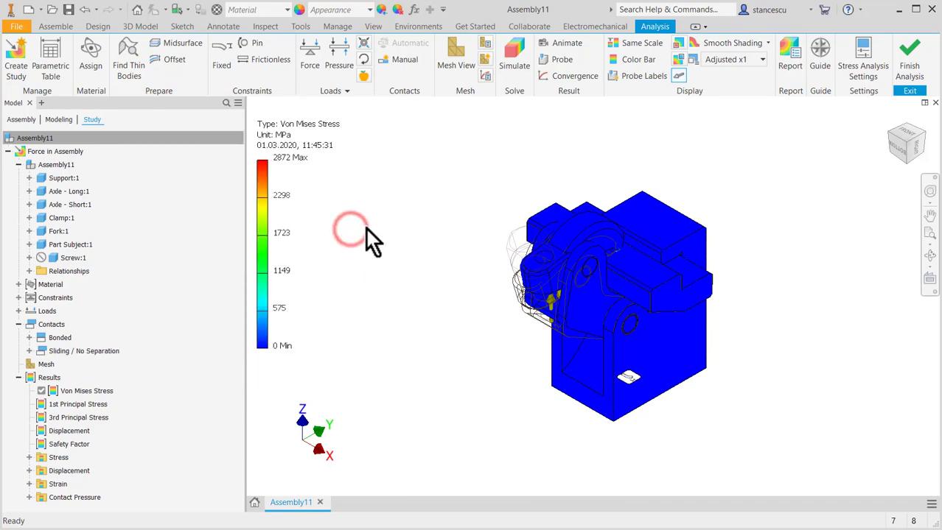
pyautogui.moveTo(762, 280)
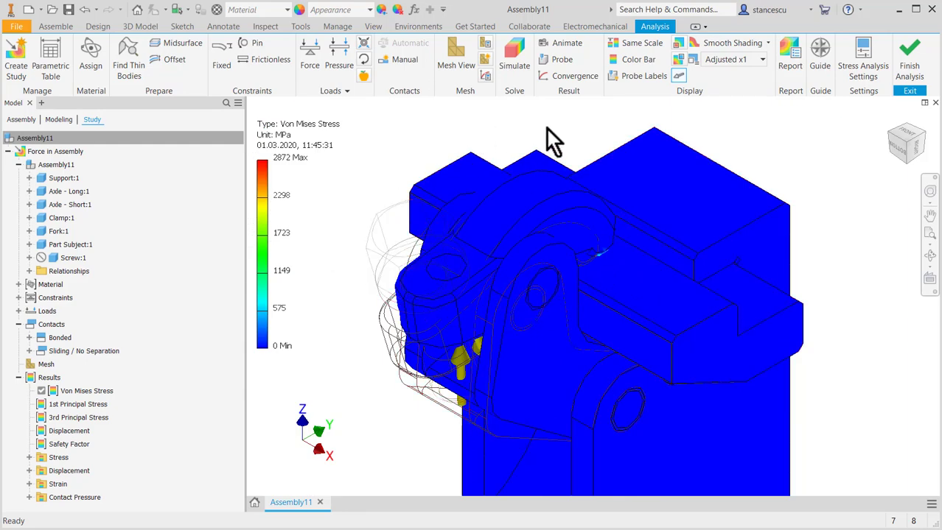
# Open the Animate Results controls for the Von Mises stress results
pyautogui.click(567, 42)
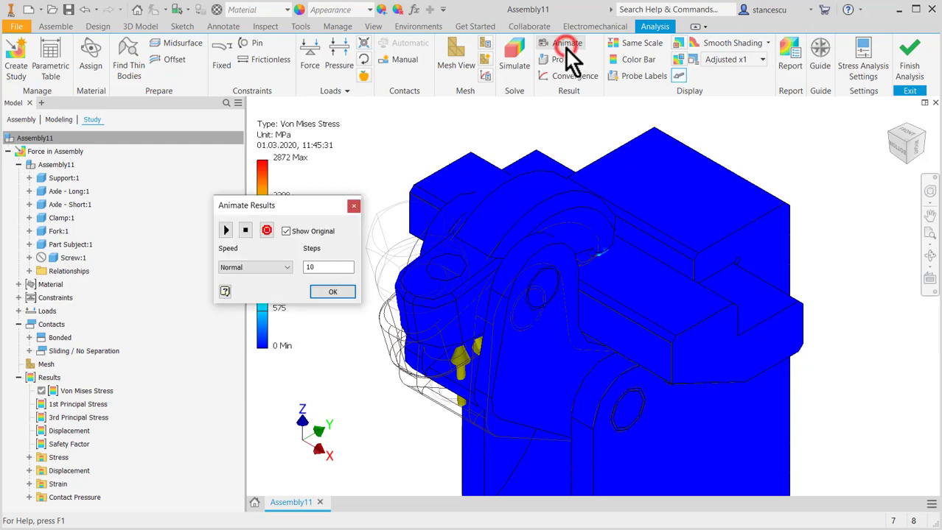
# Play the Von Mises animation, then zoom in on the clamp tip contact
pyautogui.click(225, 229)
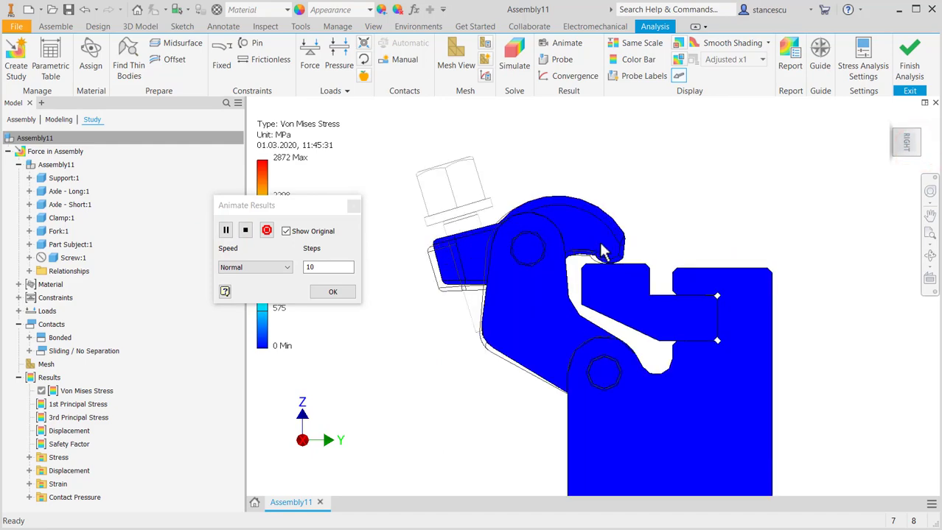
pyautogui.moveTo(603, 250); pyautogui.dragTo(707, 250)
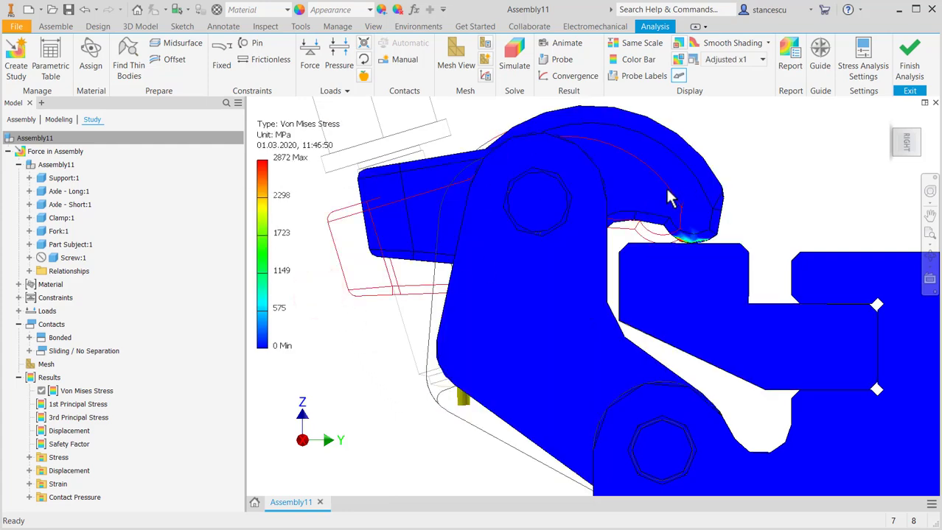
pyautogui.click(70, 204)
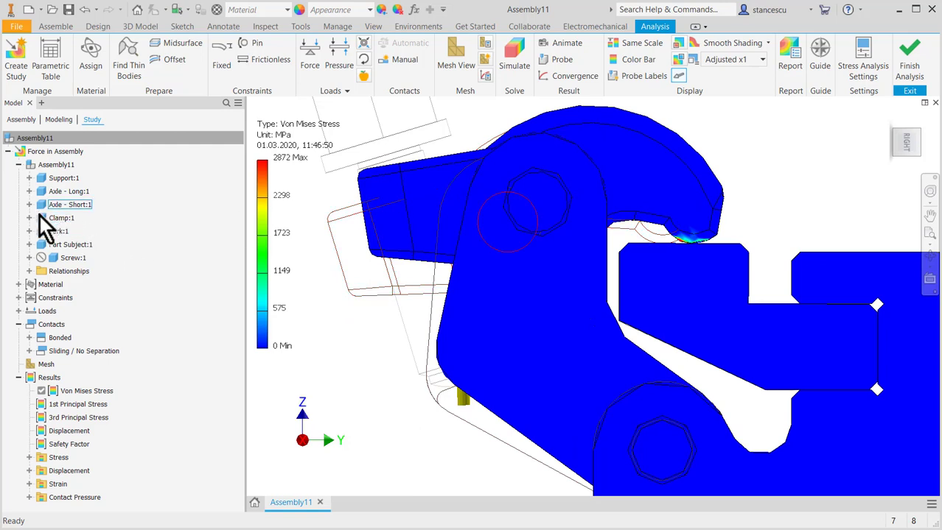
# Hide the Clamp component to reveal the Von Mises stress on the fork
pyautogui.rightClick(60, 218)
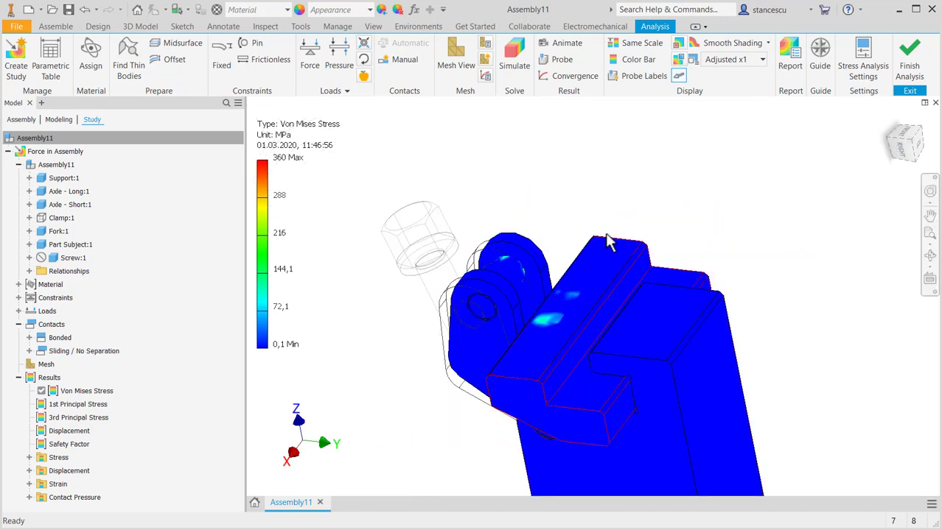
pyautogui.moveTo(556, 368)
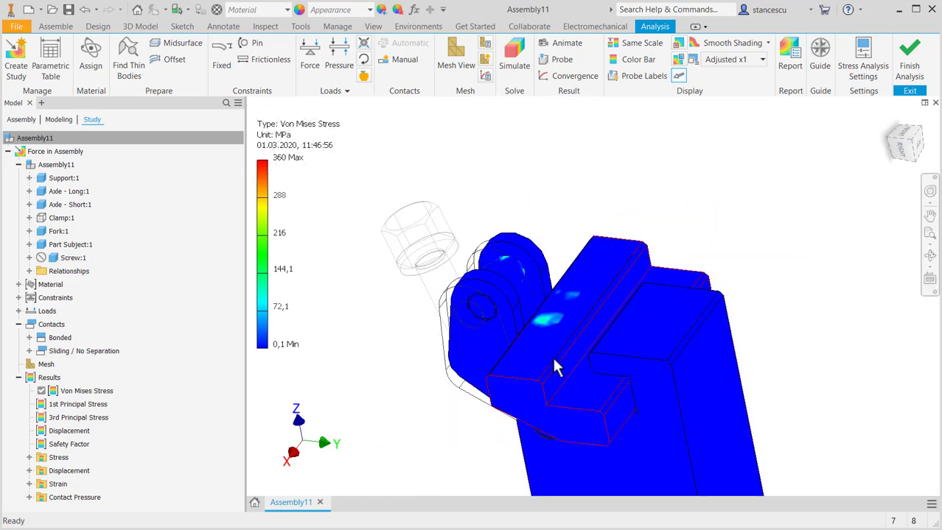
pyautogui.moveTo(641, 247)
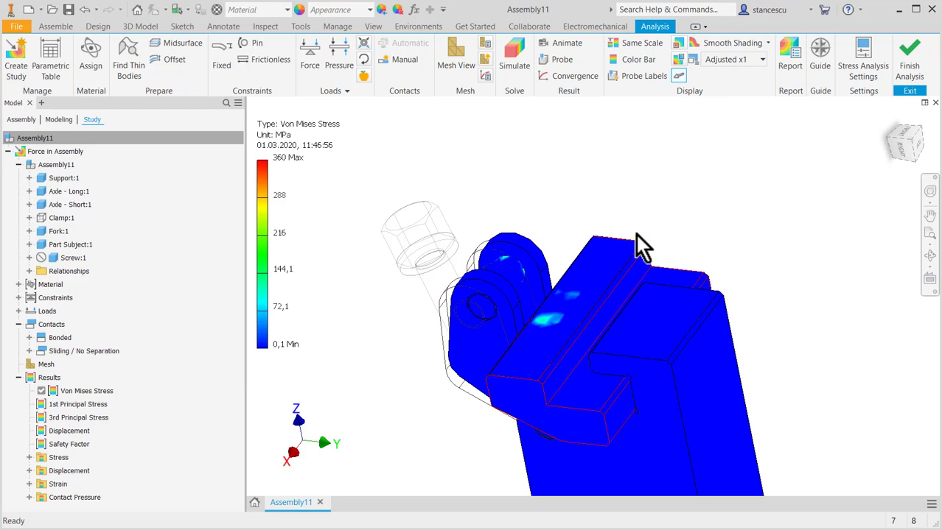
pyautogui.moveTo(619, 272)
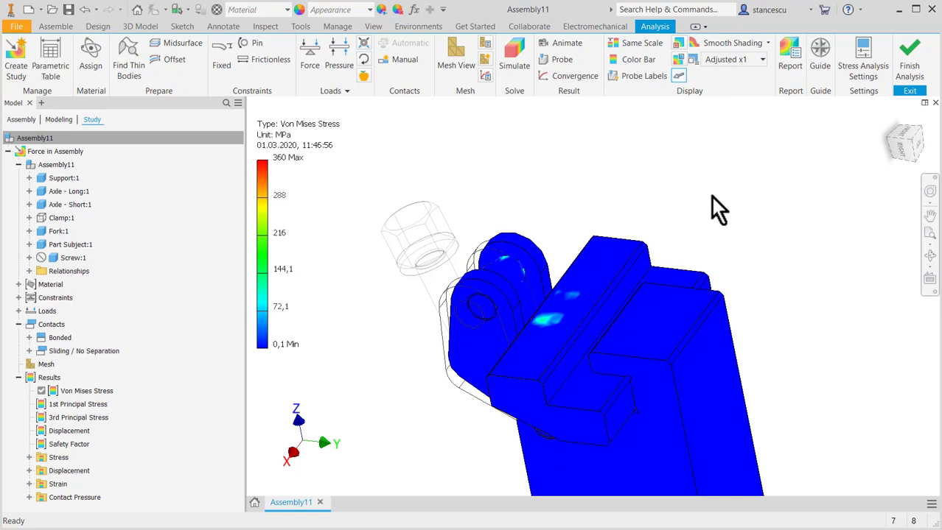
pyautogui.moveTo(615, 122)
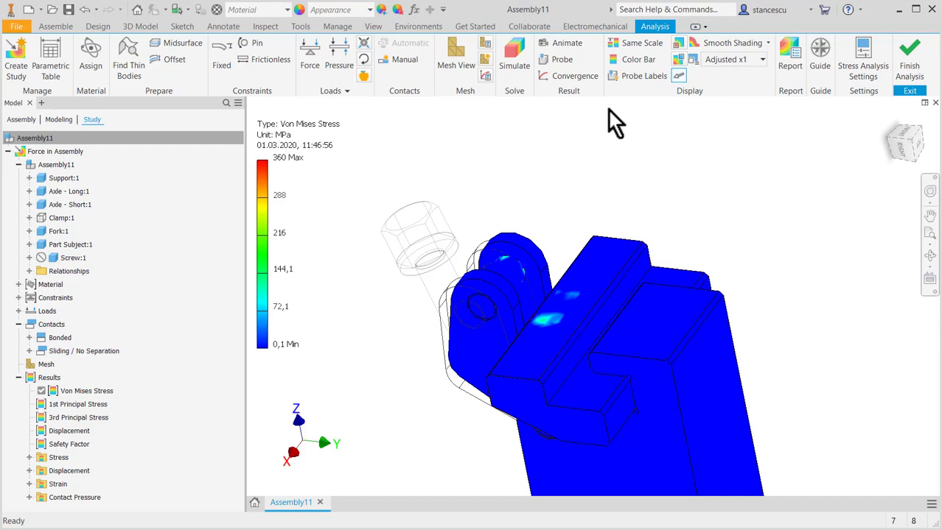
pyautogui.moveTo(568, 43)
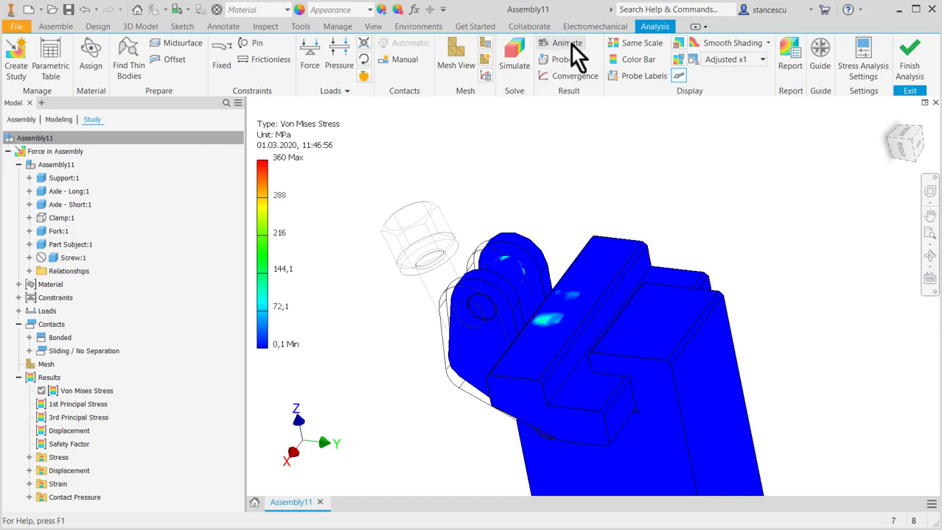
# Play the Von Mises stress animation, then orbit to the 360 MPa maximum at the hinge hole
pyautogui.click(566, 42)
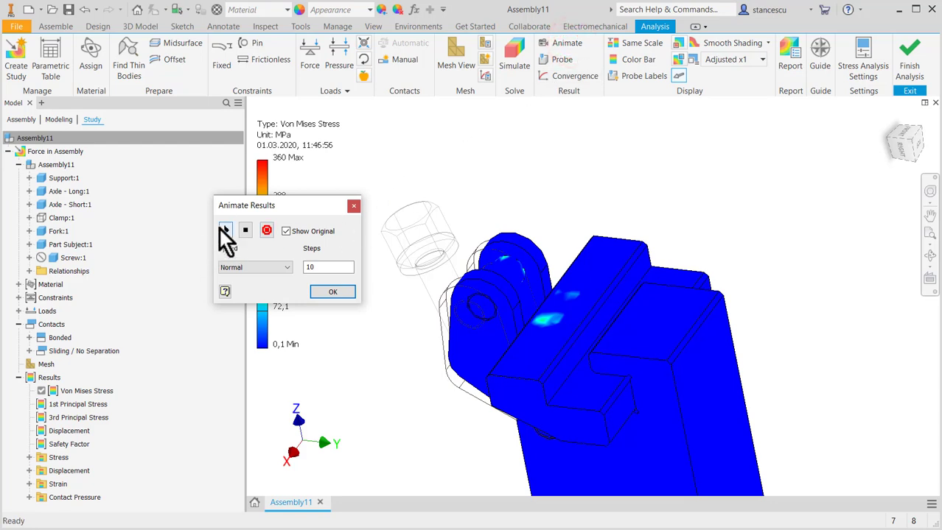
pyautogui.click(225, 230)
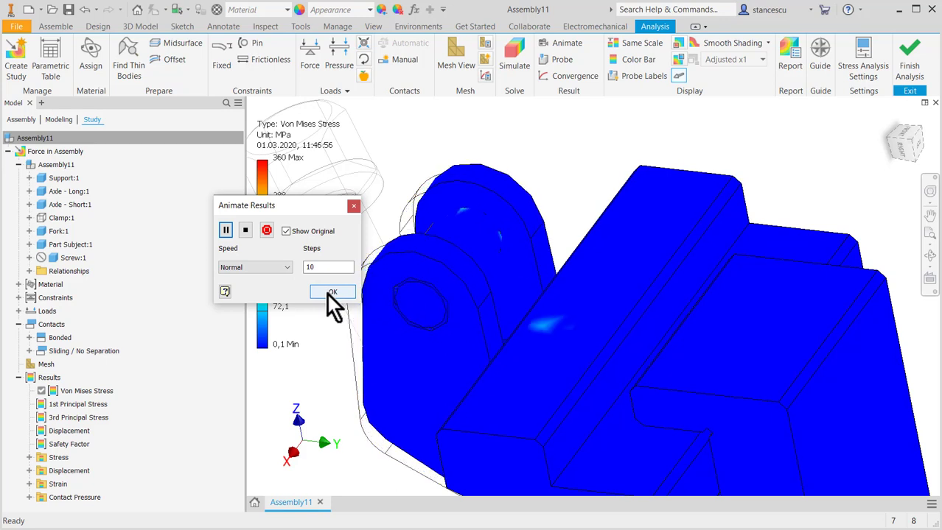
pyautogui.click(332, 292)
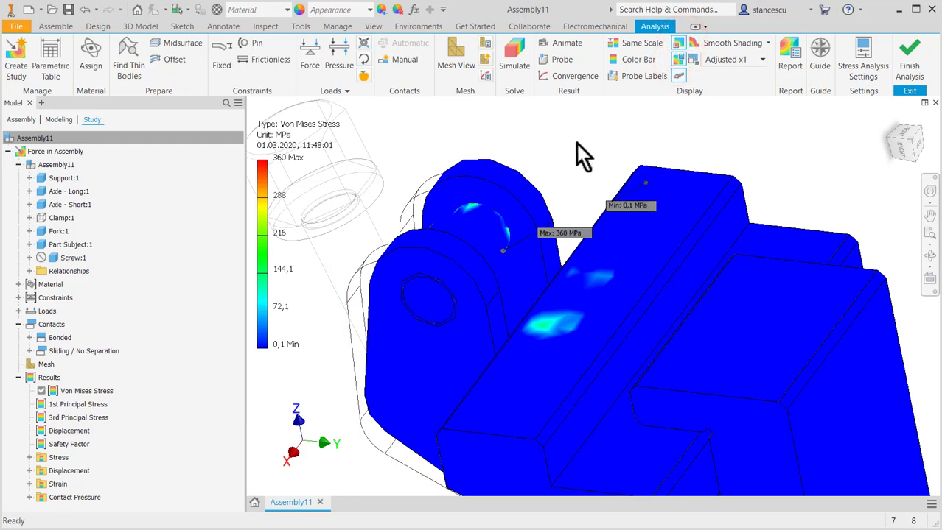
pyautogui.moveTo(560, 154)
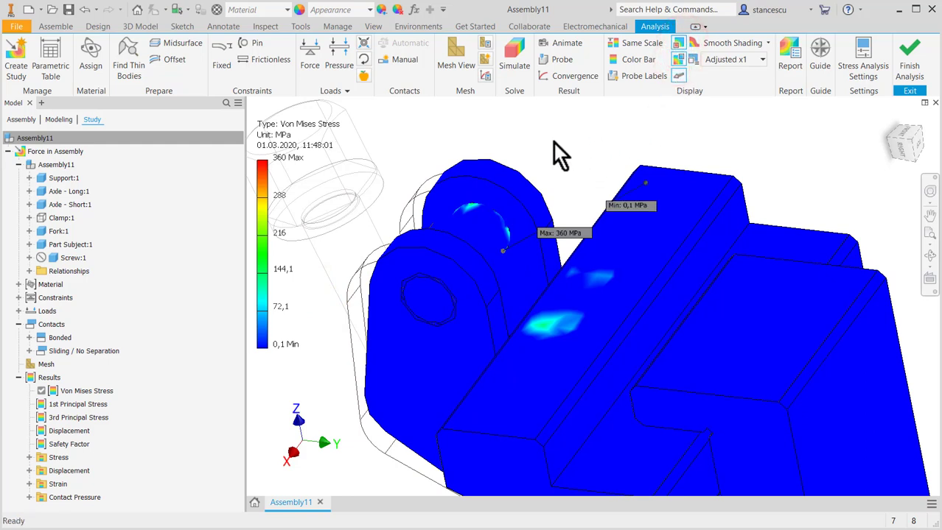
pyautogui.moveTo(593, 184)
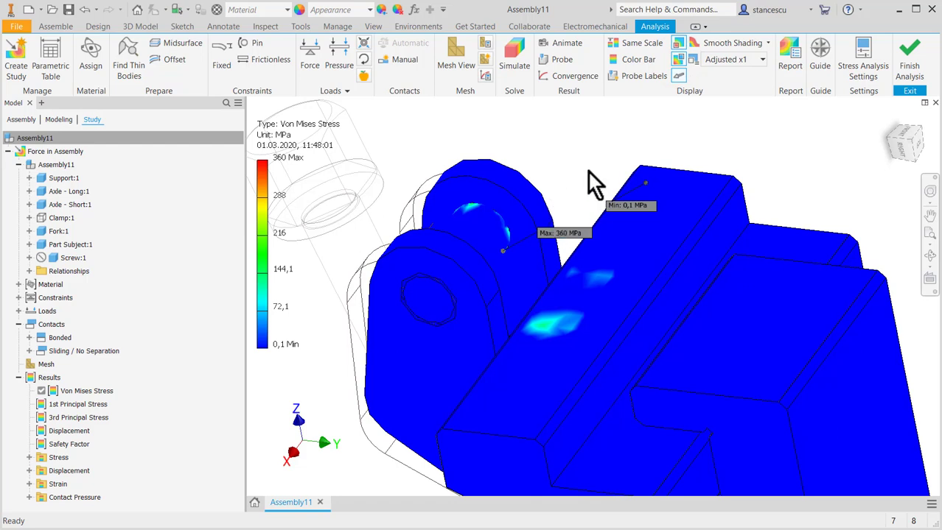
pyautogui.moveTo(478, 139)
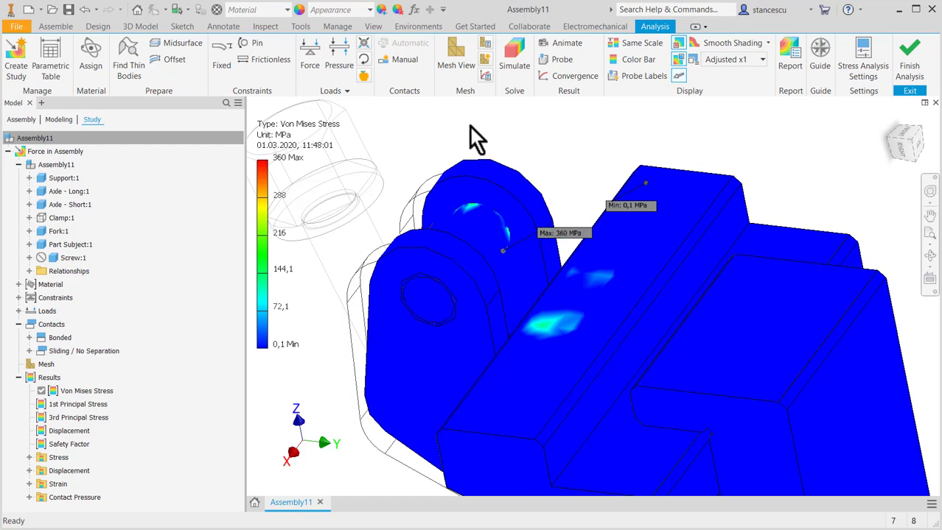
pyautogui.moveTo(563, 218)
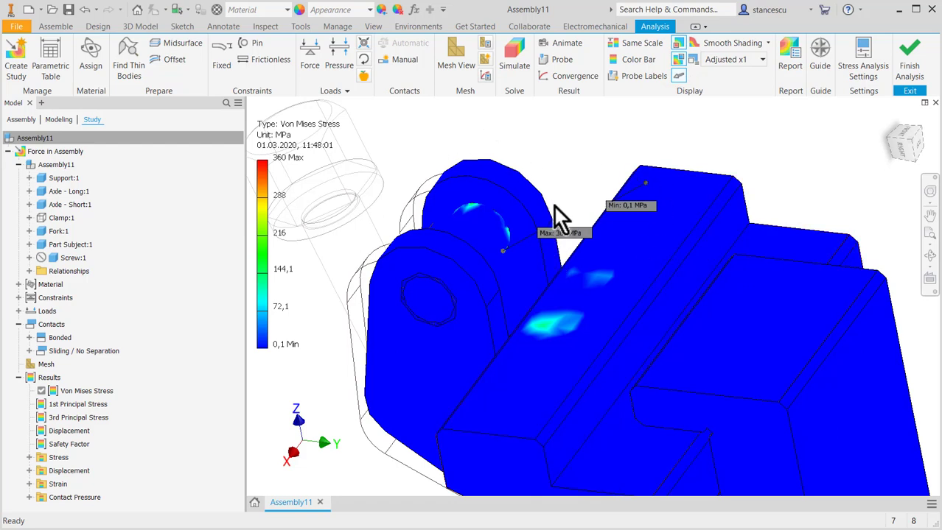
pyautogui.moveTo(560, 147)
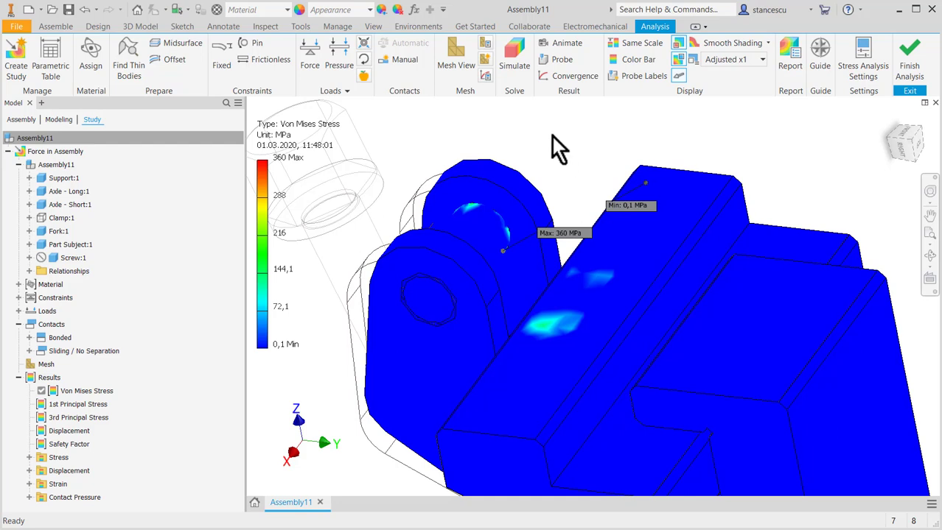
pyautogui.moveTo(554, 161)
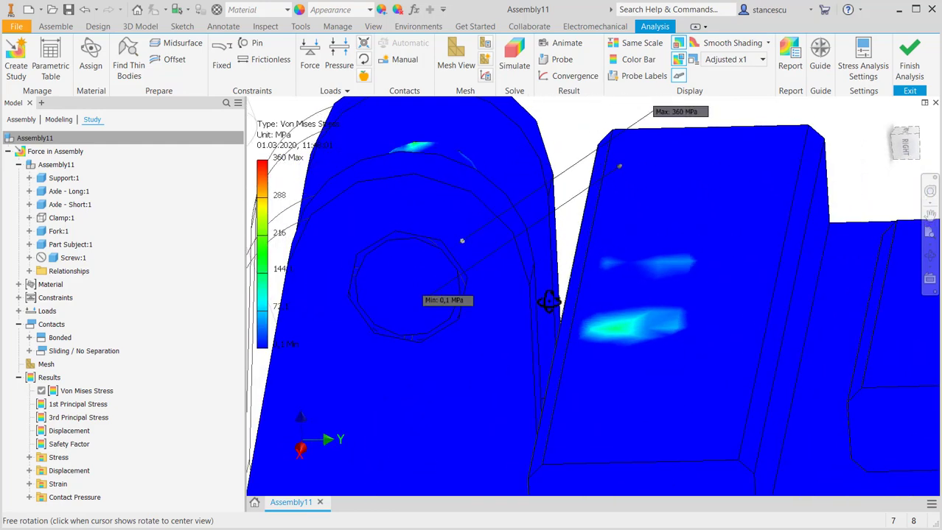
pyautogui.moveTo(549, 302); pyautogui.dragTo(450, 258)
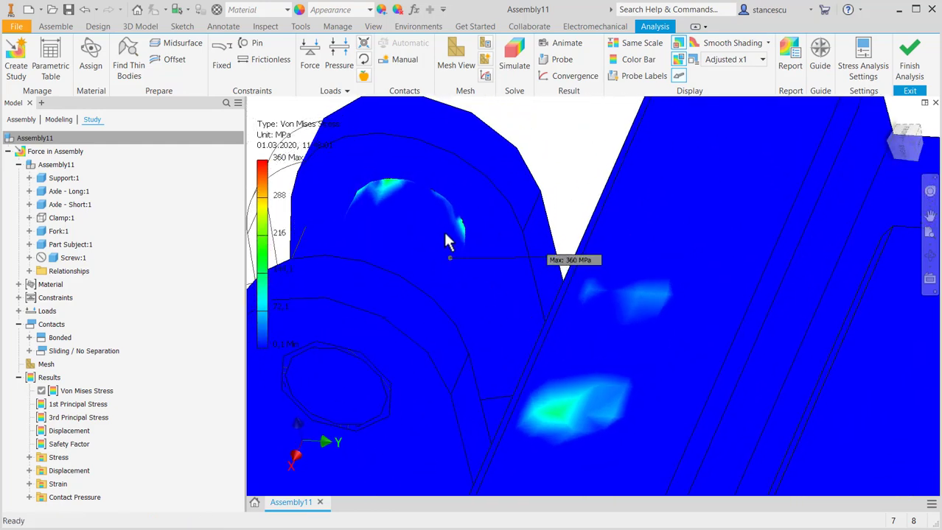
pyautogui.moveTo(567, 195)
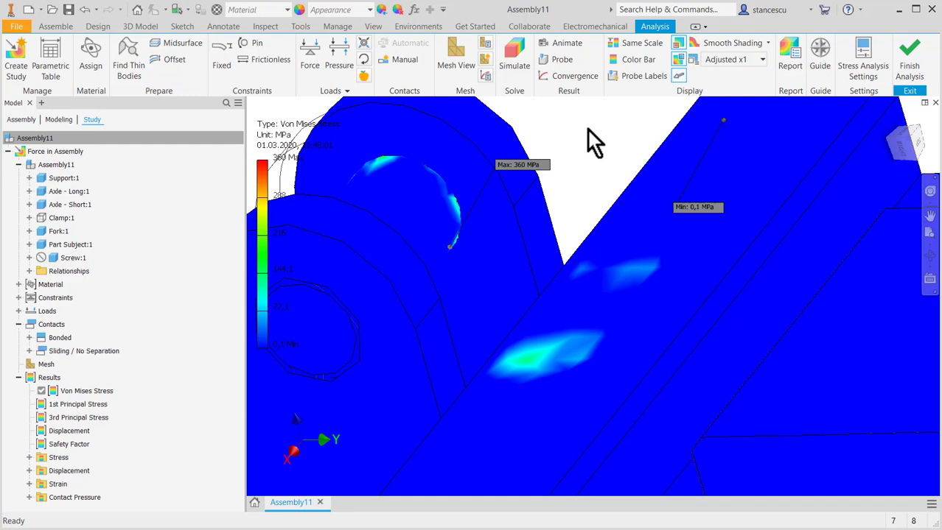
pyautogui.moveTo(173, 354)
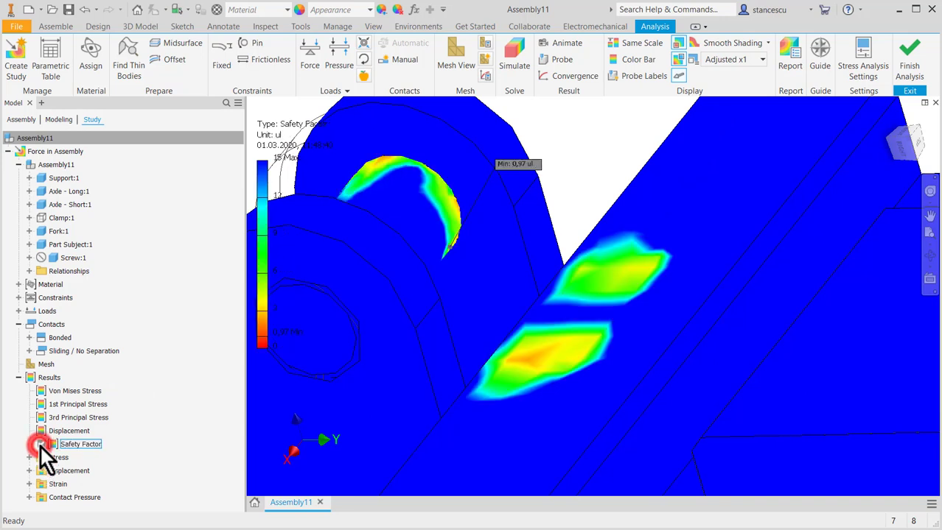
# Display the Safety Factor result and orbit to inspect the 0,97 minimum on the lug
pyautogui.click(40, 444)
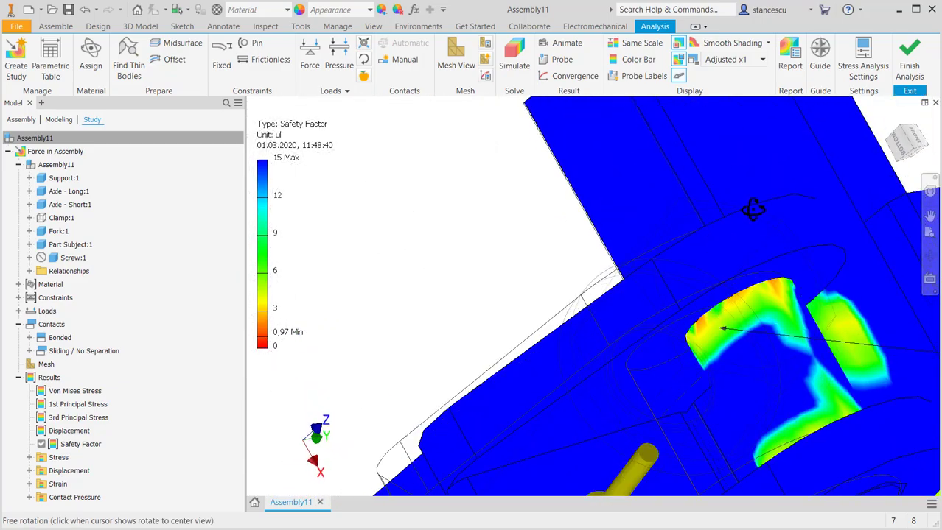
pyautogui.moveTo(751, 210); pyautogui.dragTo(659, 195)
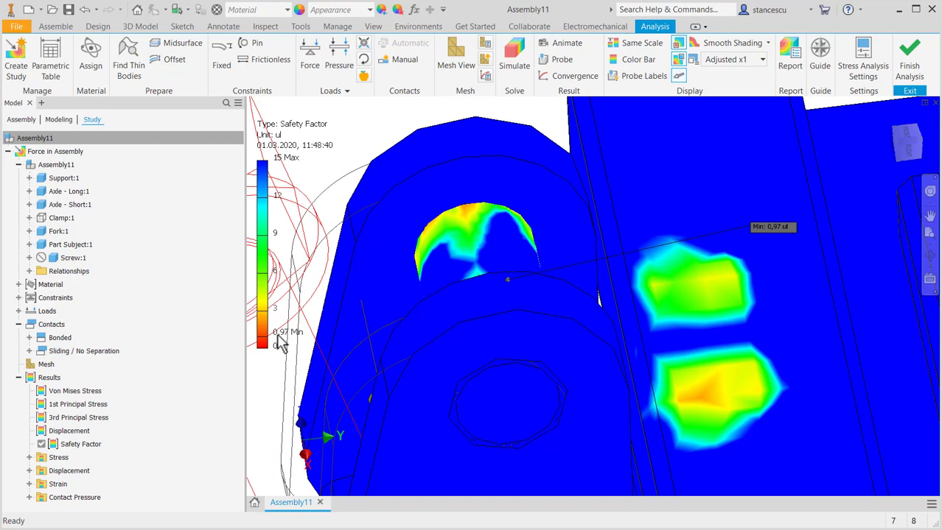
pyautogui.moveTo(294, 346)
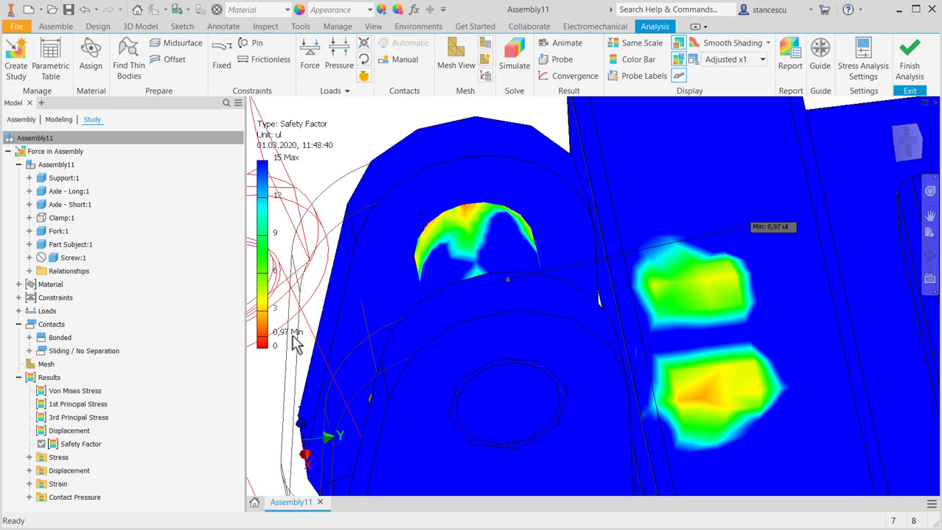
pyautogui.moveTo(284, 366)
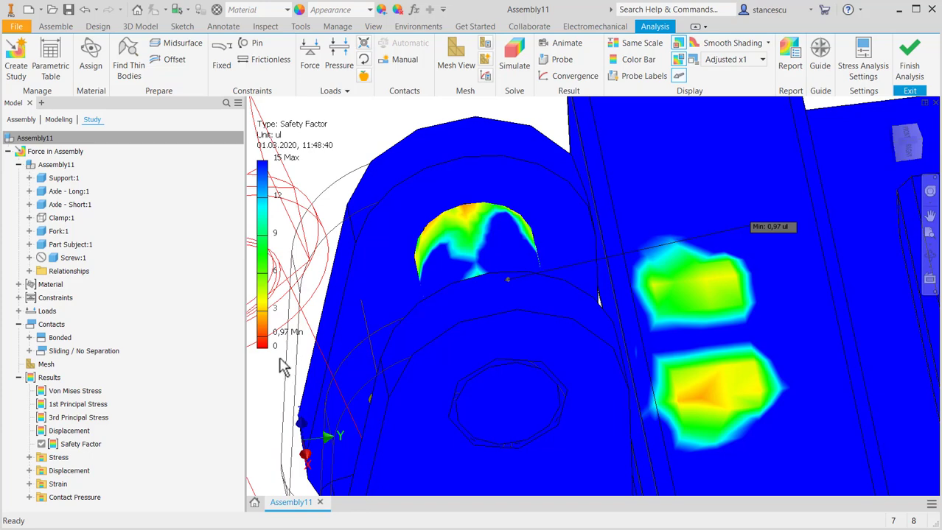
pyautogui.moveTo(278, 365)
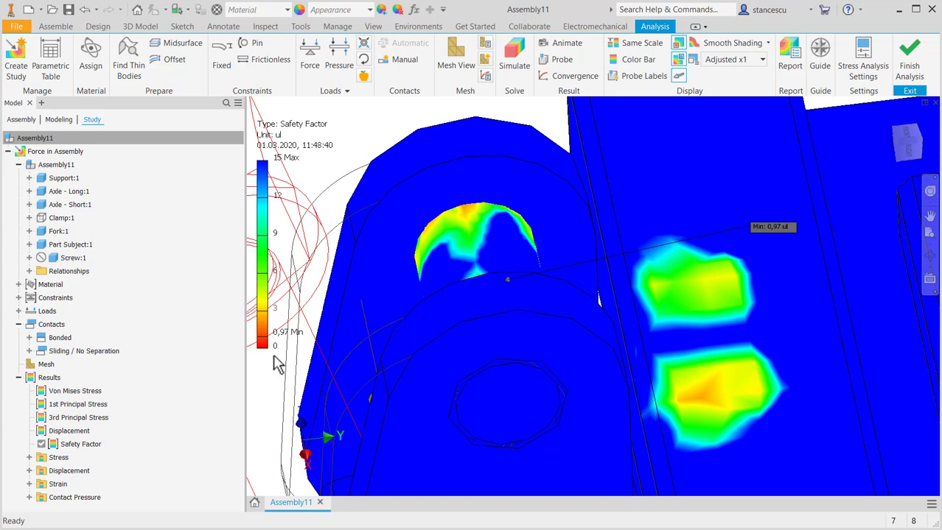
pyautogui.moveTo(279, 372)
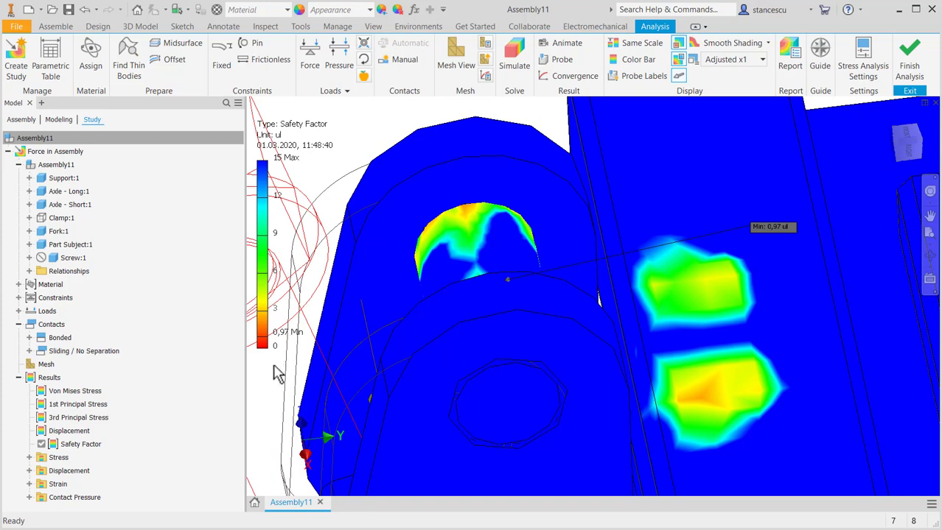
pyautogui.moveTo(507, 278); pyautogui.dragTo(309, 353)
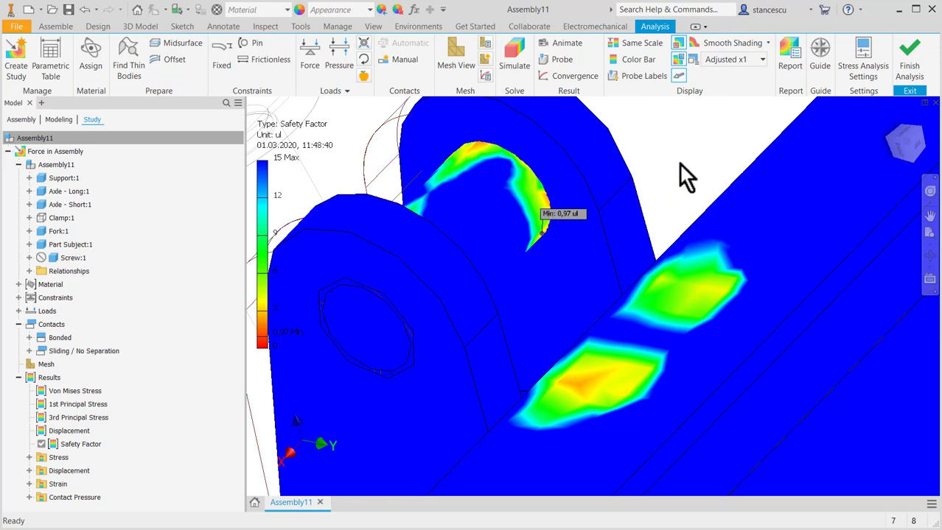
pyautogui.moveTo(674, 166)
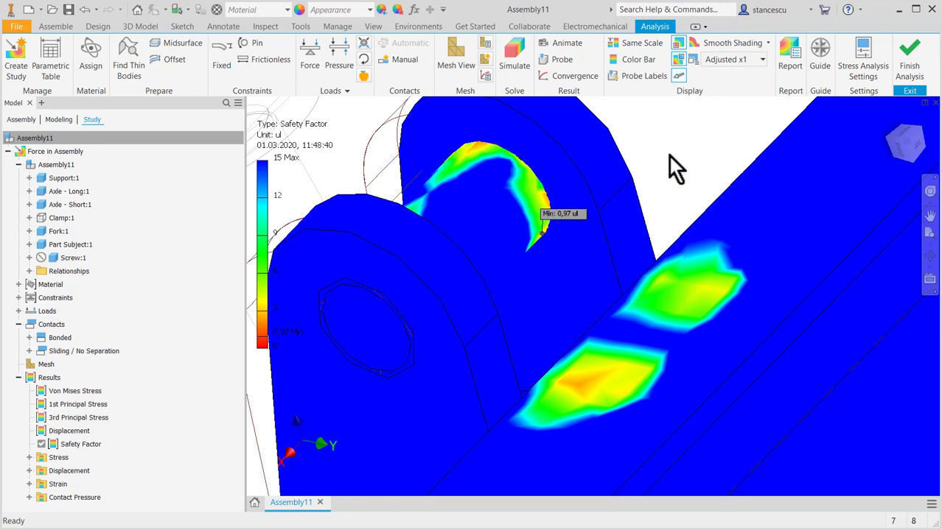
pyautogui.moveTo(663, 157)
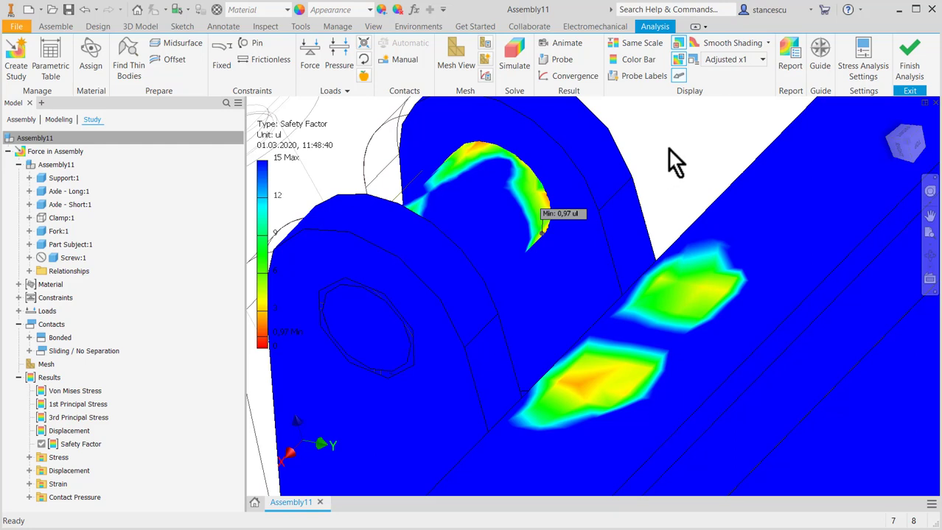
pyautogui.moveTo(672, 175)
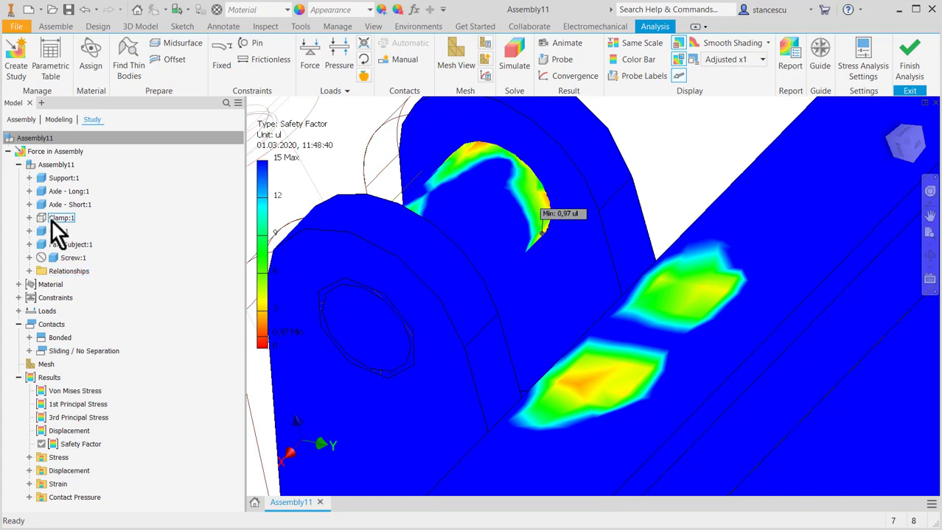
pyautogui.rightClick(61, 217)
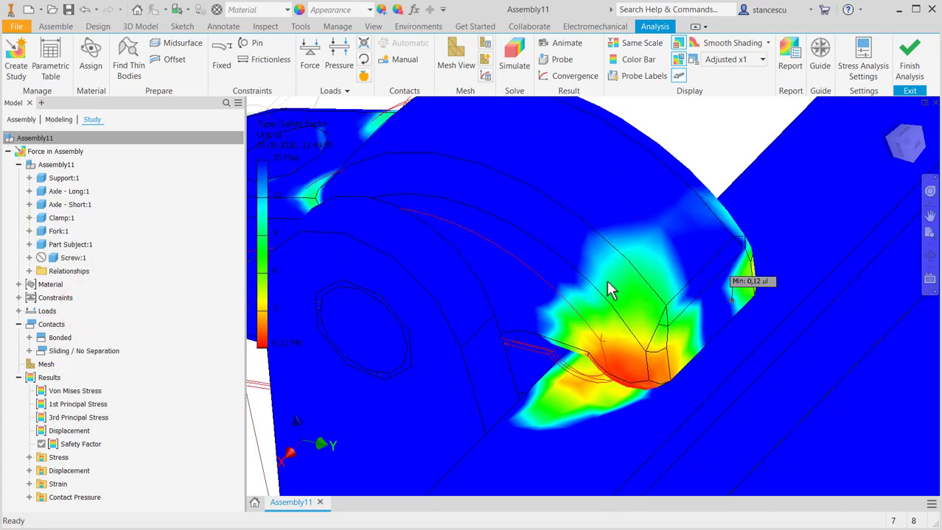
pyautogui.moveTo(612, 288); pyautogui.dragTo(582, 368)
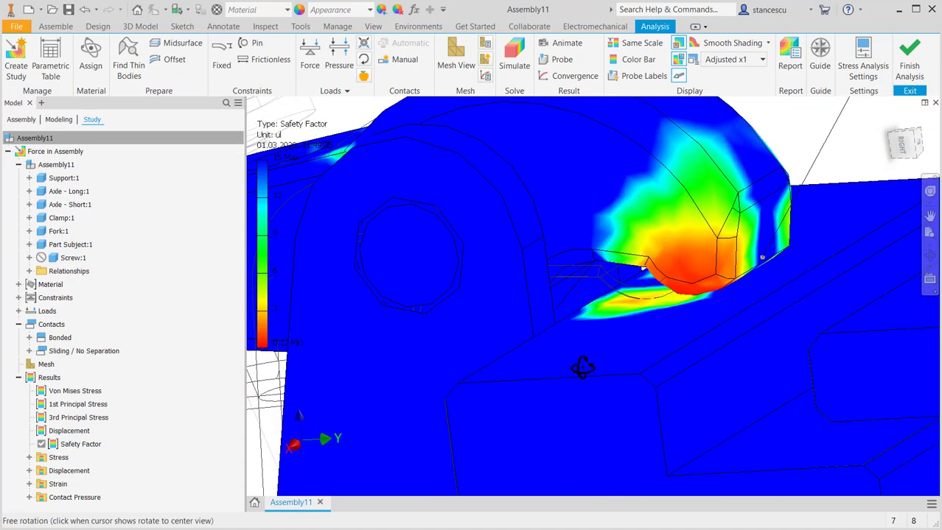
pyautogui.moveTo(582, 368); pyautogui.dragTo(468, 387)
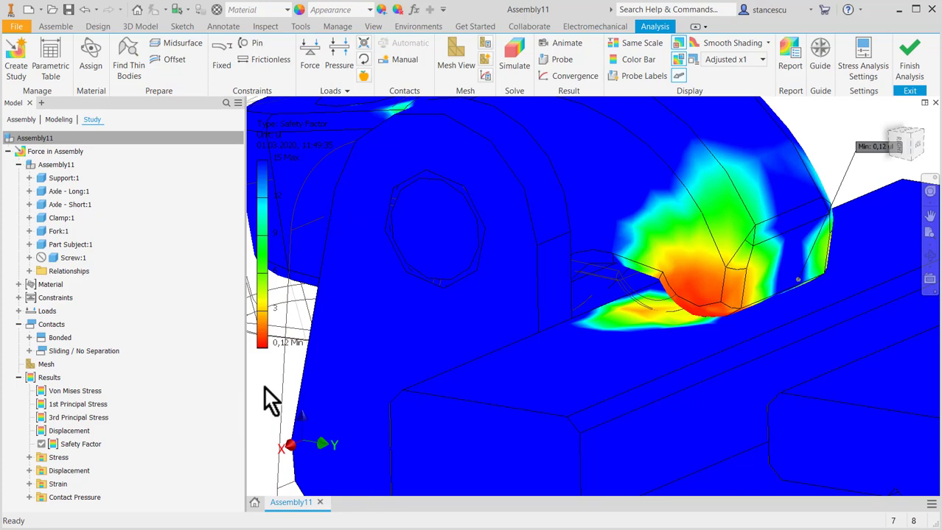
pyautogui.moveTo(814, 137)
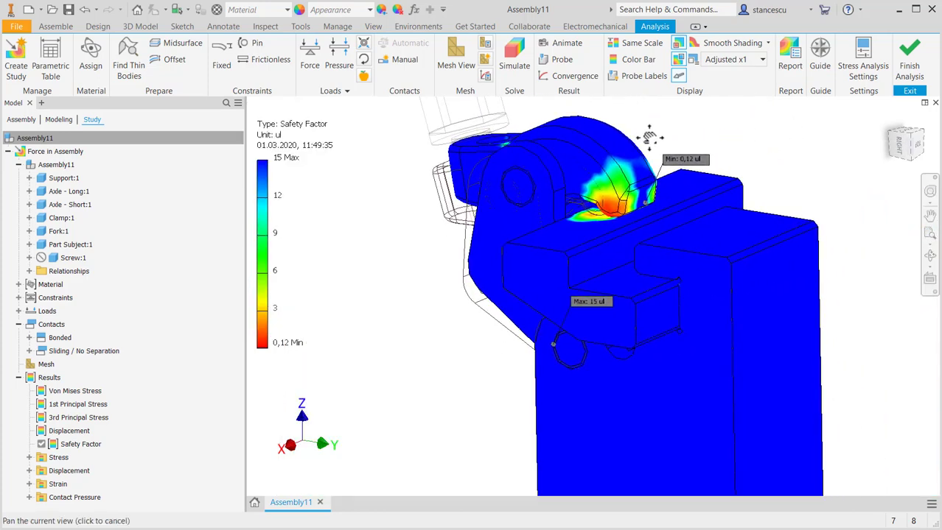
pyautogui.moveTo(649, 136); pyautogui.dragTo(770, 203)
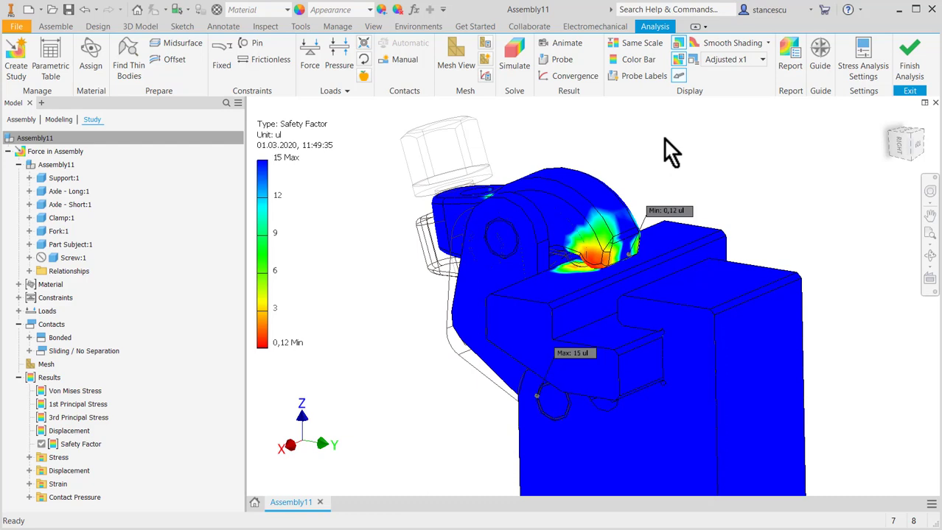
pyautogui.moveTo(756, 197)
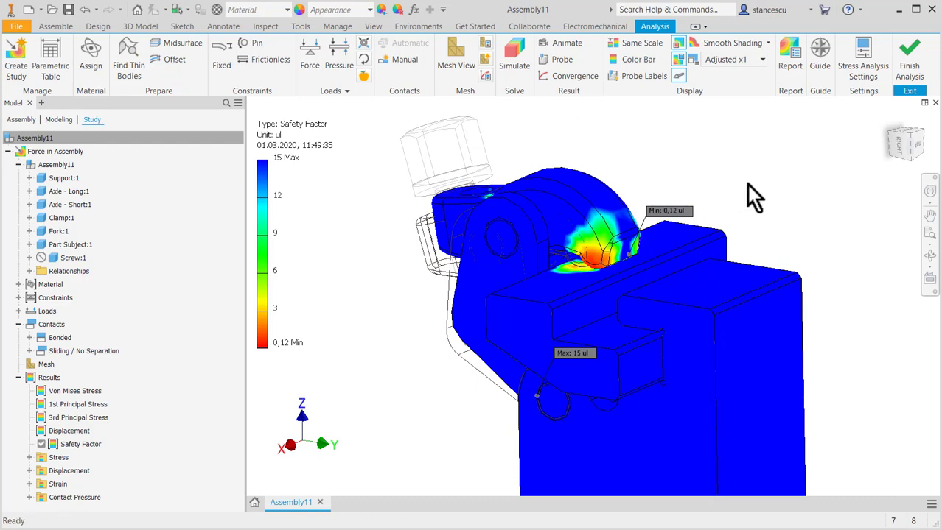
pyautogui.moveTo(758, 184)
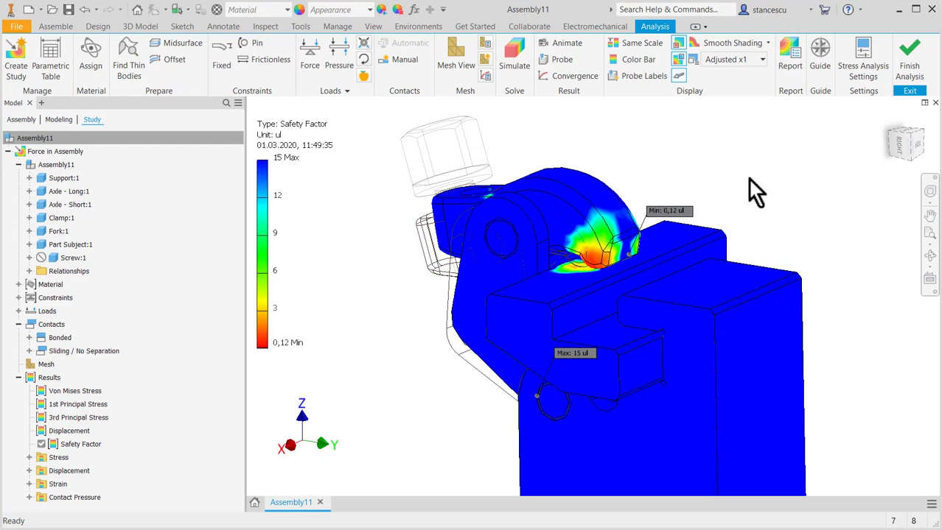
pyautogui.moveTo(726, 164)
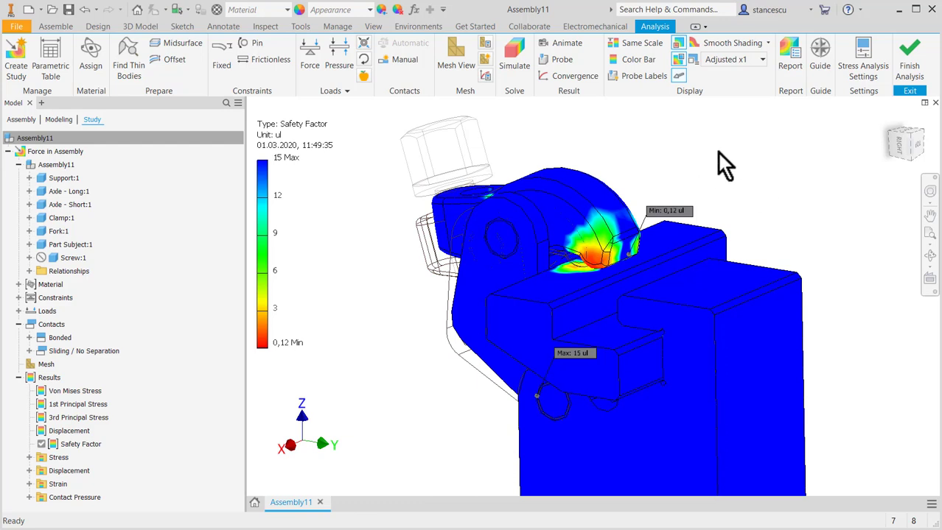
pyautogui.moveTo(671, 159)
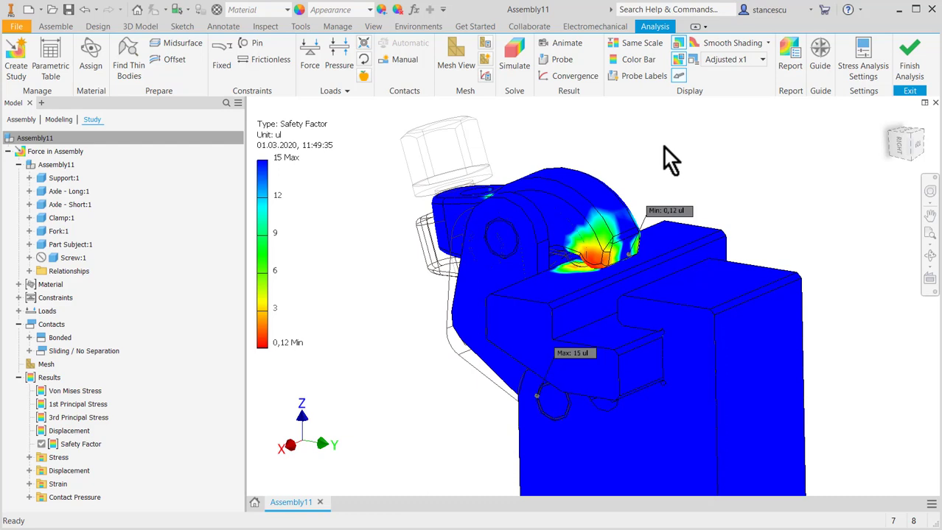
pyautogui.moveTo(741, 151)
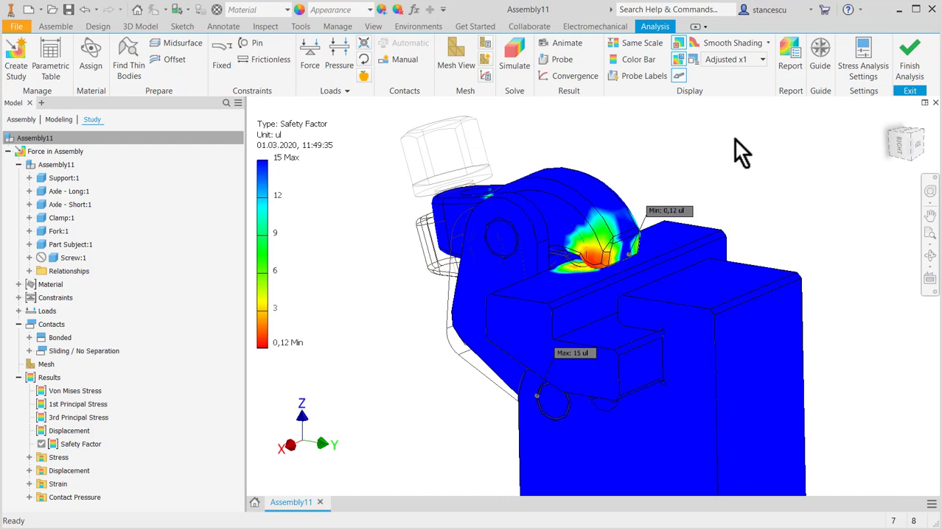
pyautogui.moveTo(750, 175)
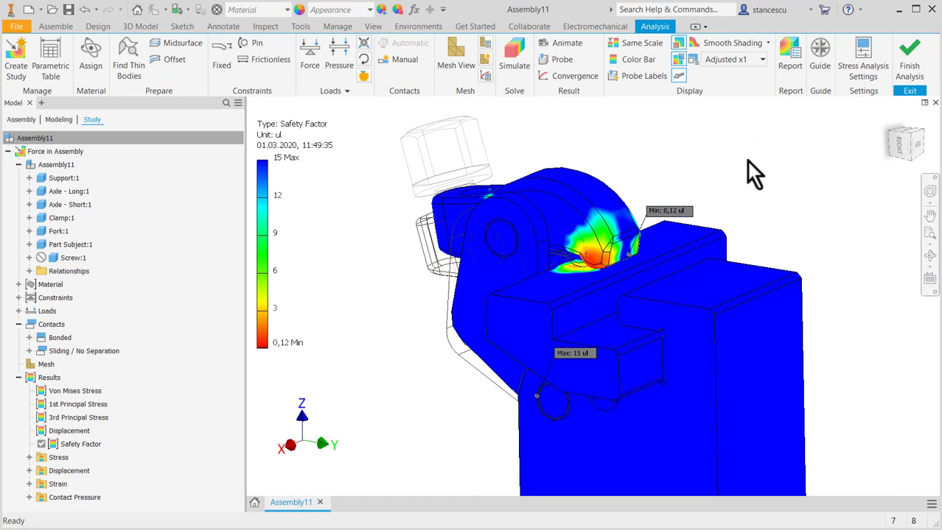
pyautogui.moveTo(711, 164)
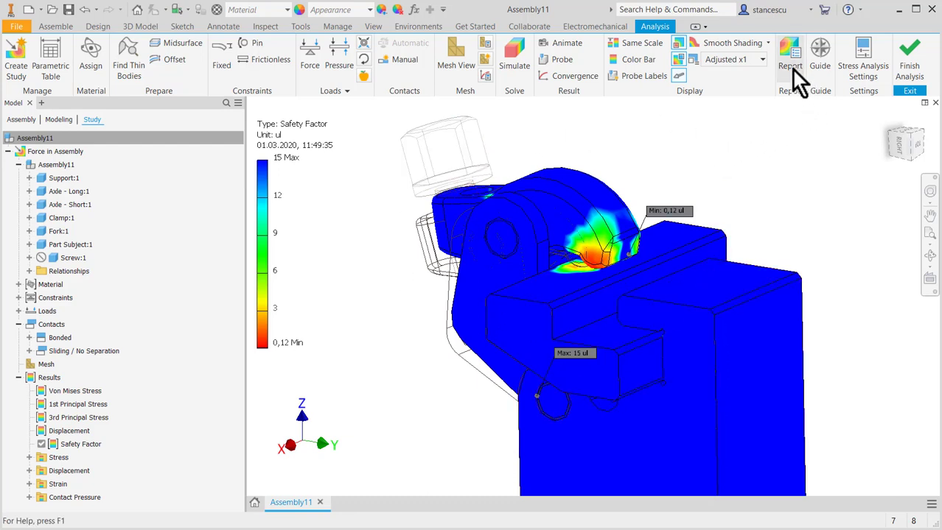
pyautogui.moveTo(790, 55)
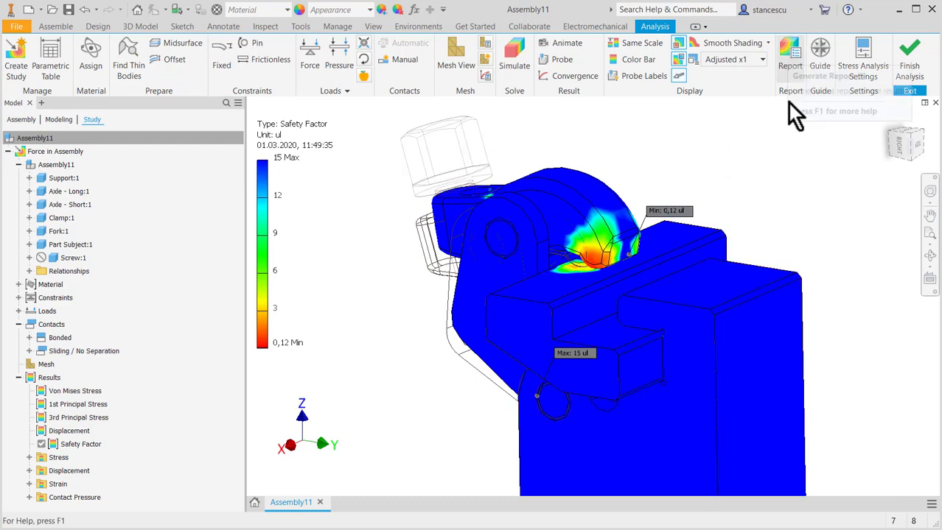
pyautogui.moveTo(790, 55)
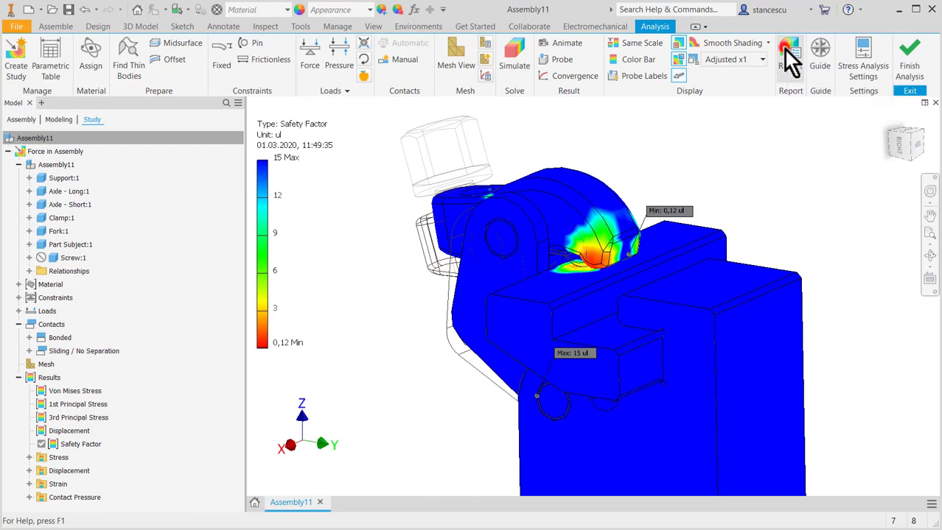
# Generate a Complete stress analysis report using the default filename and path
pyautogui.click(790, 55)
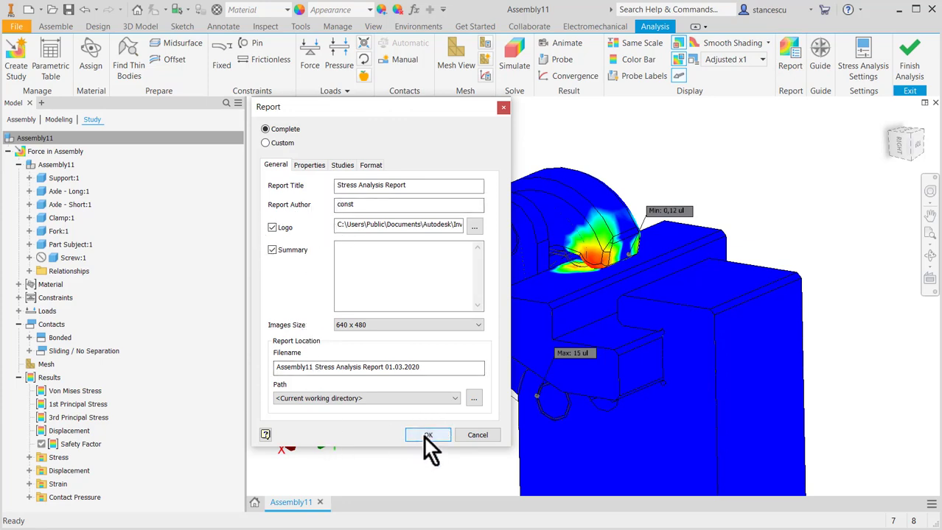
pyautogui.click(428, 435)
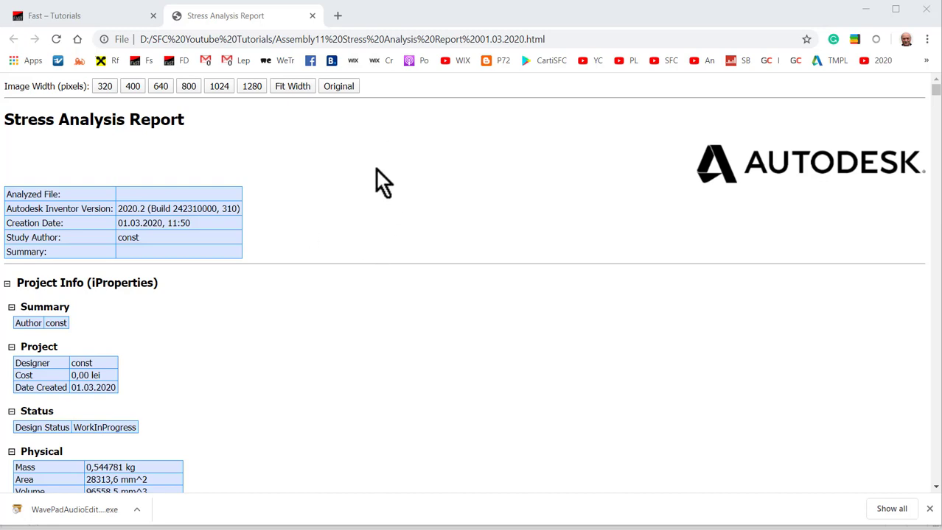
pyautogui.moveTo(346, 155)
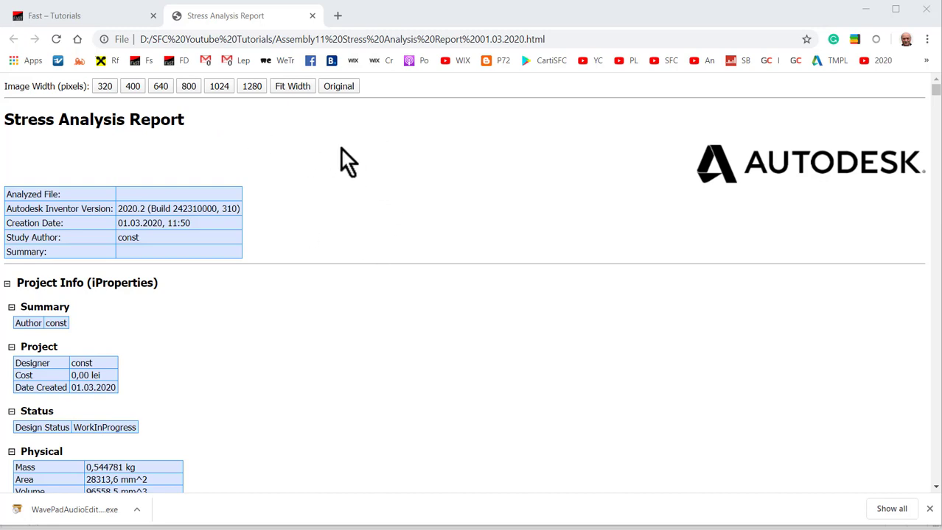
# Scroll the report through Project Info, Force in Assembly, mesh settings and Steel, Carbon material
pyautogui.scroll(-3)
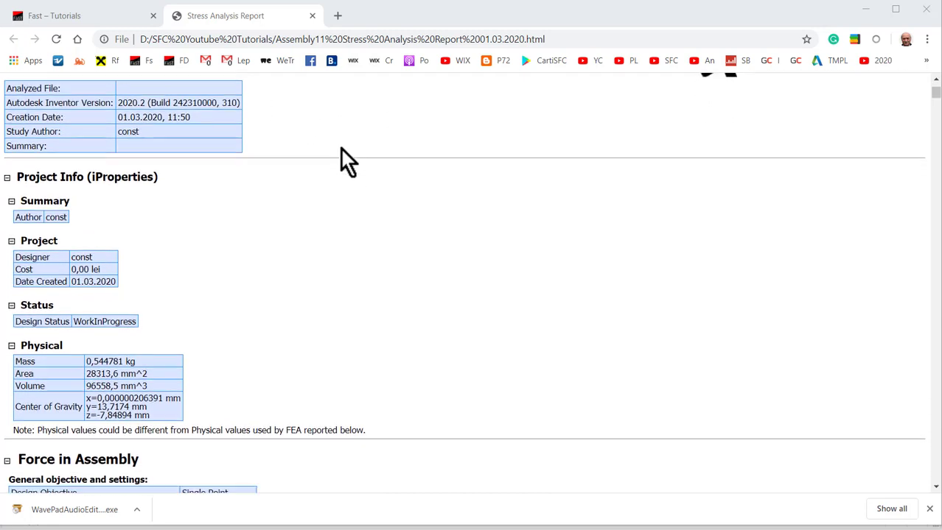
pyautogui.scroll(-3)
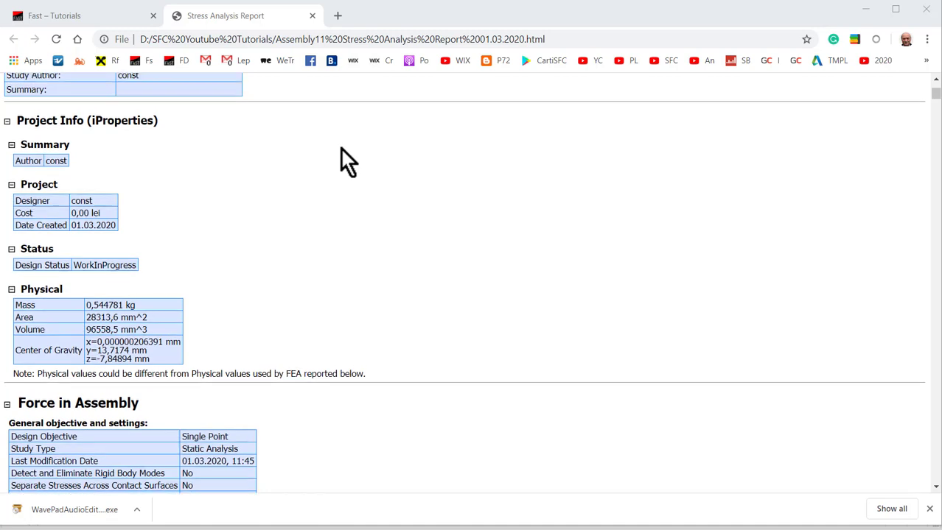
pyautogui.scroll(3)
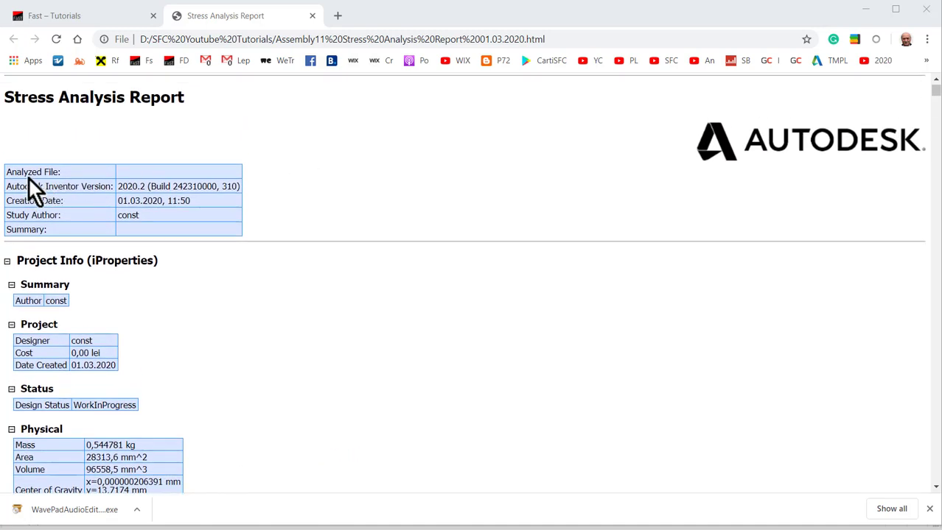
pyautogui.moveTo(47, 194)
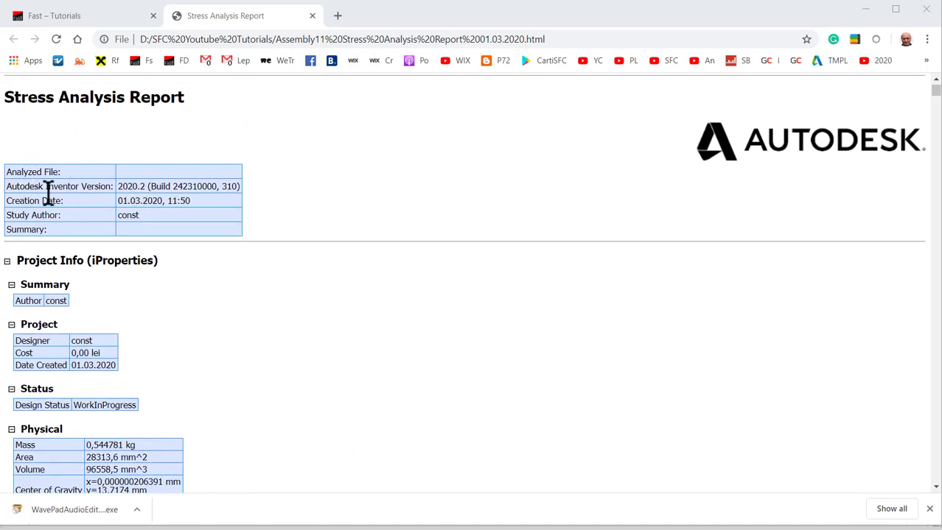
pyautogui.moveTo(74, 184)
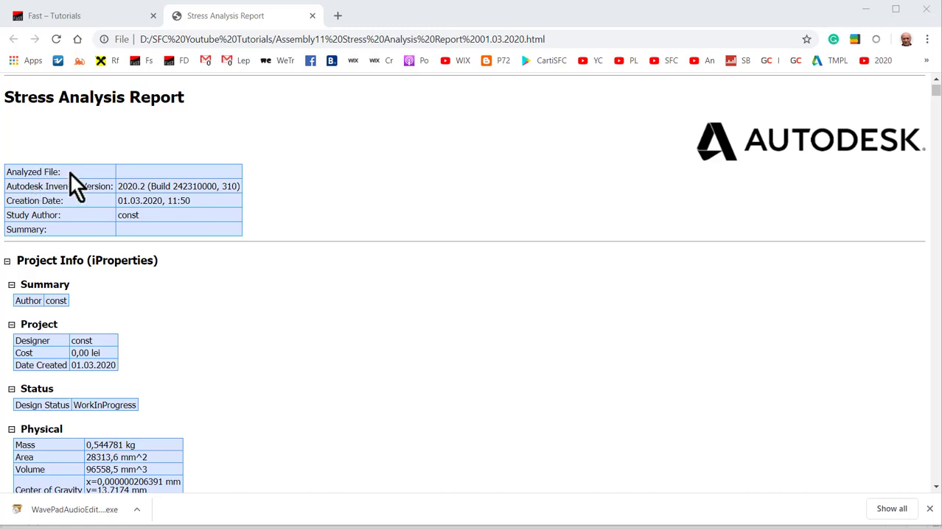
pyautogui.moveTo(147, 185)
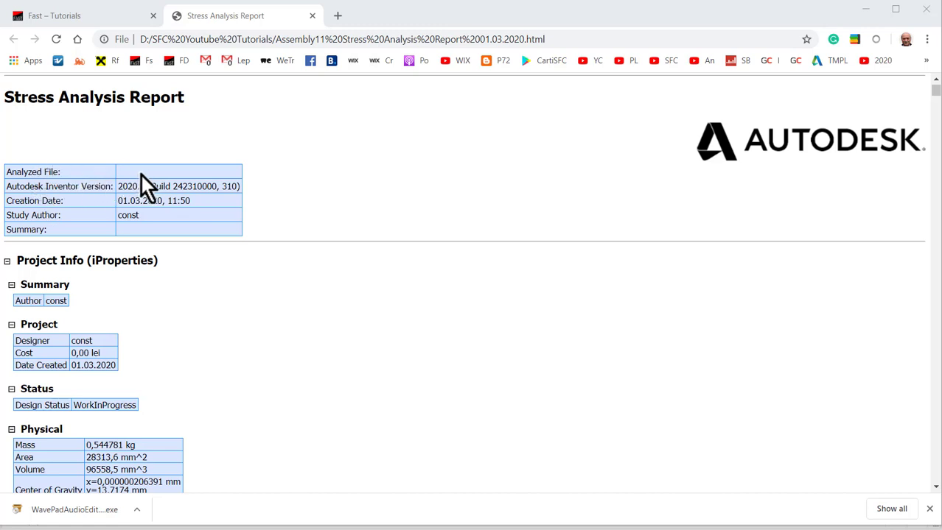
pyautogui.moveTo(161, 182)
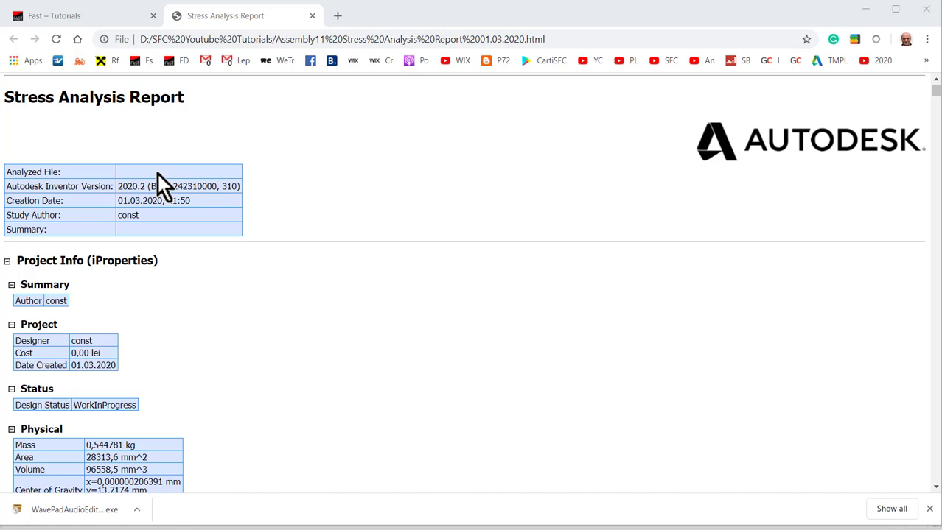
pyautogui.moveTo(174, 204)
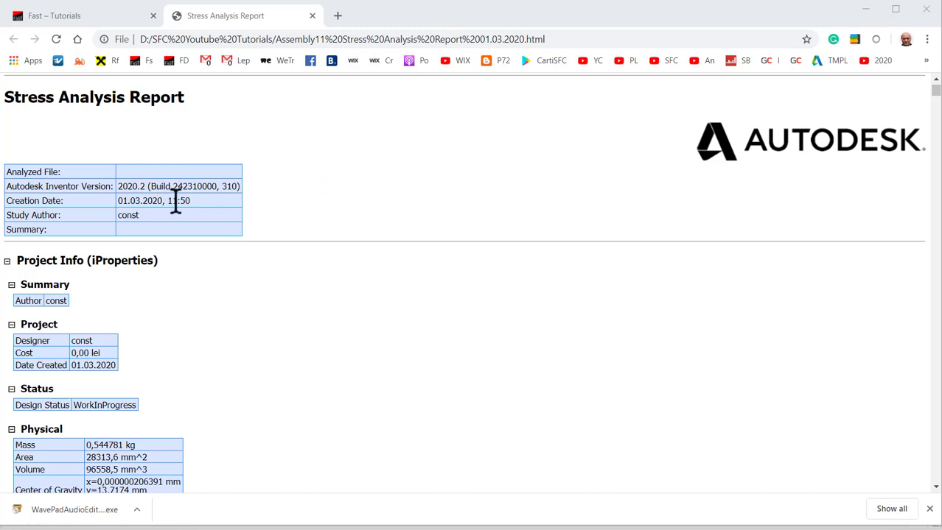
pyautogui.scroll(-3)
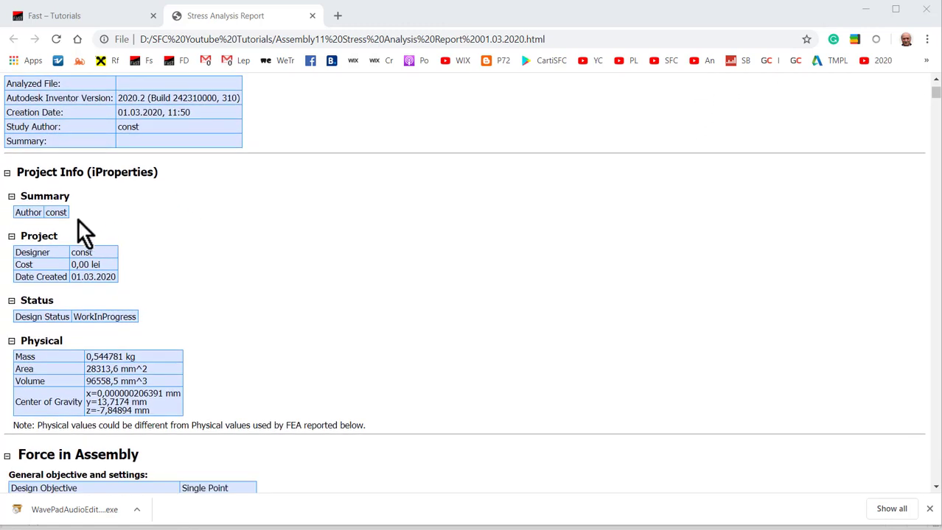
pyautogui.scroll(-3)
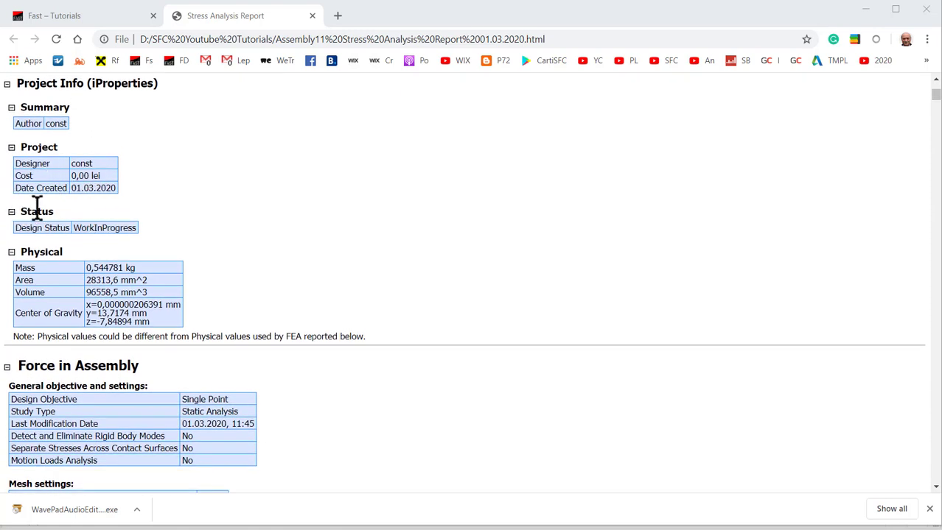
pyautogui.scroll(-3)
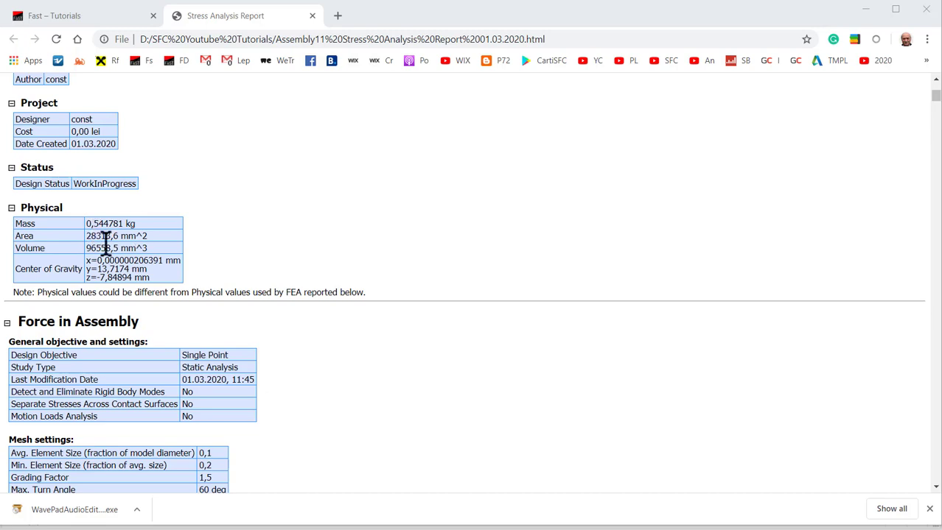
pyautogui.scroll(-3)
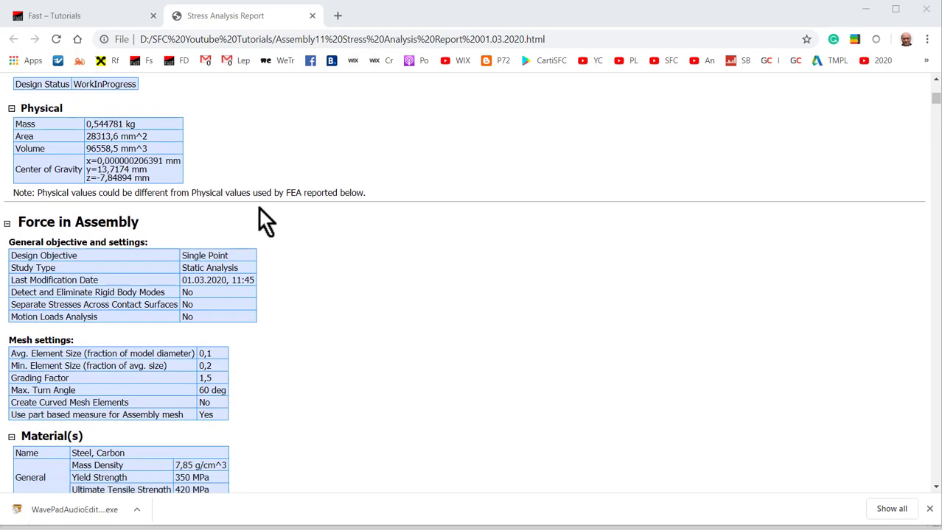
pyautogui.scroll(-3)
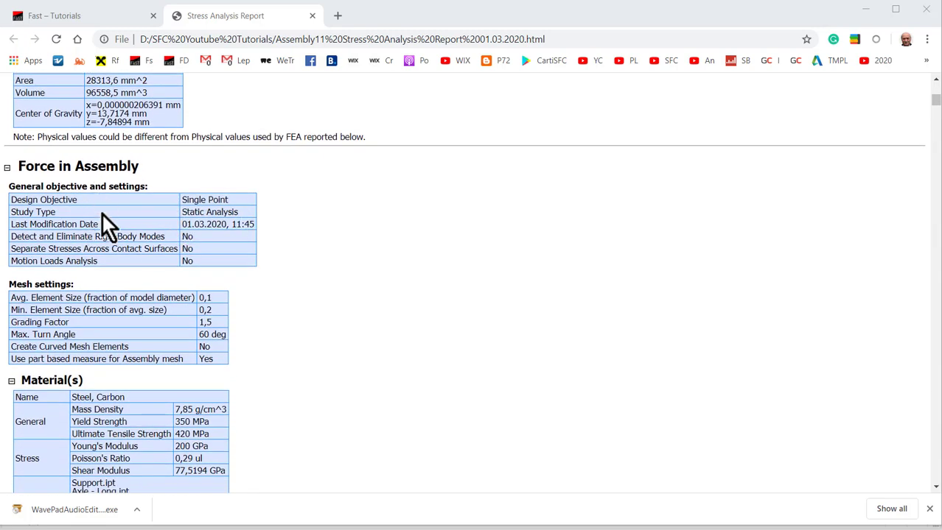
pyautogui.moveTo(31, 166)
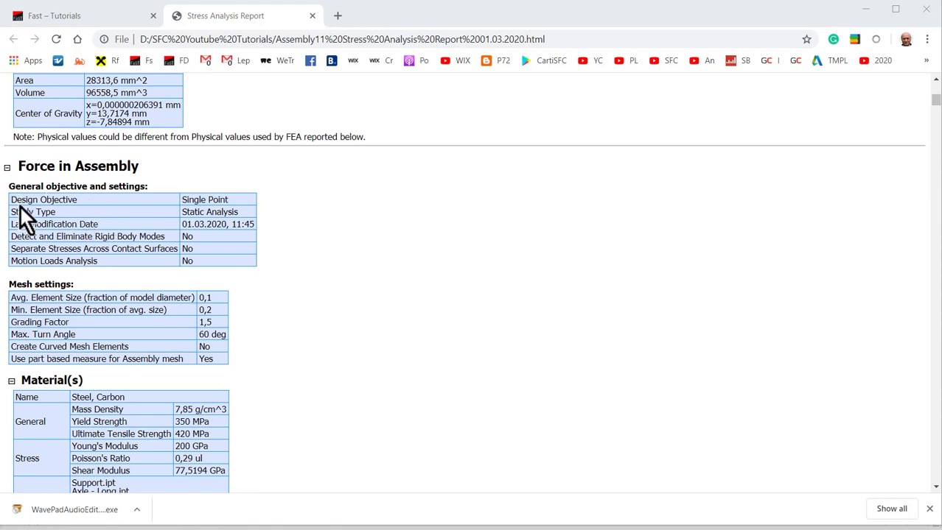
pyautogui.moveTo(108, 307)
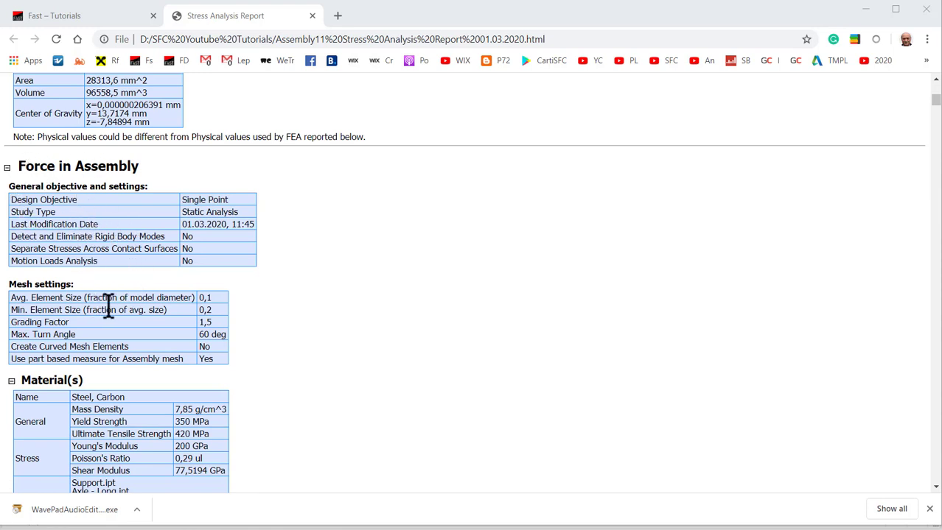
pyautogui.scroll(-3)
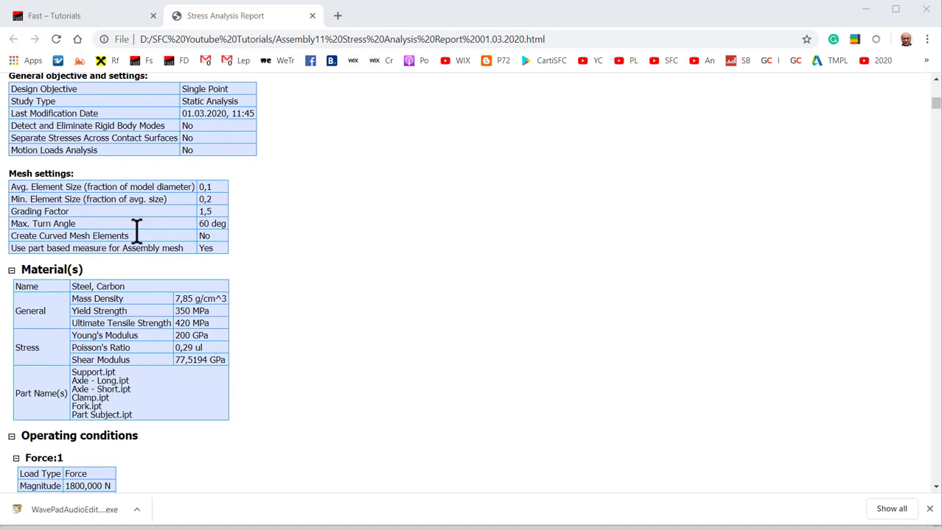
pyautogui.scroll(-3)
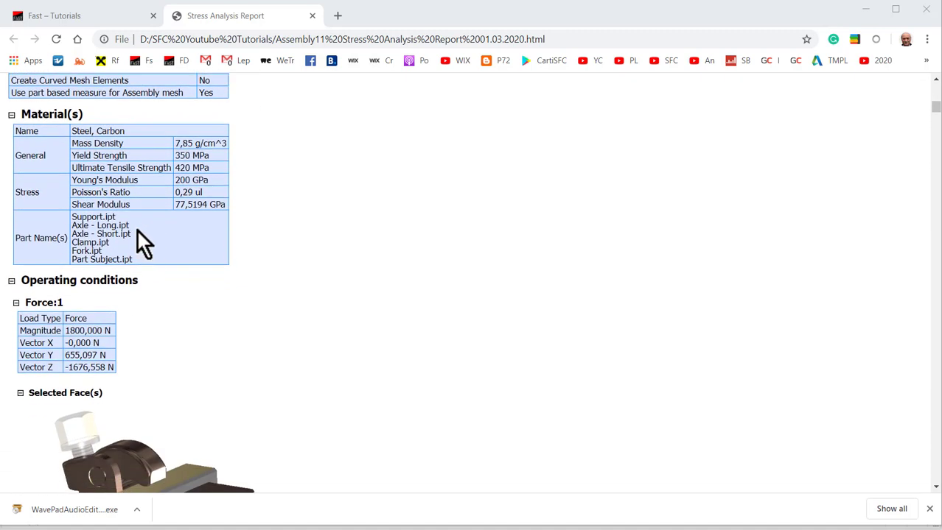
pyautogui.scroll(-3)
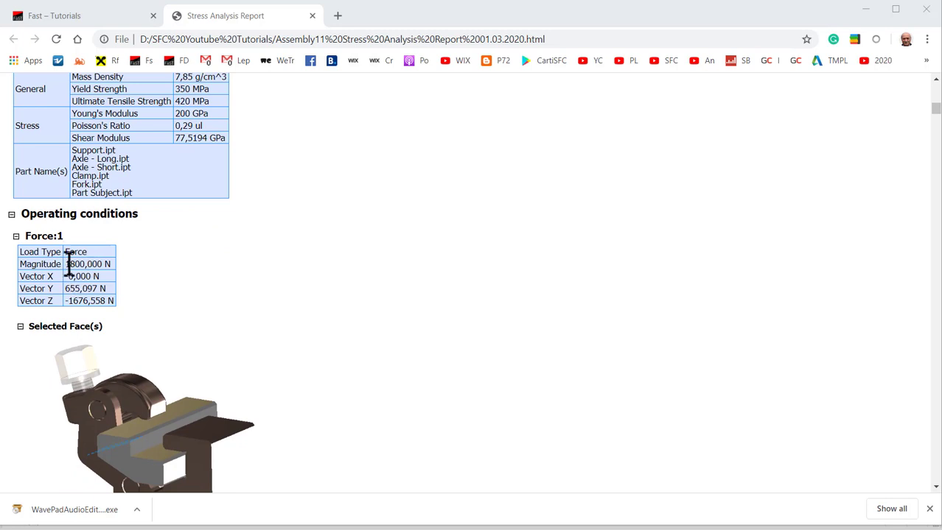
pyautogui.scroll(-3)
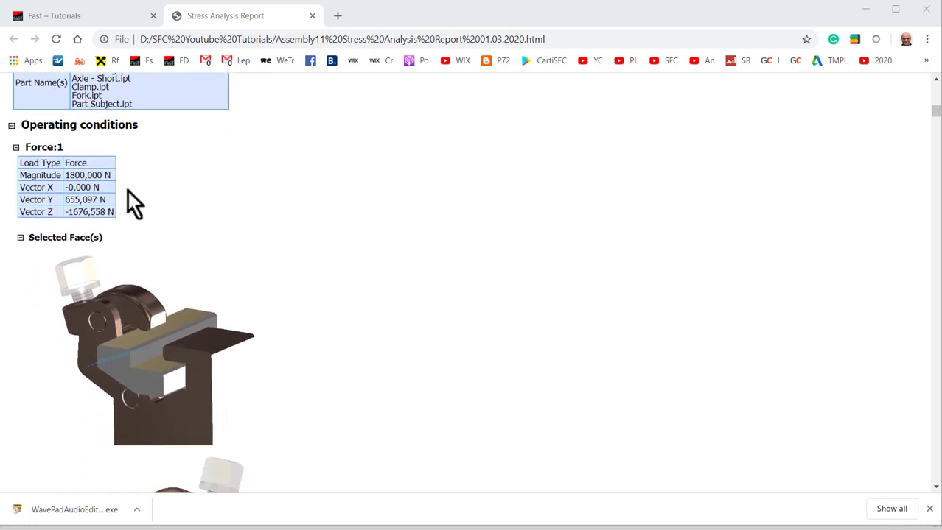
pyautogui.scroll(-3)
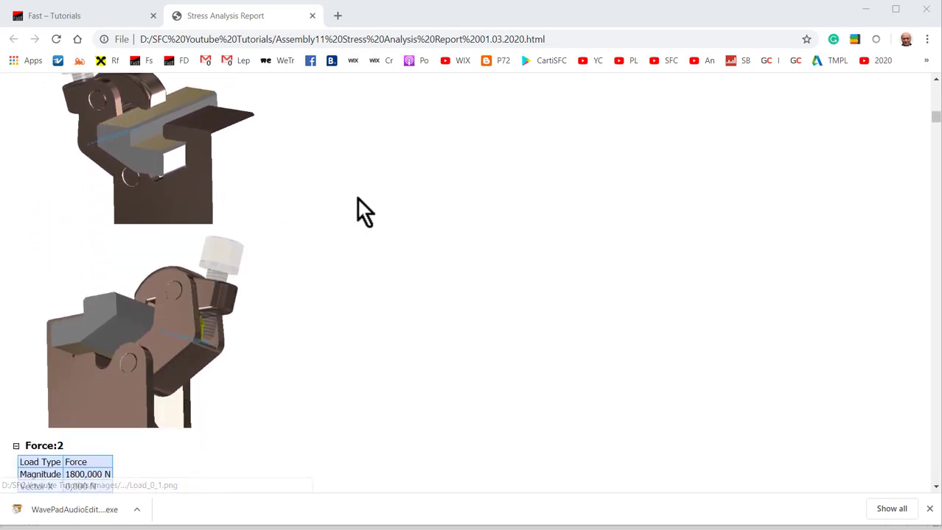
pyautogui.scroll(-3)
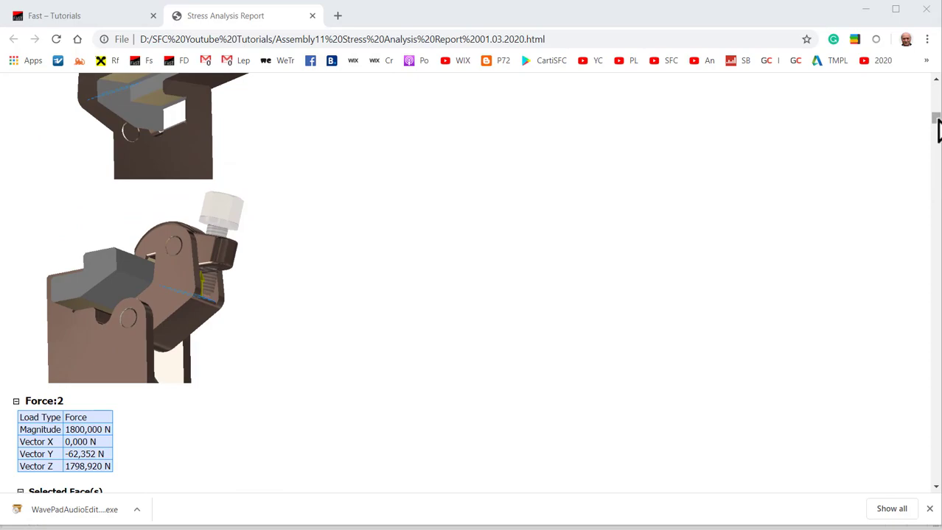
pyautogui.scroll(-3)
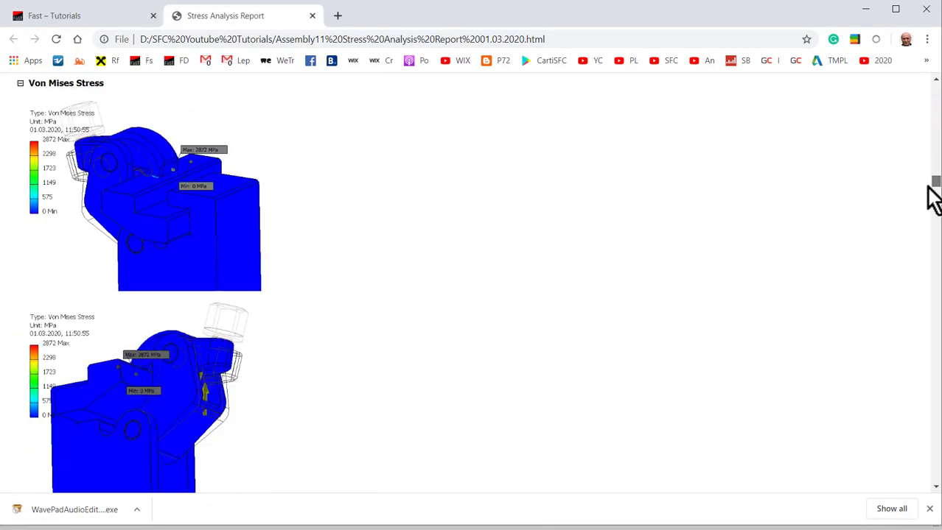
pyautogui.scroll(-3)
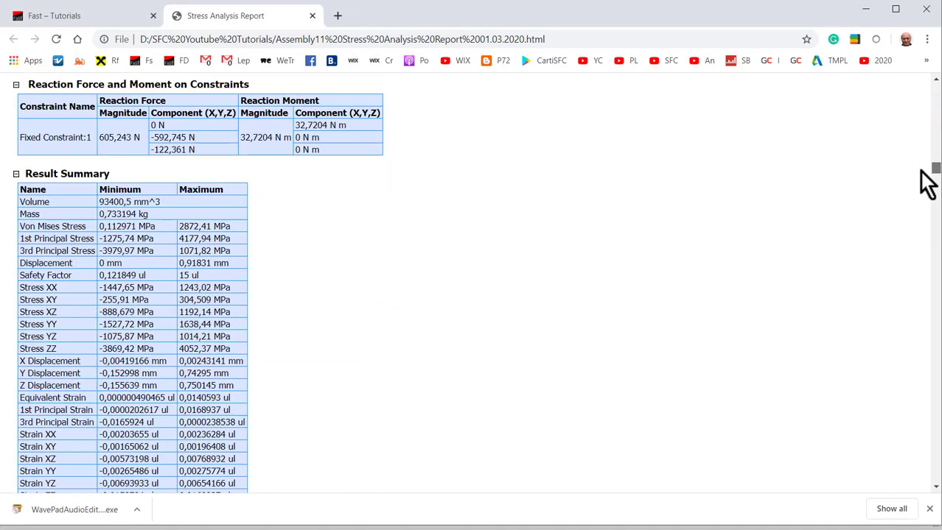
pyautogui.scroll(-3)
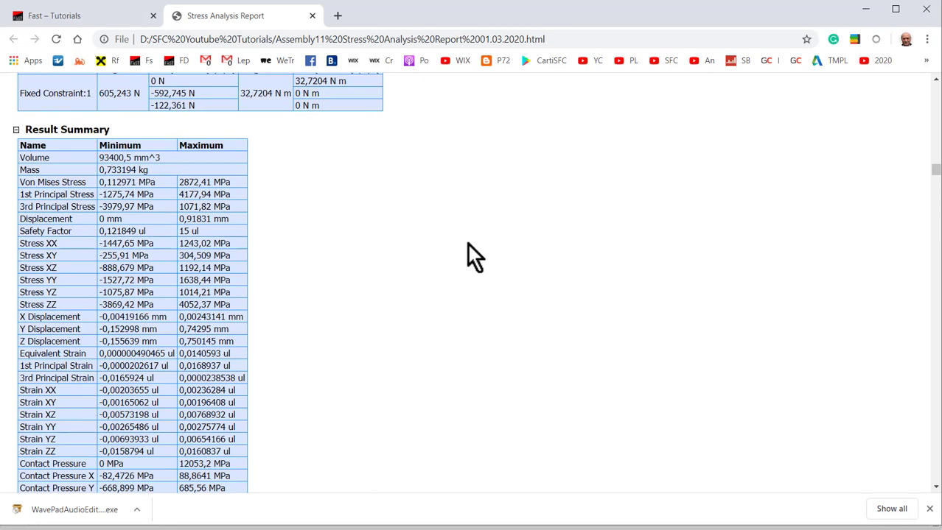
pyautogui.scroll(-3)
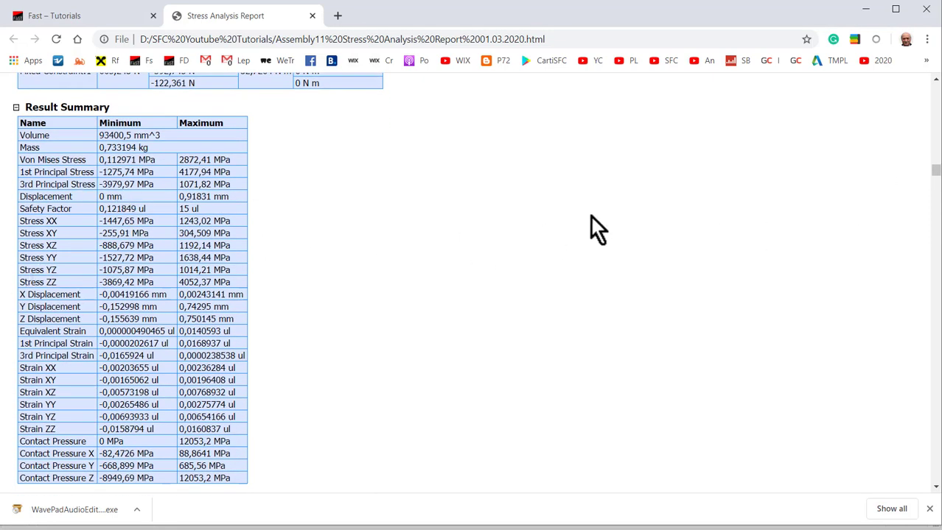
pyautogui.scroll(-3)
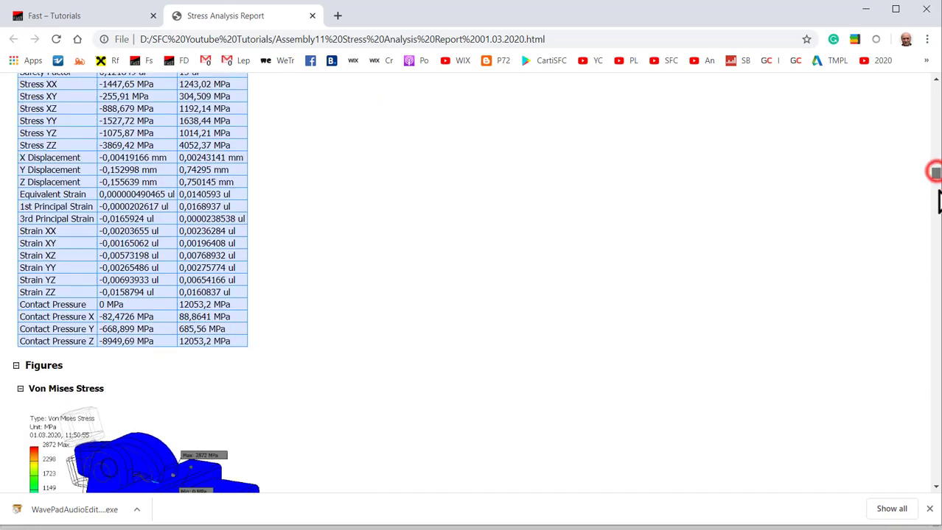
pyautogui.scroll(-3)
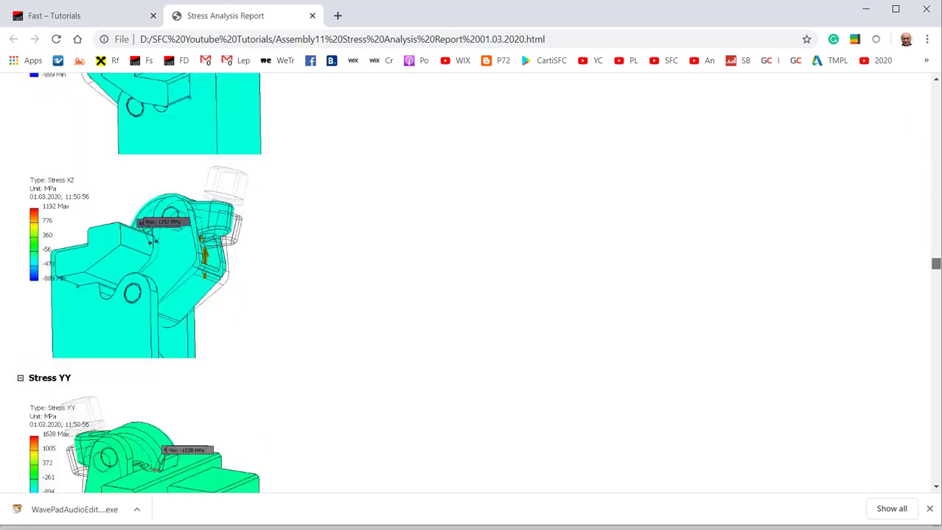
pyautogui.scroll(-3)
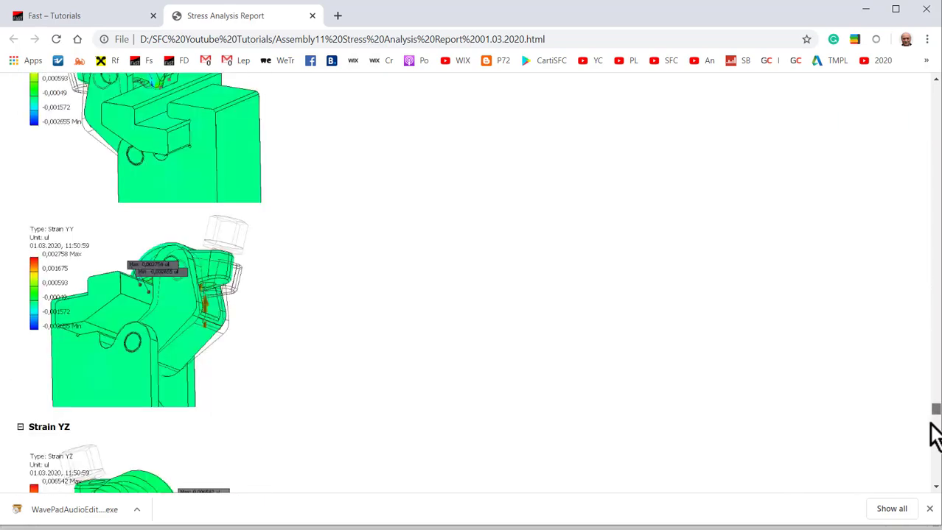
pyautogui.scroll(-3)
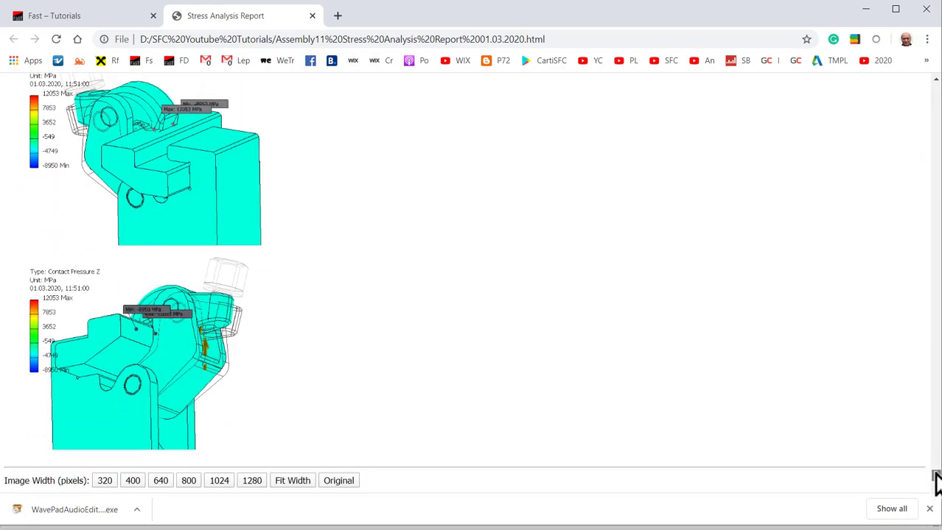
pyautogui.scroll(-3)
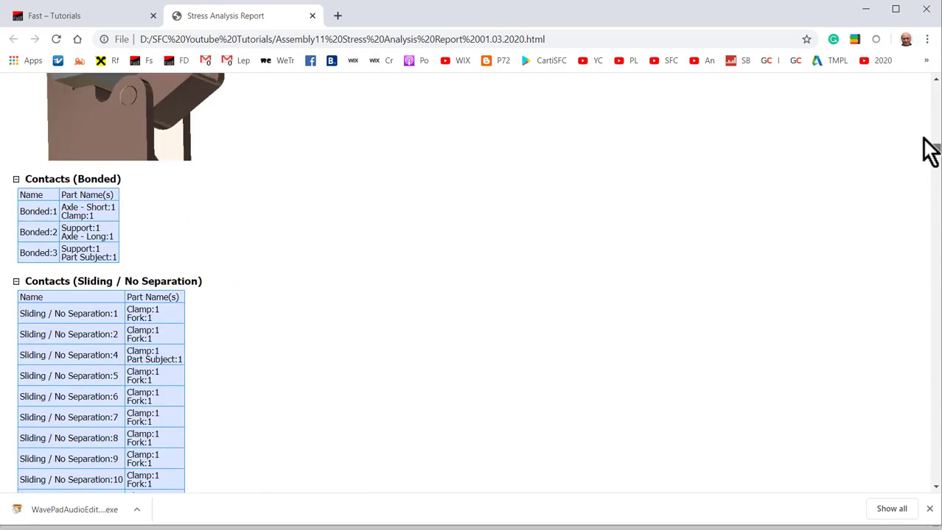
pyautogui.scroll(3)
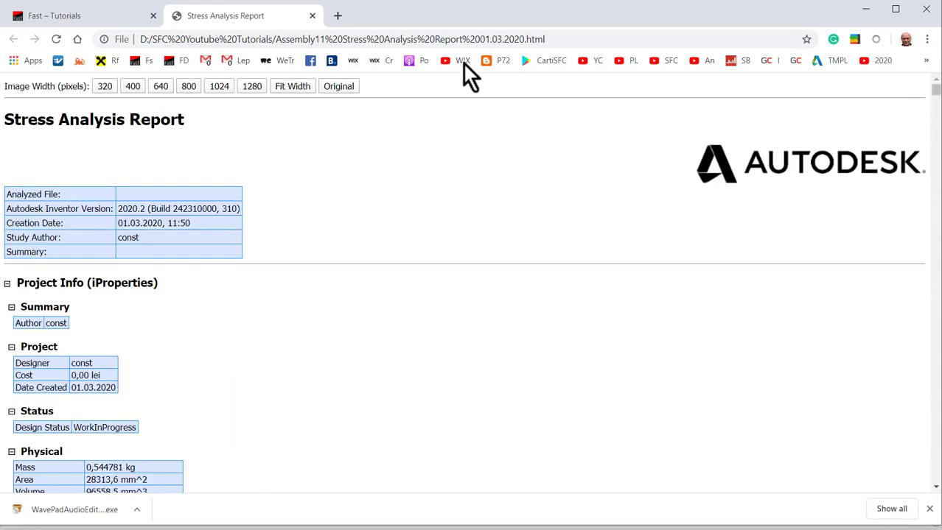
pyautogui.click(546, 39)
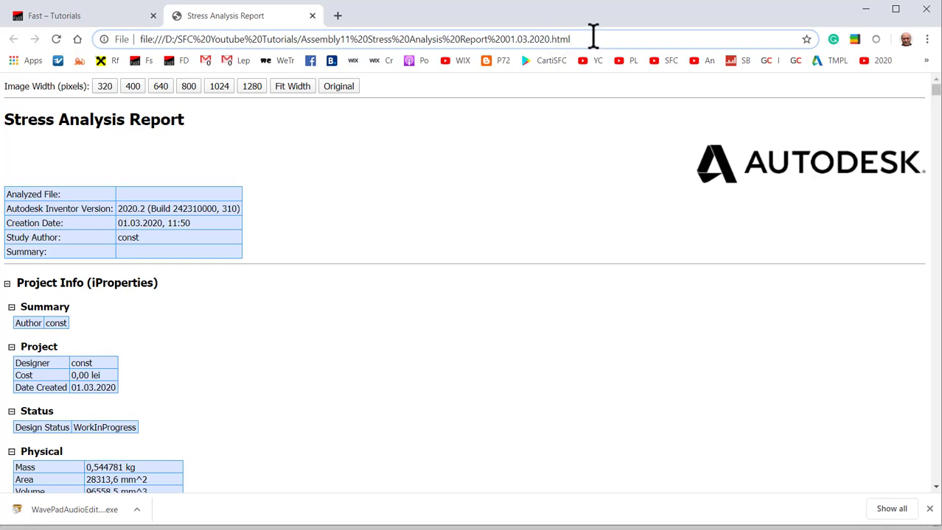
pyautogui.moveTo(593, 15)
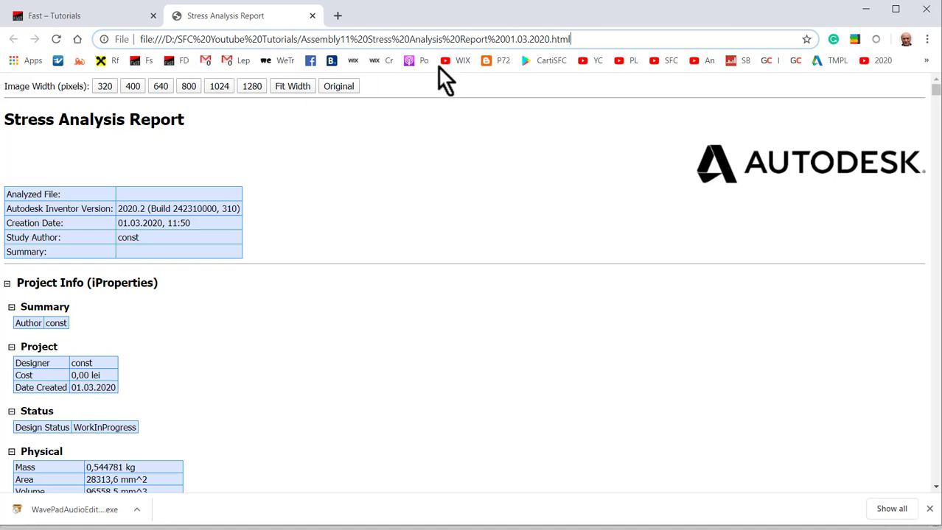
pyautogui.moveTo(419, 139)
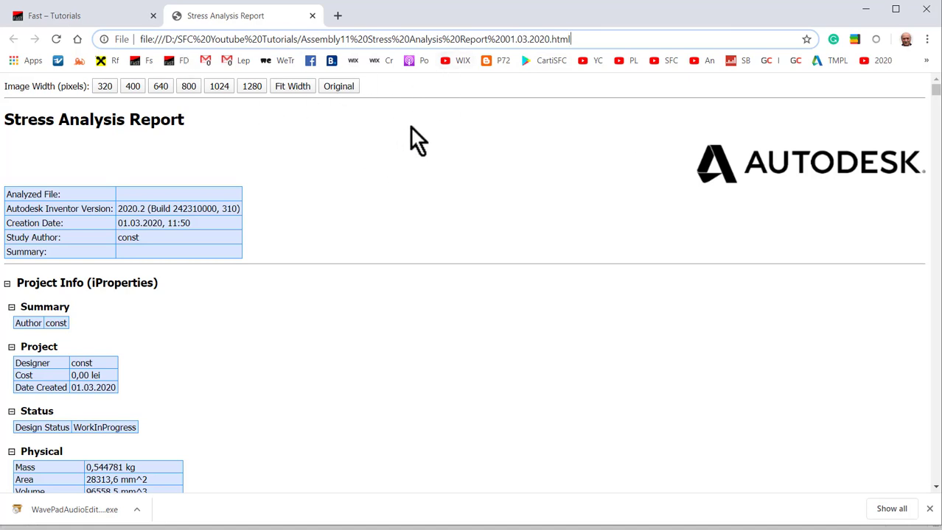
pyautogui.moveTo(488, 140)
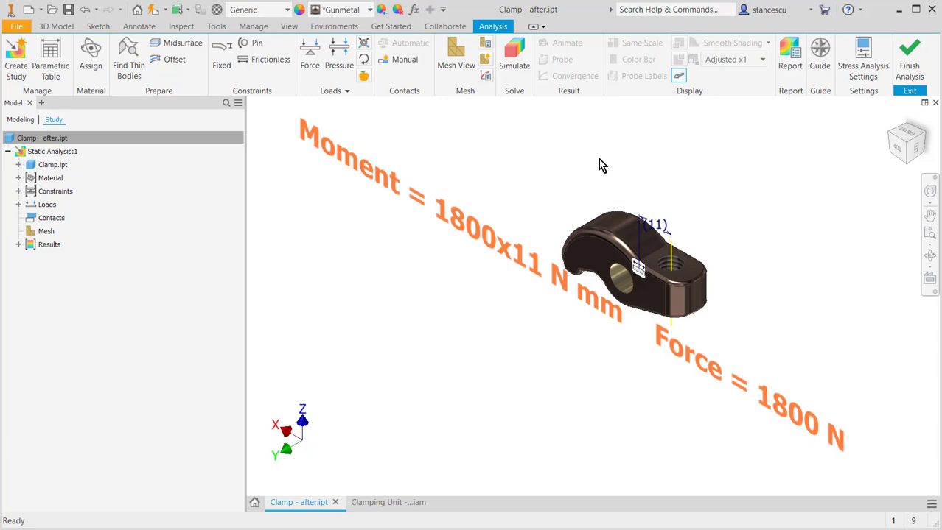
pyautogui.moveTo(711, 180)
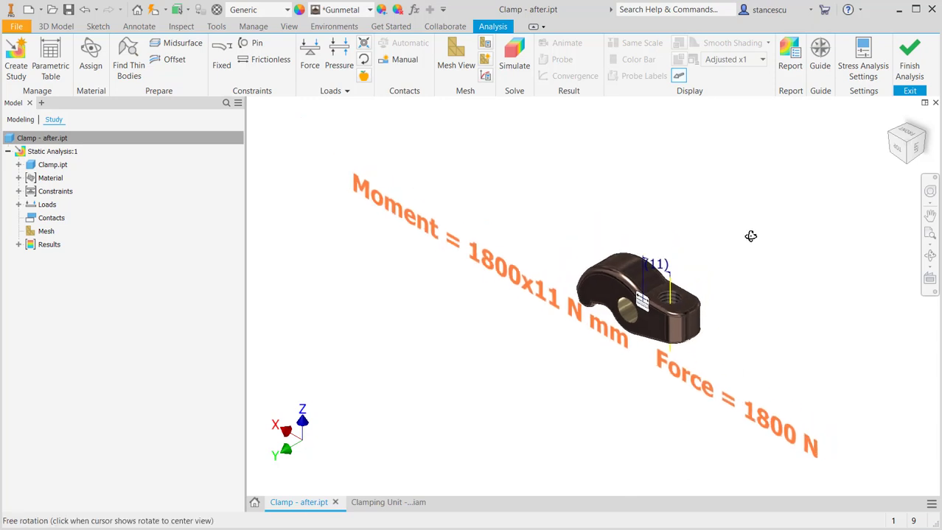
pyautogui.moveTo(750, 235); pyautogui.dragTo(726, 237)
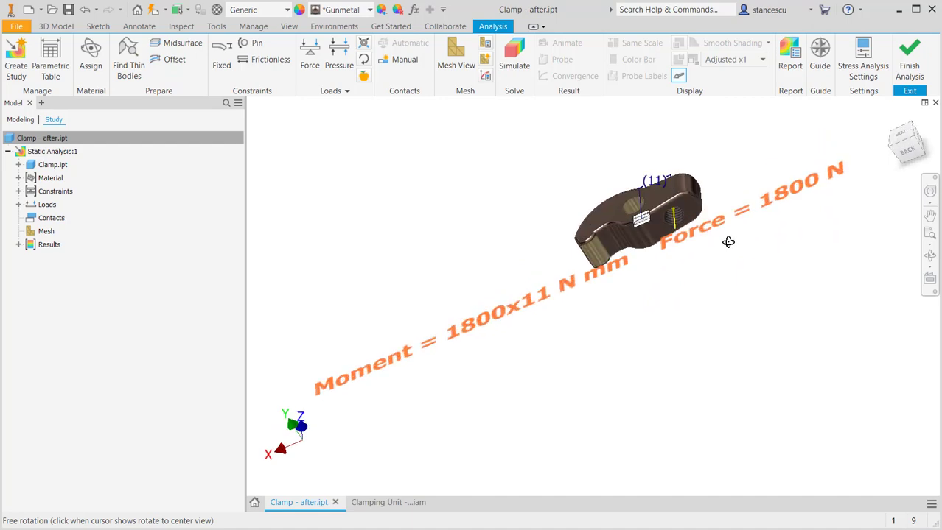
pyautogui.moveTo(728, 242); pyautogui.dragTo(696, 233)
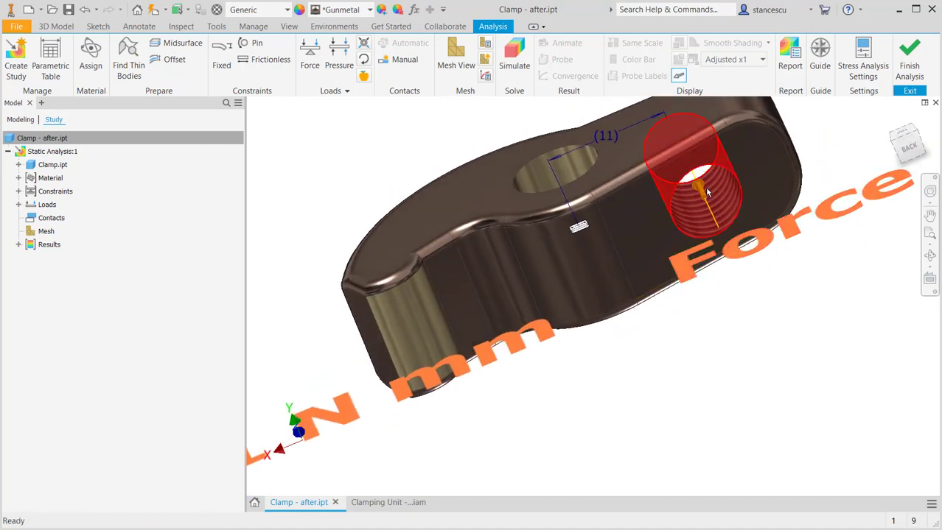
pyautogui.moveTo(707, 192); pyautogui.dragTo(733, 350)
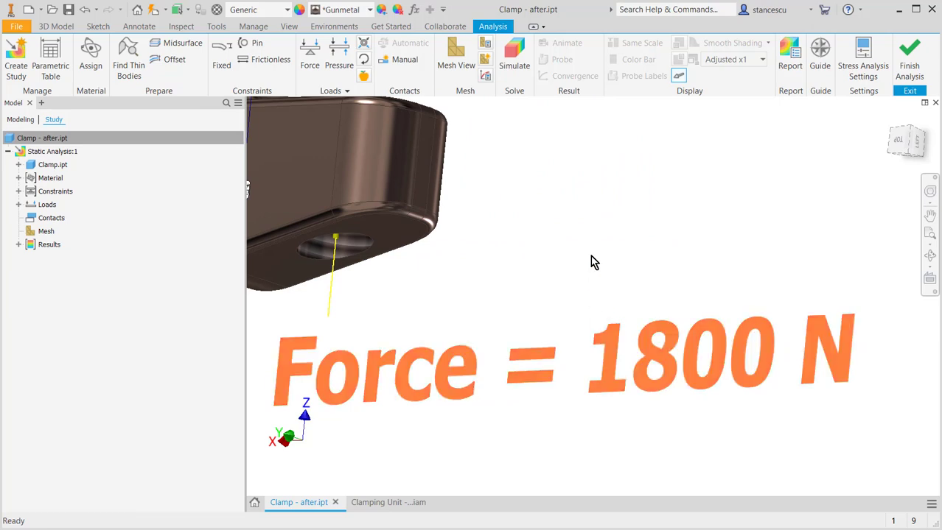
pyautogui.moveTo(594, 263); pyautogui.dragTo(519, 306)
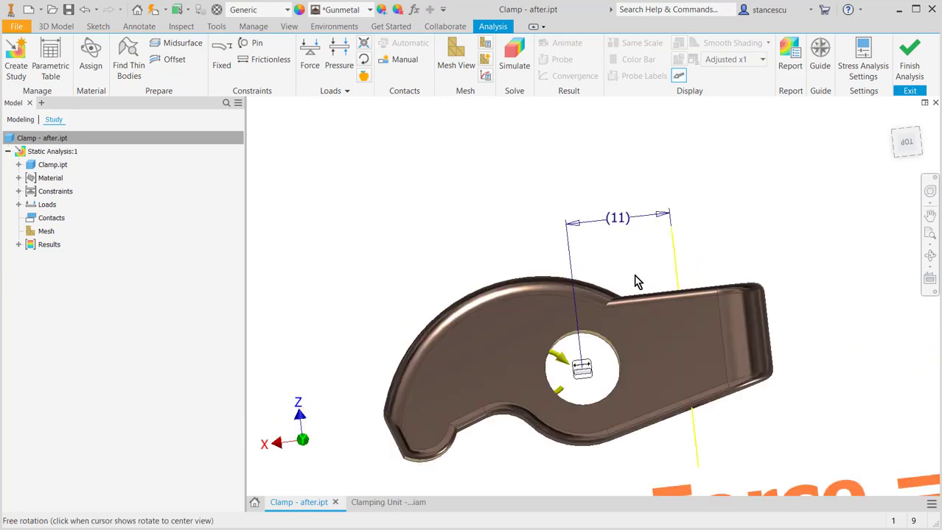
pyautogui.moveTo(637, 282); pyautogui.dragTo(628, 319)
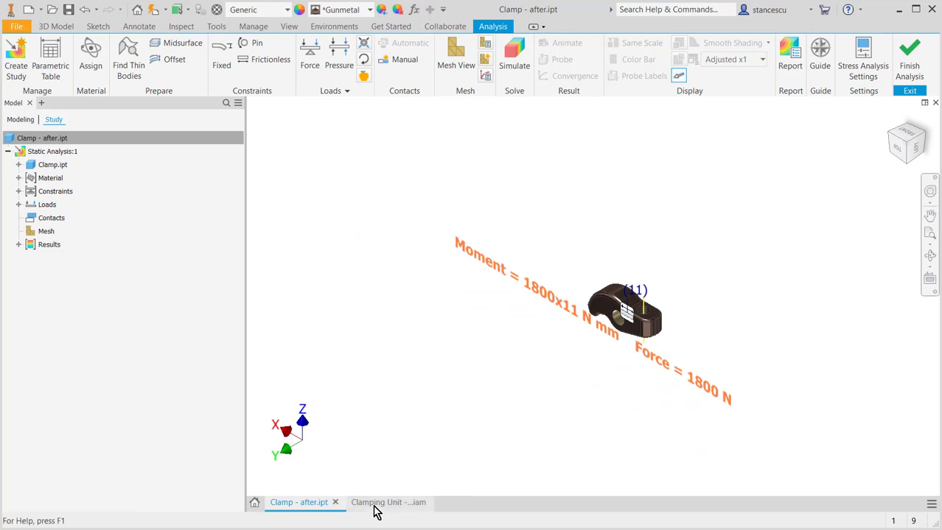
# Bring the Clamping Unit assembly to the front and enter its Stress Analysis environment
pyautogui.click(388, 503)
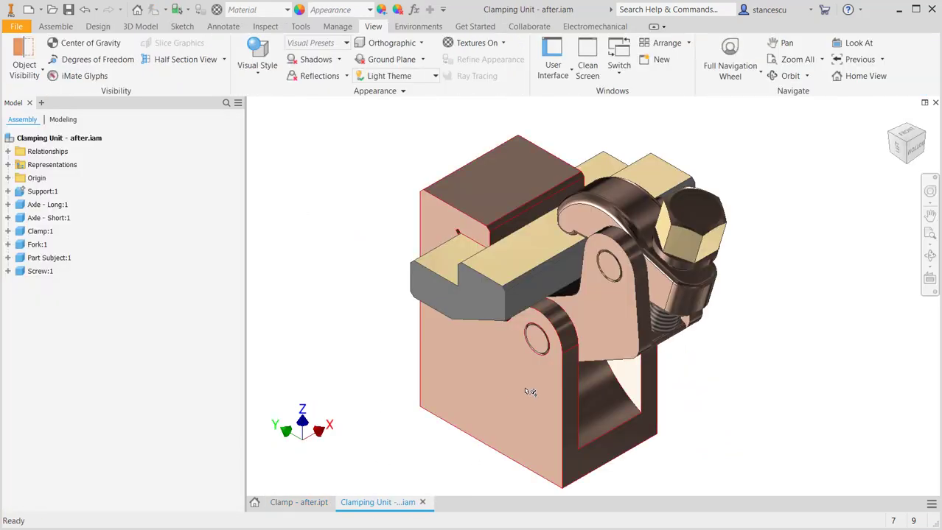
pyautogui.click(49, 257)
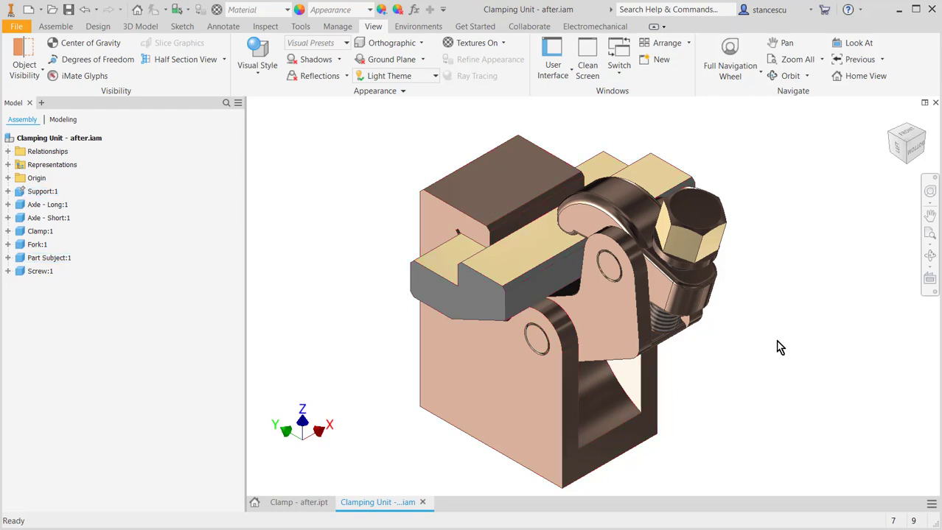
pyautogui.click(41, 230)
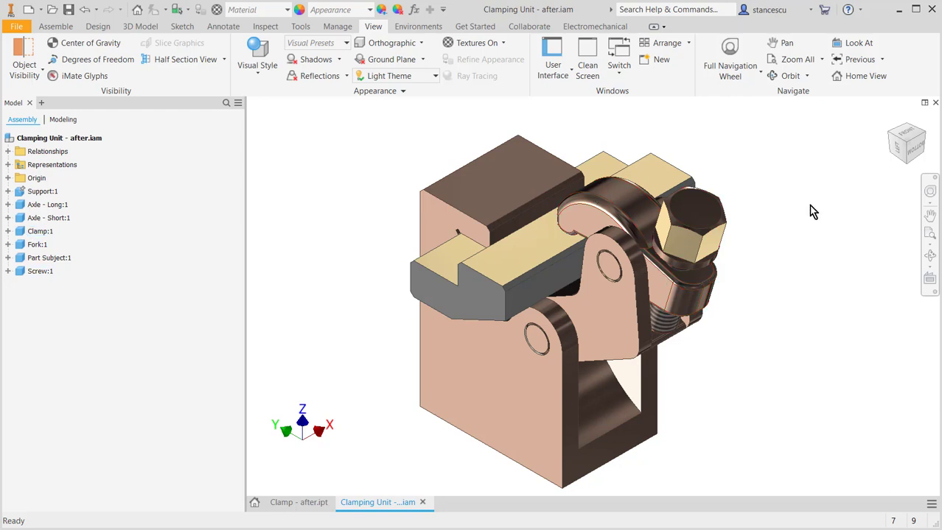
pyautogui.click(680, 236)
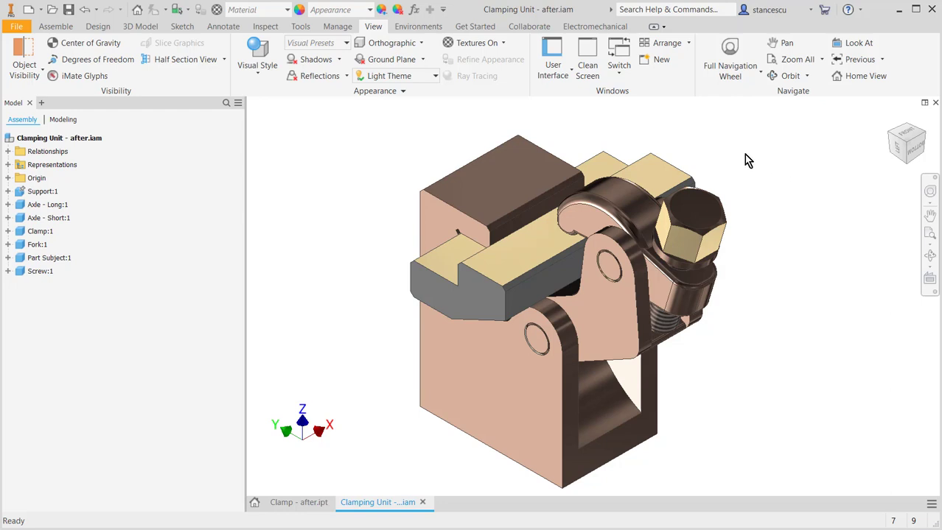
pyautogui.moveTo(410, 107)
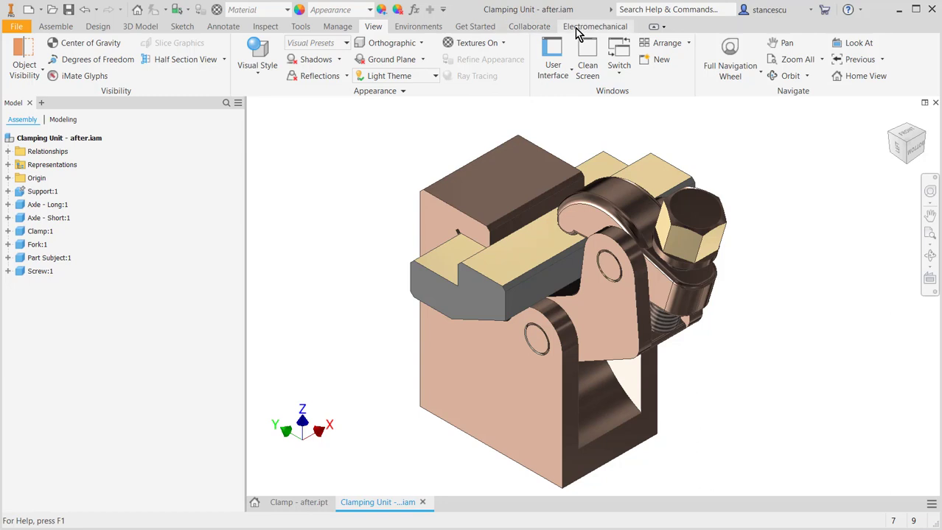
pyautogui.click(418, 26)
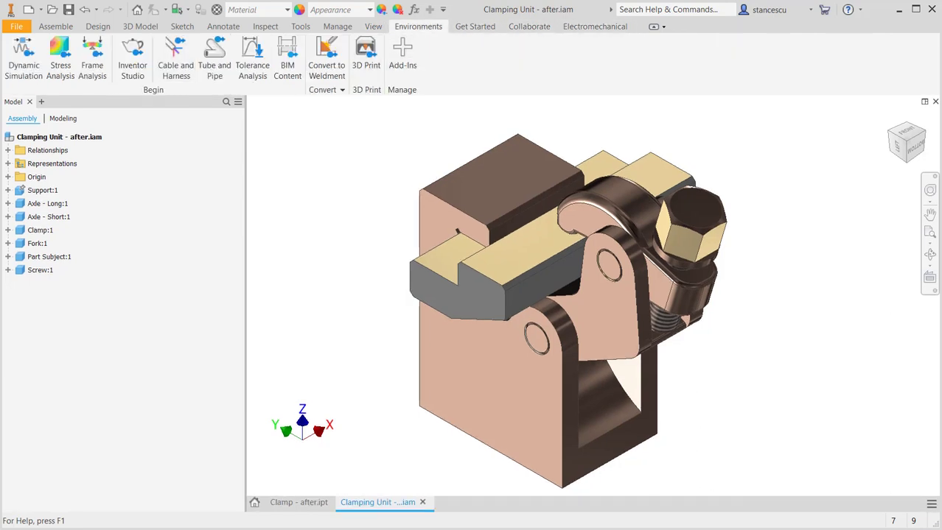
pyautogui.click(60, 55)
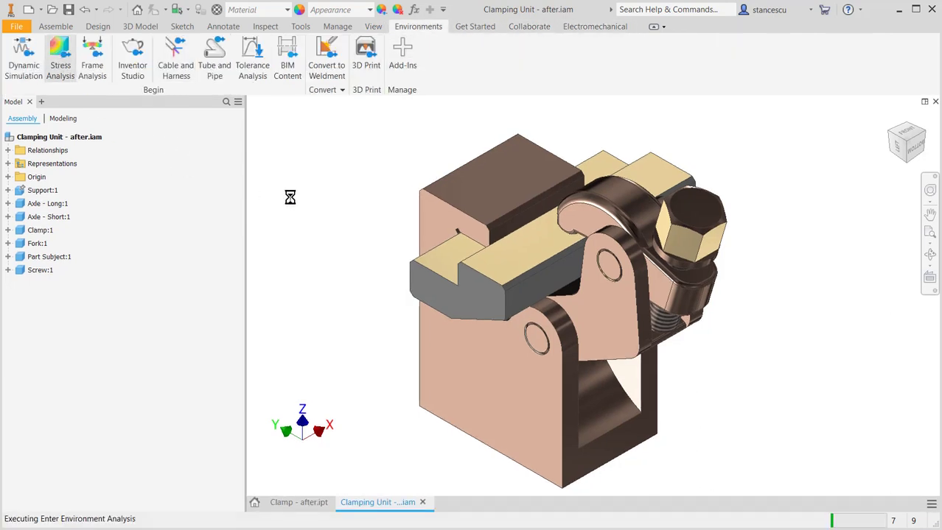
# Delete Force:1 and Force:2 from the study's Loads folder
pyautogui.click(60, 56)
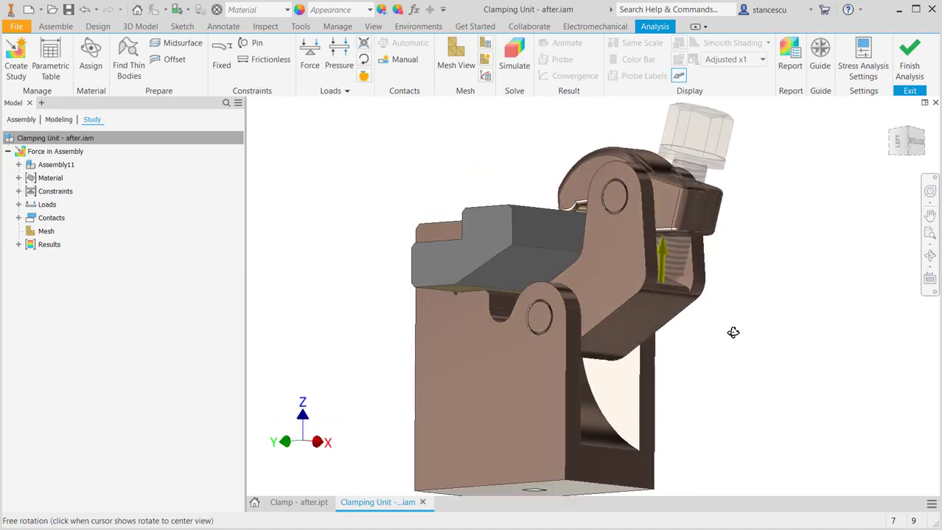
pyautogui.moveTo(733, 332); pyautogui.dragTo(674, 335)
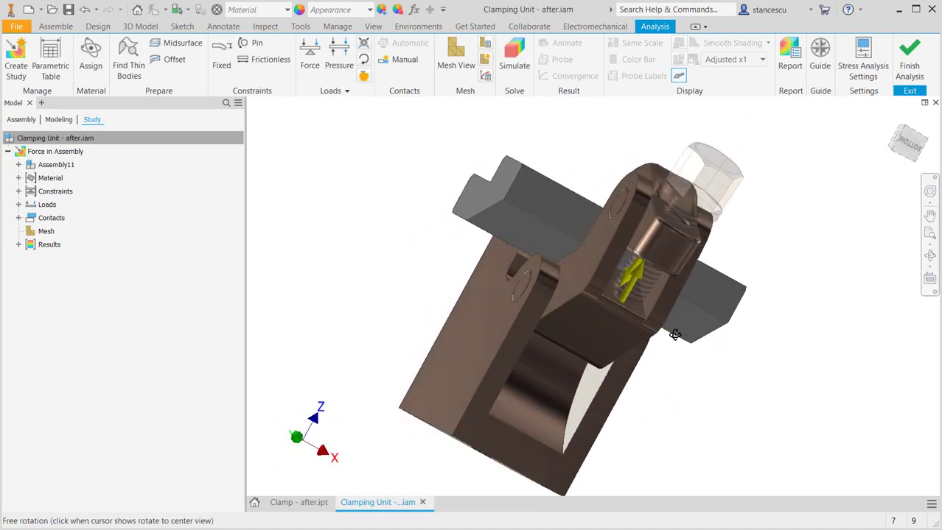
pyautogui.moveTo(674, 335); pyautogui.dragTo(683, 339)
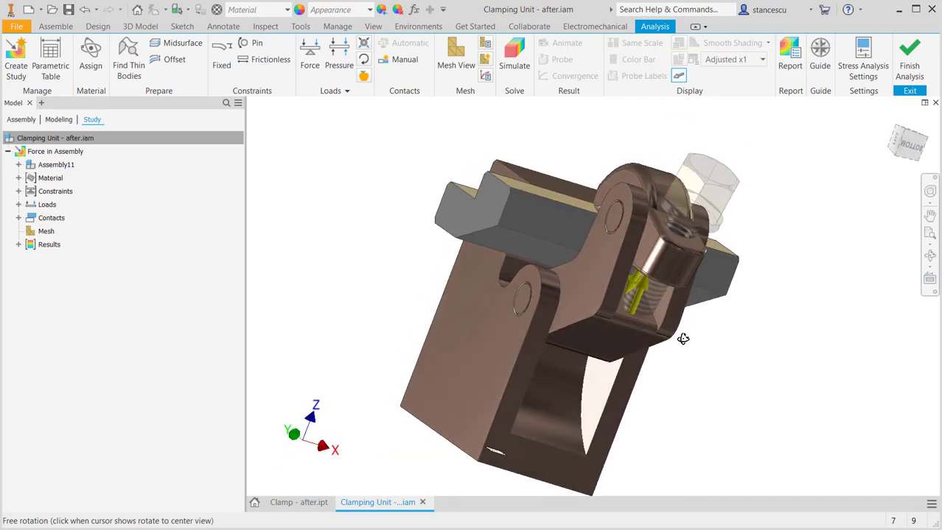
pyautogui.moveTo(683, 339); pyautogui.dragTo(646, 263)
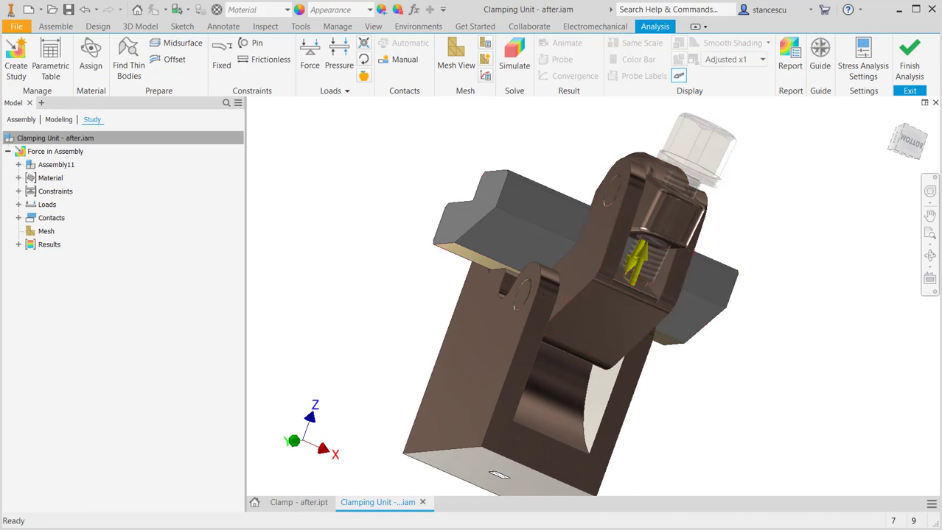
pyautogui.click(18, 204)
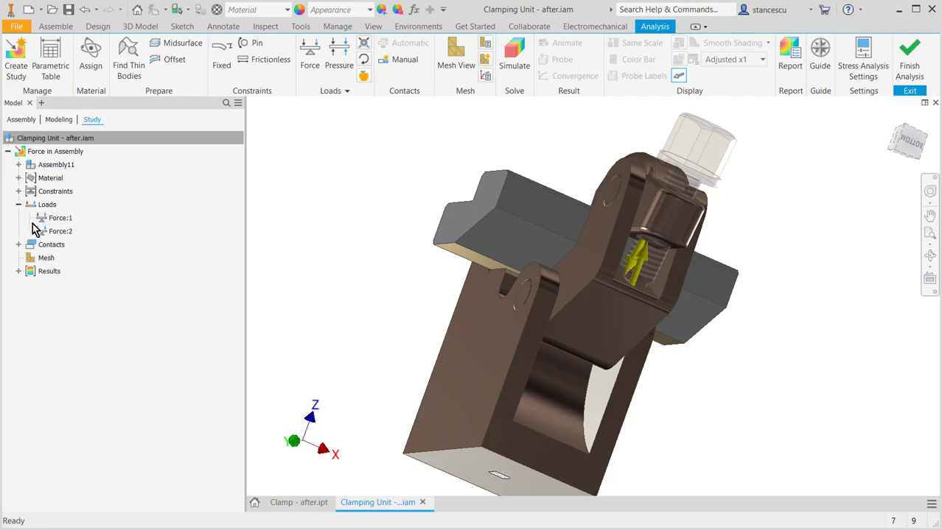
pyautogui.click(60, 231)
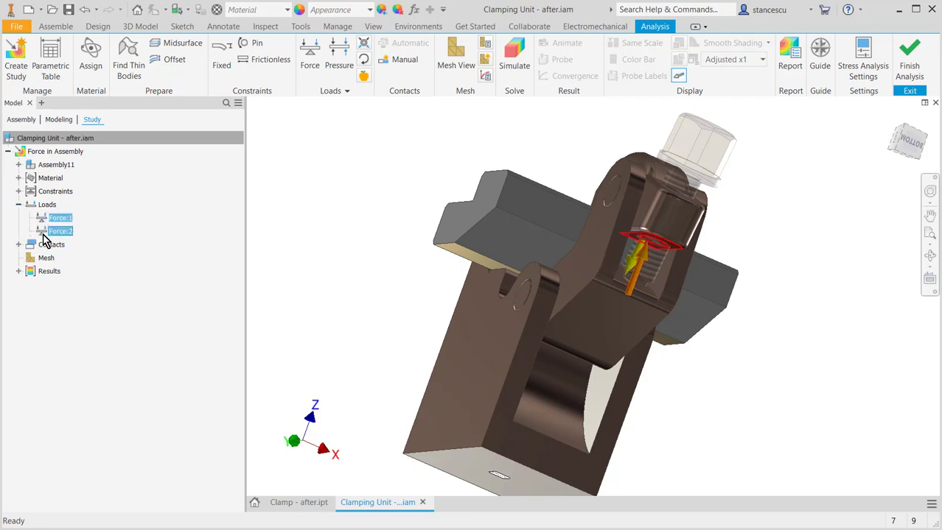
pyautogui.rightClick(61, 230)
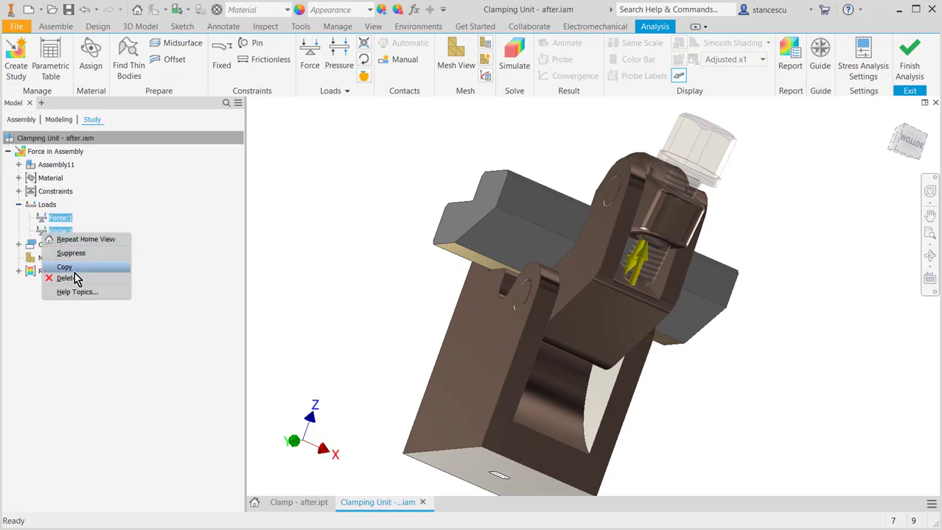
pyautogui.click(65, 278)
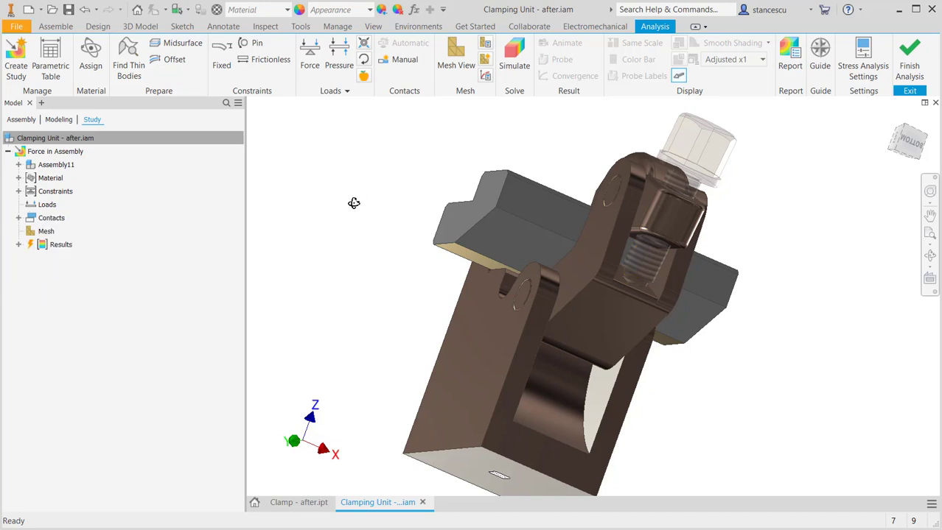
# Apply a 1800*11 N mm moment to the clamp's pin hole face with Repeat Moment Load
pyautogui.moveTo(353, 203); pyautogui.dragTo(580, 250)
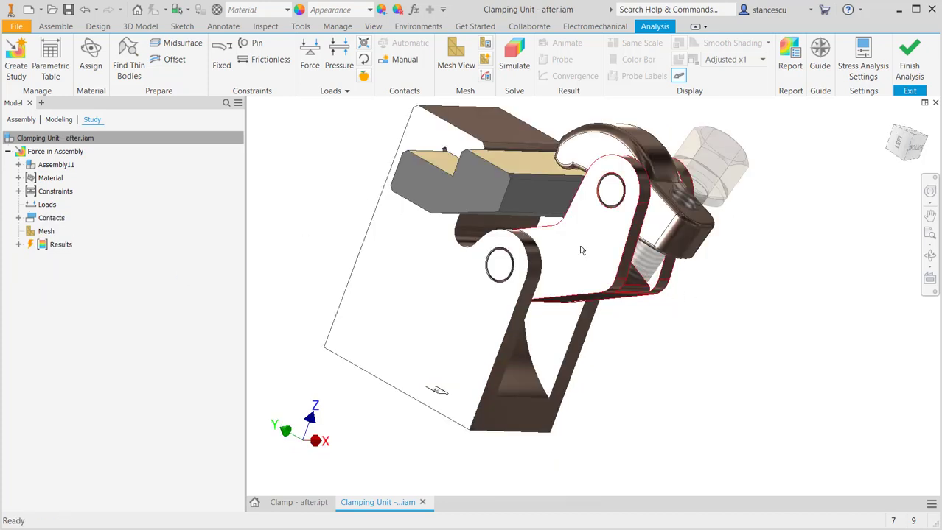
pyautogui.rightClick(582, 250)
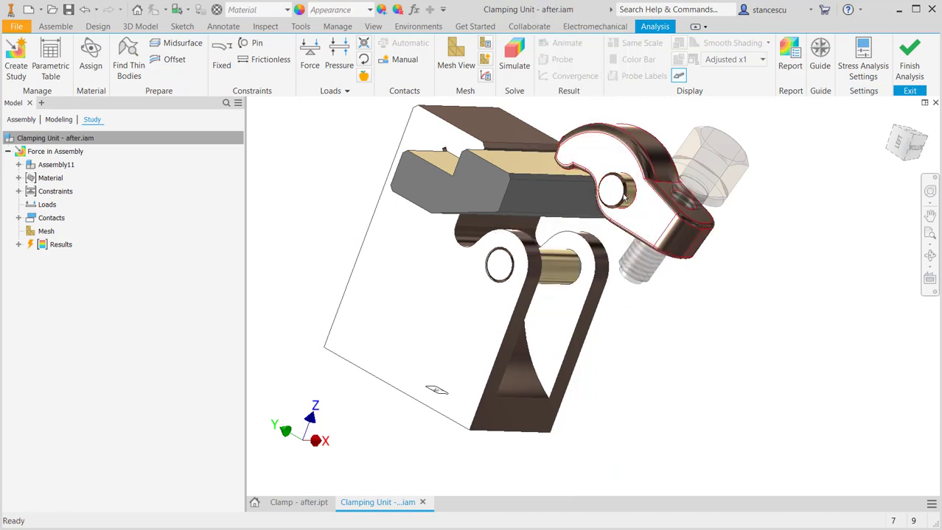
pyautogui.rightClick(621, 195)
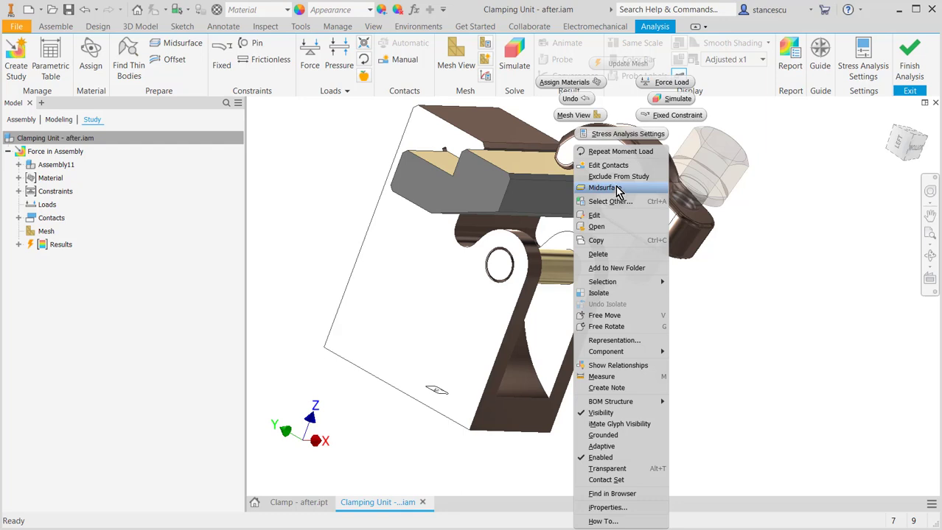
pyautogui.moveTo(610, 327)
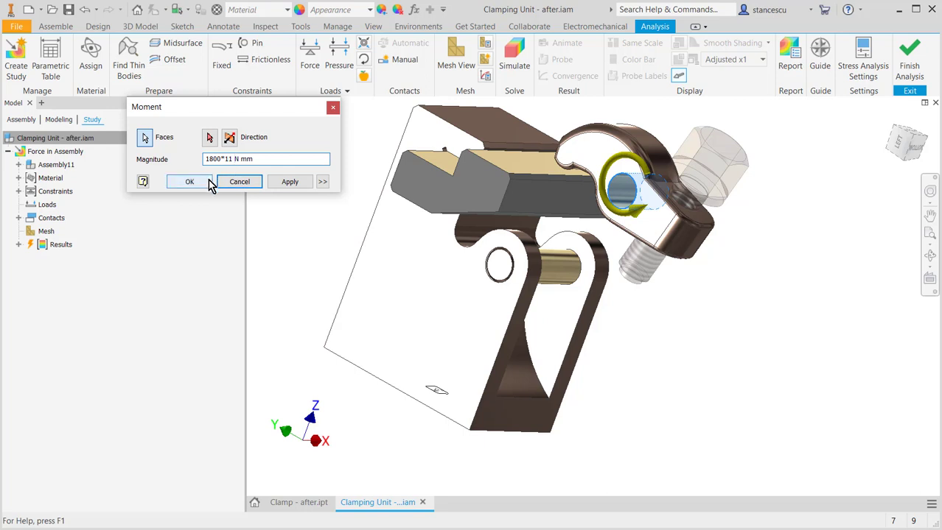
pyautogui.click(189, 182)
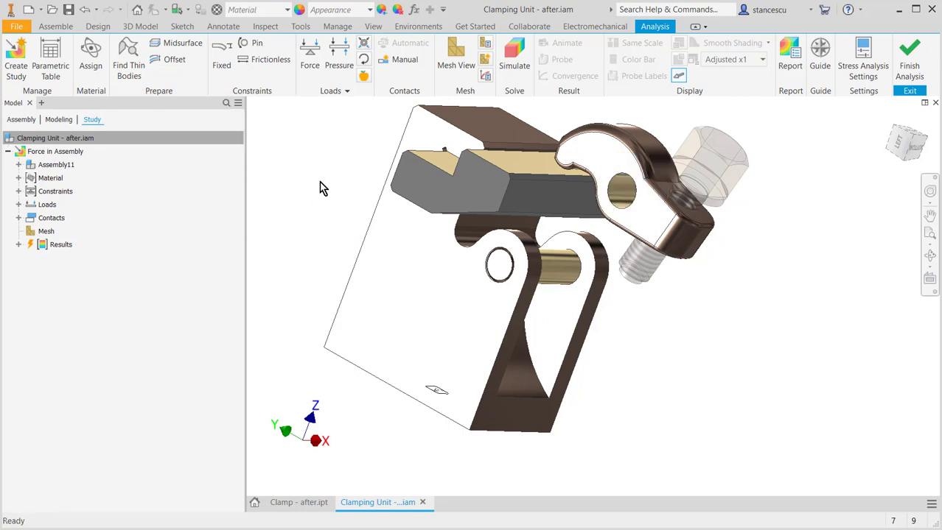
pyautogui.moveTo(79, 251)
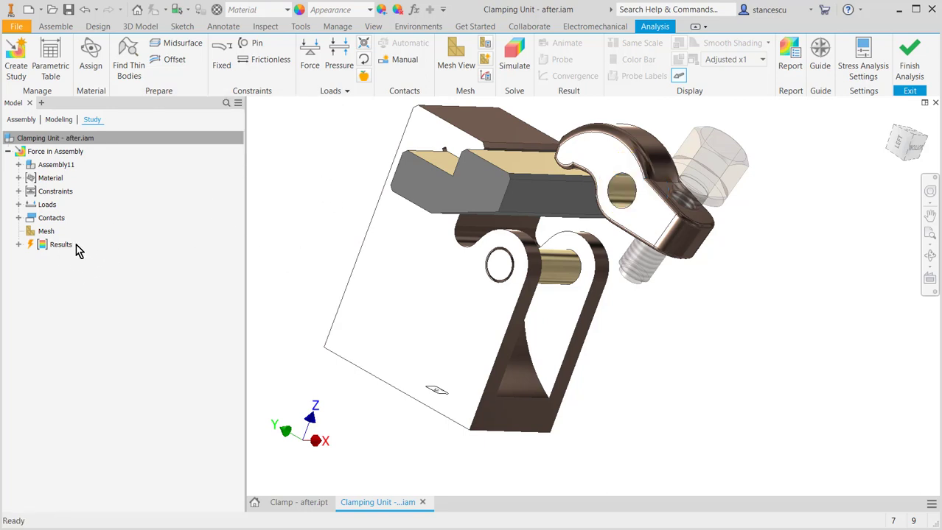
# Expand Assembly11 in the study tree and check the part options, including Part Subject
pyautogui.click(18, 165)
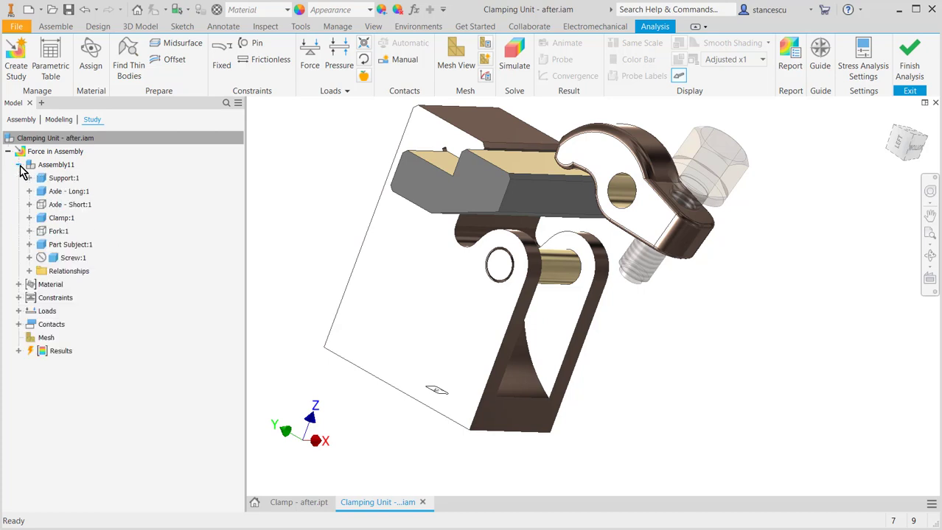
pyautogui.rightClick(69, 204)
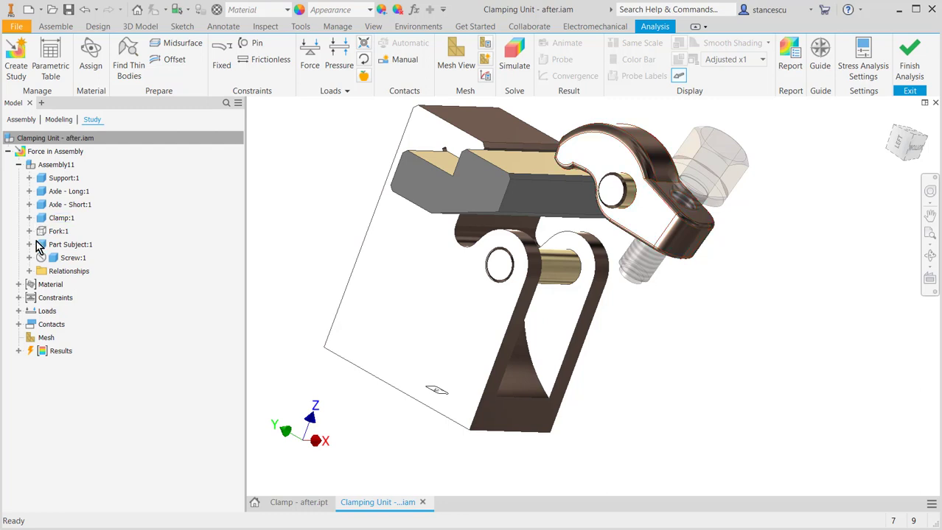
pyautogui.rightClick(59, 231)
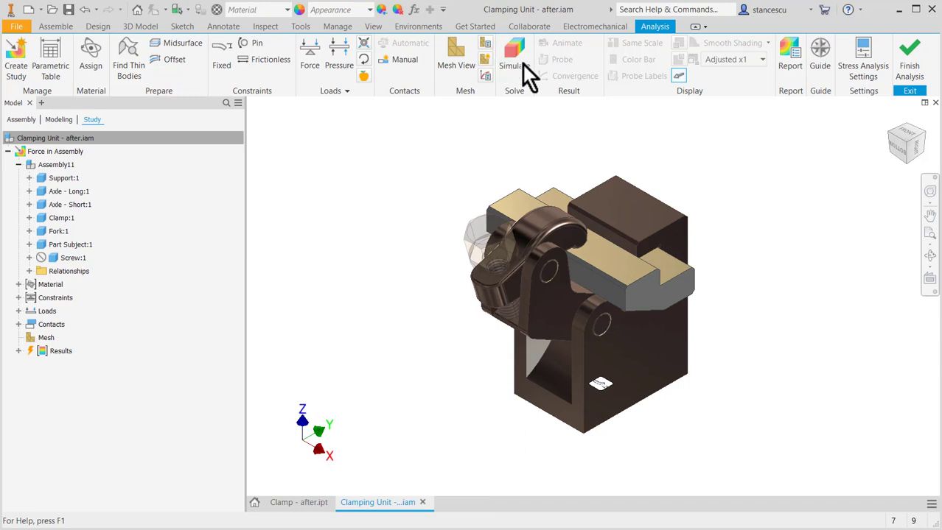
# Rerun the simulation and show Max/Min labels, with a 2194 MPa Von Mises maximum
pyautogui.click(513, 59)
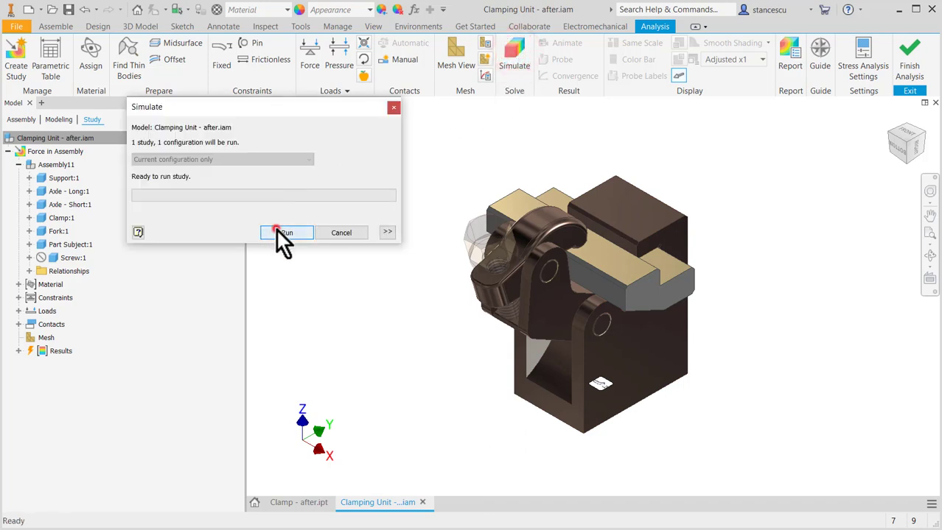
pyautogui.click(285, 232)
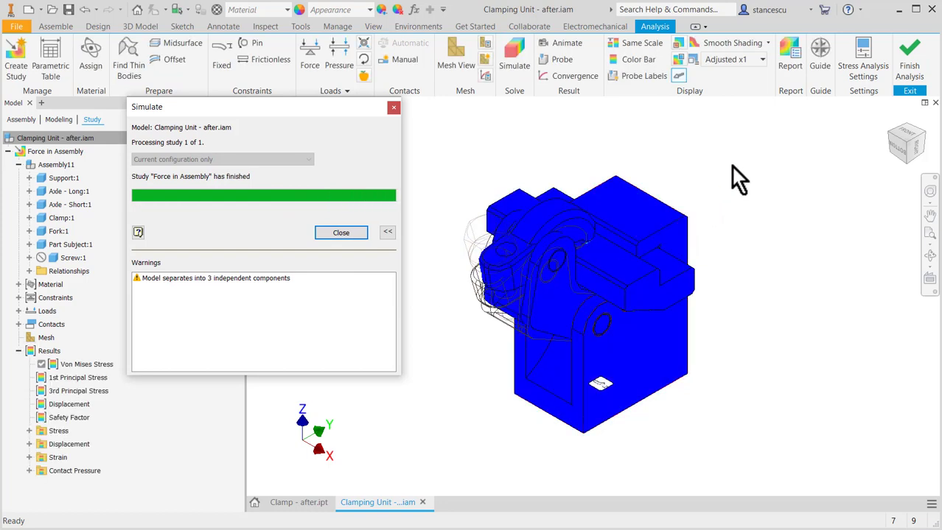
pyautogui.moveTo(692, 181)
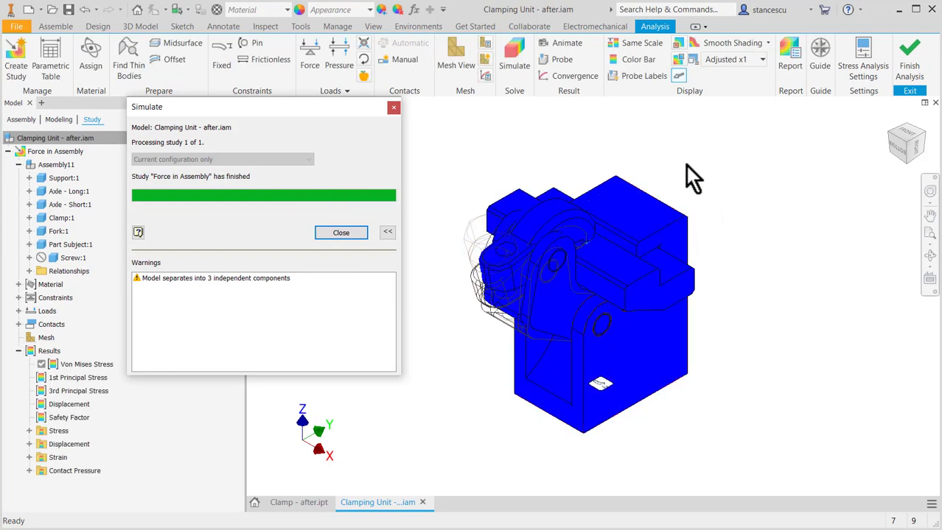
pyautogui.click(341, 233)
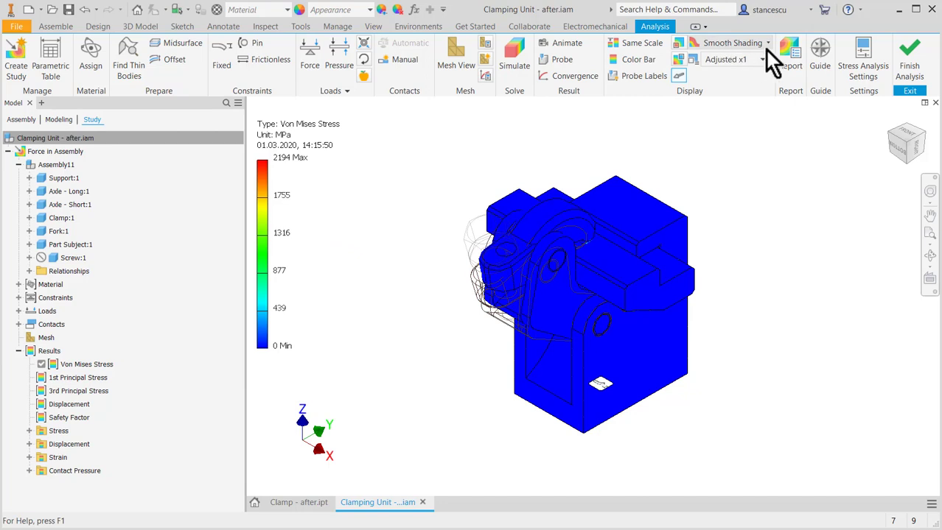
pyautogui.moveTo(685, 55)
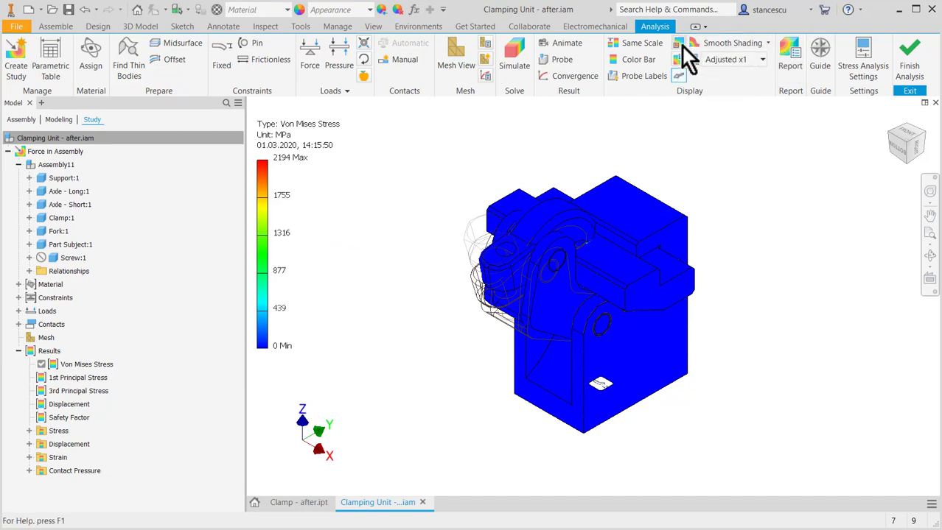
pyautogui.click(677, 59)
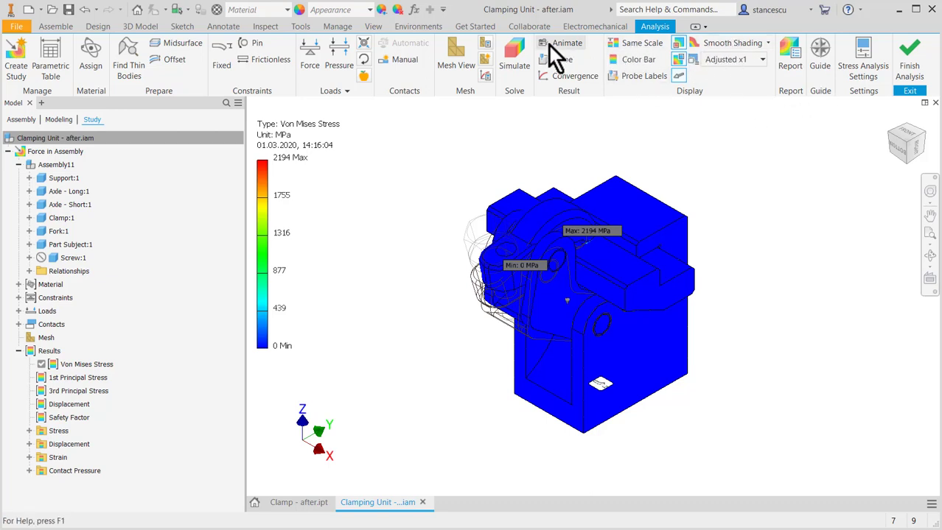
# Play the rerun Von Mises animation, then close the Animate Results dialog
pyautogui.click(567, 43)
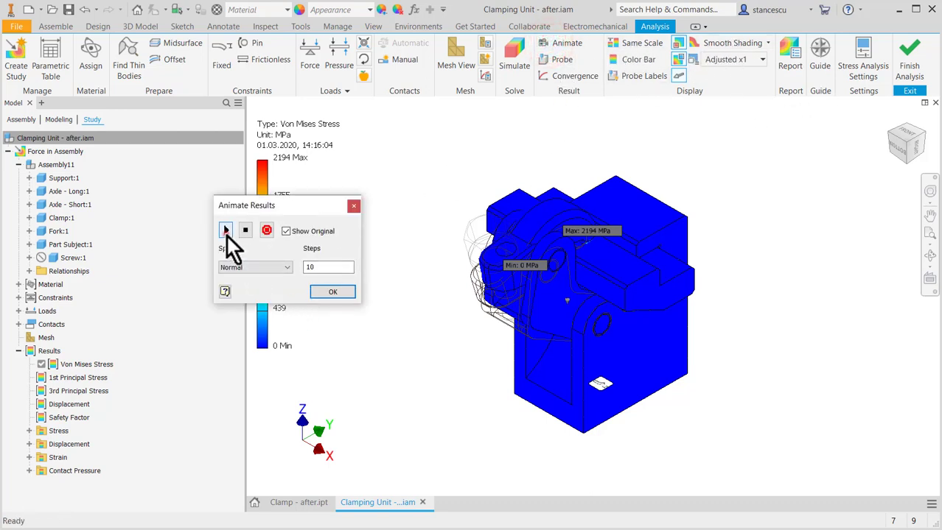
pyautogui.click(226, 230)
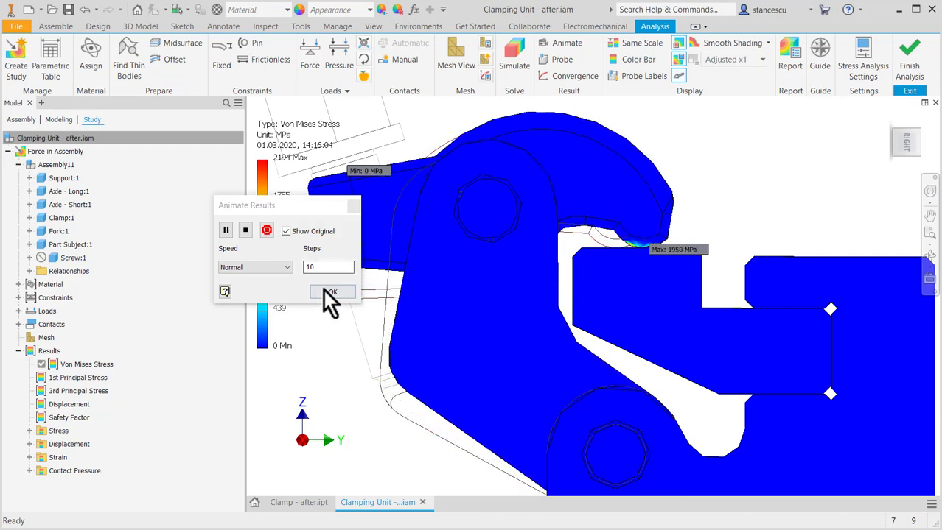
pyautogui.click(332, 293)
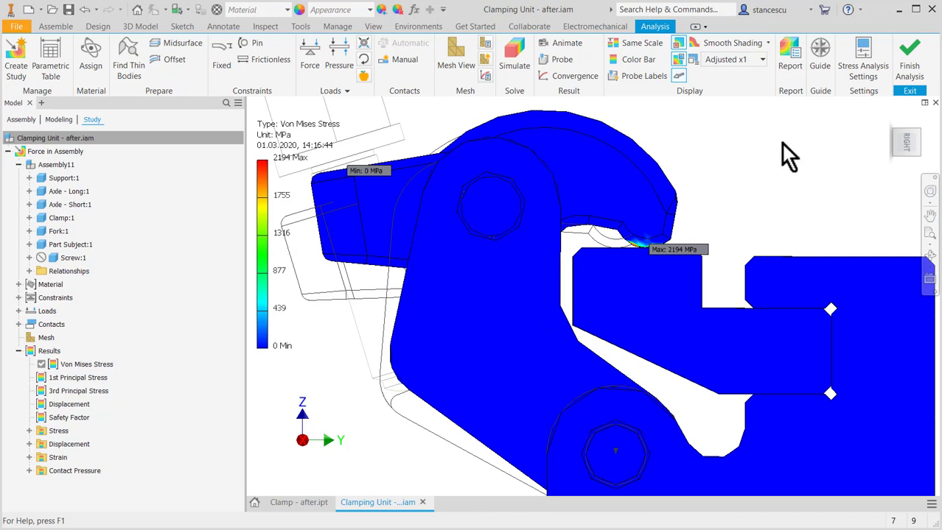
pyautogui.moveTo(822, 163)
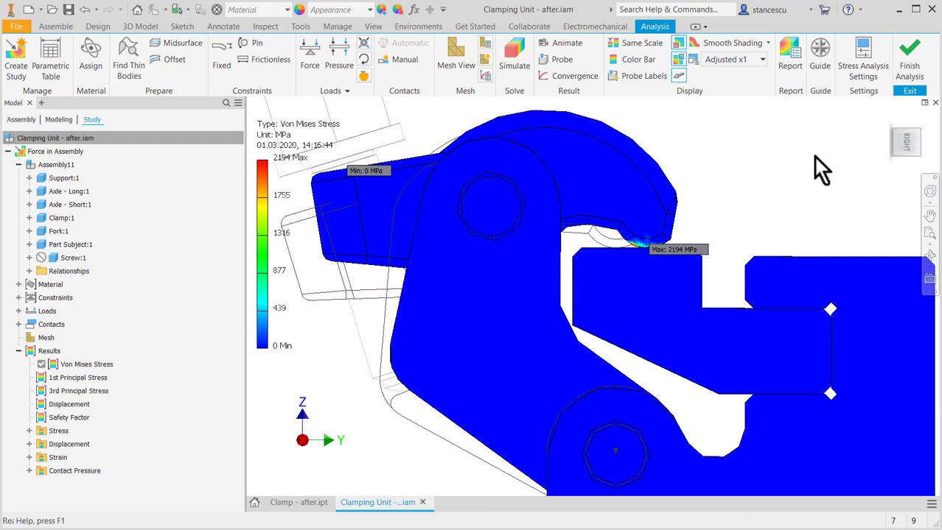